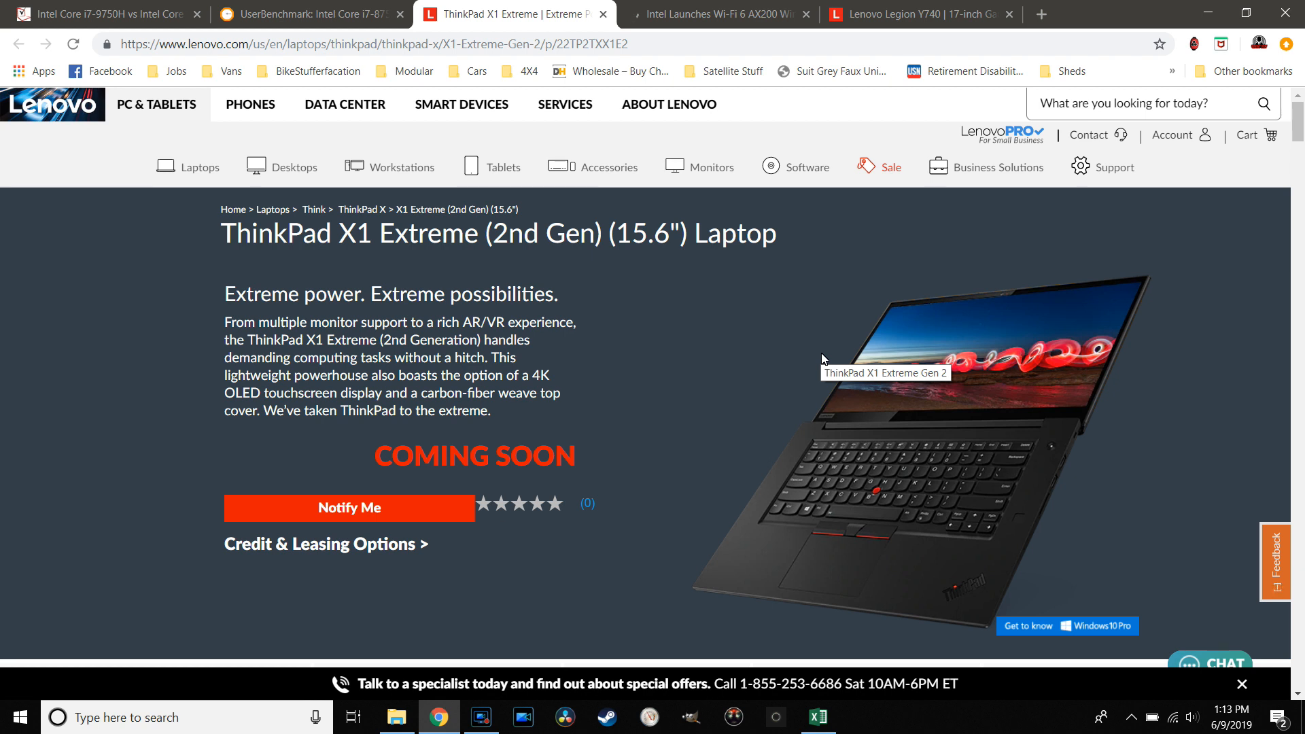
mouse_move(553, 284)
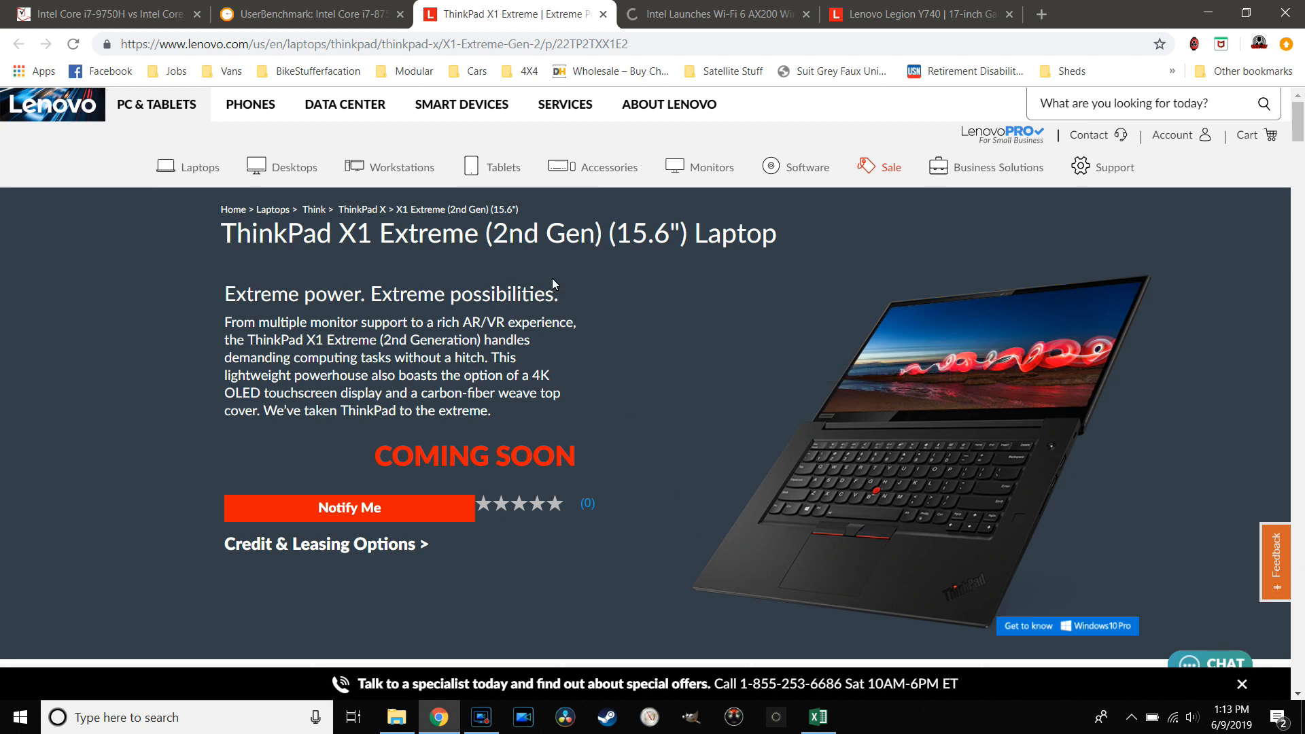
mouse_move(723, 300)
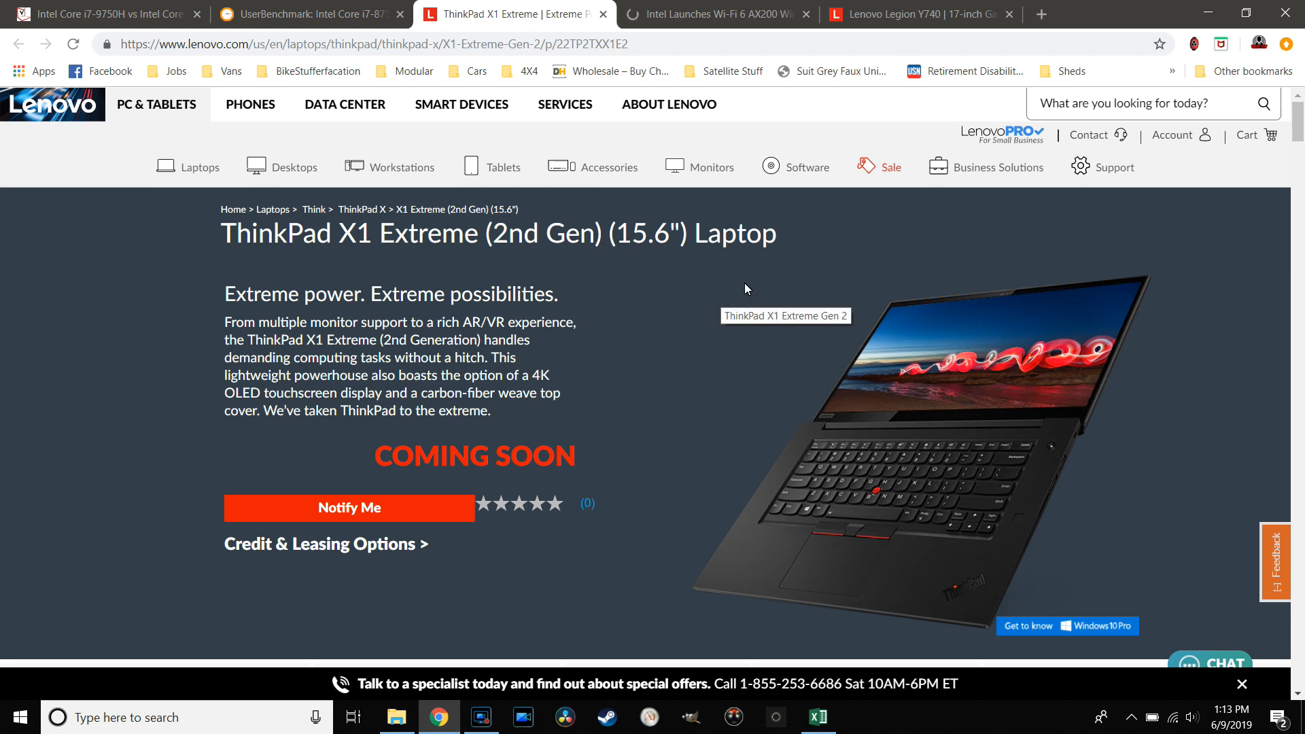
Scroll down through the current page's content, then nudge back up slightly
scroll(down, 3)
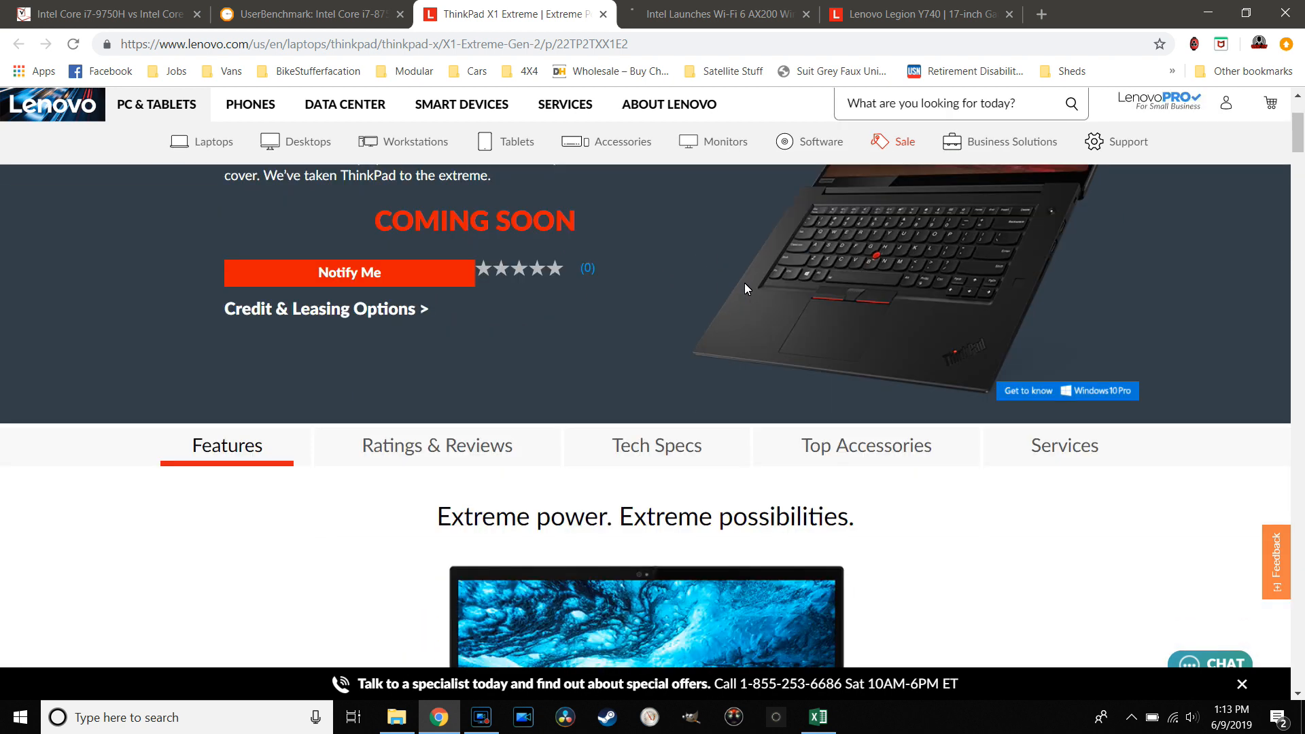
scroll(down, 3)
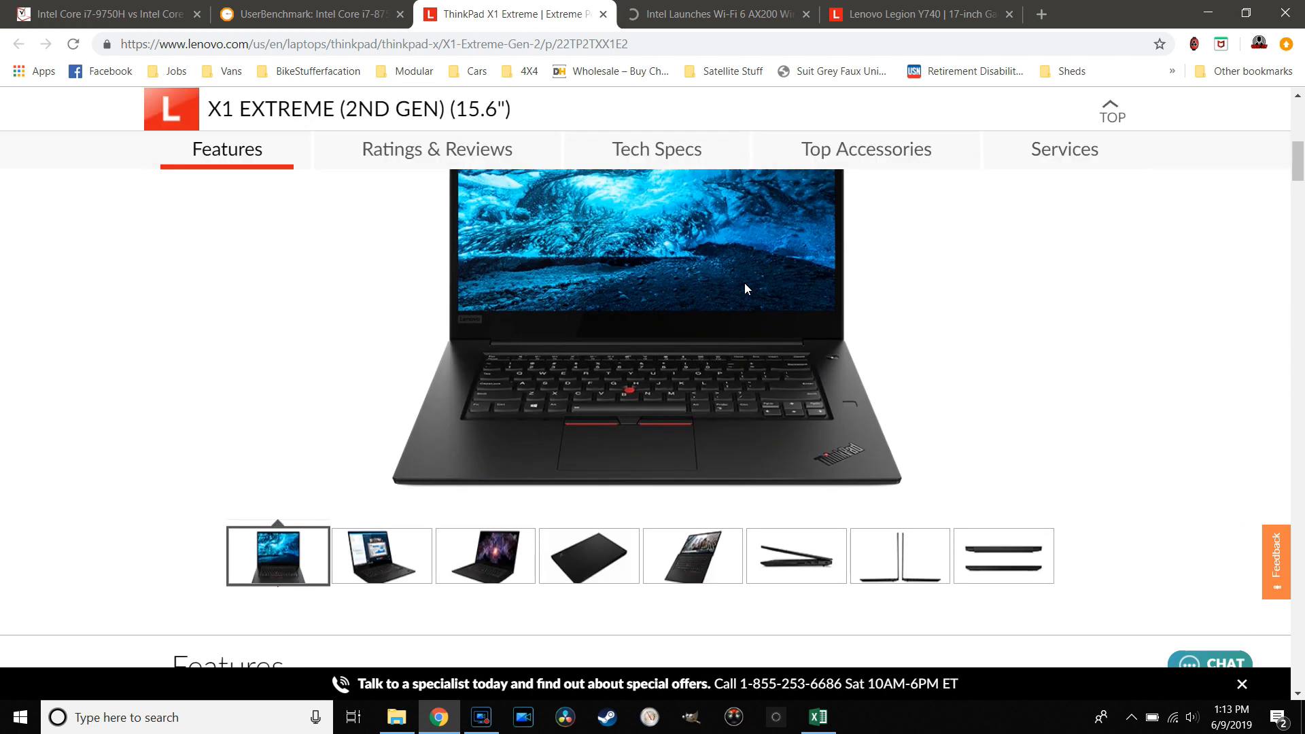
scroll(down, 3)
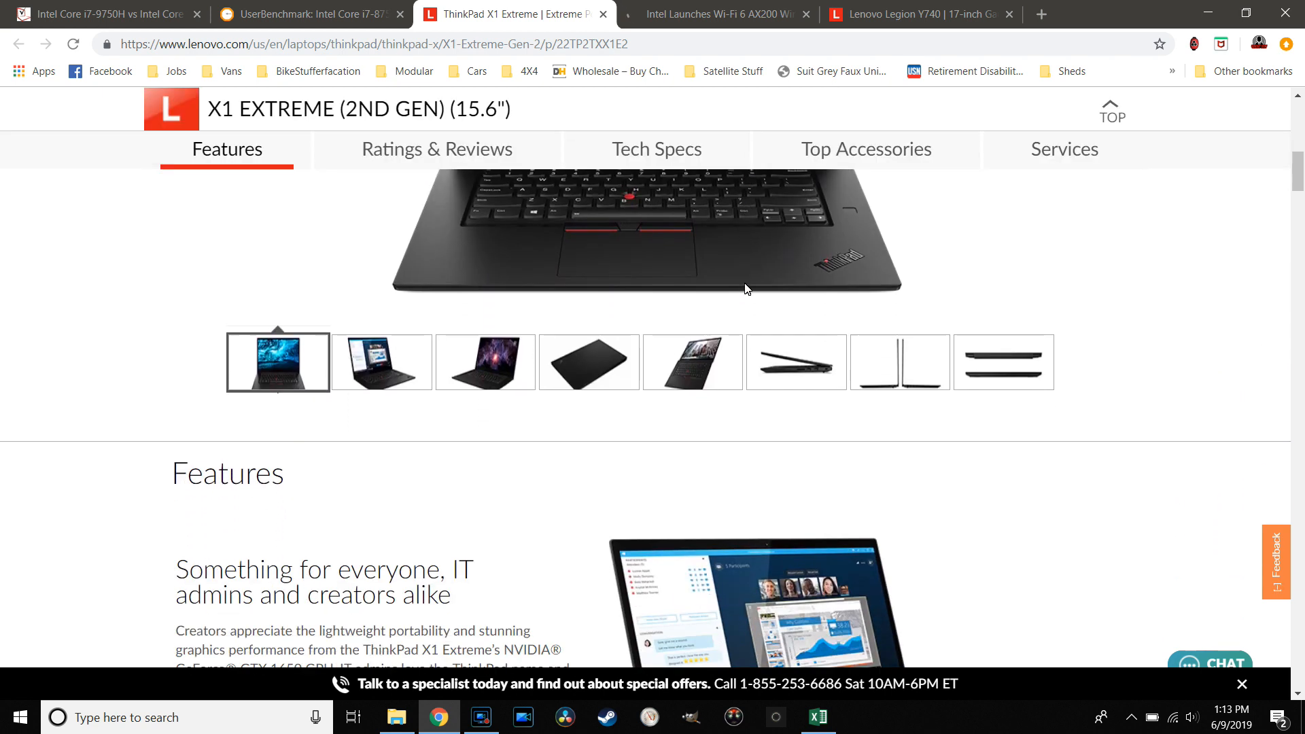
scroll(down, 3)
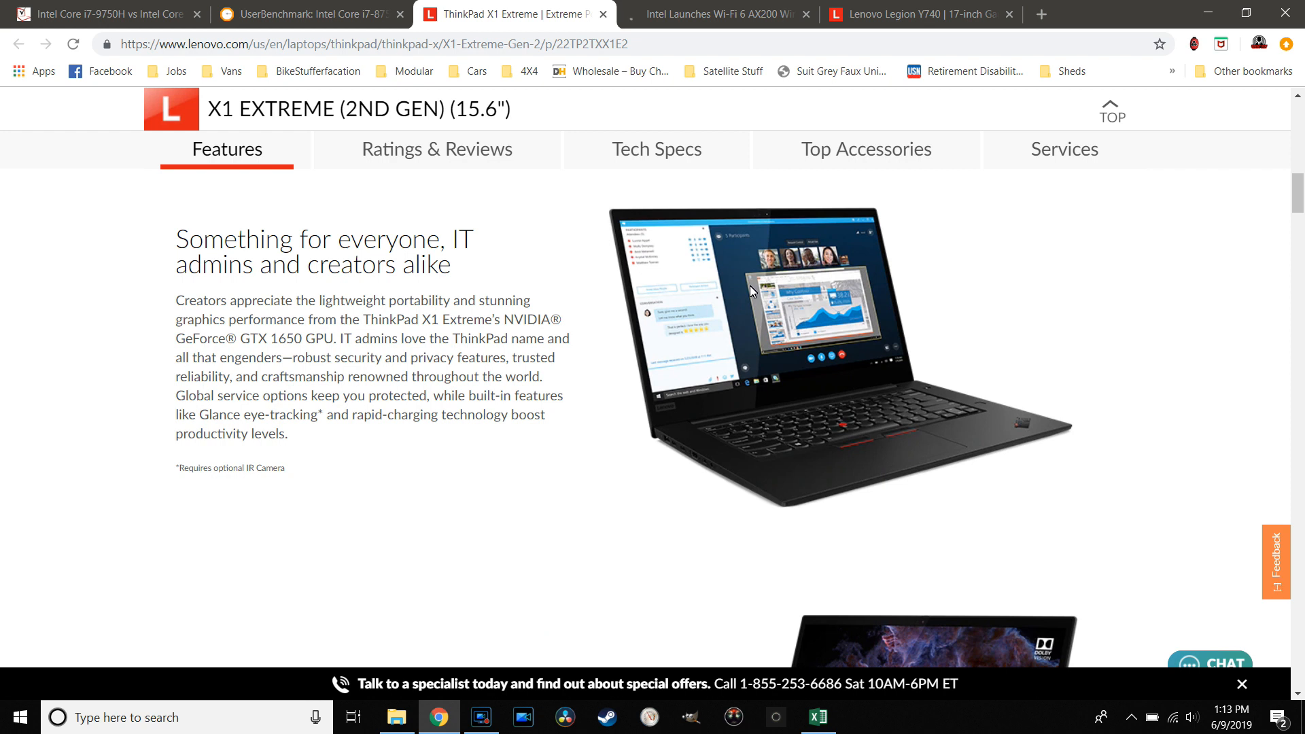
mouse_move(748, 316)
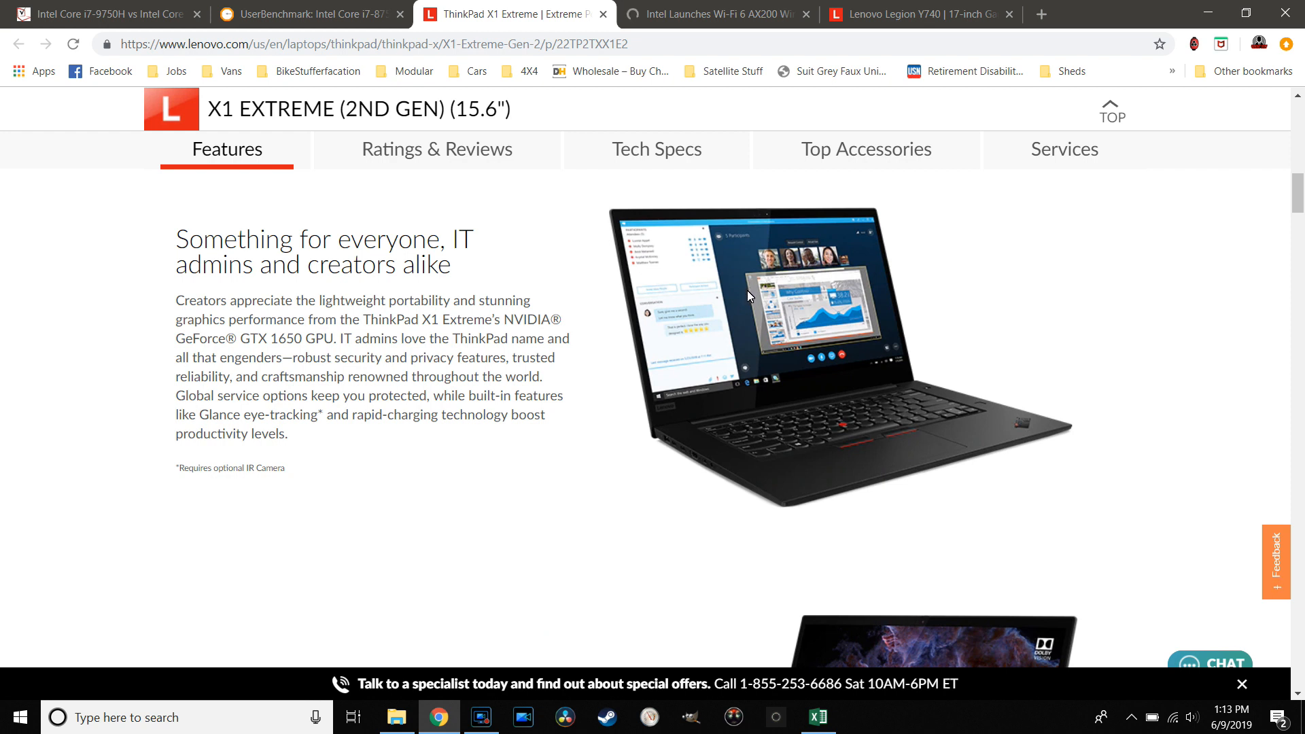
mouse_move(710, 329)
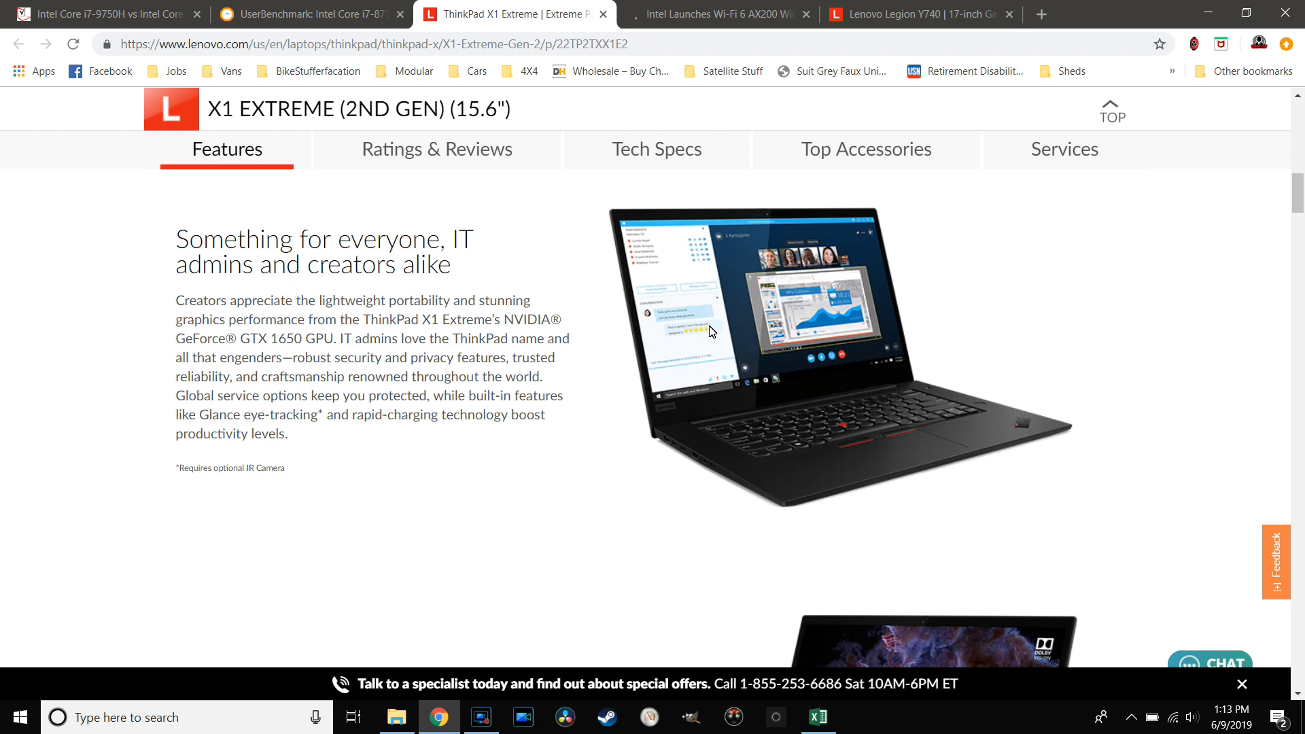
scroll(down, 3)
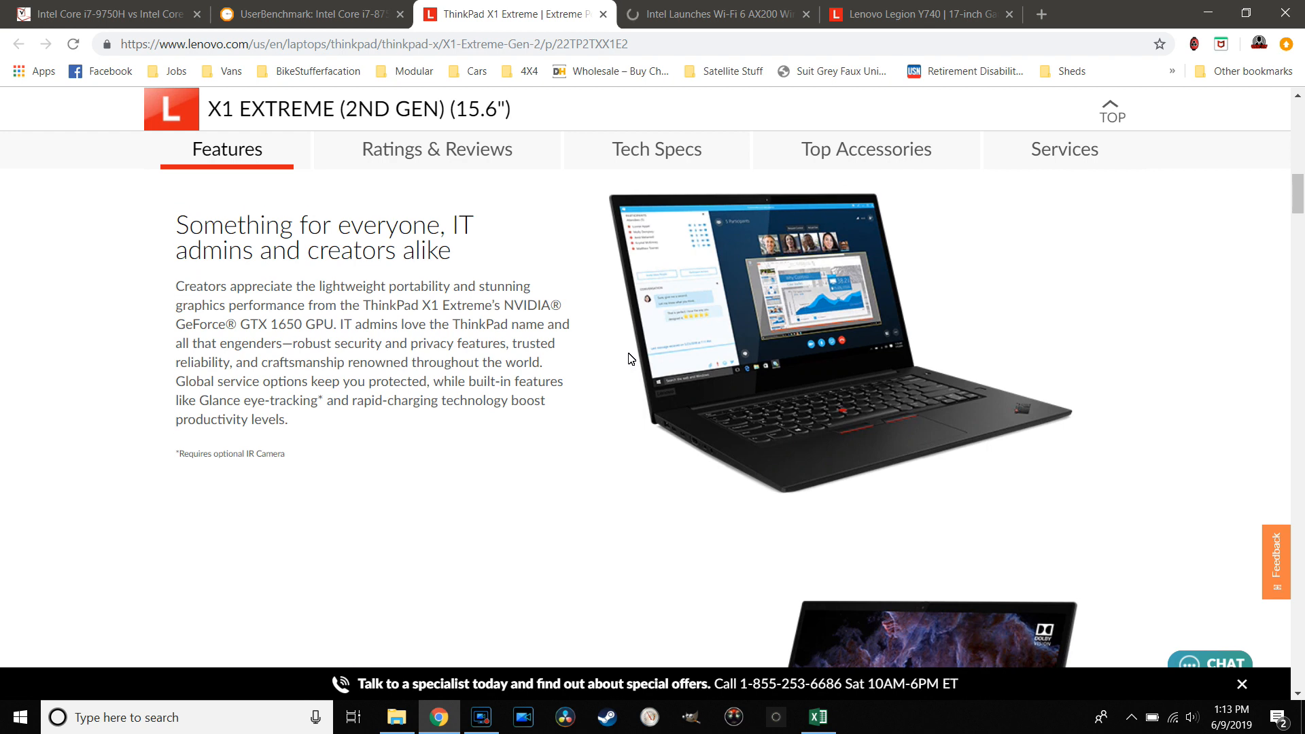
mouse_move(625, 403)
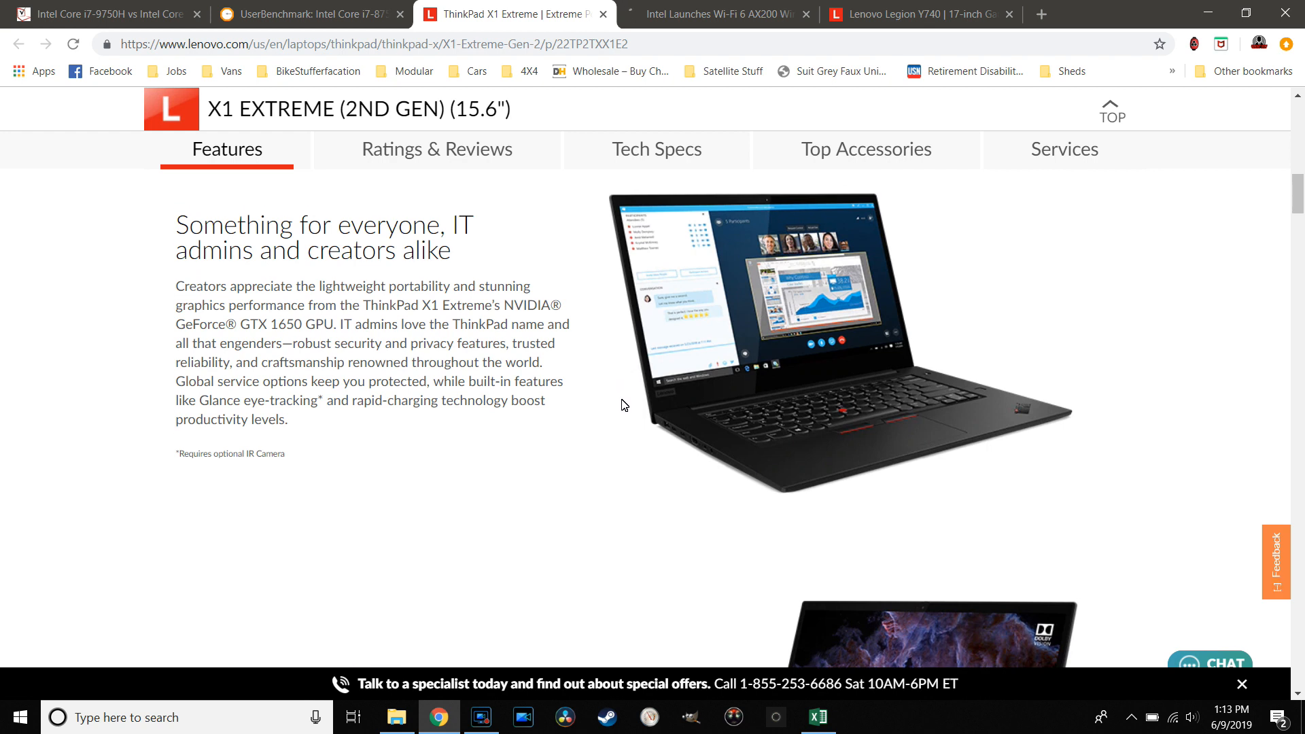
scroll(down, 3)
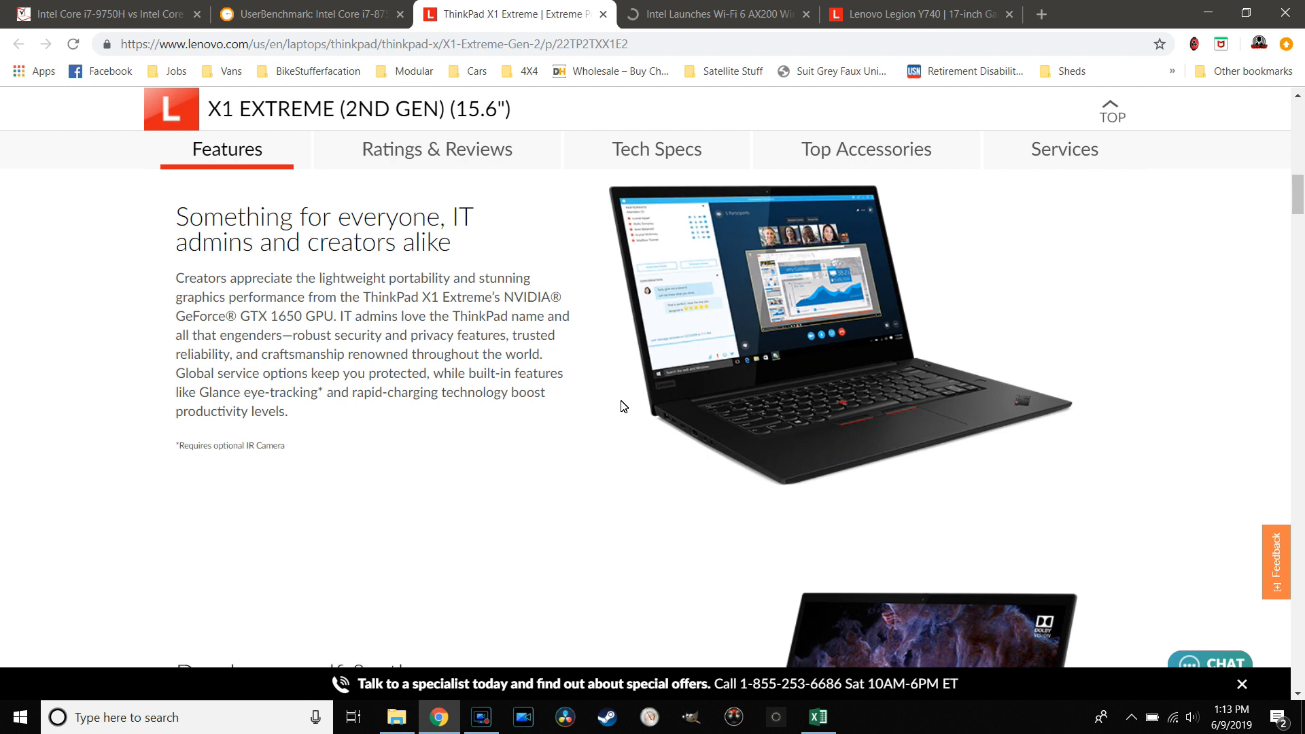
scroll(down, 3)
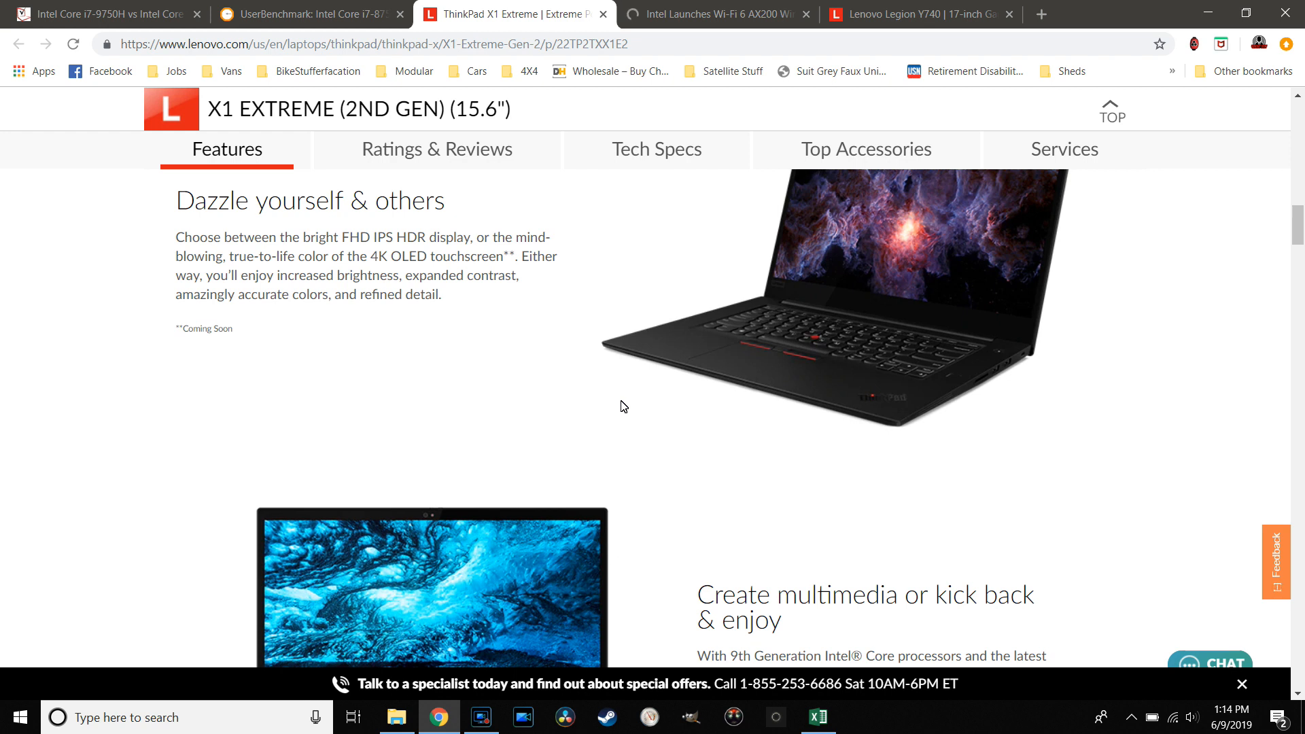
mouse_move(640, 399)
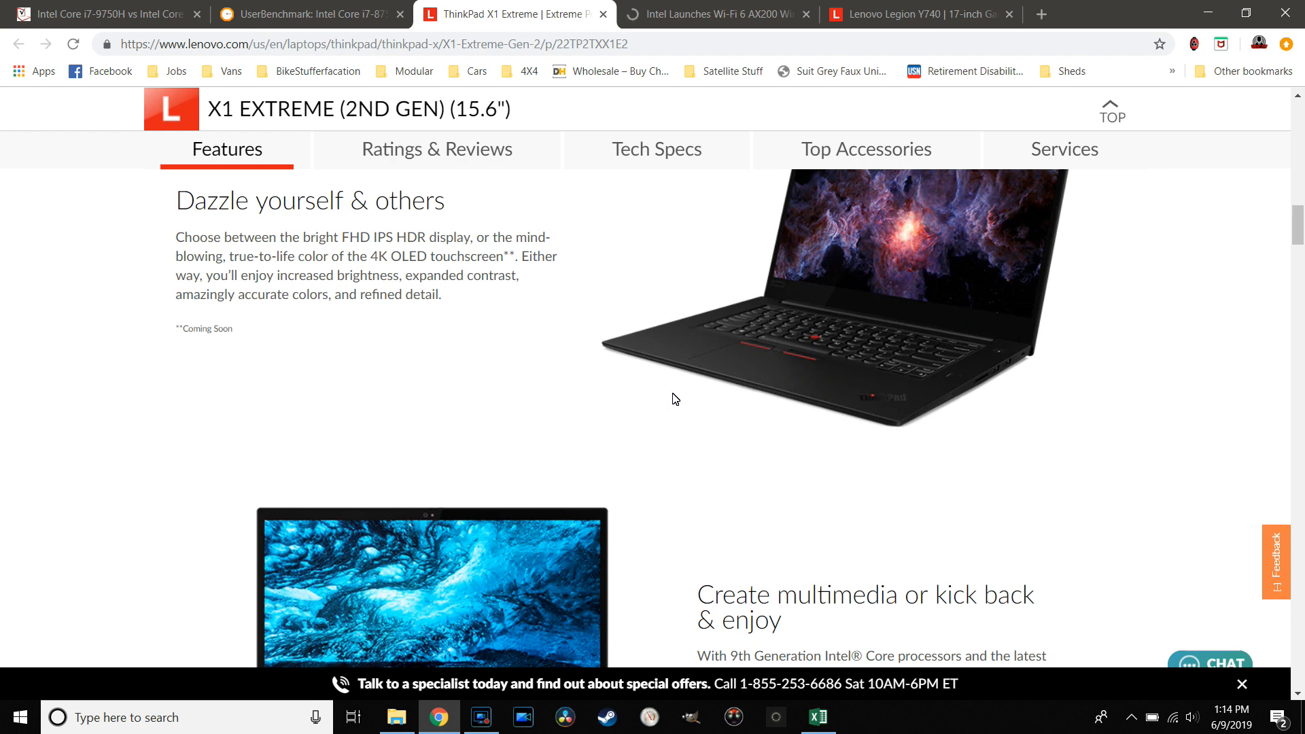
mouse_move(684, 405)
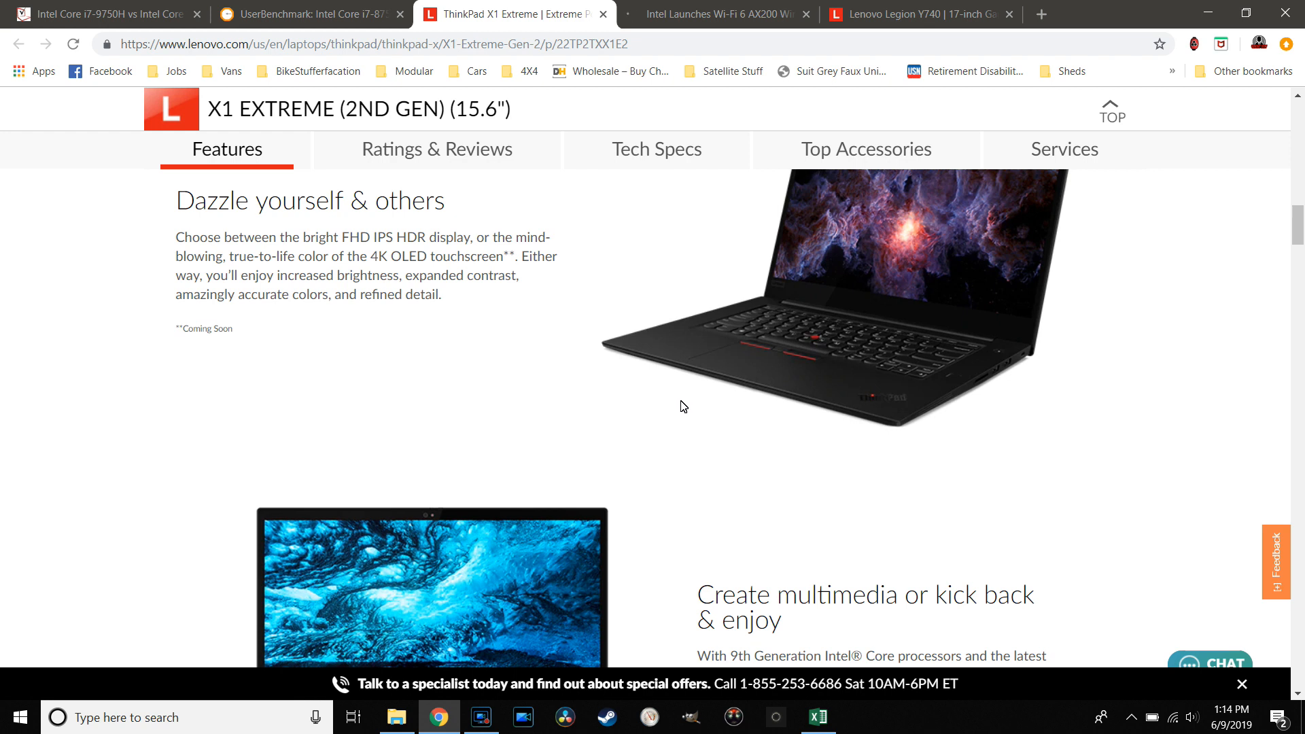
mouse_move(744, 388)
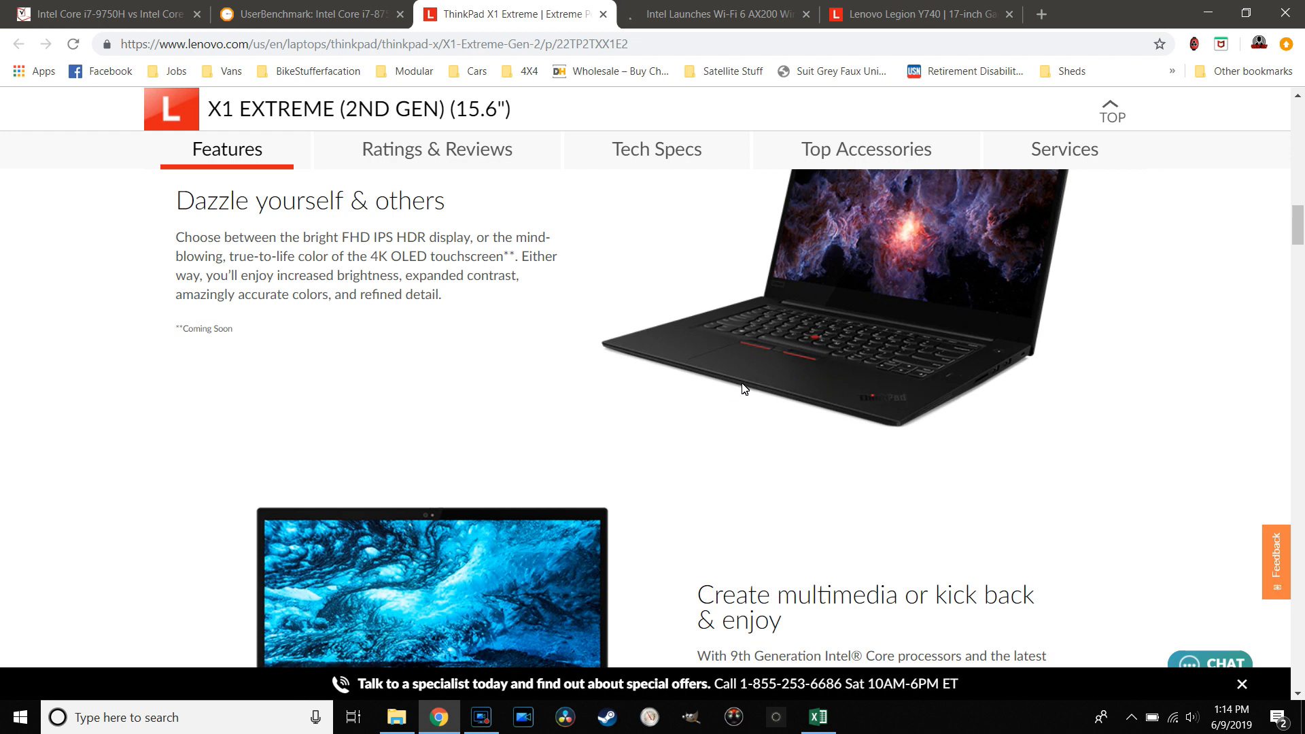
mouse_move(751, 456)
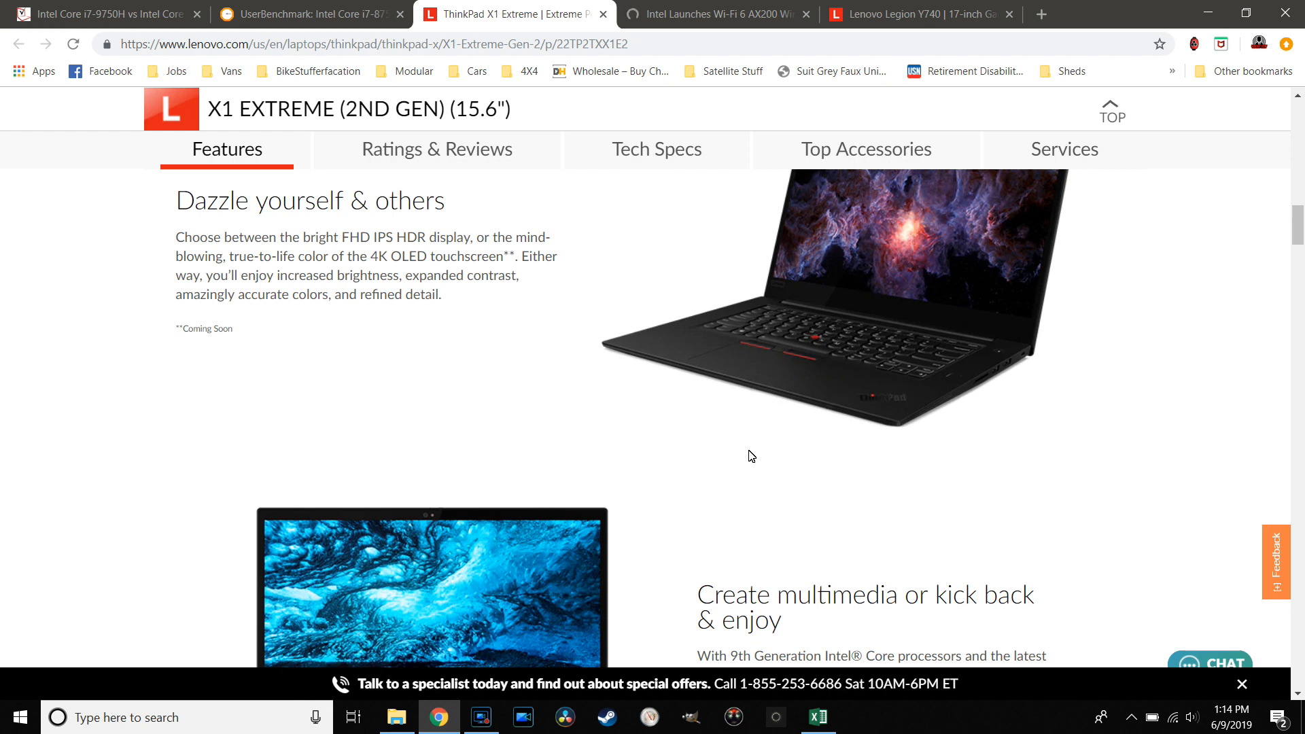
scroll(down, 3)
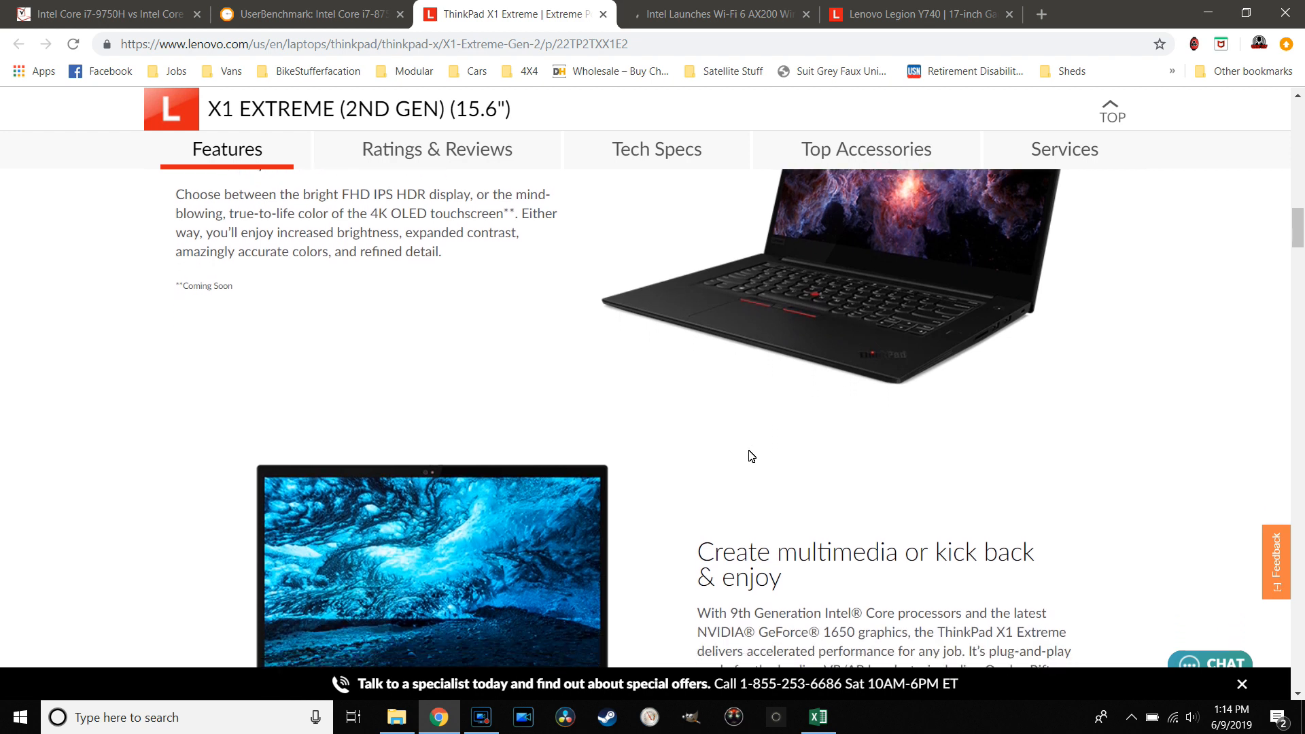
scroll(down, 3)
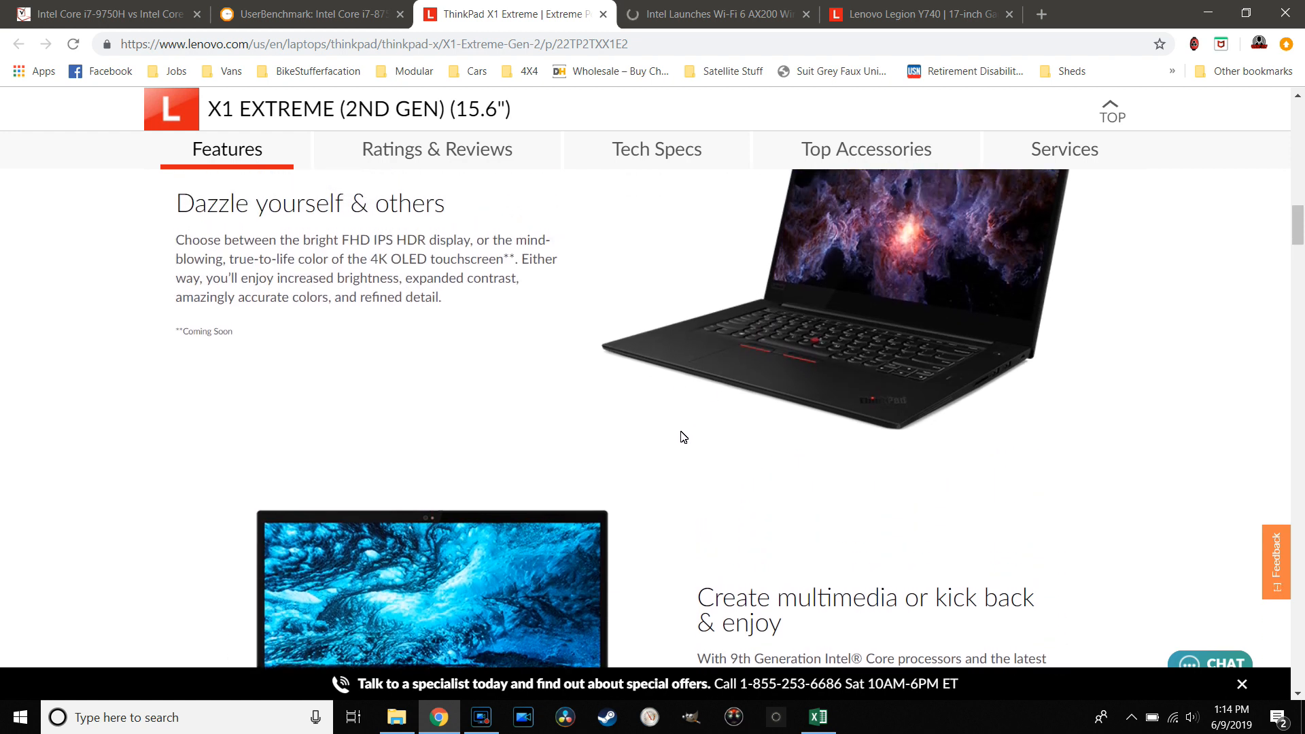
scroll(up, 3)
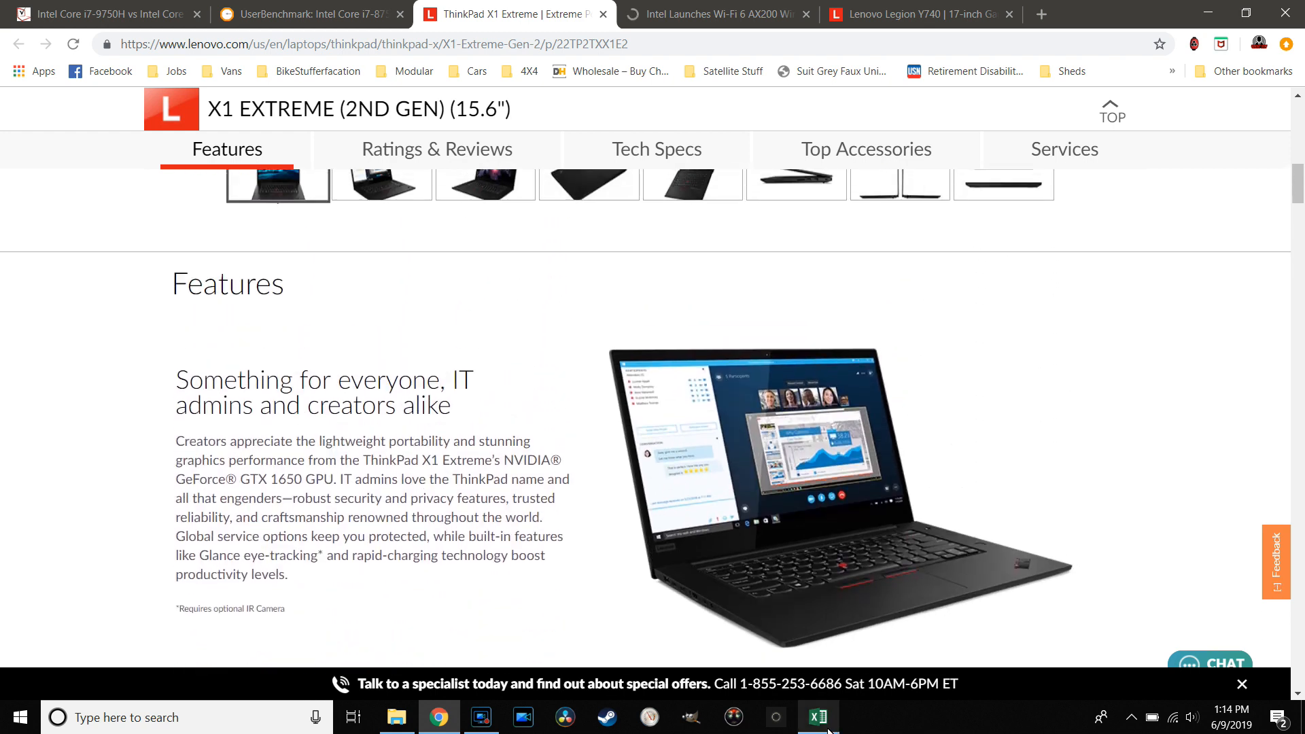
Visit the spreadsheet and X1 Extreme page, then land on the UserBenchmark i7-9750H vs i7-8750H comparison
click(821, 733)
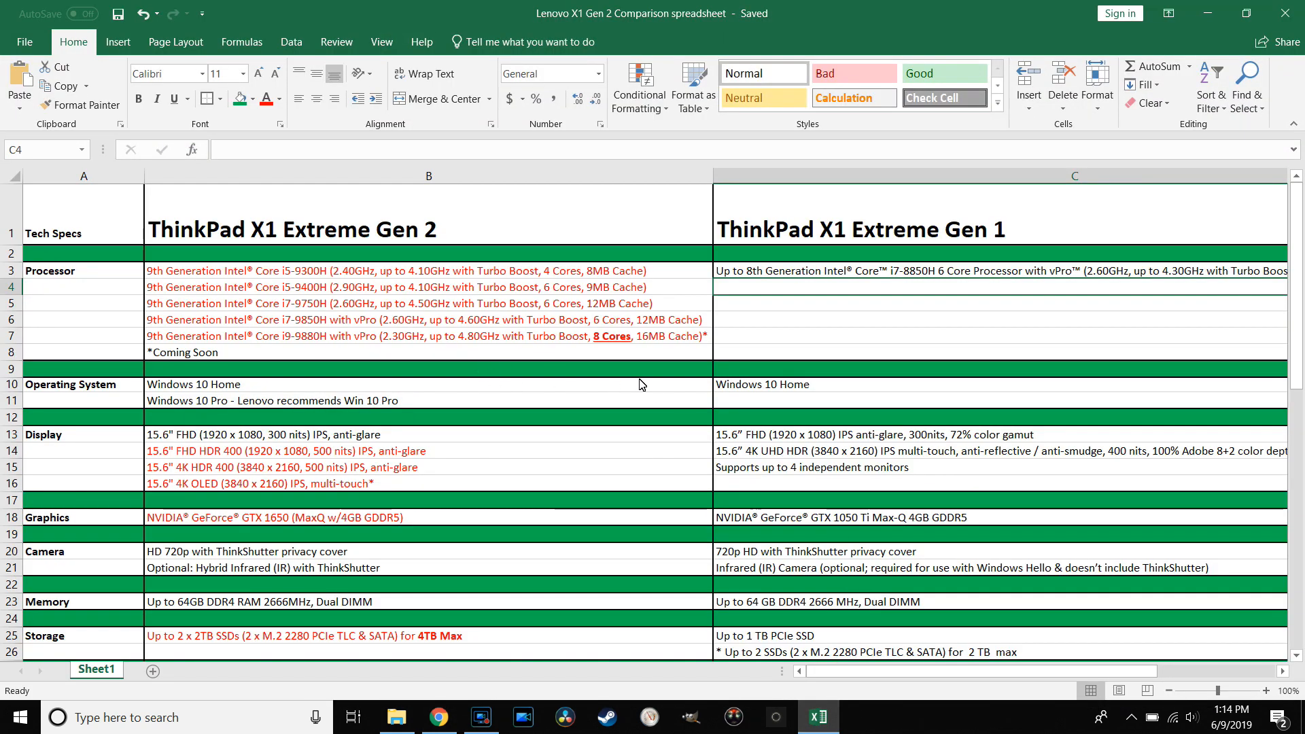
mouse_move(286, 397)
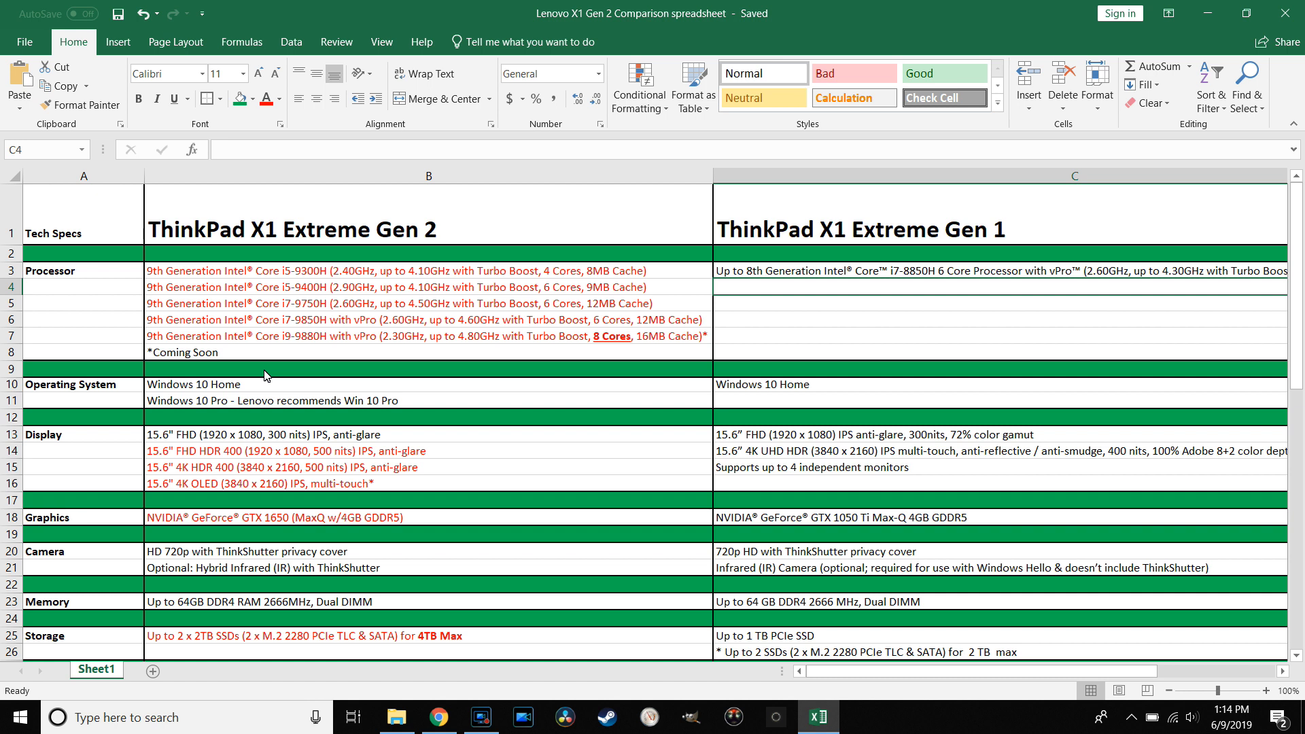
mouse_move(693, 343)
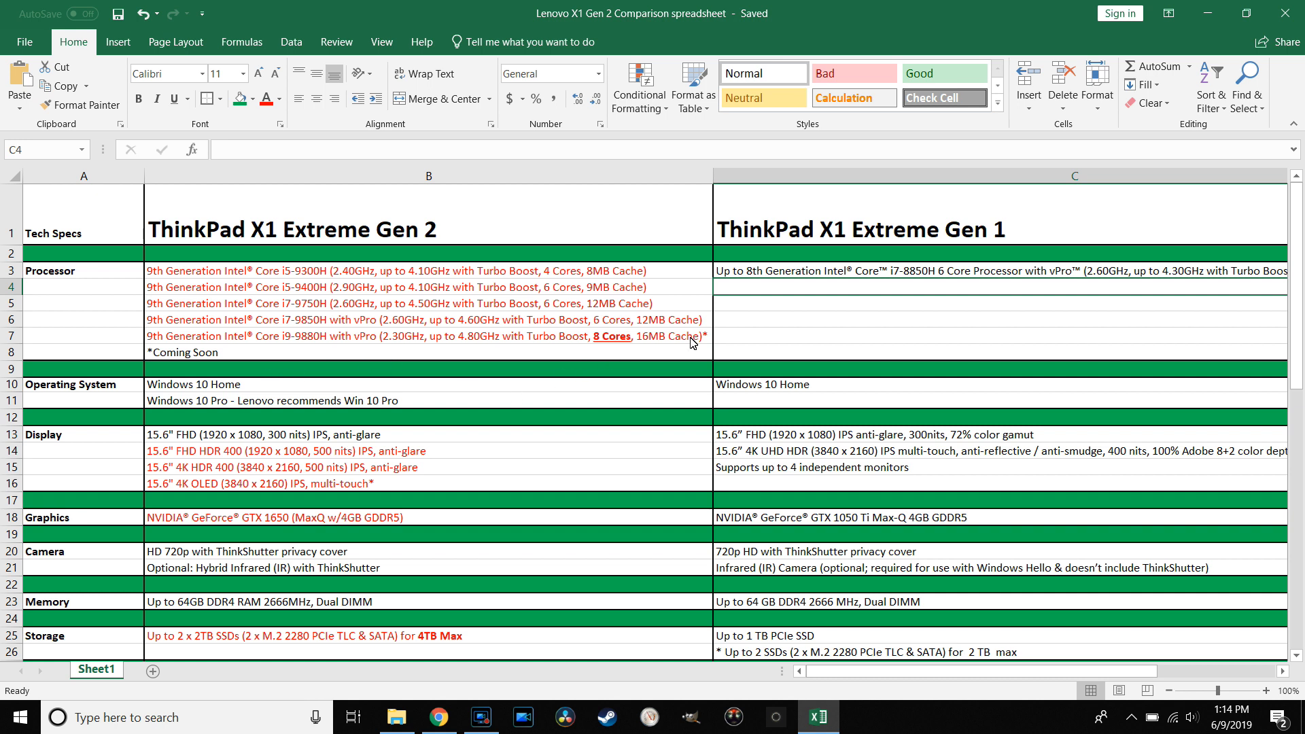
mouse_move(889, 509)
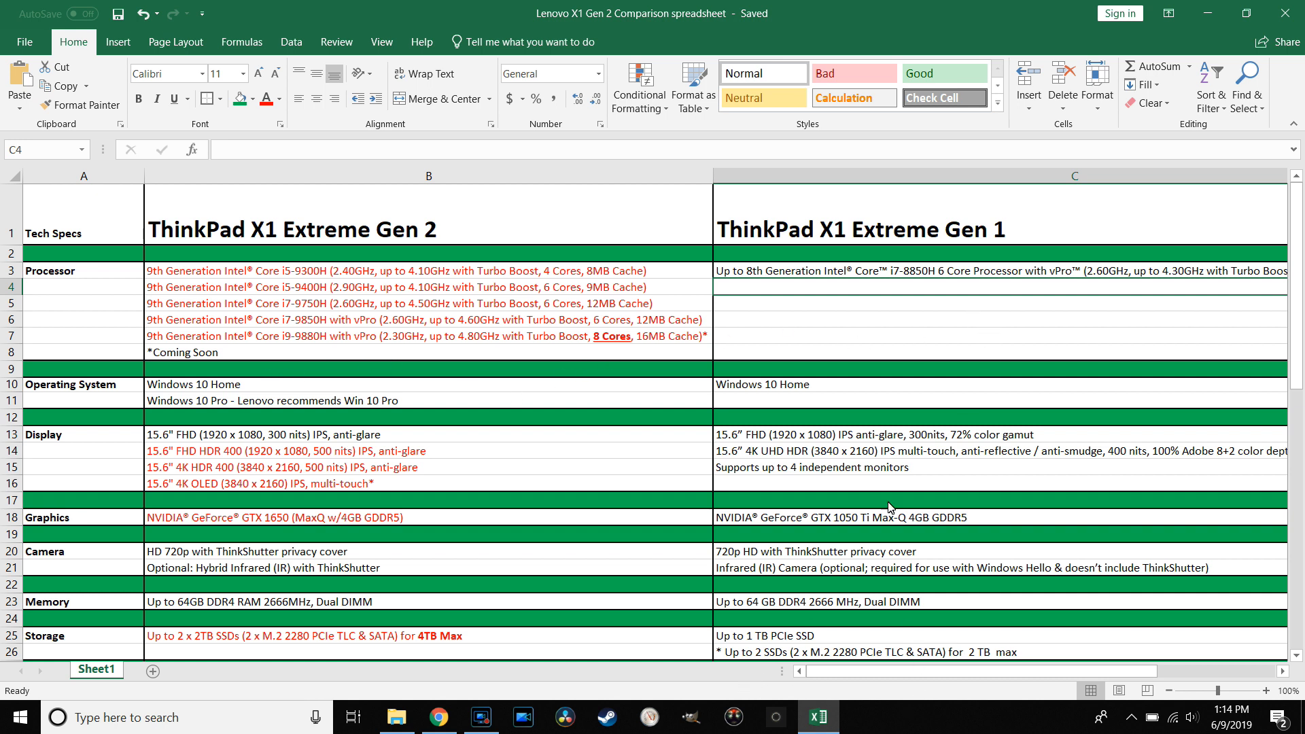
mouse_move(891, 359)
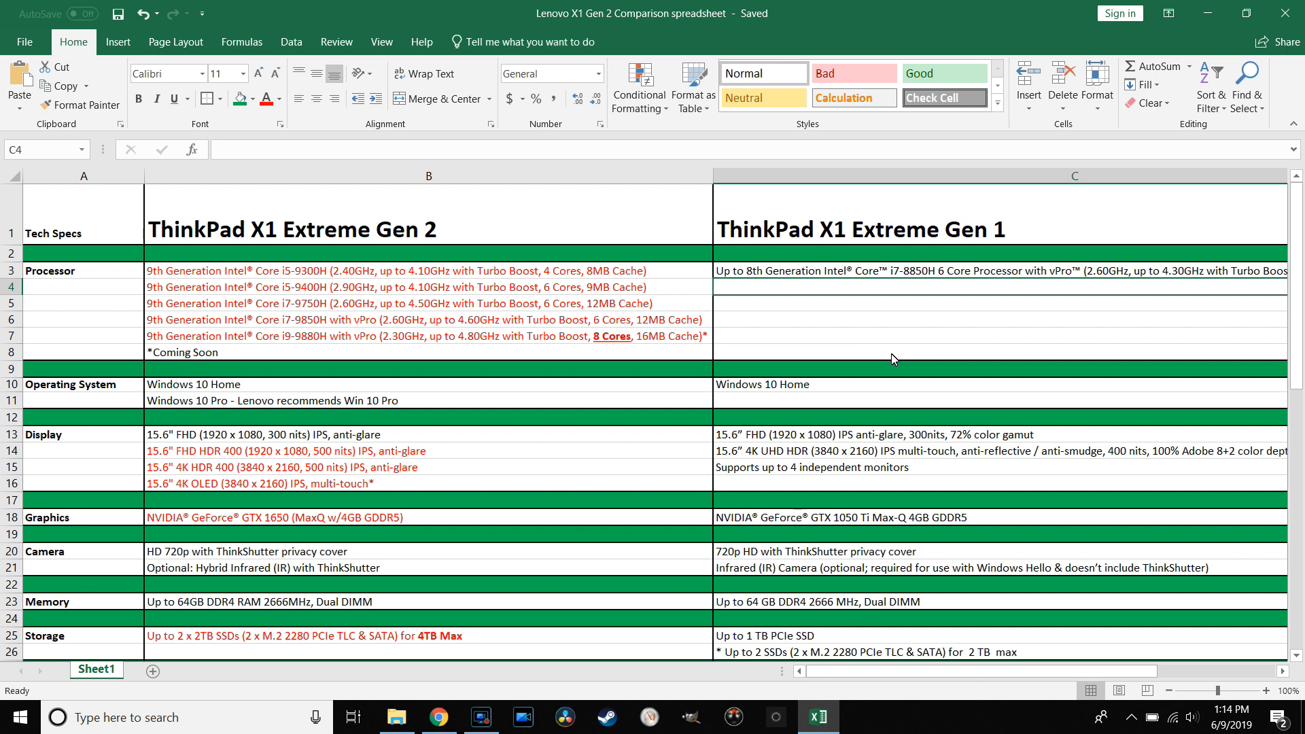
mouse_move(341, 369)
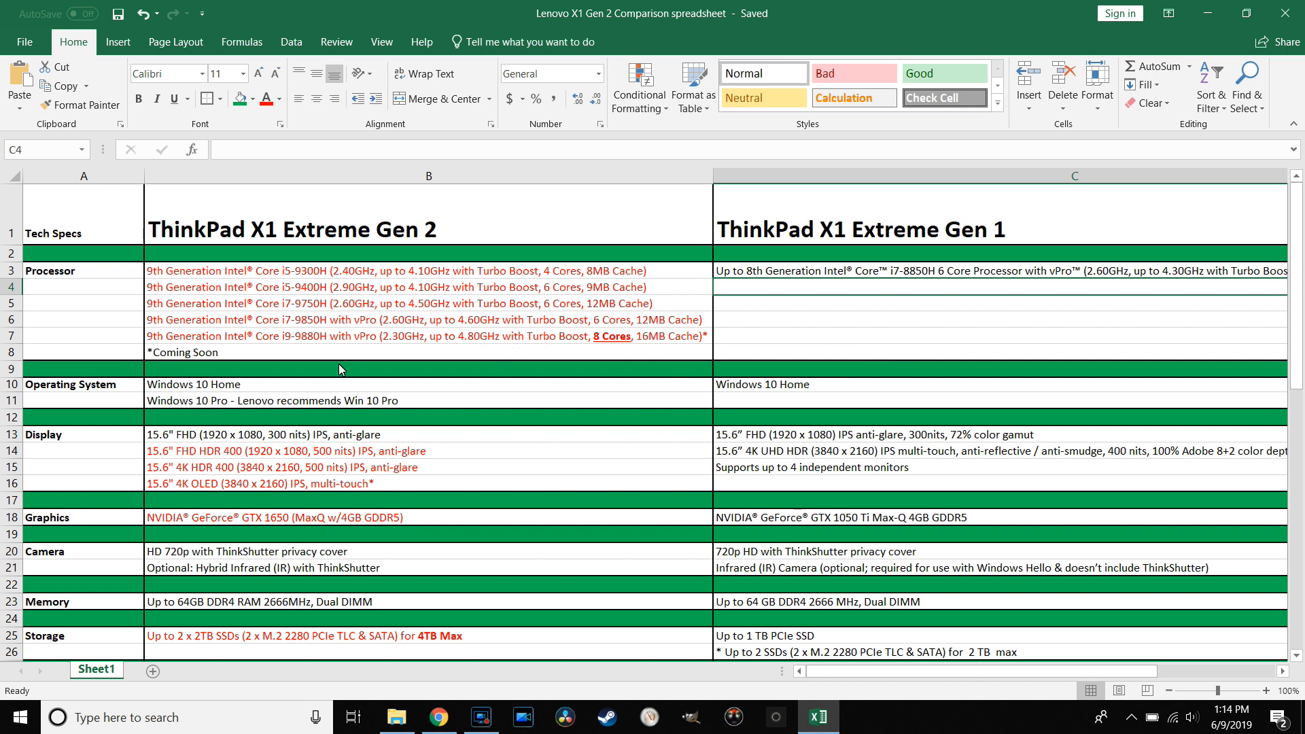
mouse_move(384, 361)
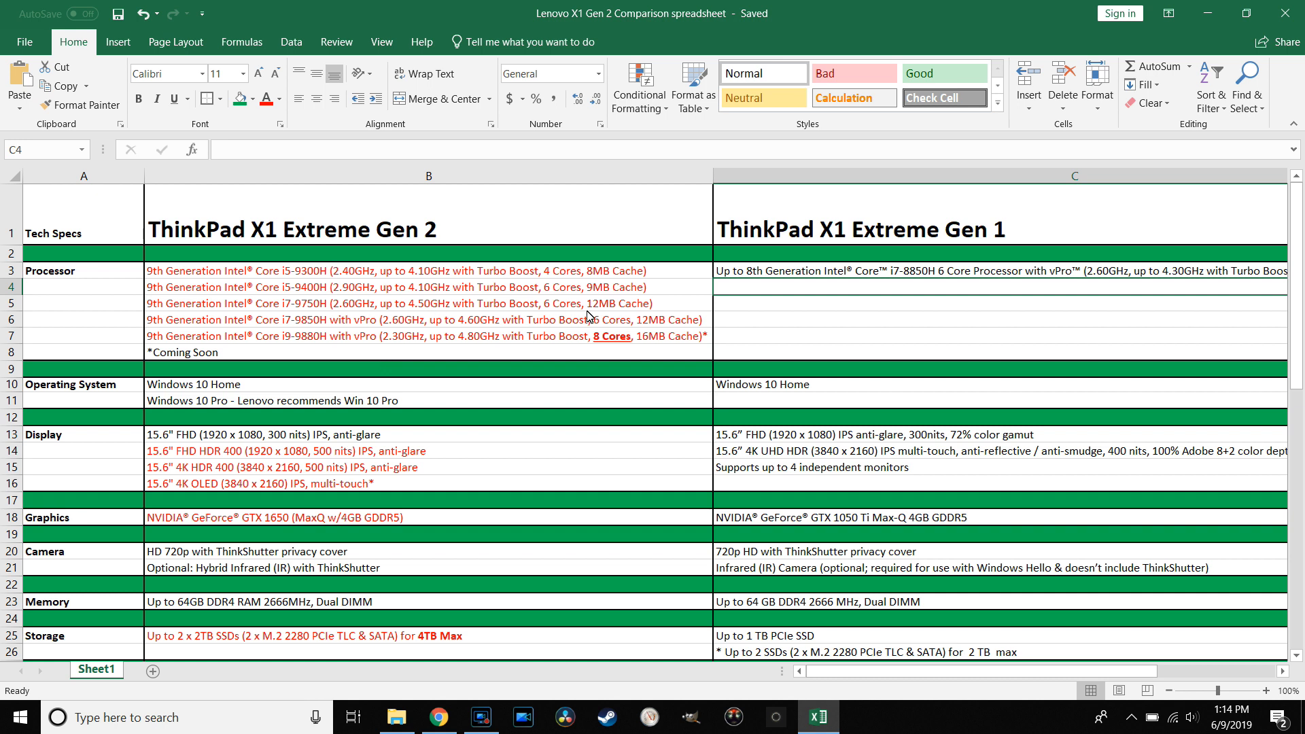
mouse_move(642, 338)
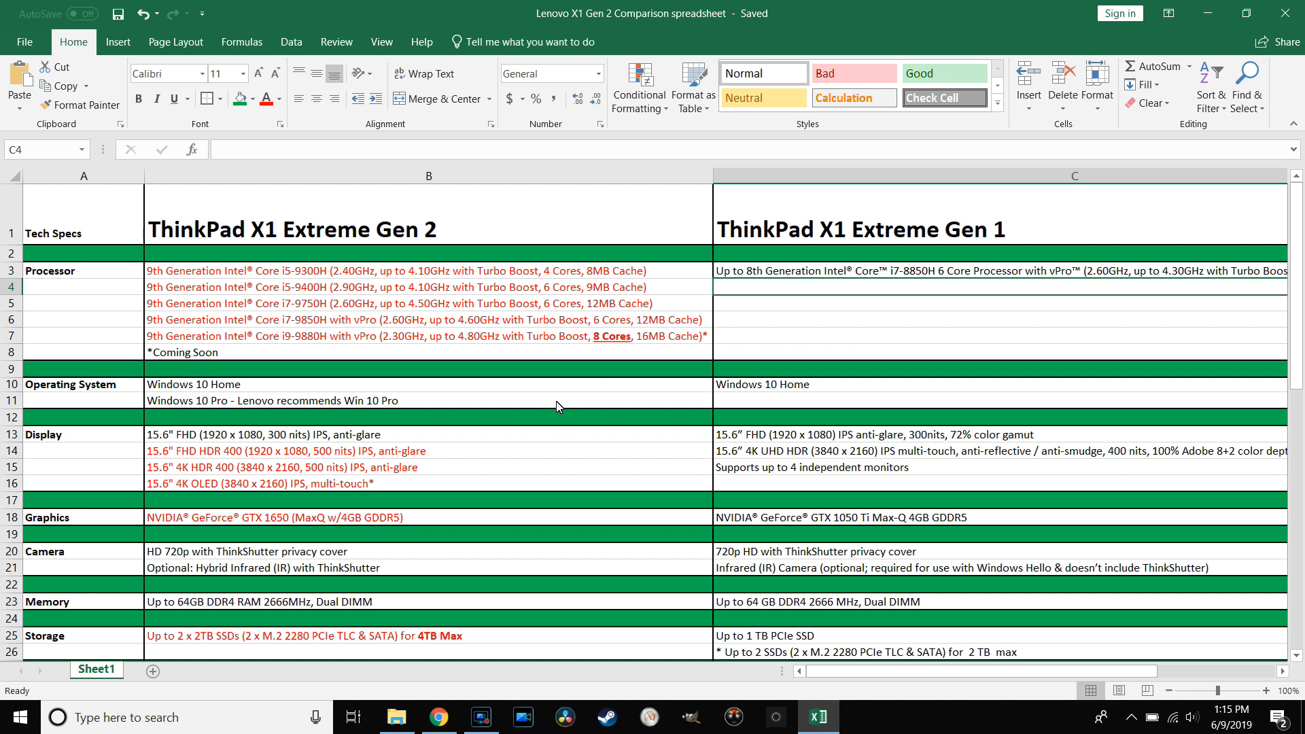
mouse_move(517, 292)
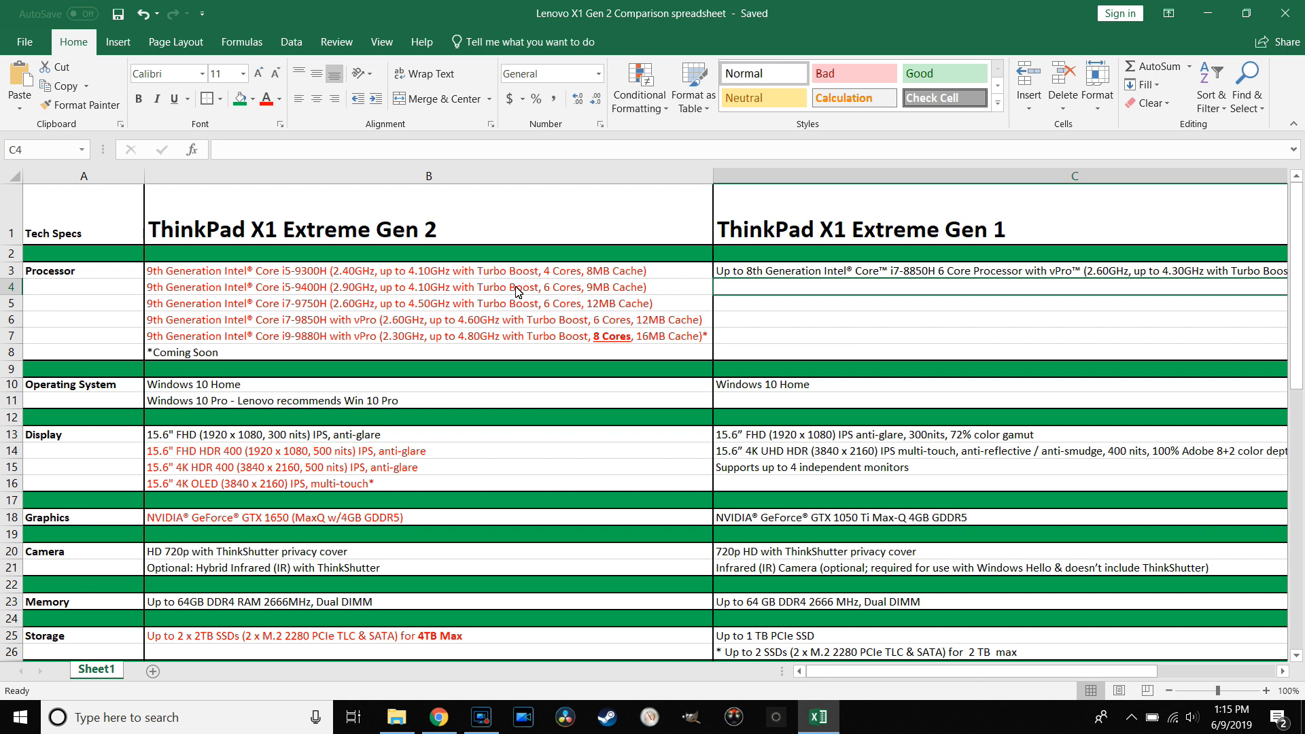
mouse_move(462, 312)
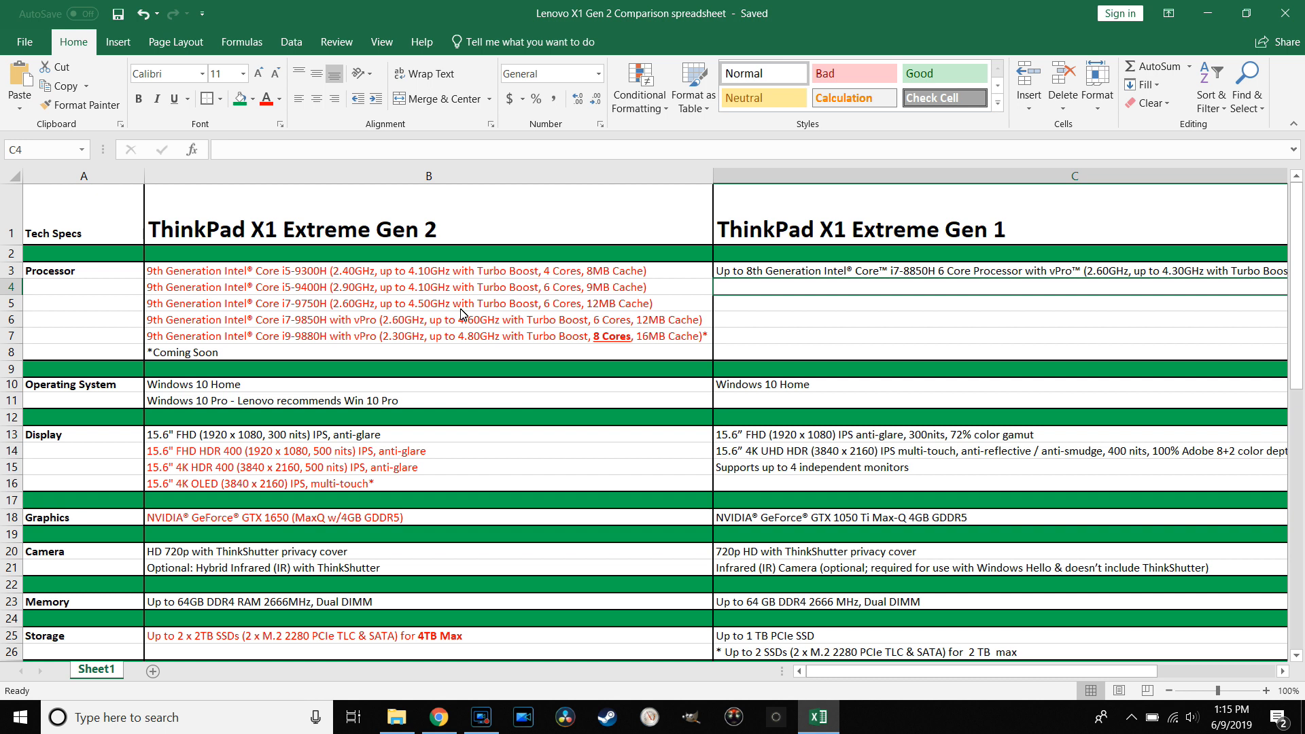
mouse_move(408, 574)
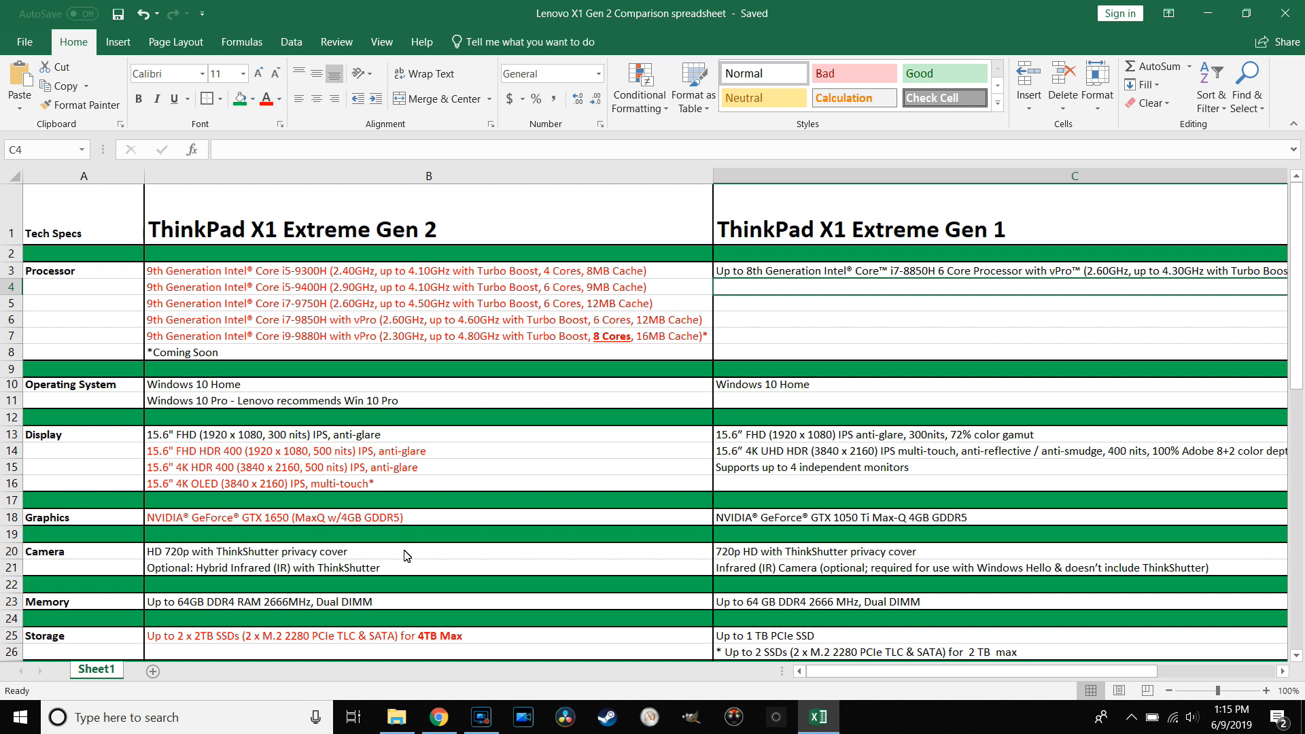
click(438, 718)
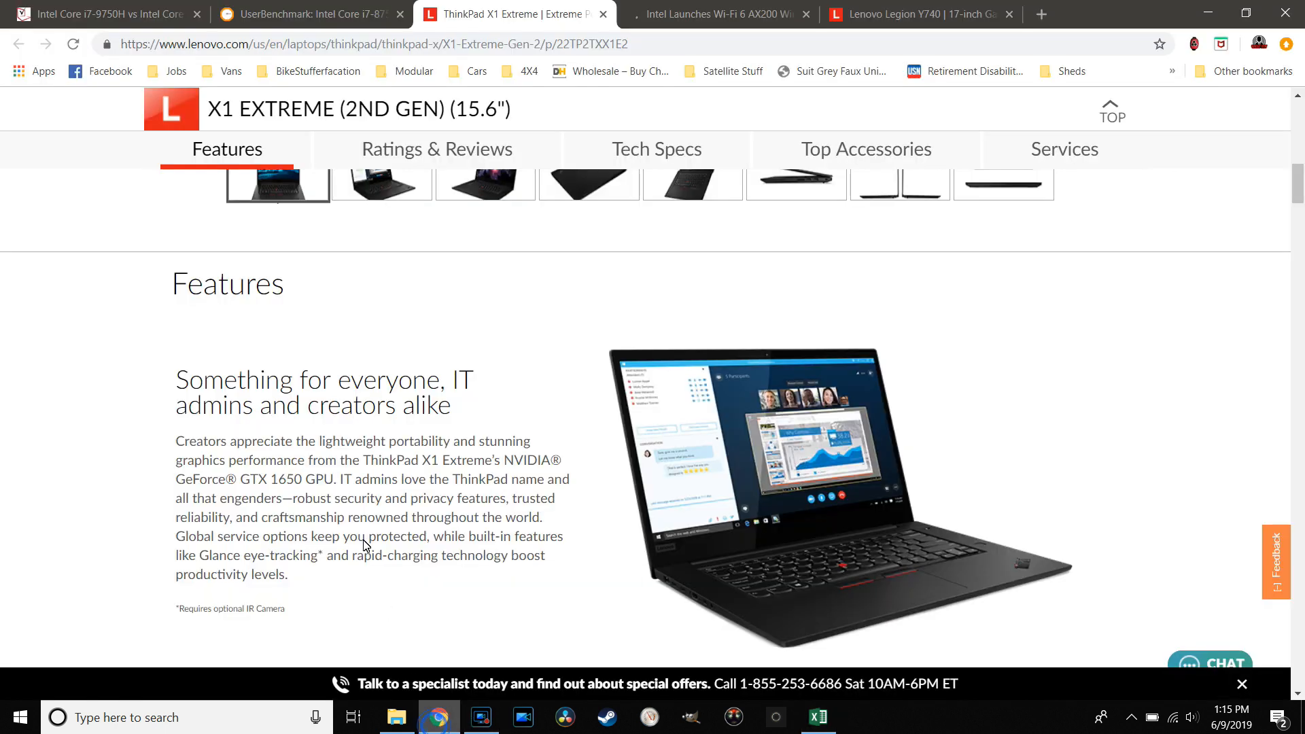
mouse_move(139, 5)
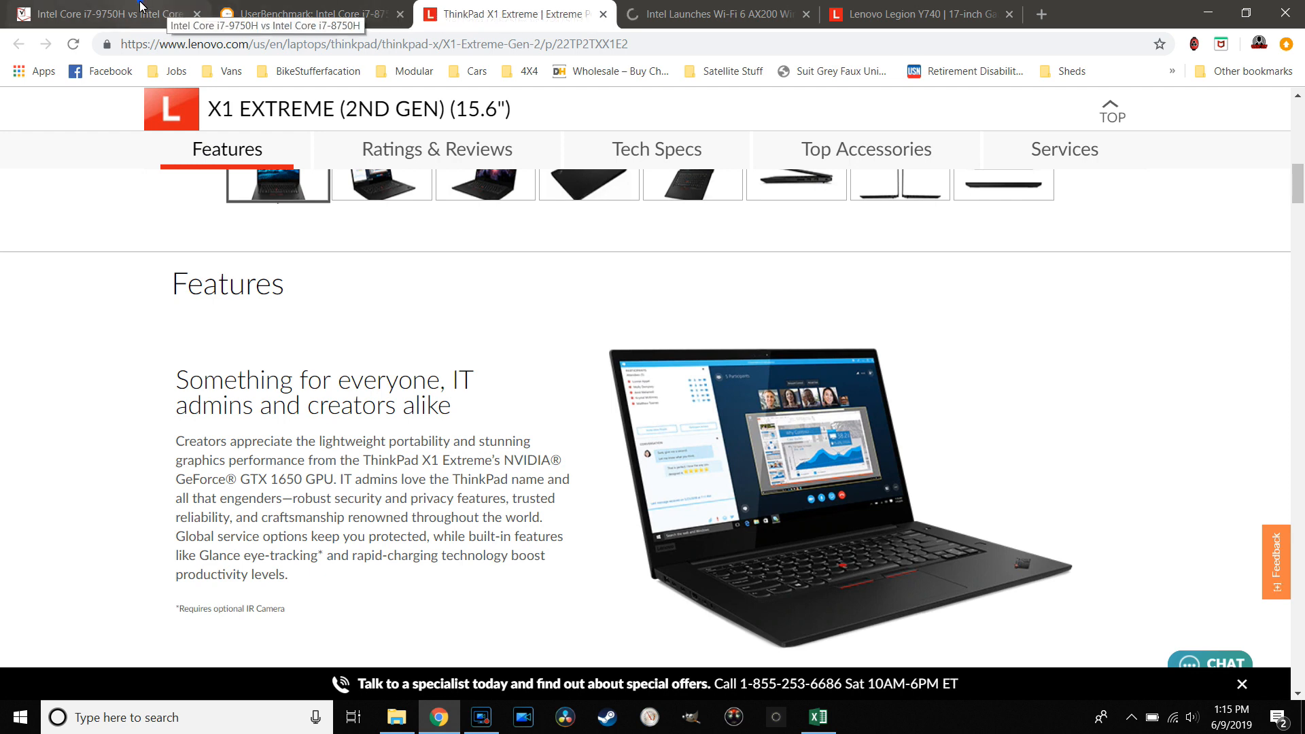
click(102, 14)
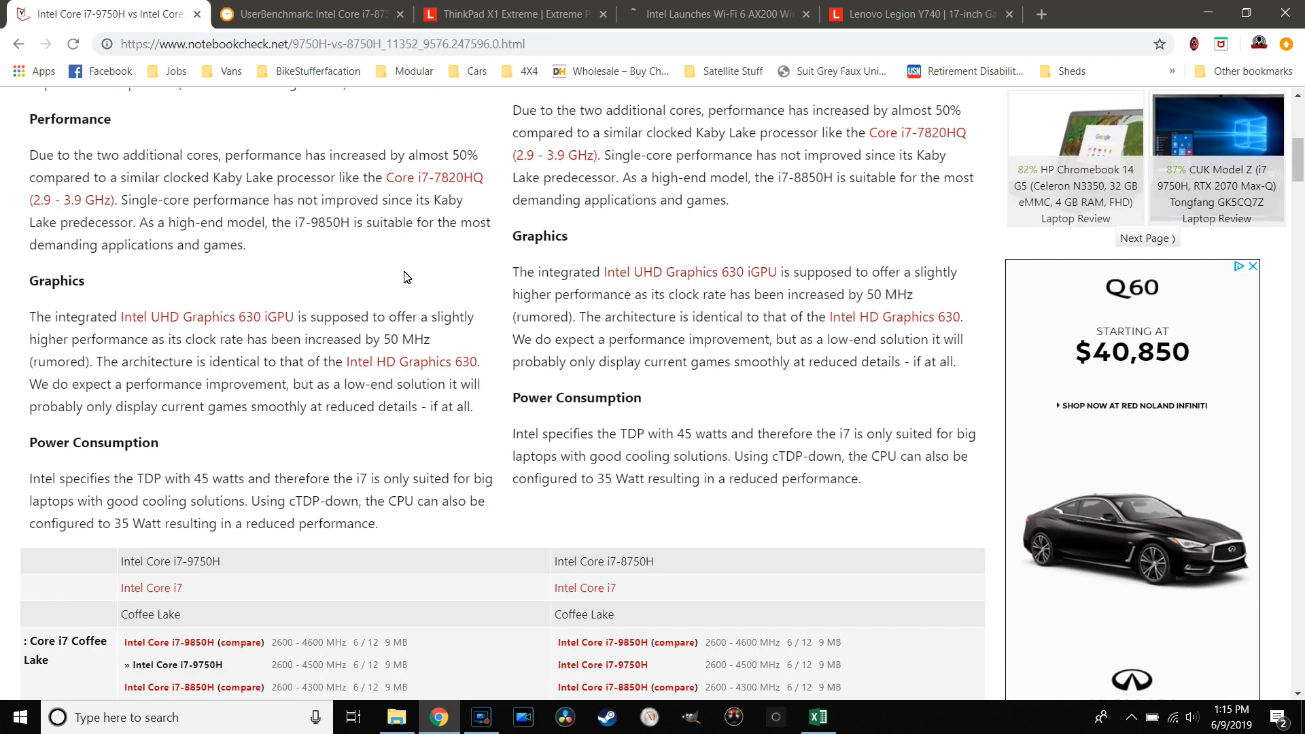
click(321, 14)
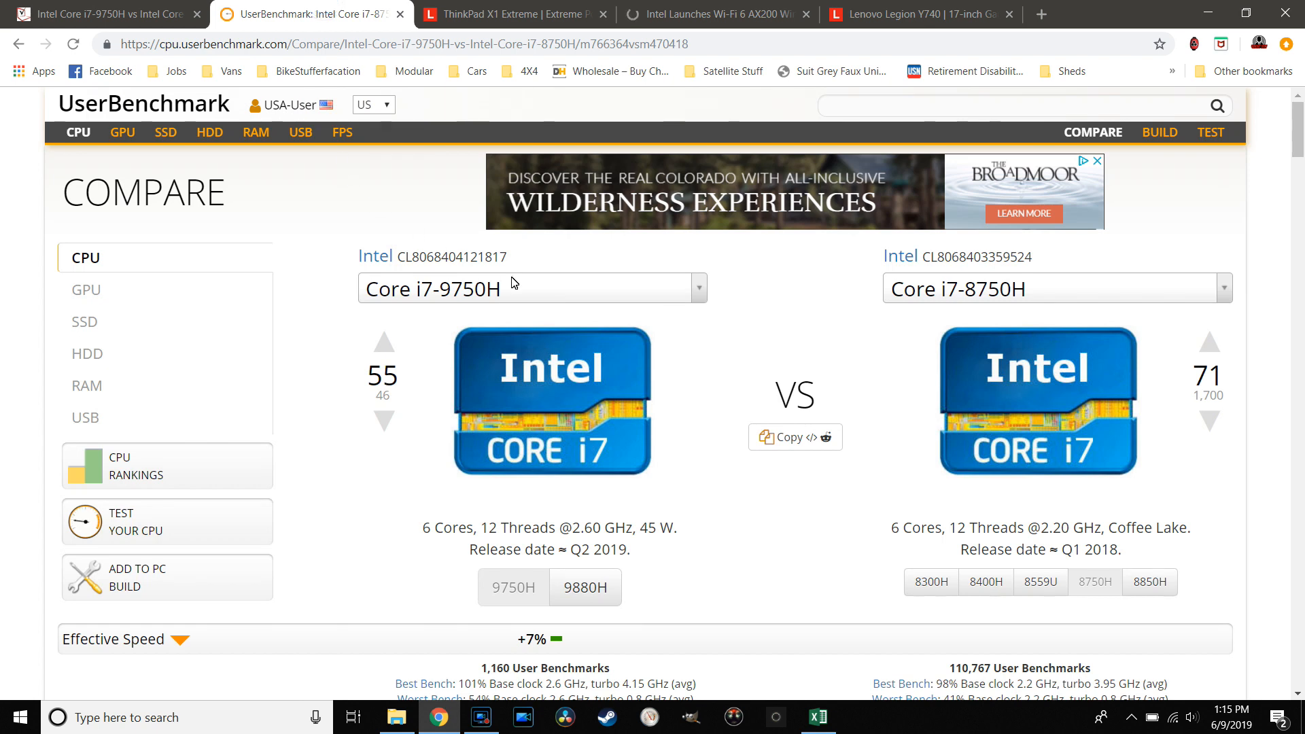
scroll(down, 3)
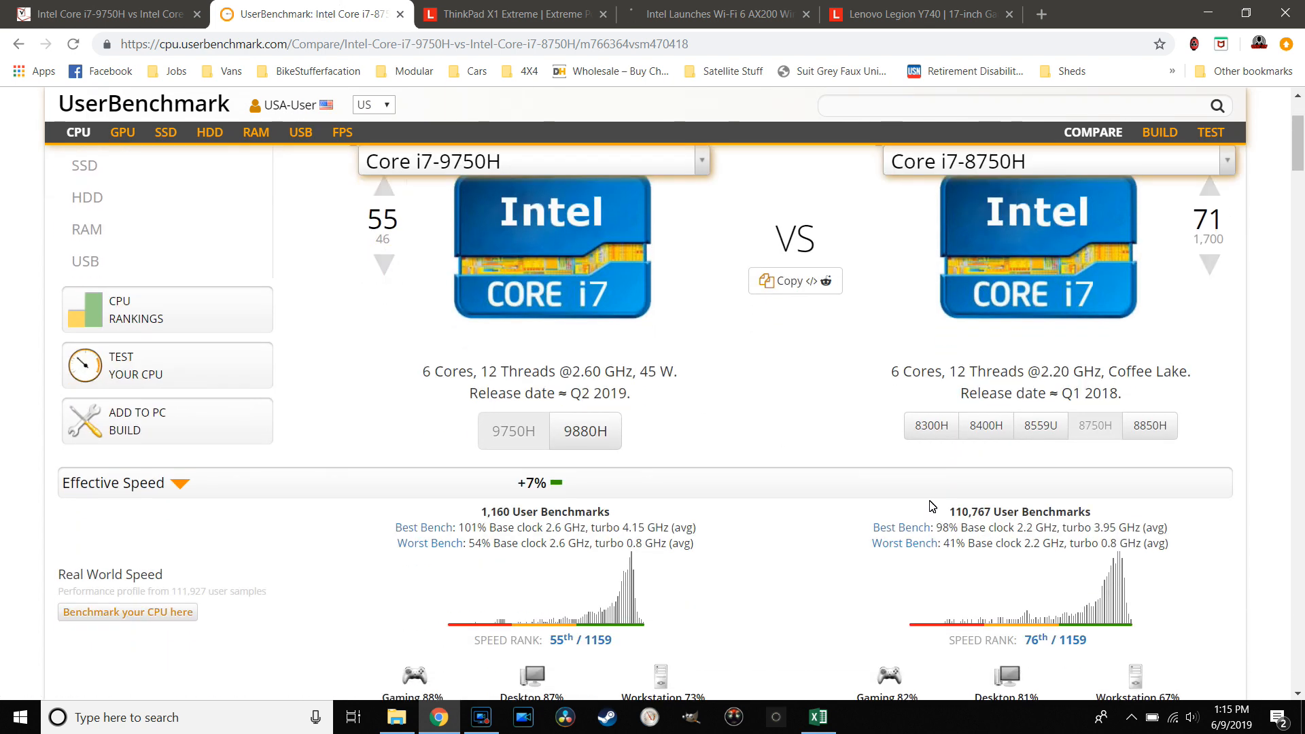
Return to Notebookcheck's i7-9750H vs i7-8750H comparison (2600–4500 vs 2200–4100 MHz)
click(102, 13)
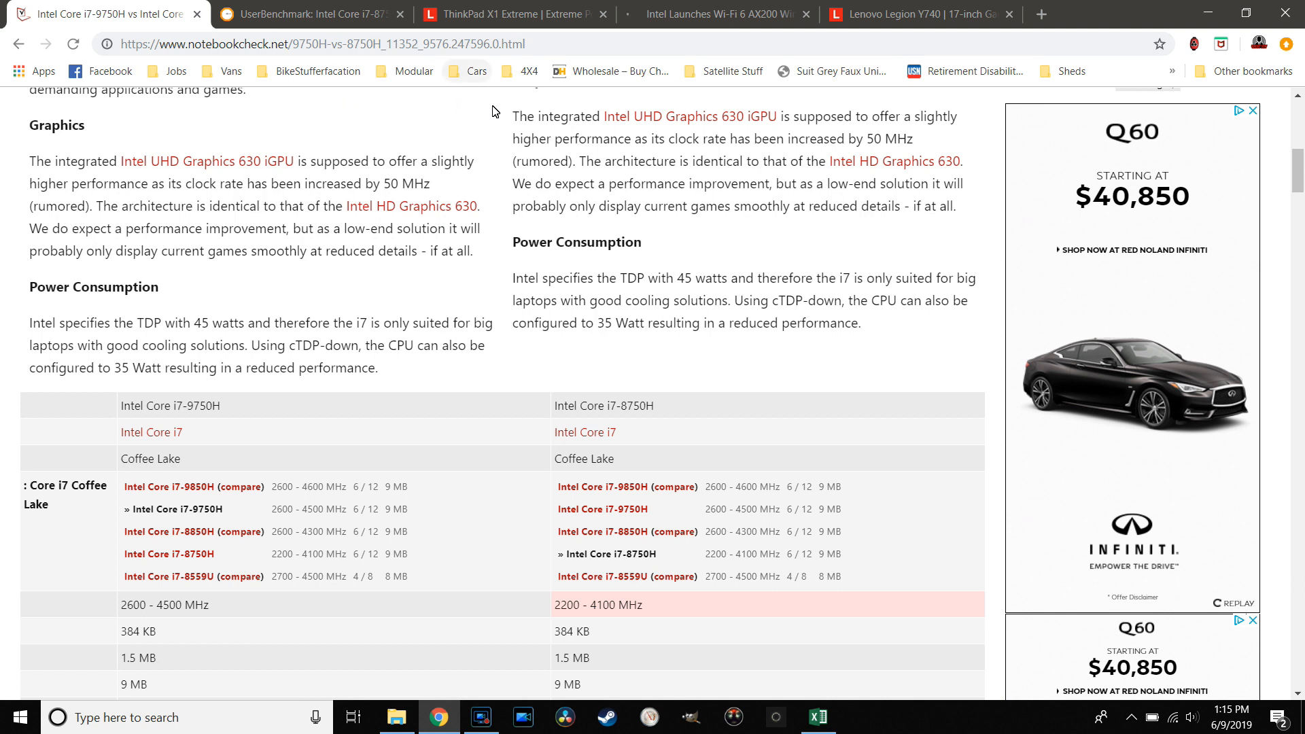
mouse_move(579, 231)
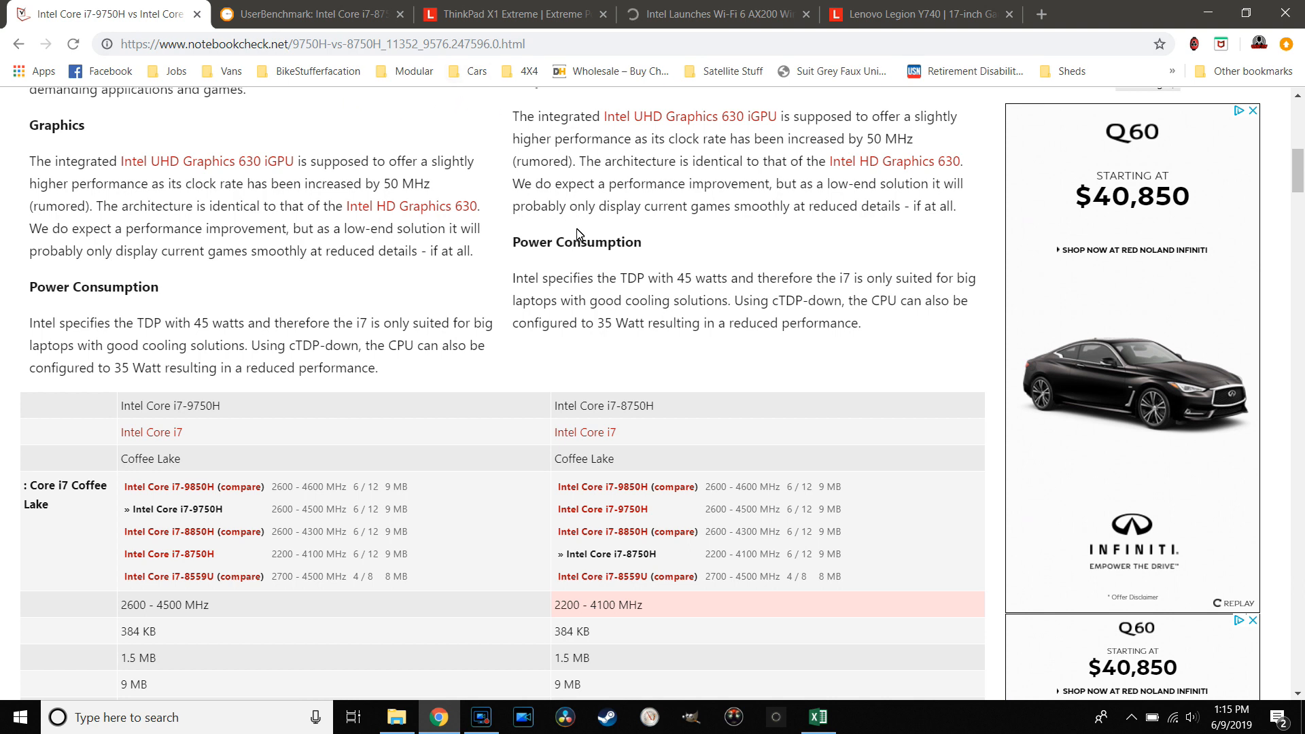
mouse_move(495, 284)
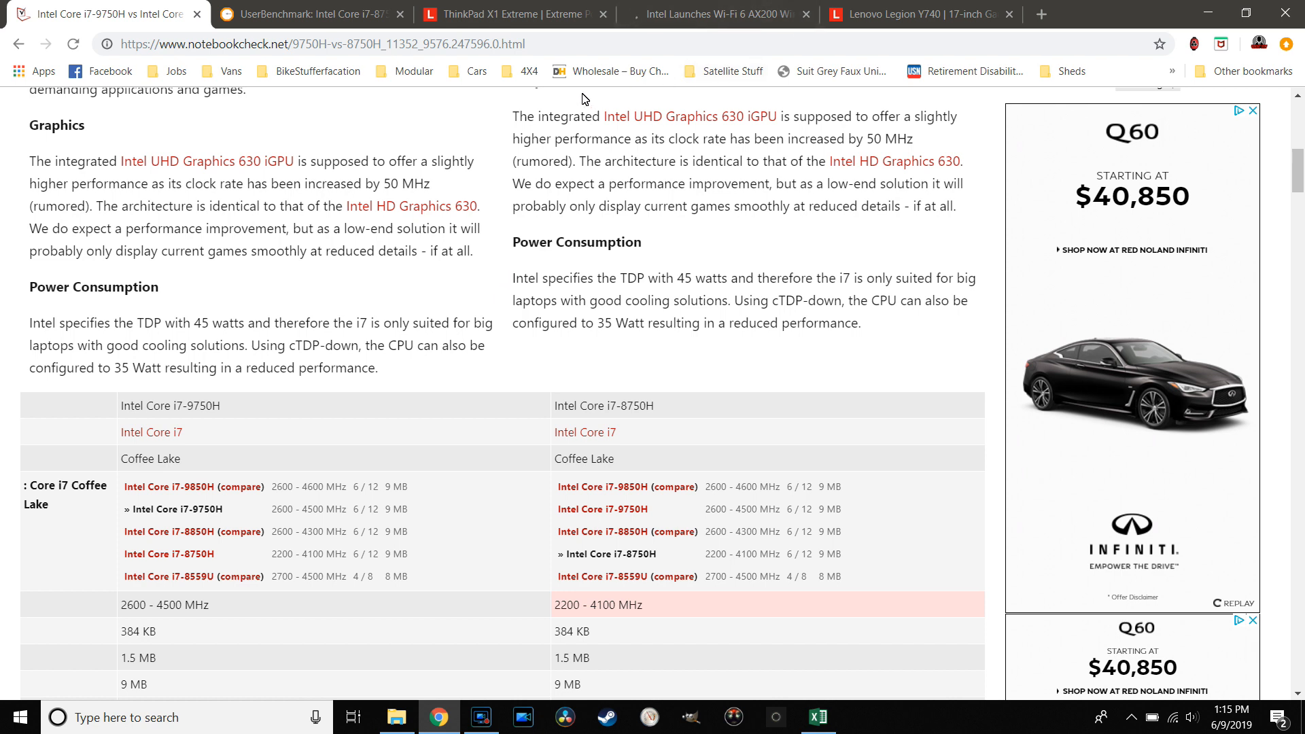
Return to the X1 Extreme comparison sheet and select the Core i9-9880H entry in B7
click(818, 717)
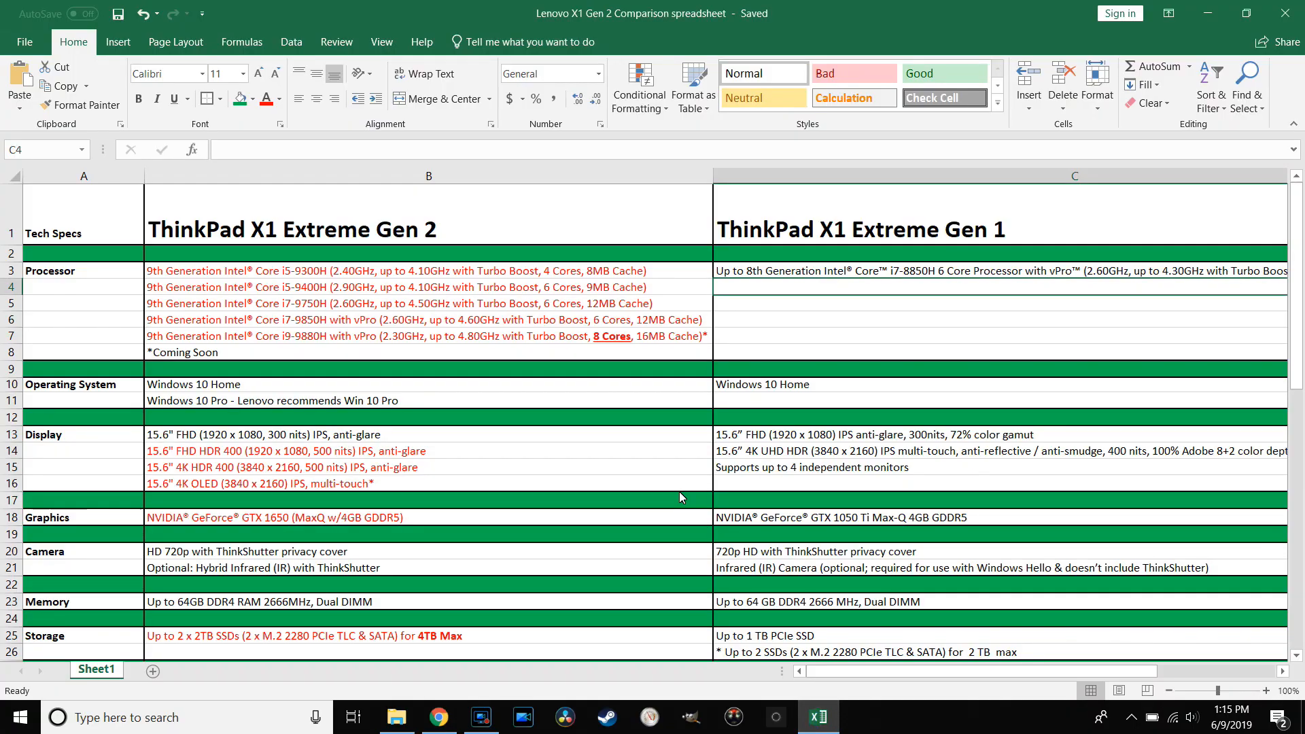
mouse_move(677, 440)
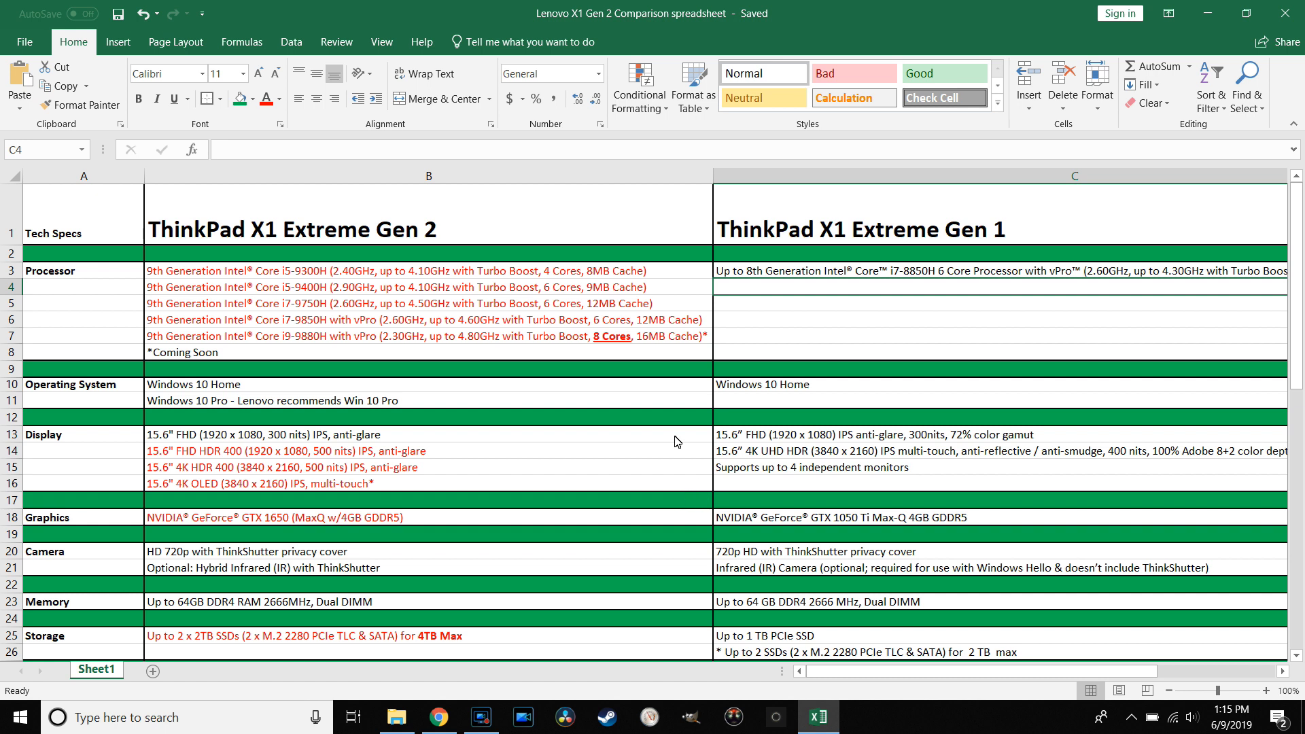
mouse_move(416, 429)
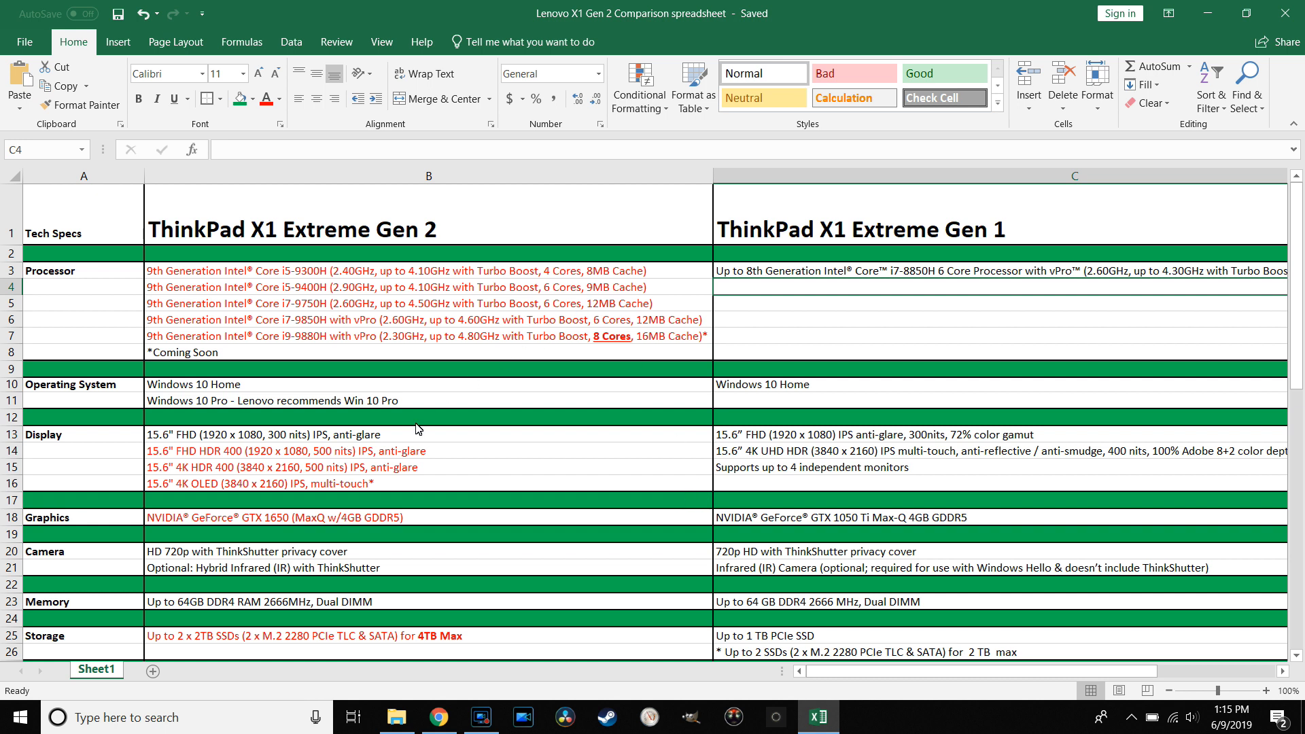
mouse_move(464, 416)
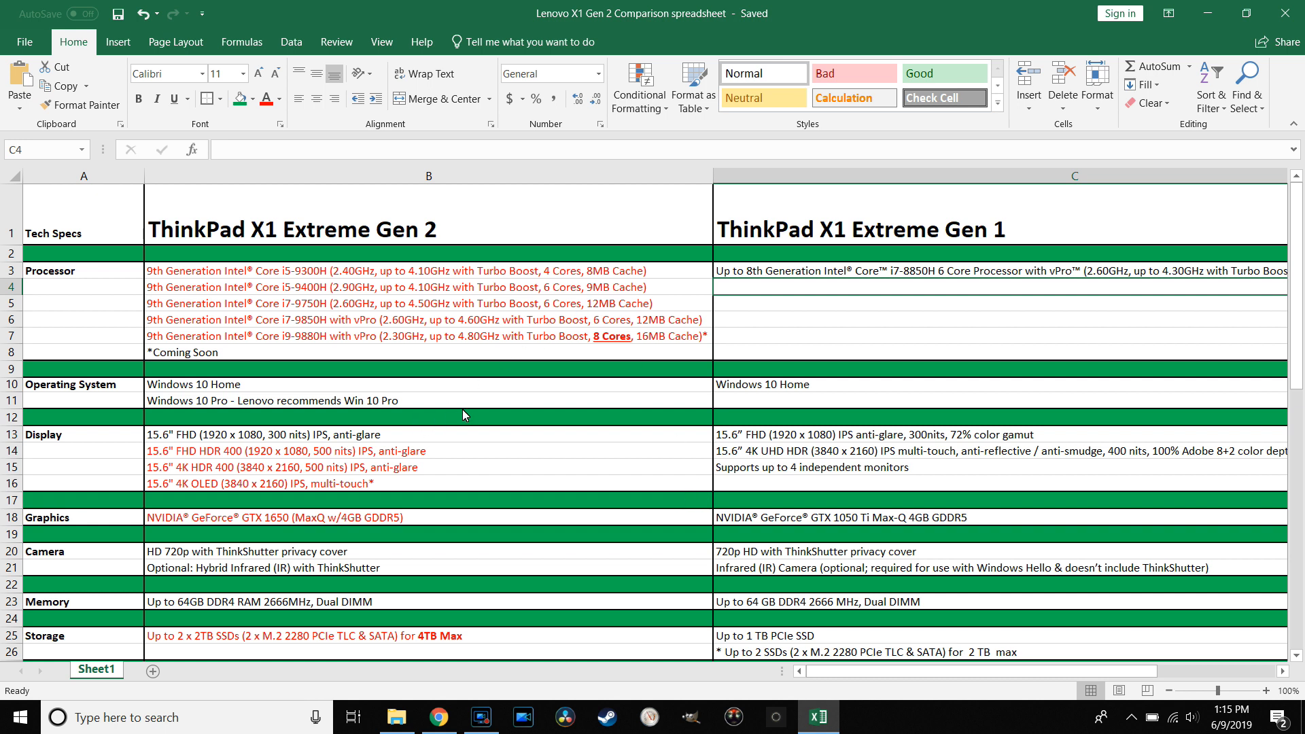
mouse_move(575, 405)
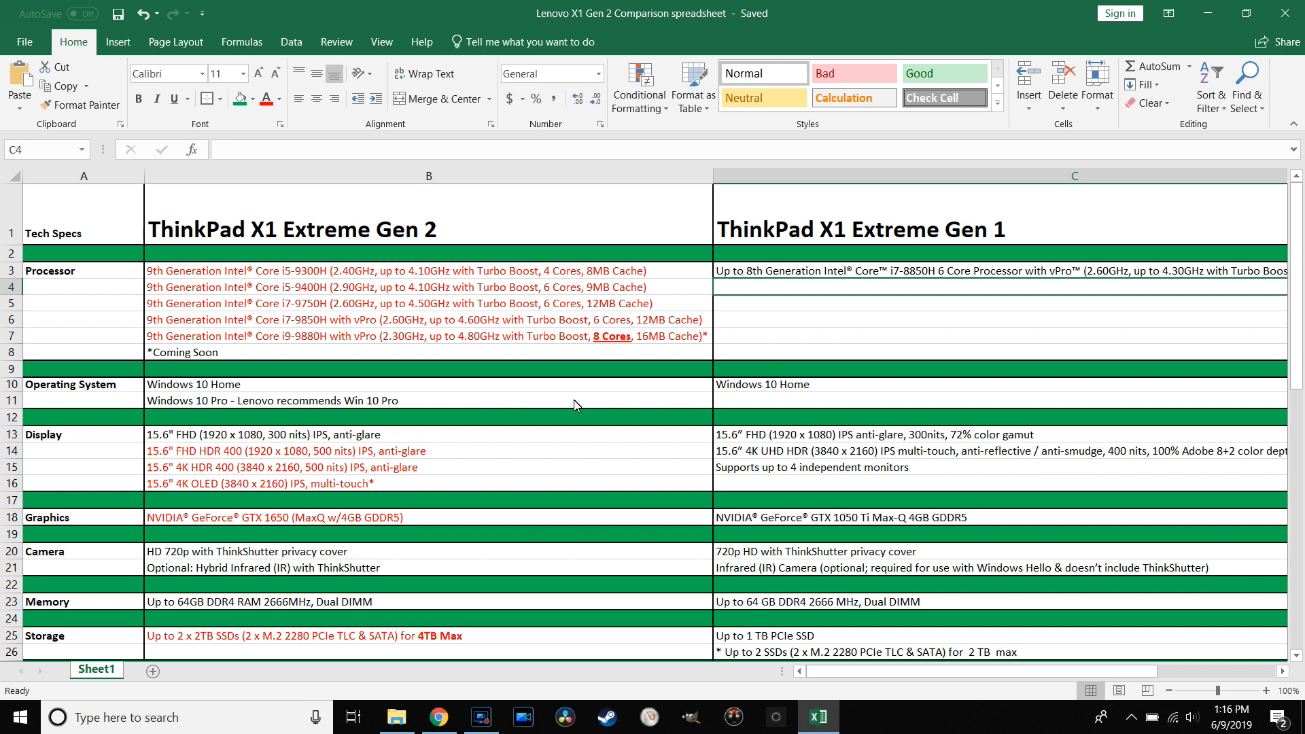
mouse_move(545, 287)
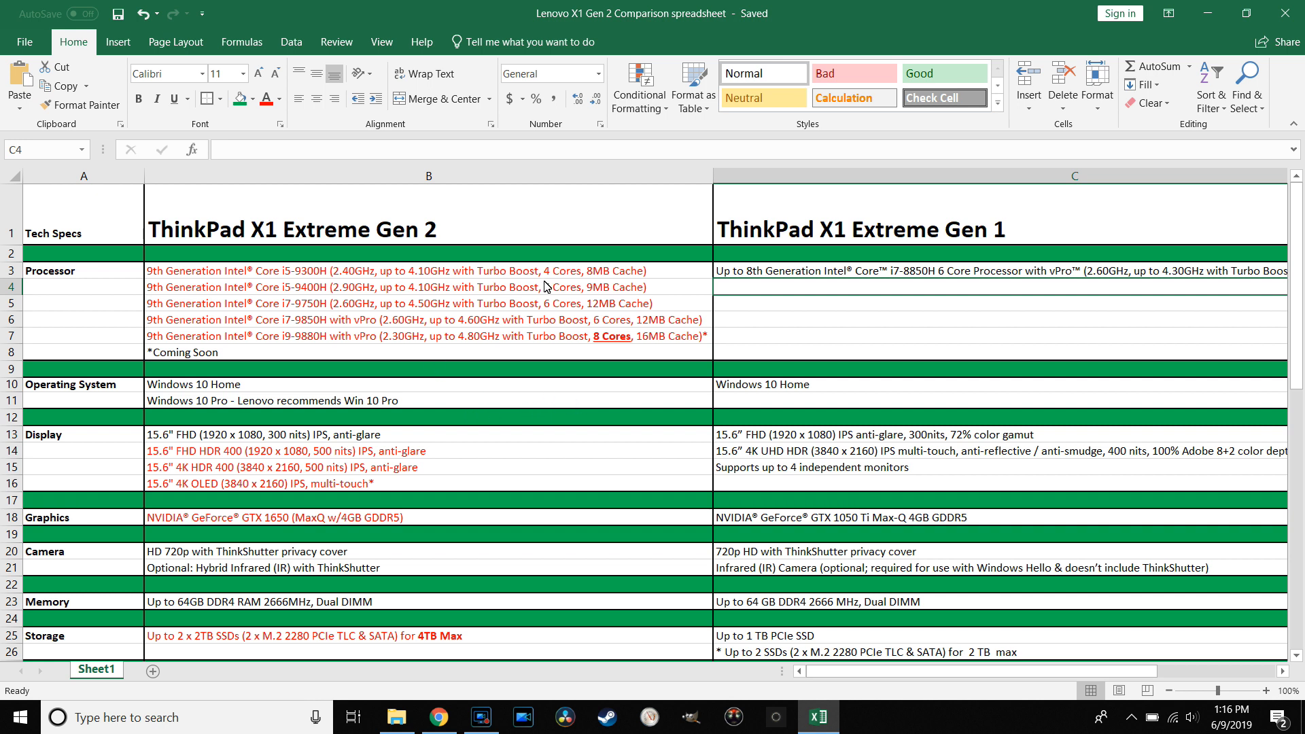
mouse_move(305, 363)
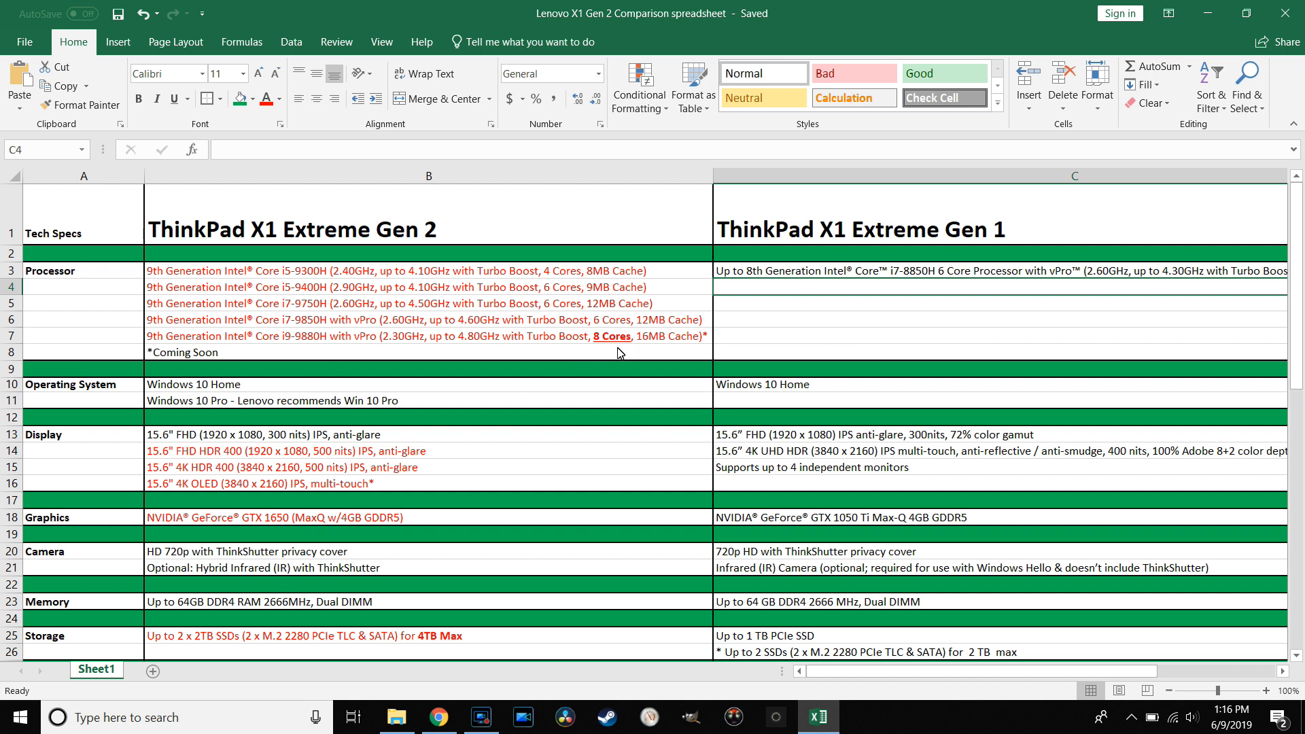
mouse_move(615, 346)
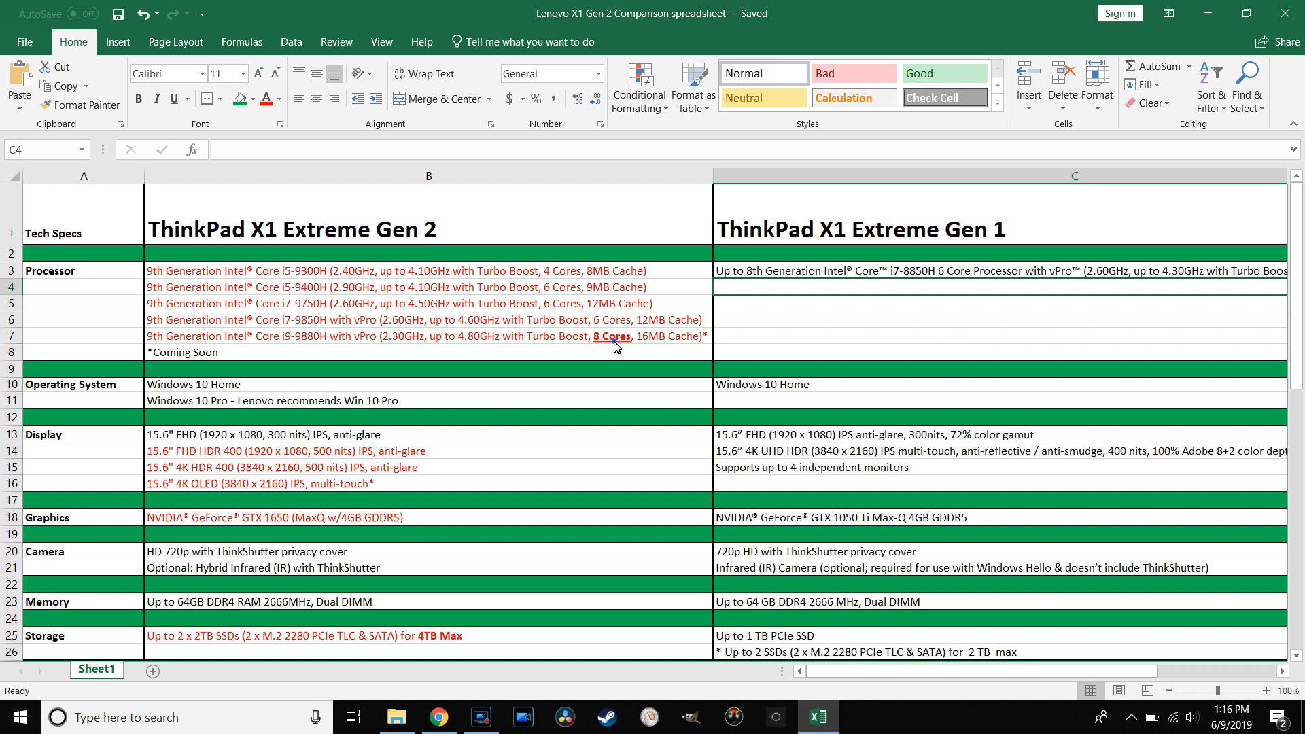
click(386, 337)
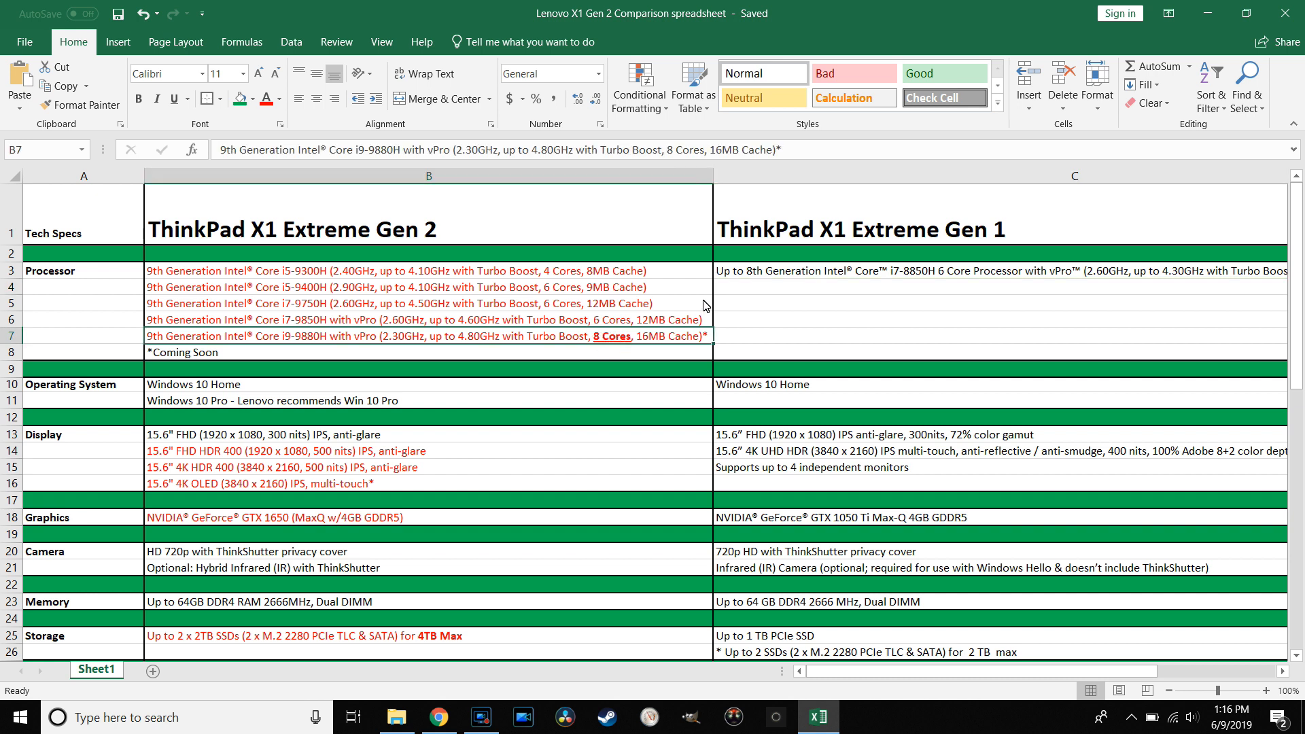
mouse_move(914, 285)
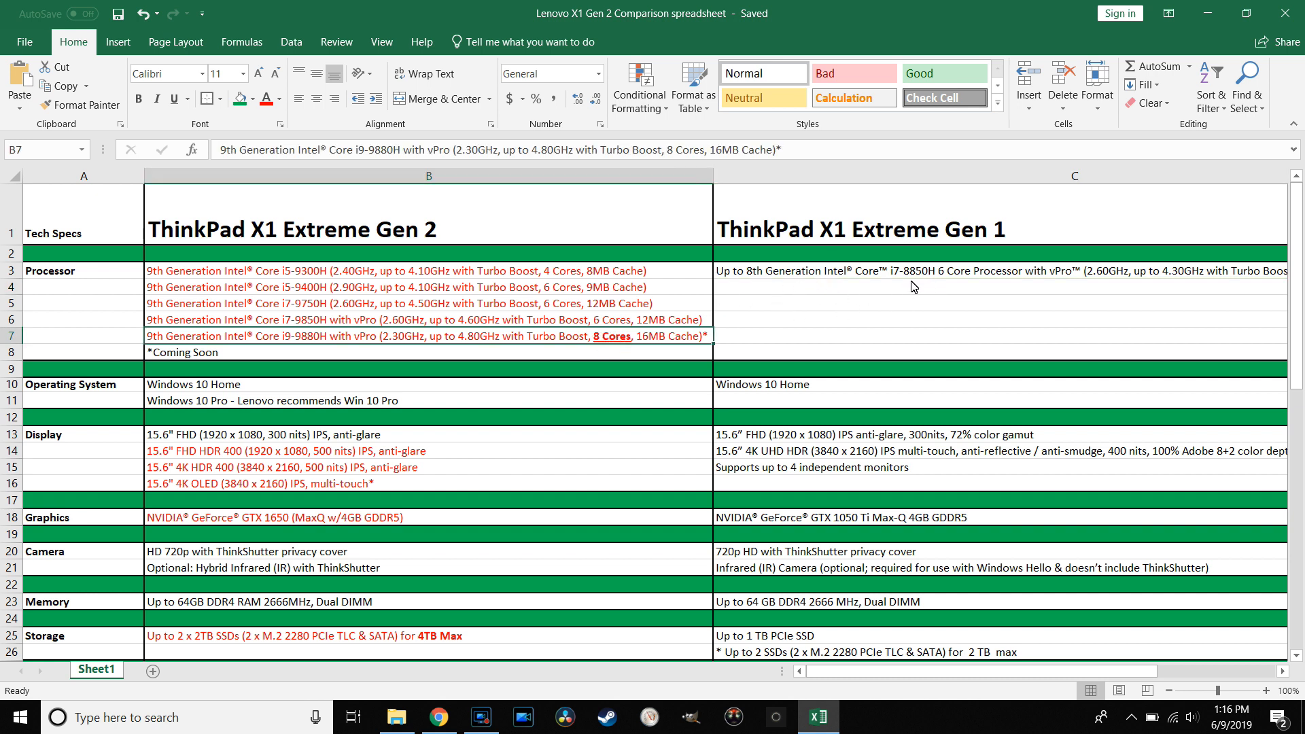
mouse_move(737, 301)
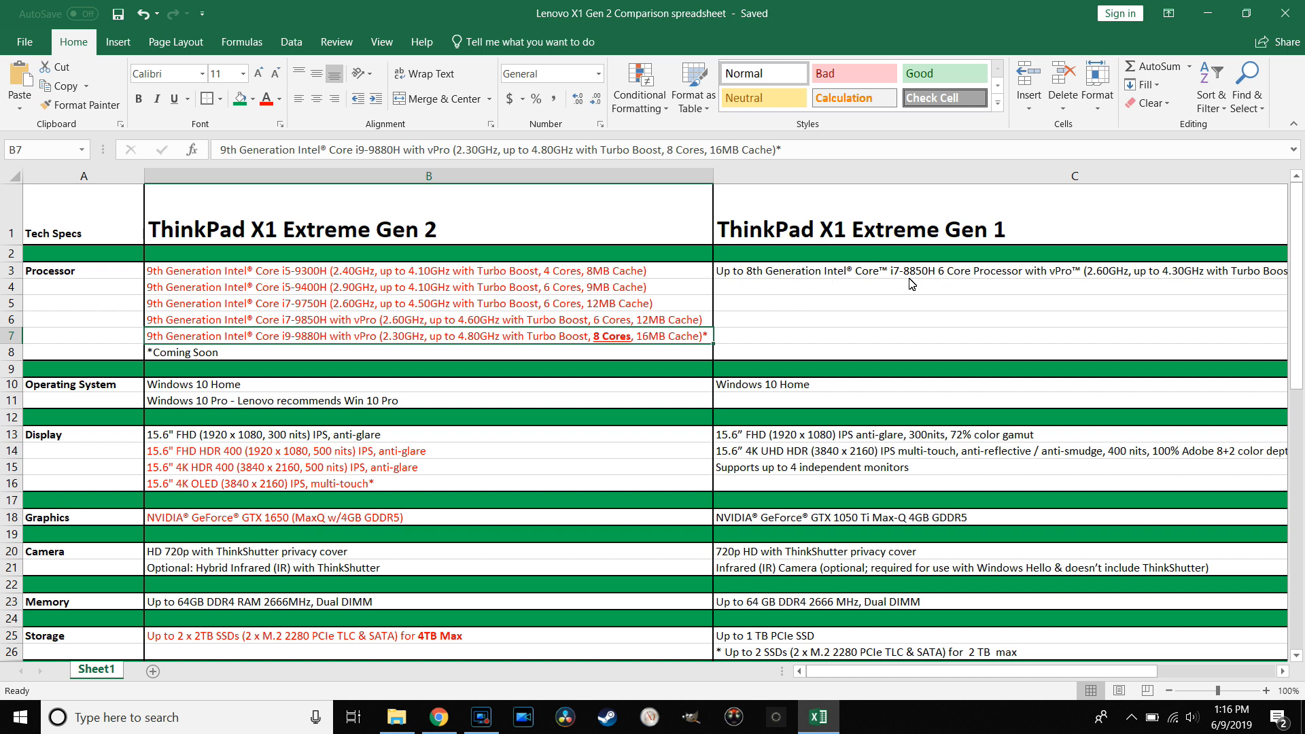
mouse_move(912, 284)
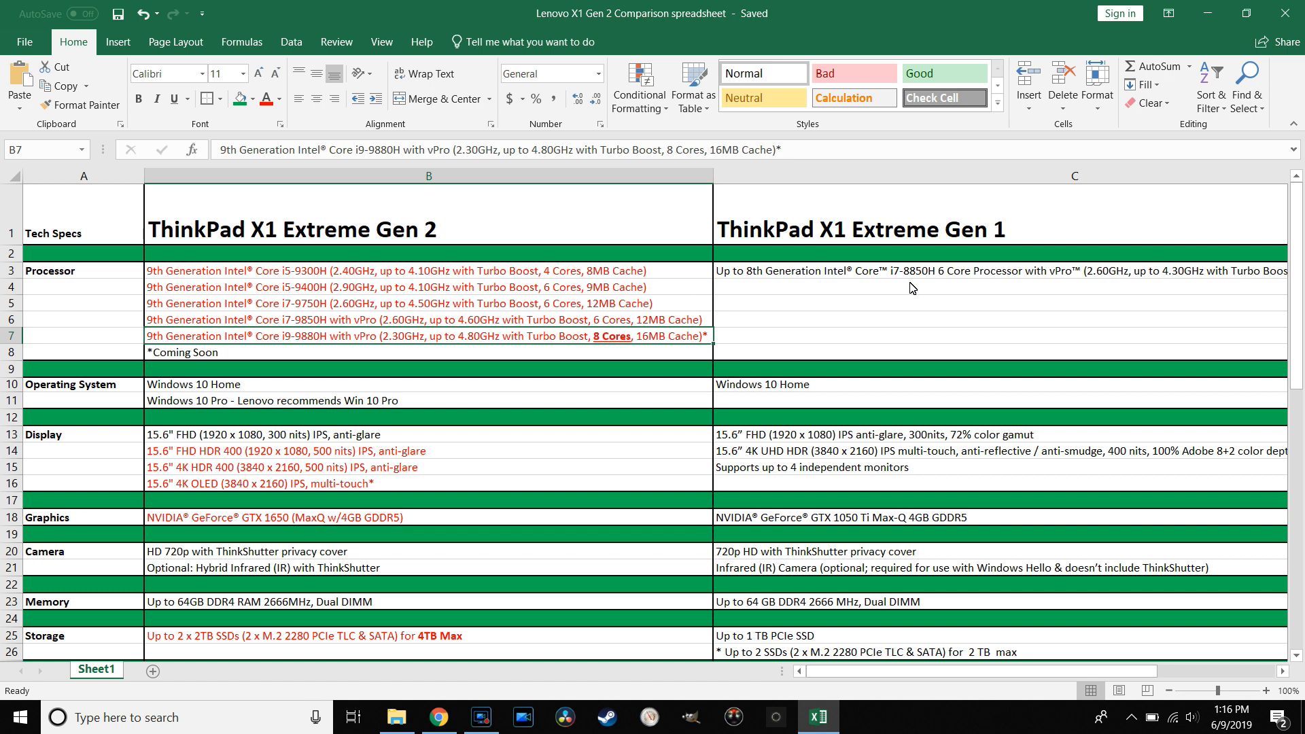
mouse_move(927, 286)
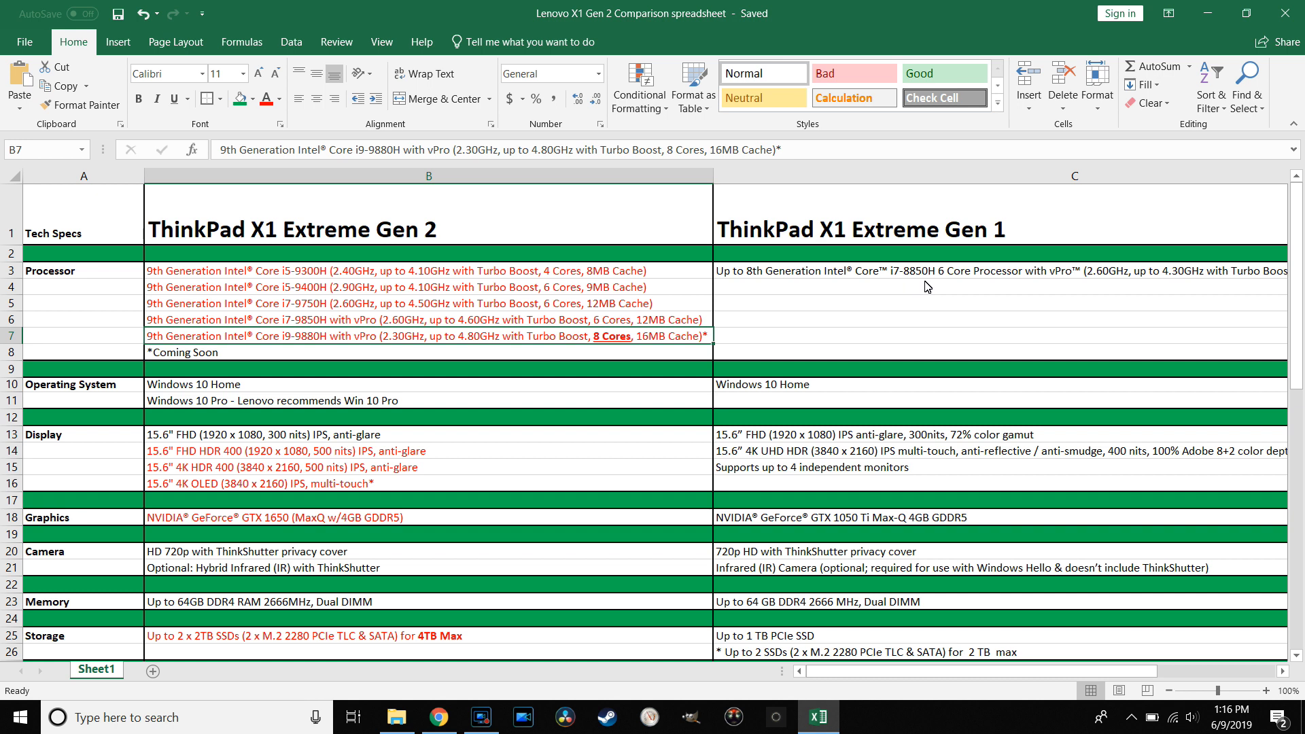
mouse_move(490, 288)
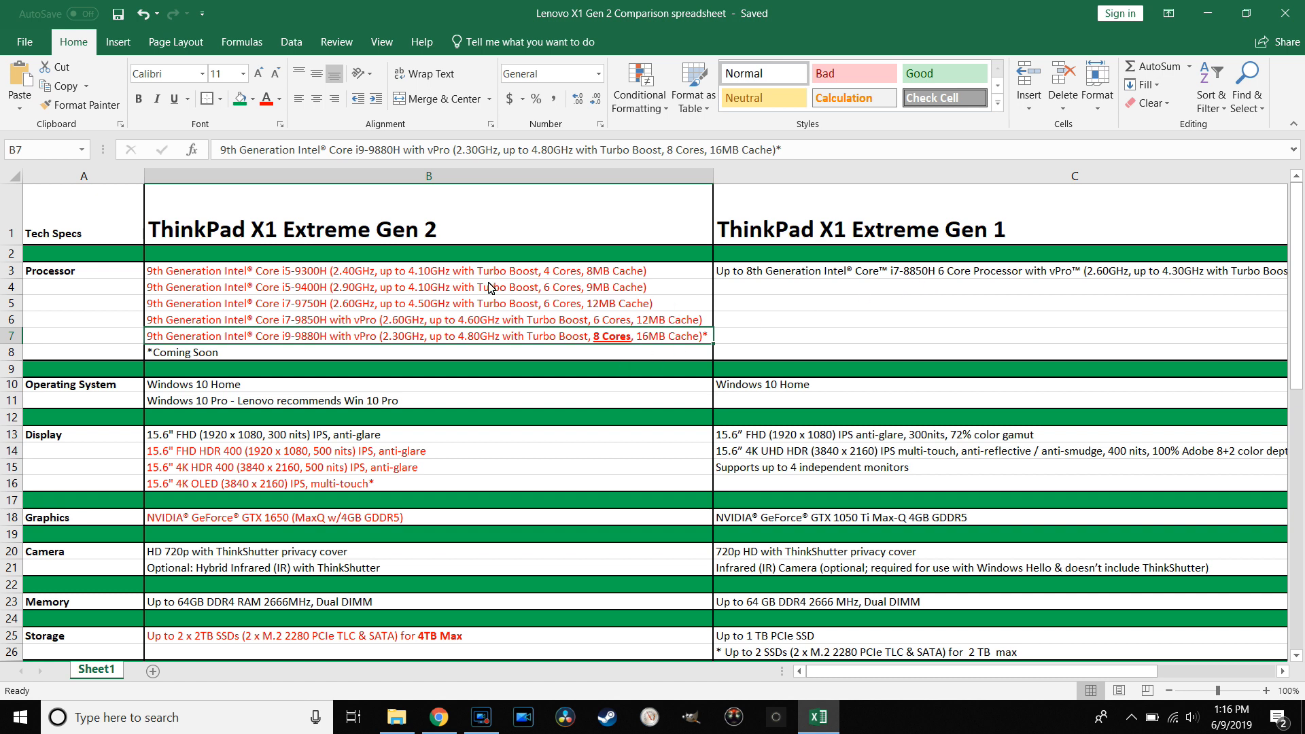
mouse_move(322, 307)
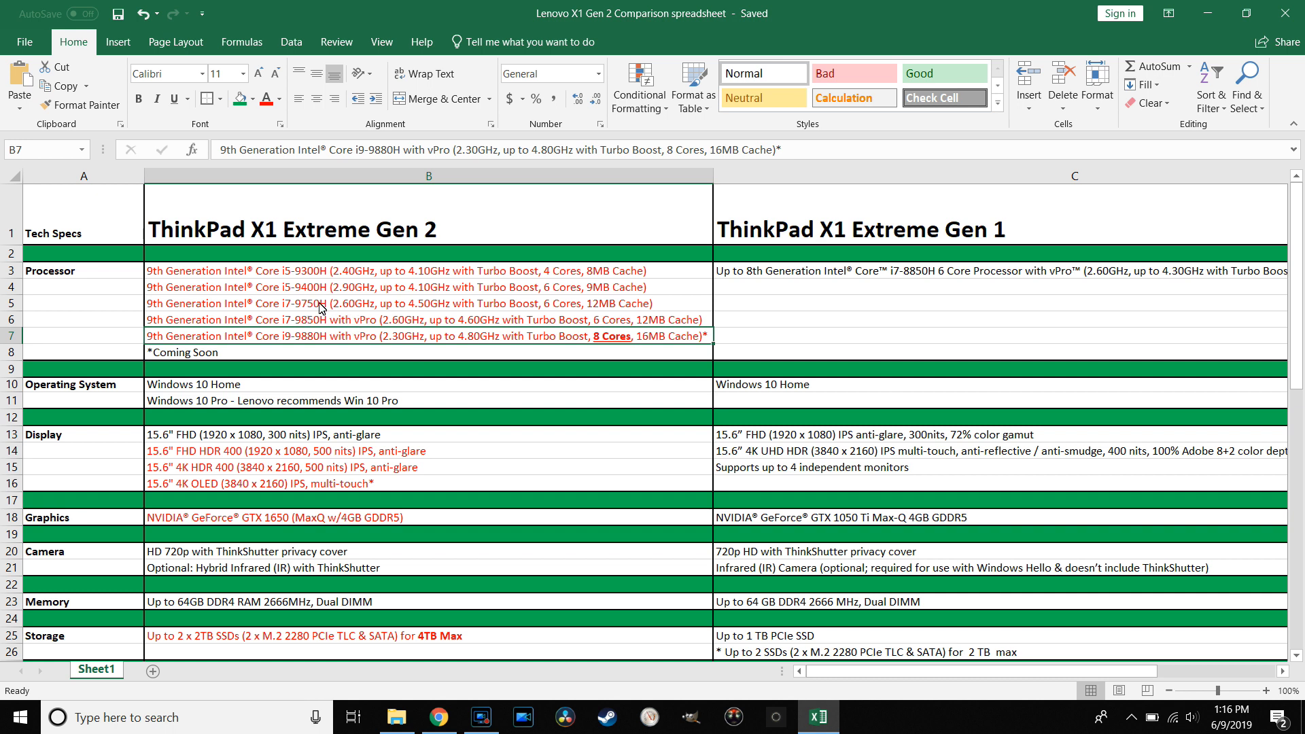
mouse_move(566, 313)
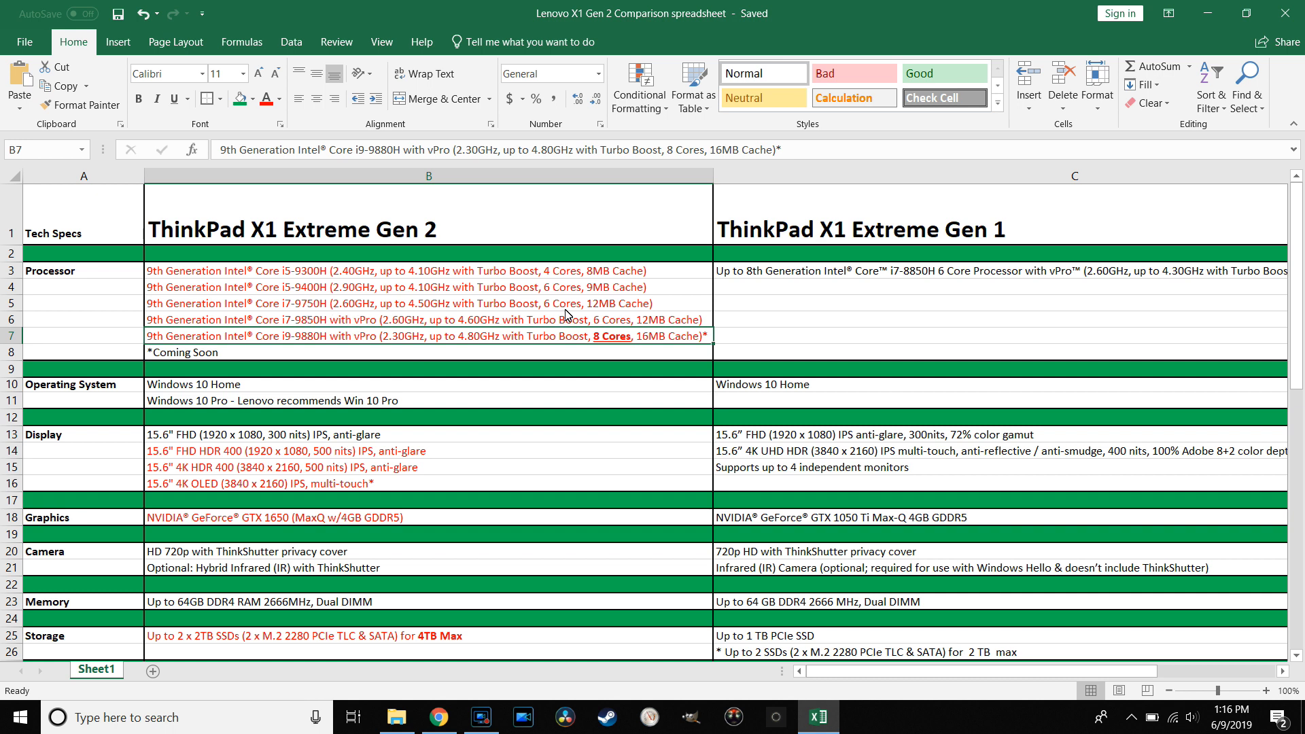
mouse_move(613, 350)
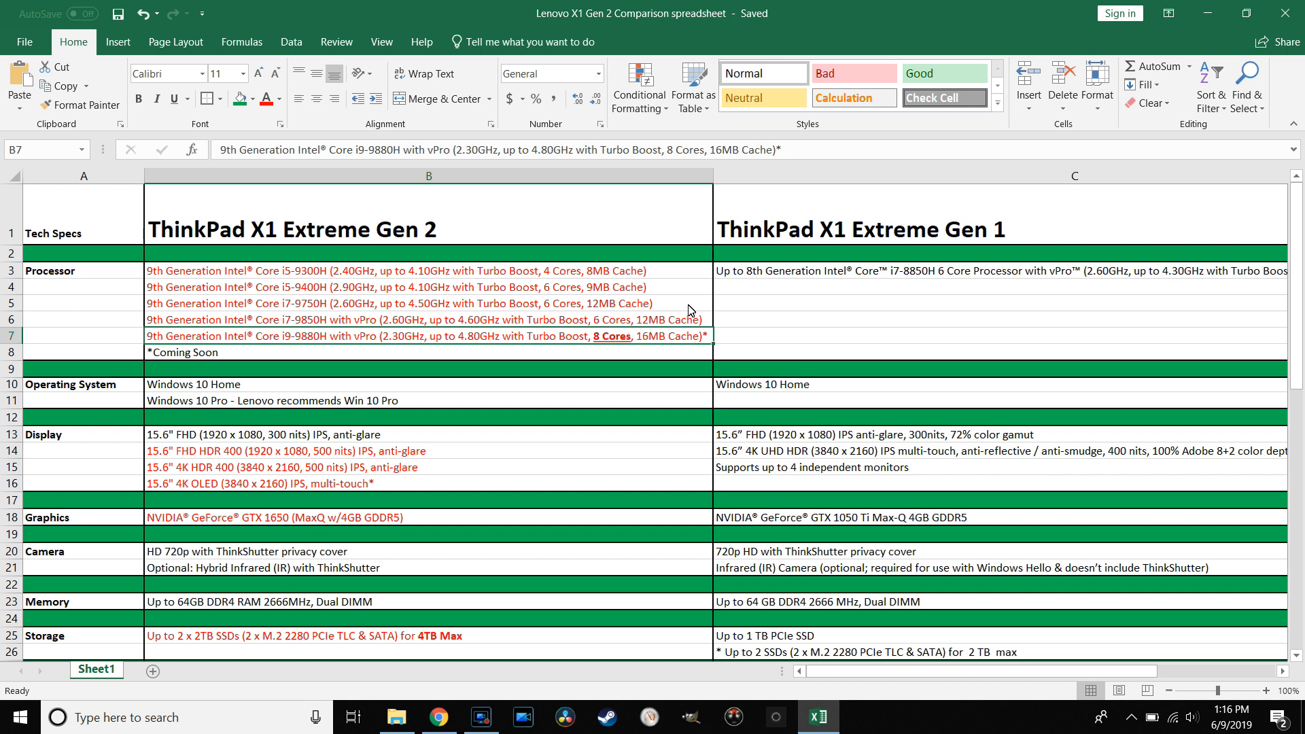
mouse_move(633, 310)
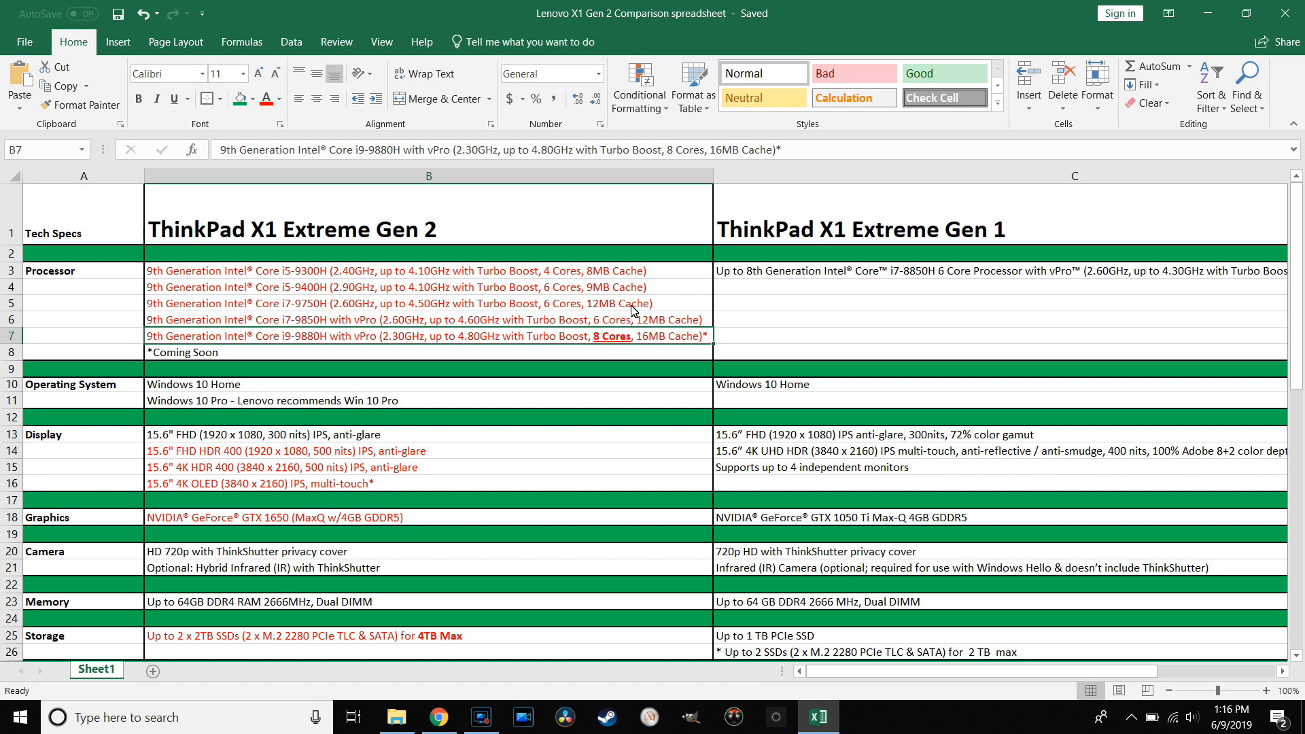
mouse_move(337, 331)
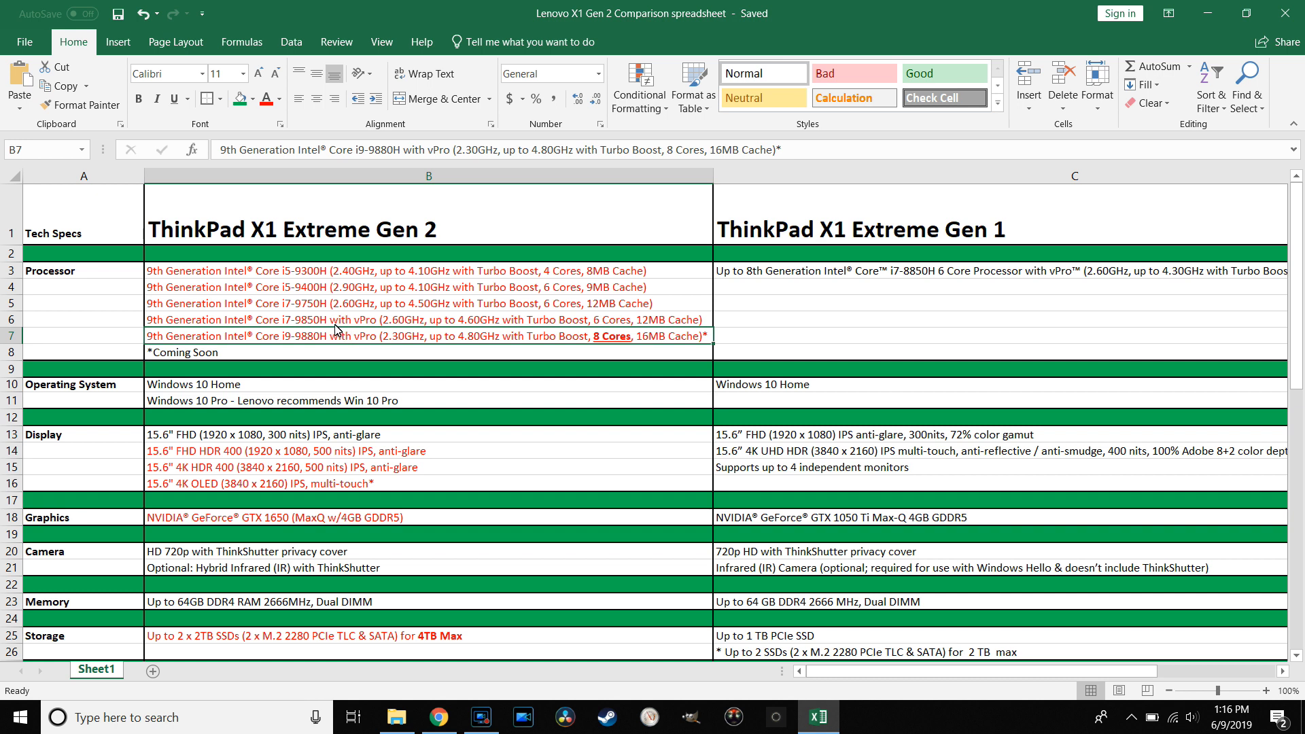
mouse_move(298, 345)
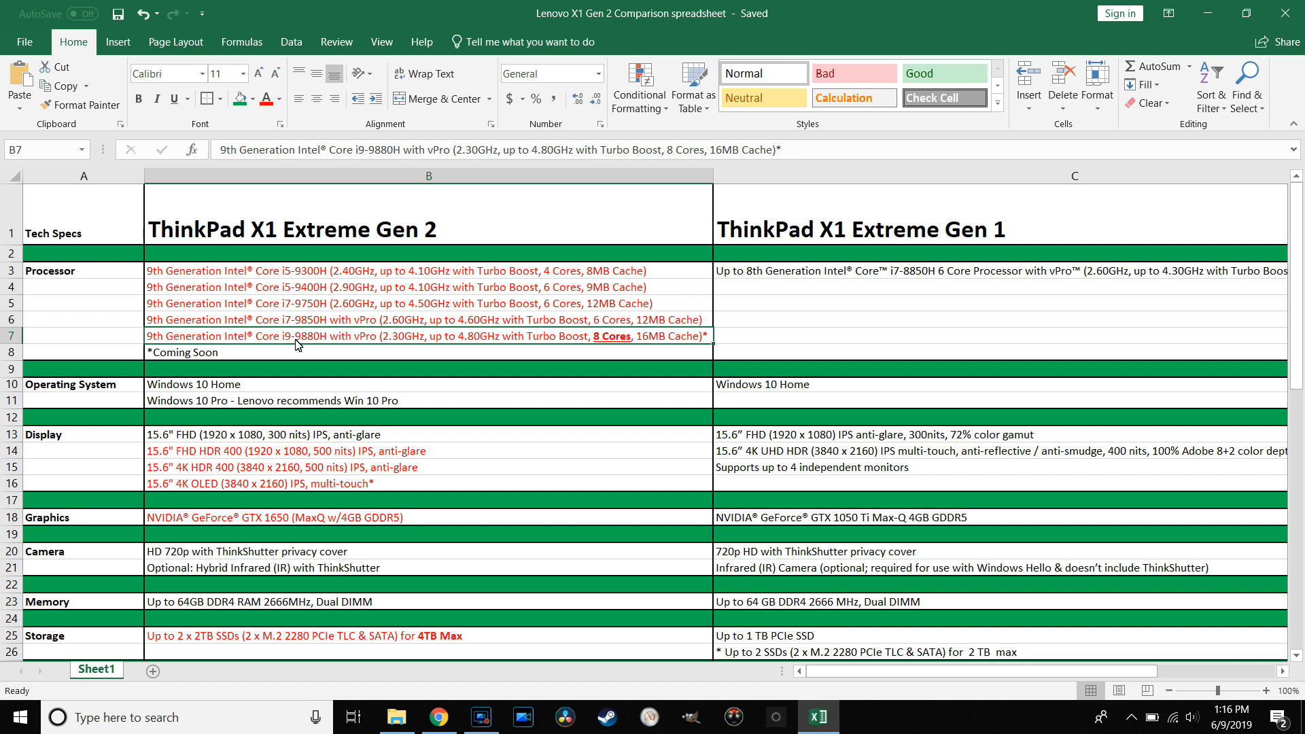
mouse_move(348, 348)
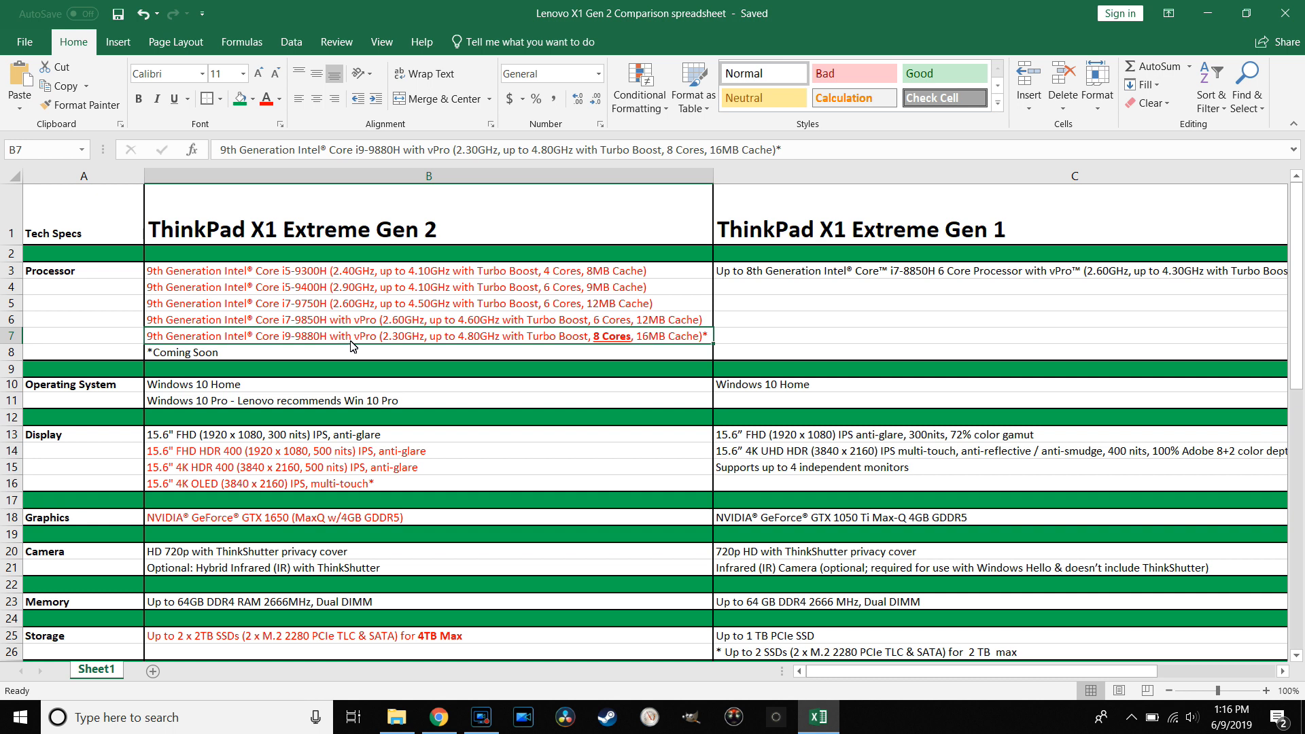
mouse_move(391, 329)
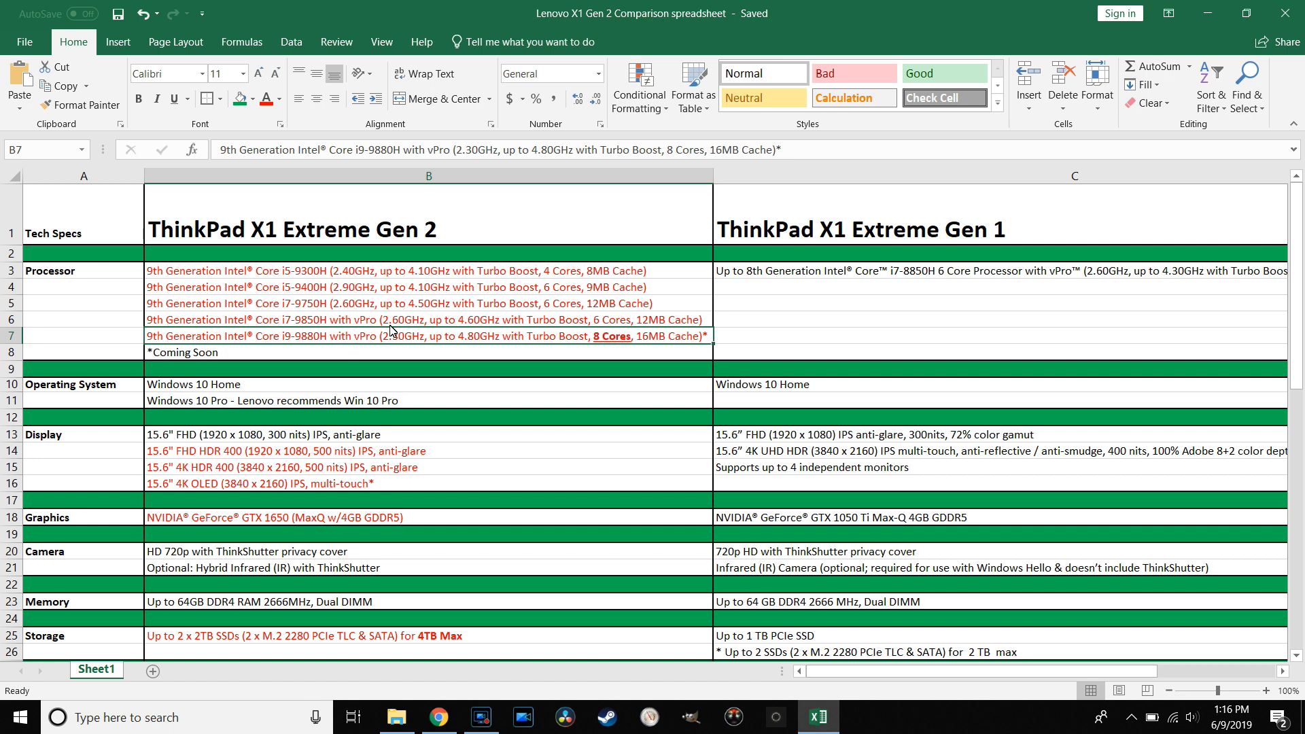
mouse_move(459, 289)
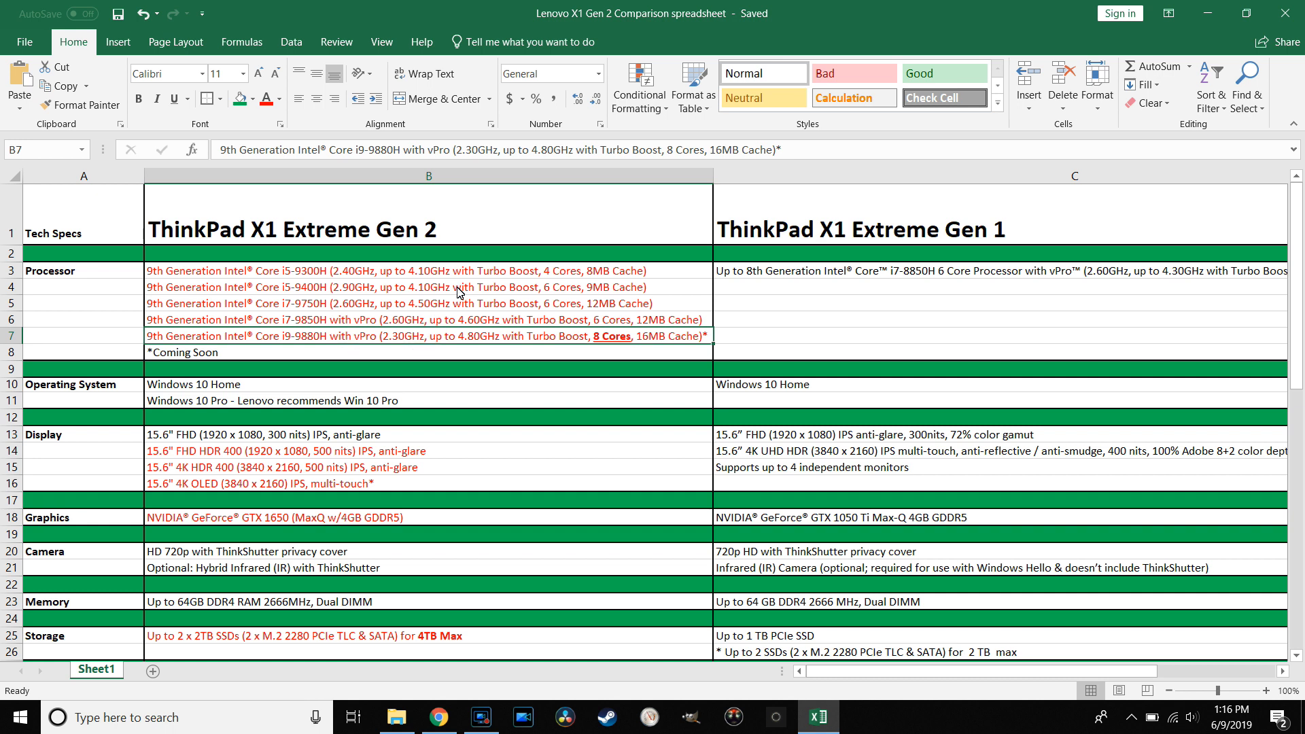
mouse_move(741, 314)
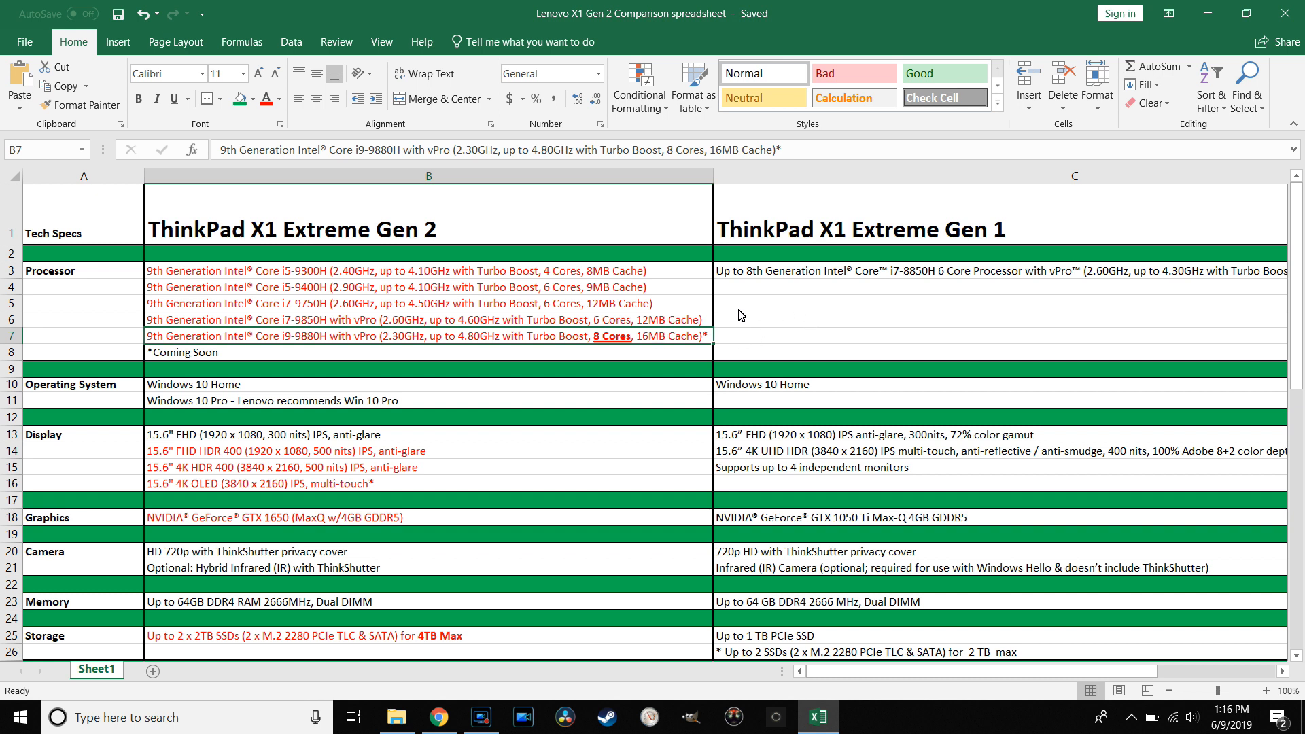
mouse_move(482, 358)
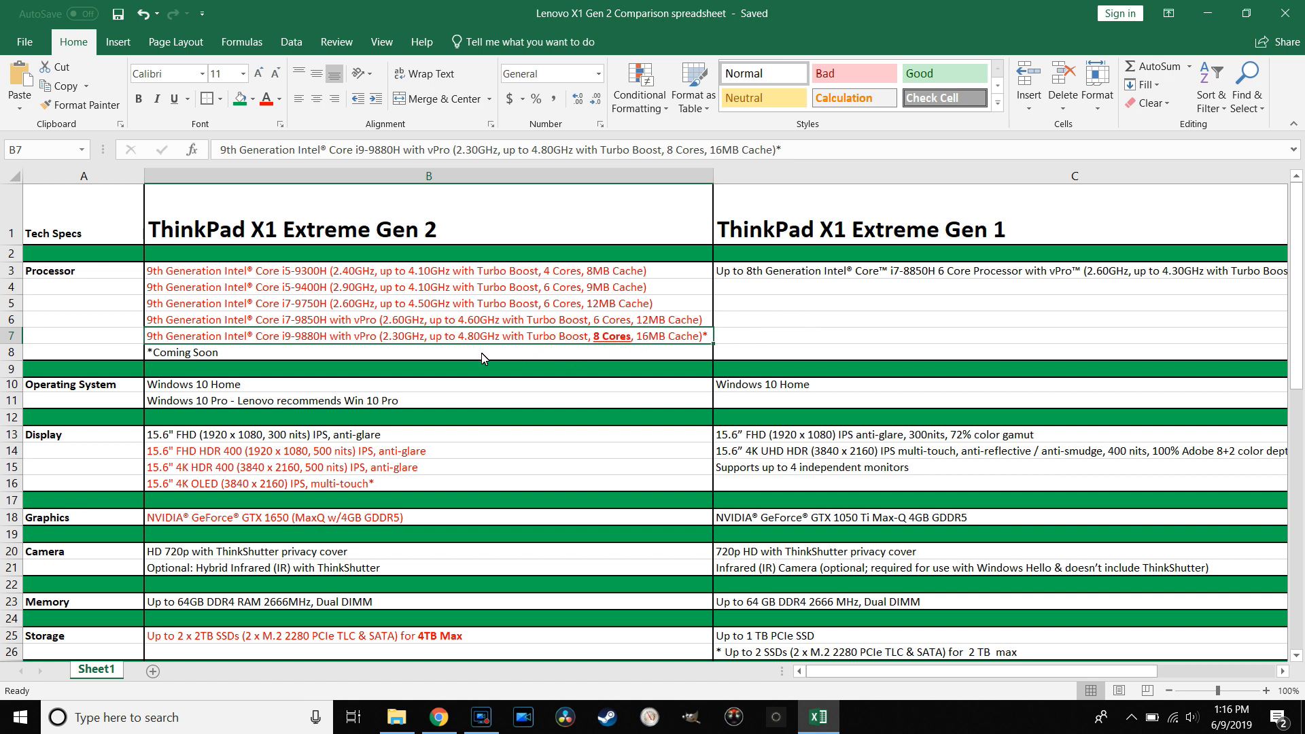
mouse_move(579, 367)
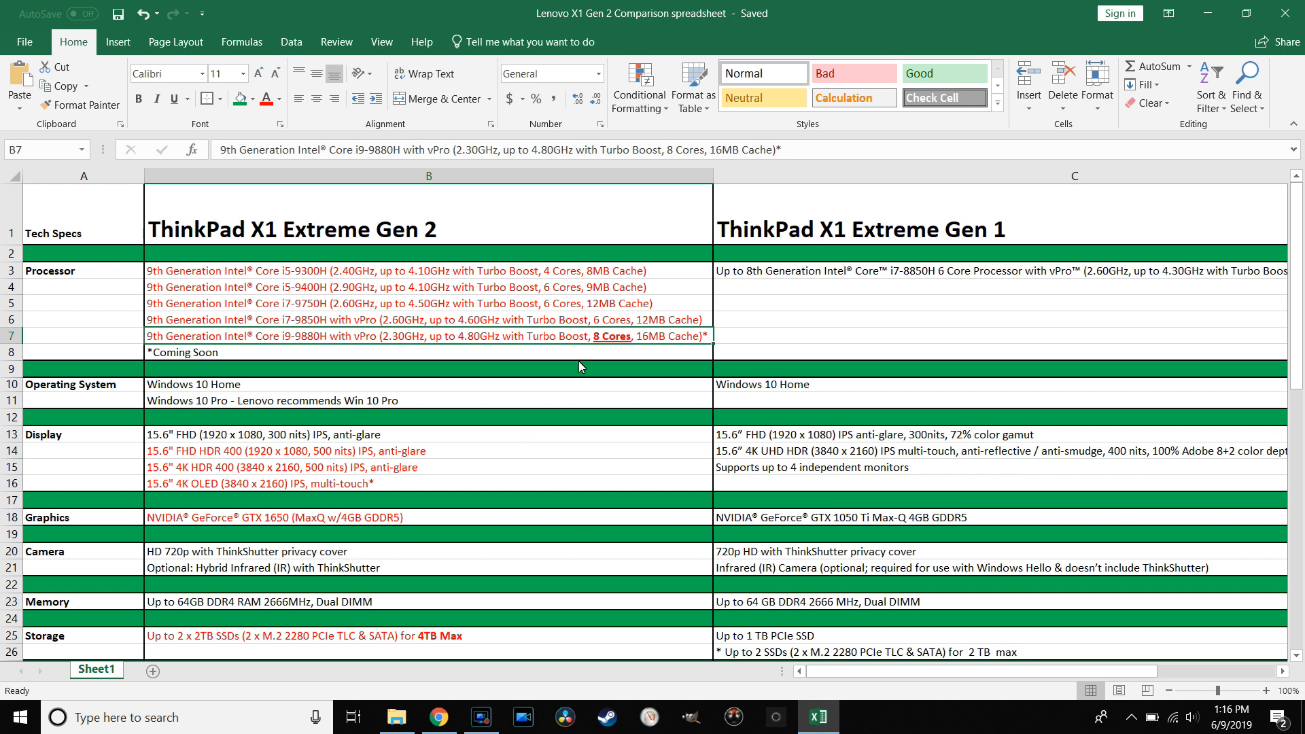
mouse_move(541, 337)
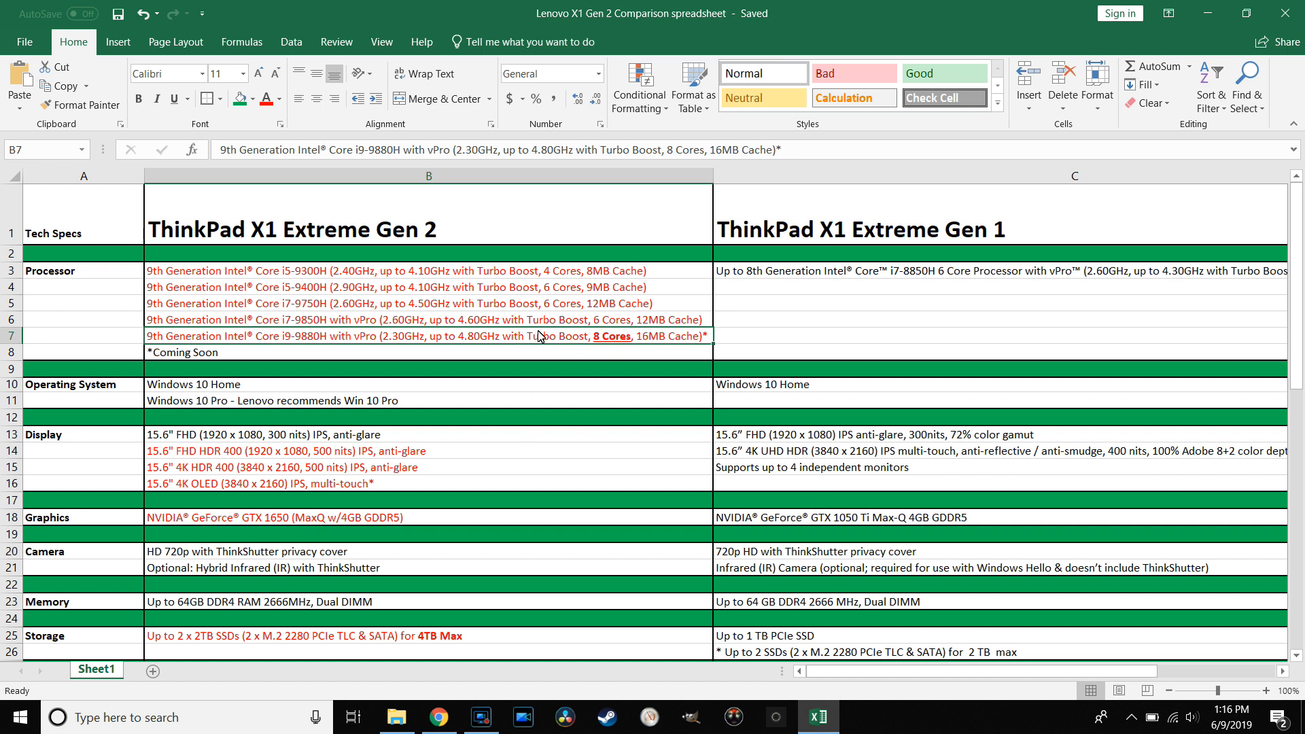
mouse_move(654, 344)
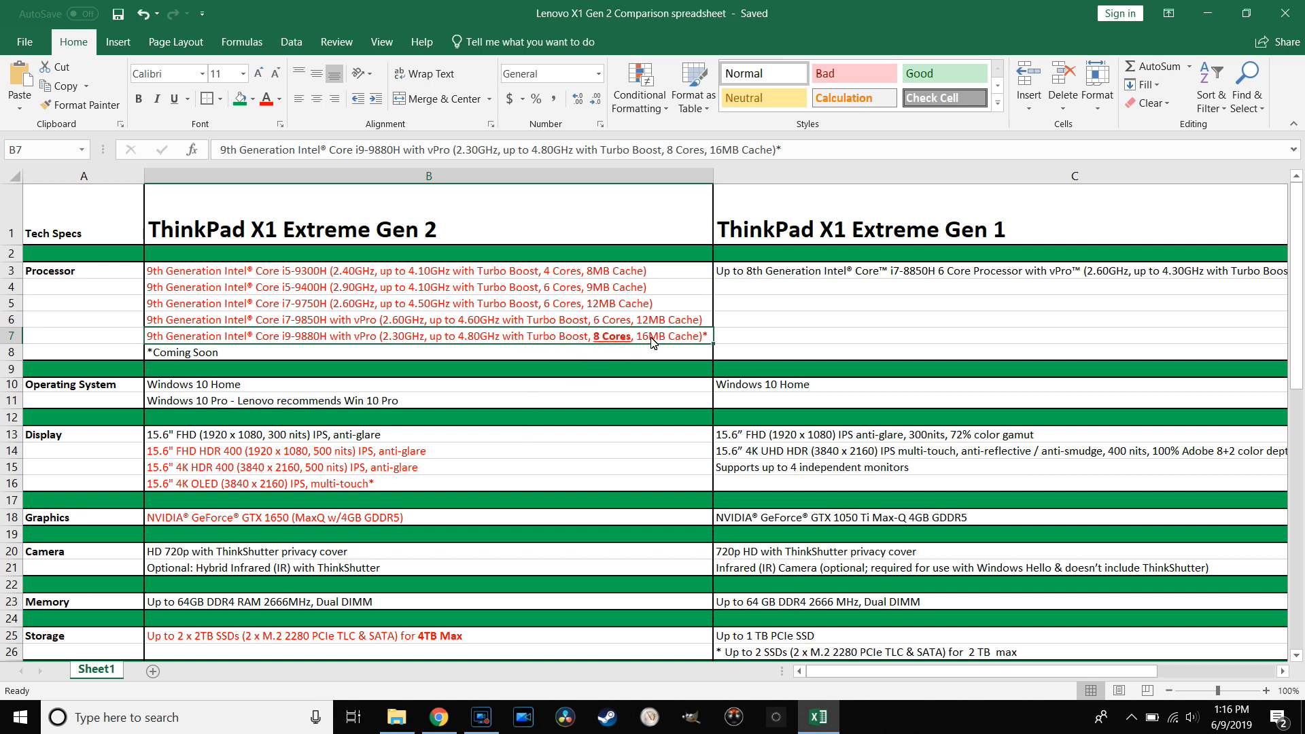
mouse_move(557, 359)
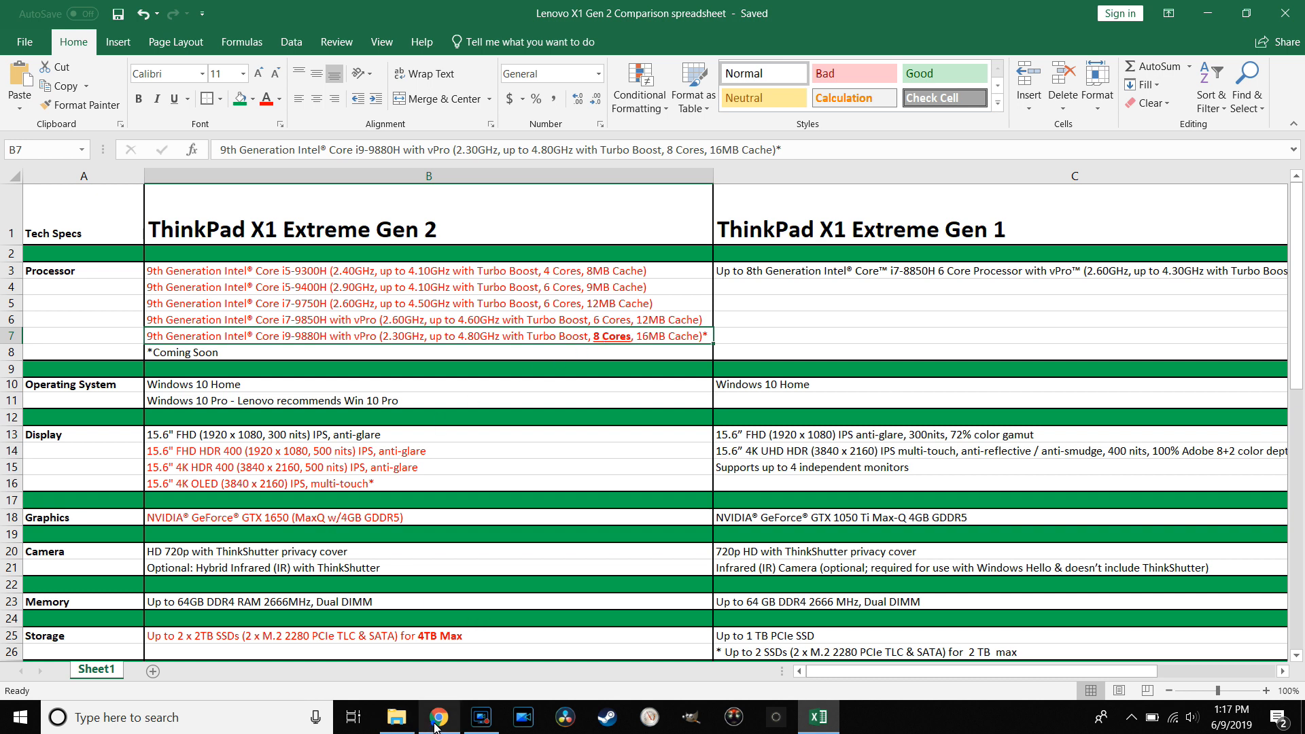
Bring up the Notebookcheck i7-9750H vs i7-8750H page and scroll into its benchmark results
click(436, 716)
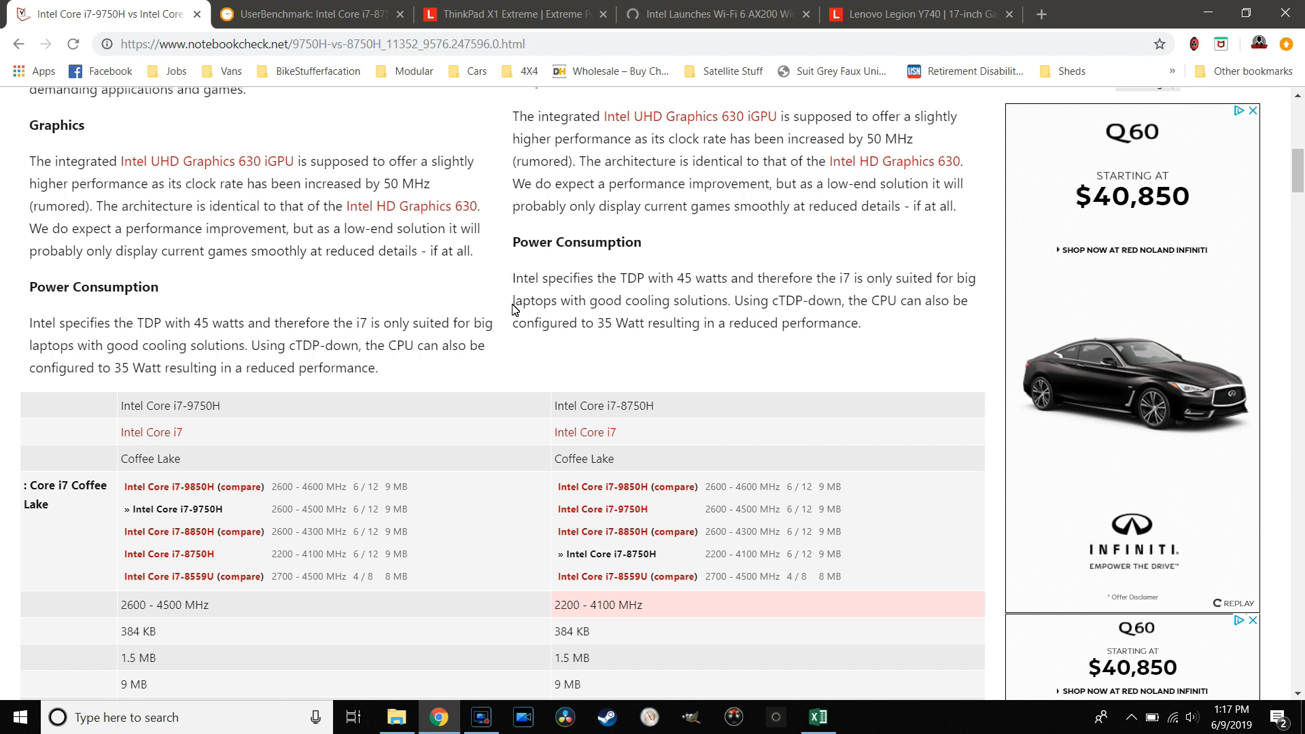
scroll(down, 3)
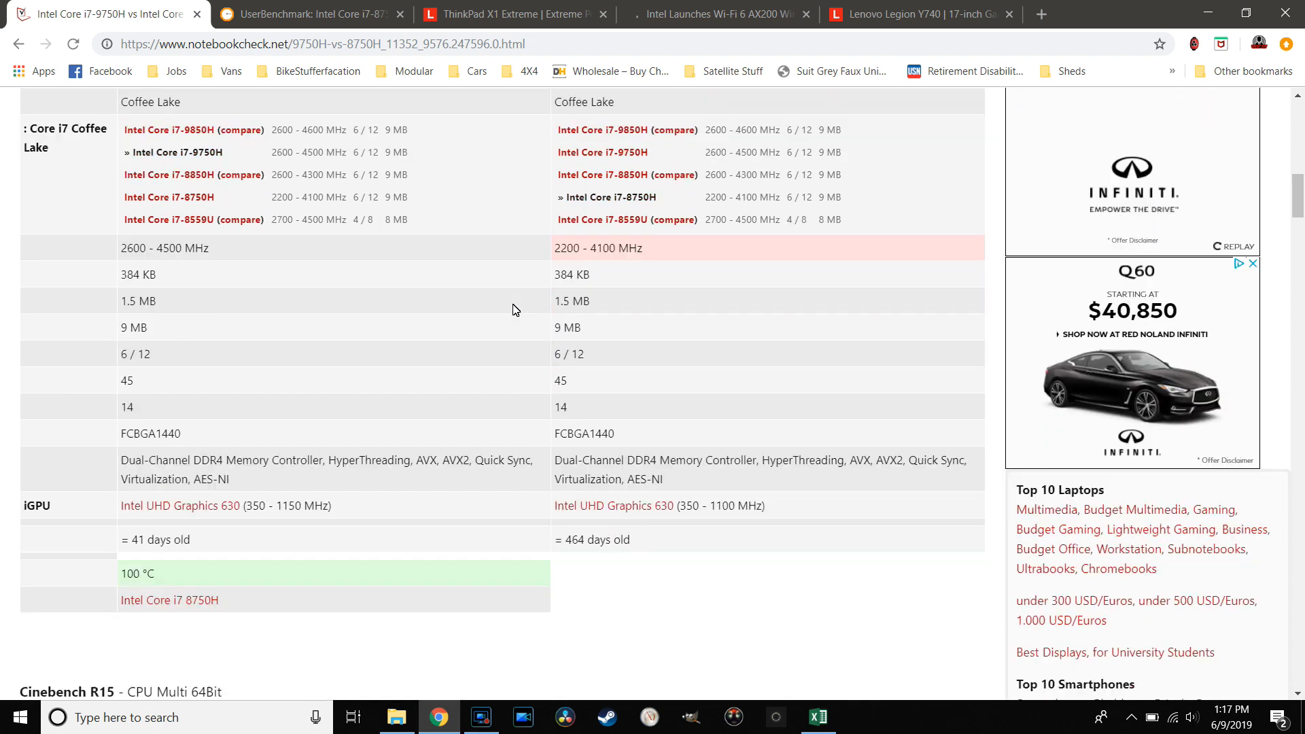
scroll(down, 3)
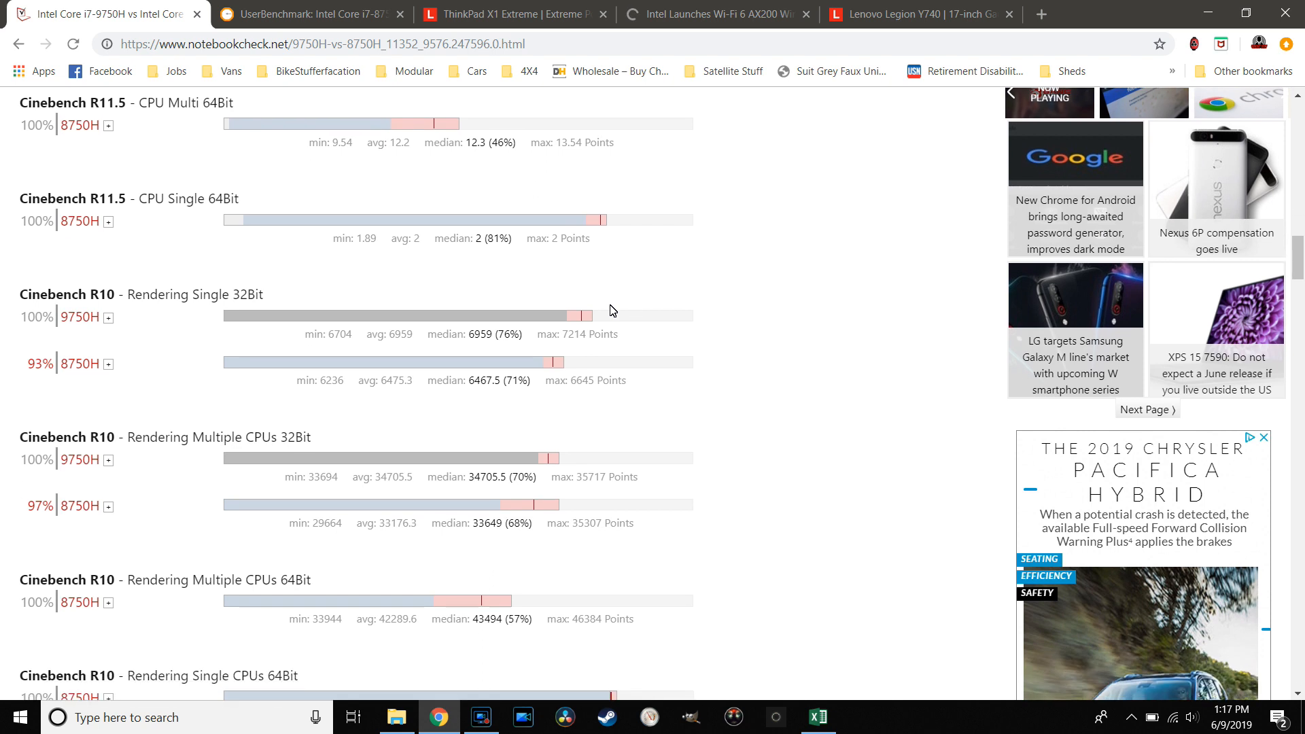
scroll(down, 3)
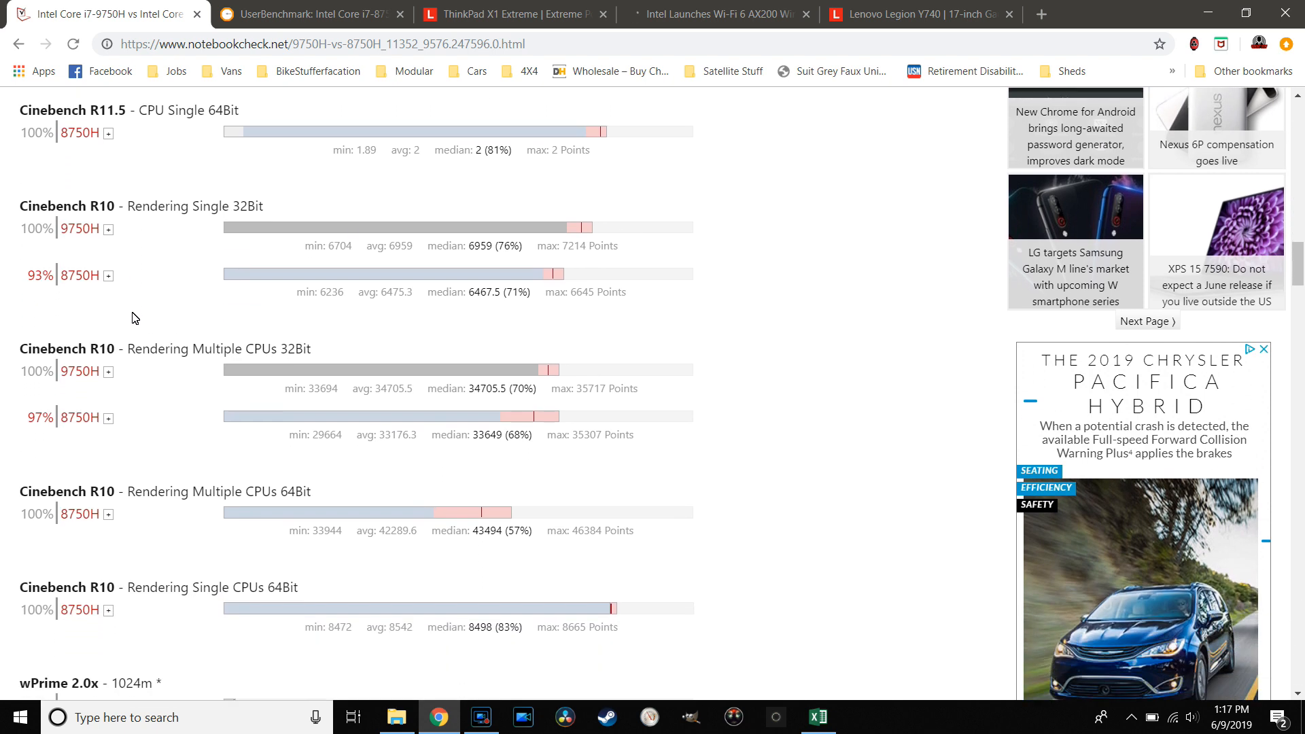
scroll(up, 3)
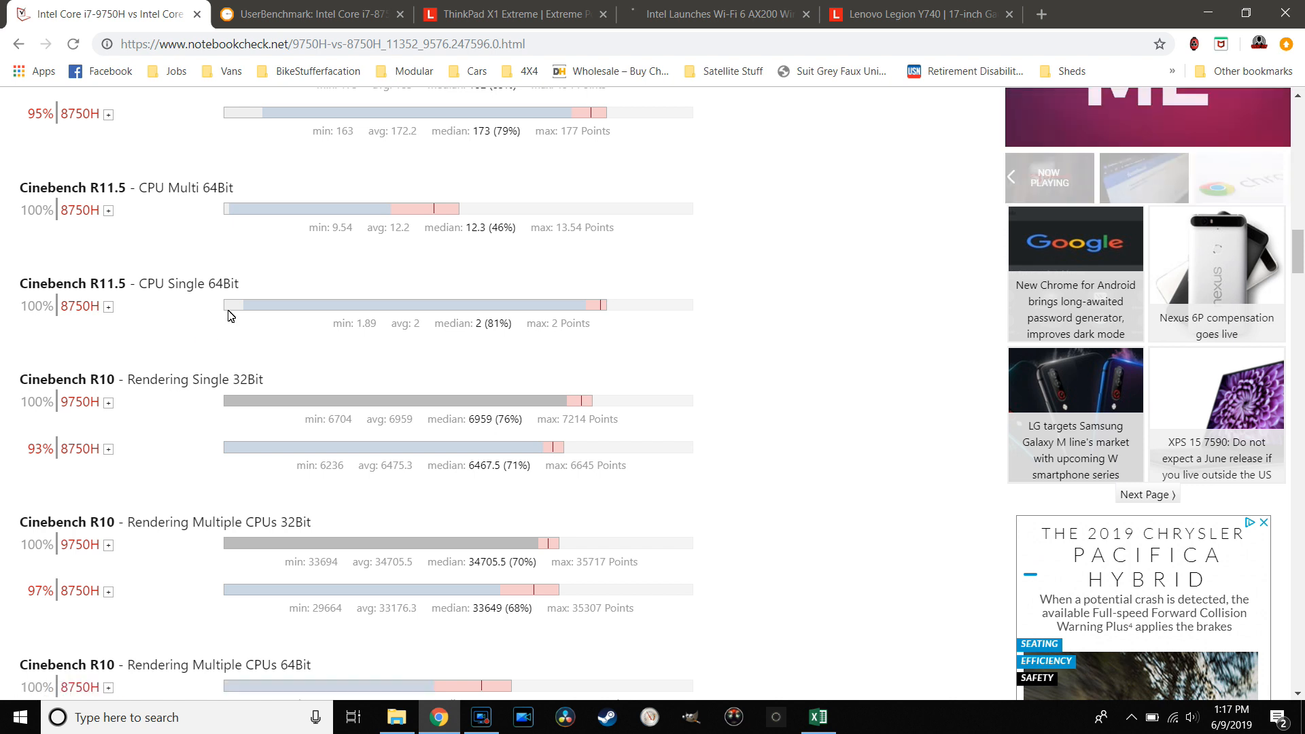
scroll(down, 3)
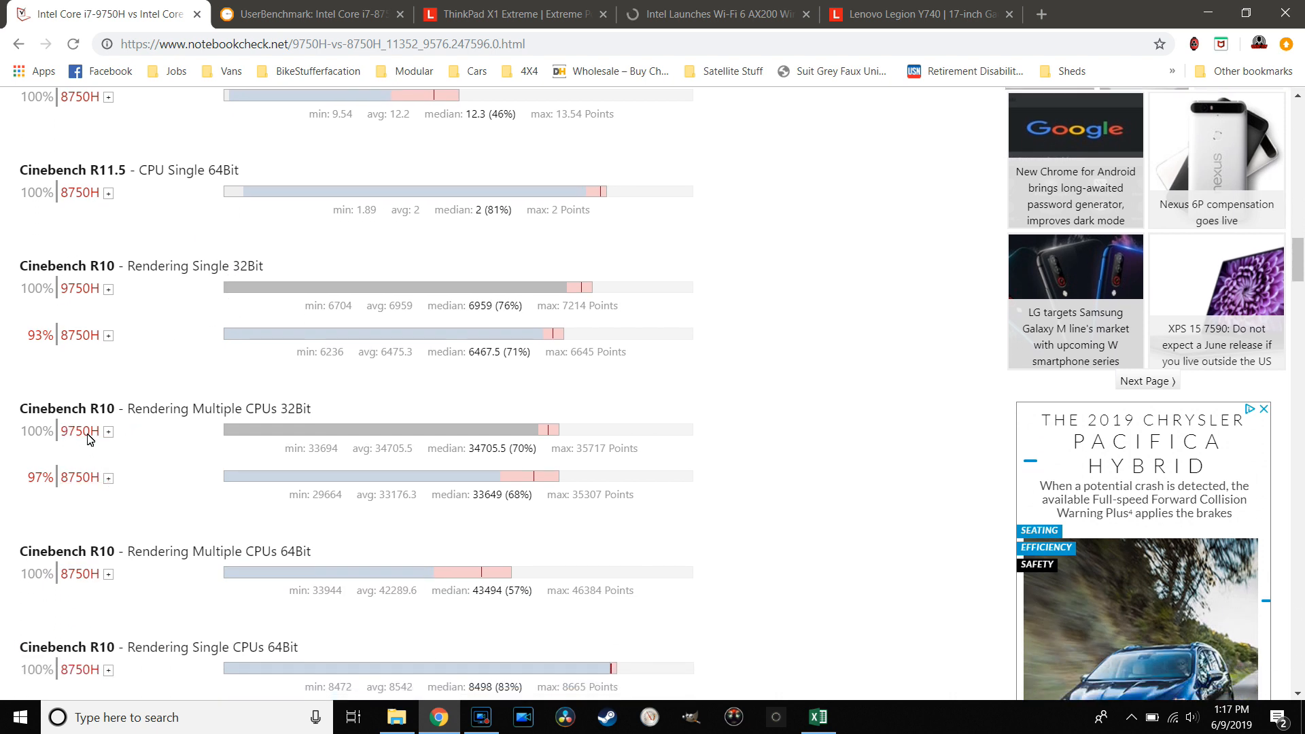
scroll(down, 3)
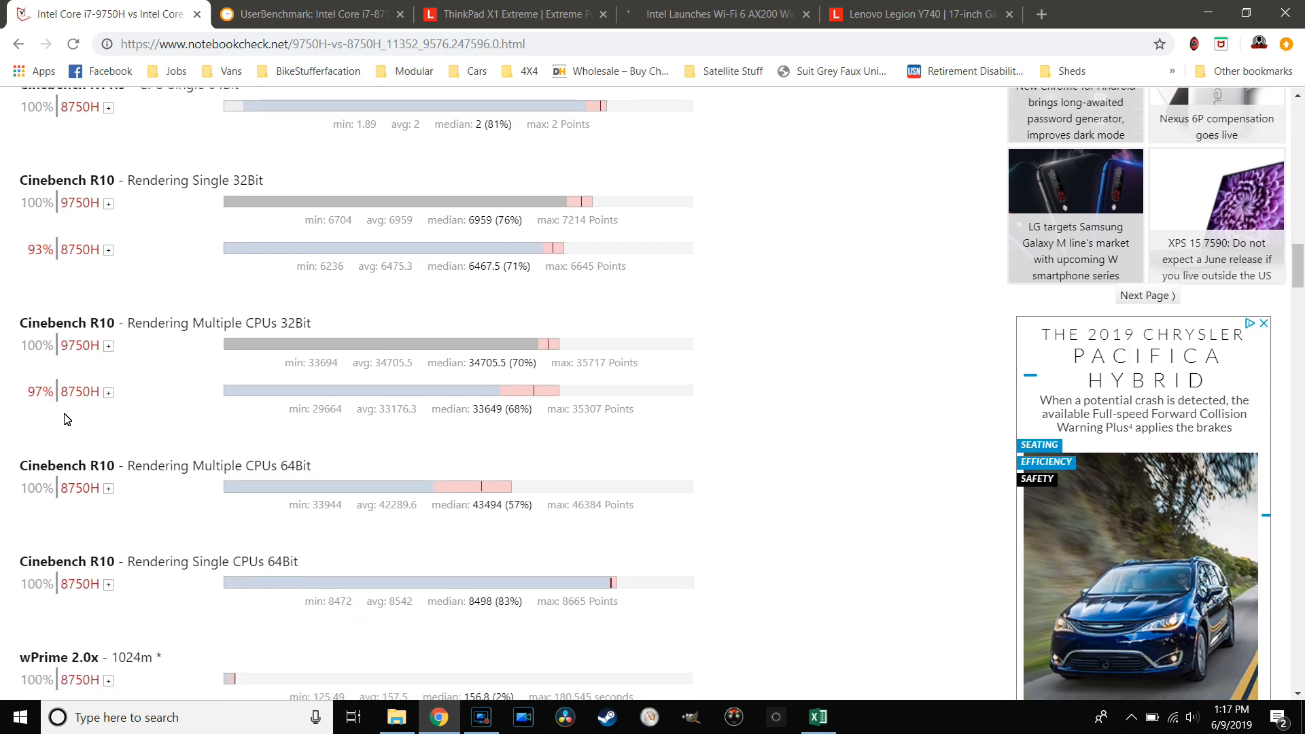
mouse_move(315, 334)
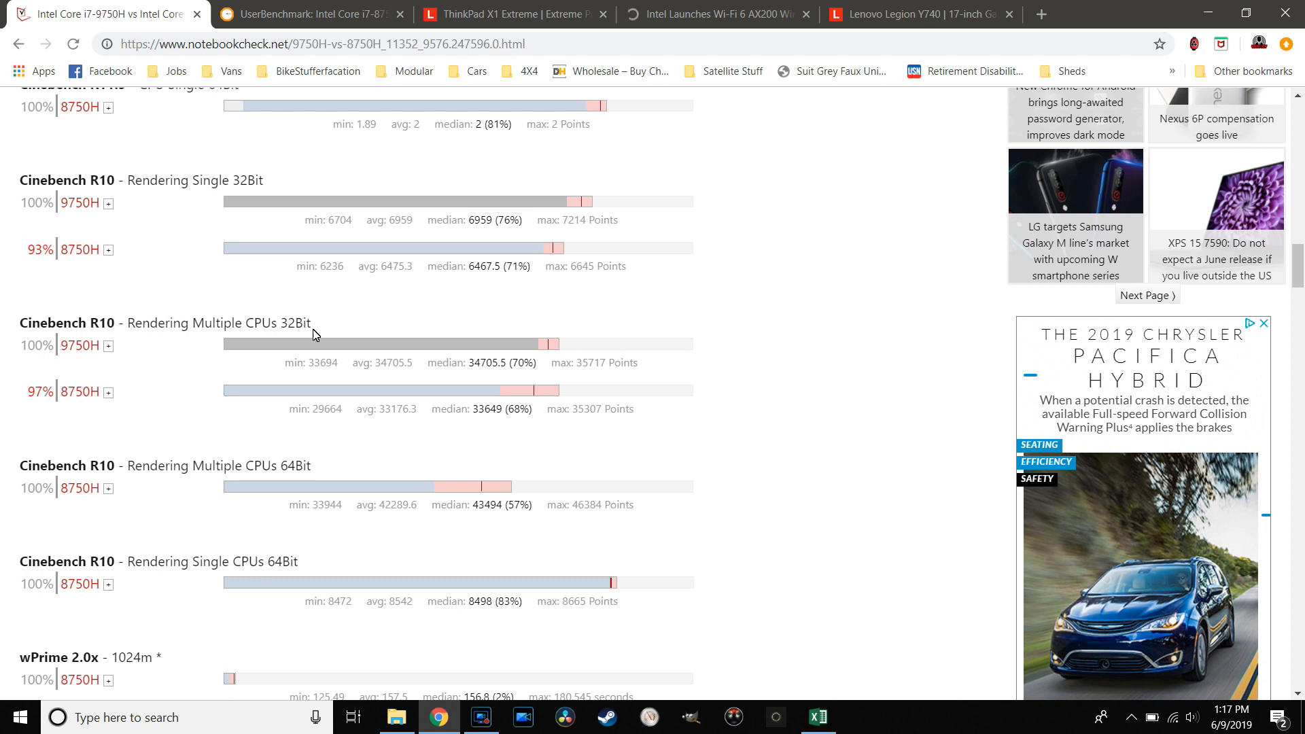
mouse_move(217, 373)
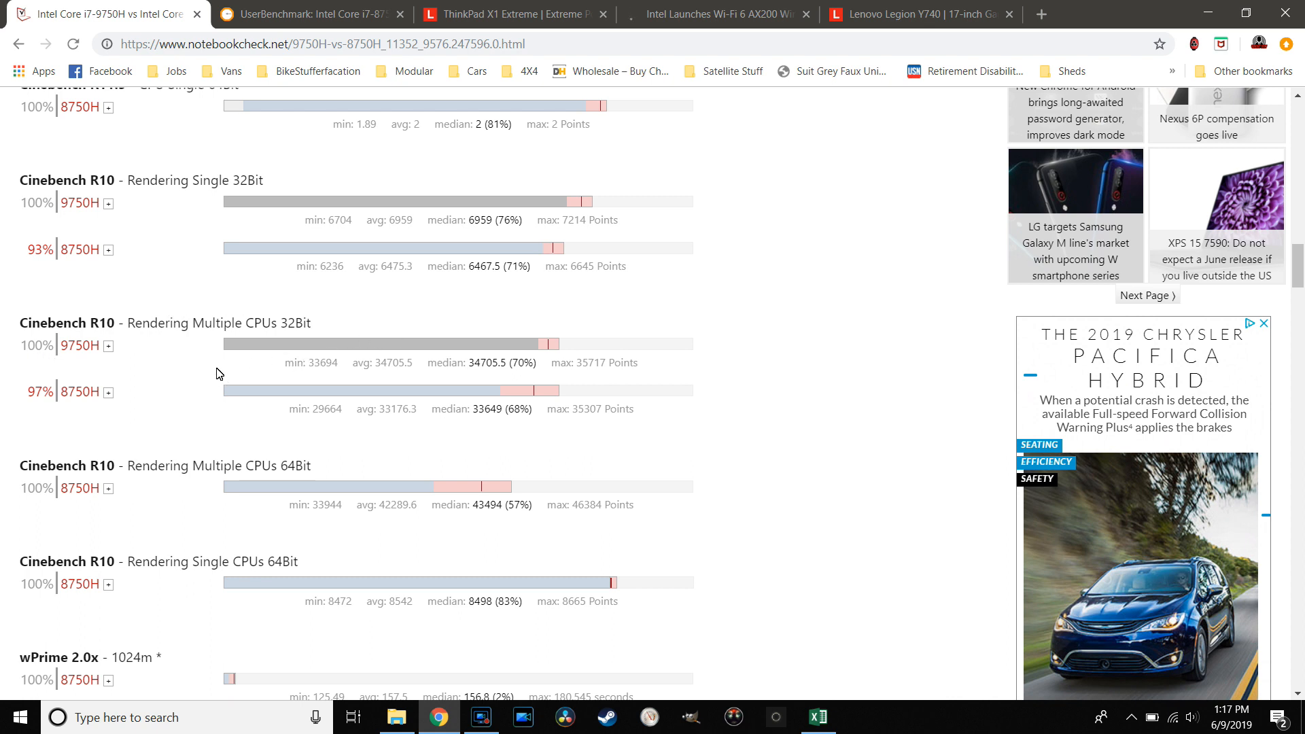
Continue down the benchmarks past TrueCrypt to the 3DMark 06 and Super Pi scores
scroll(down, 3)
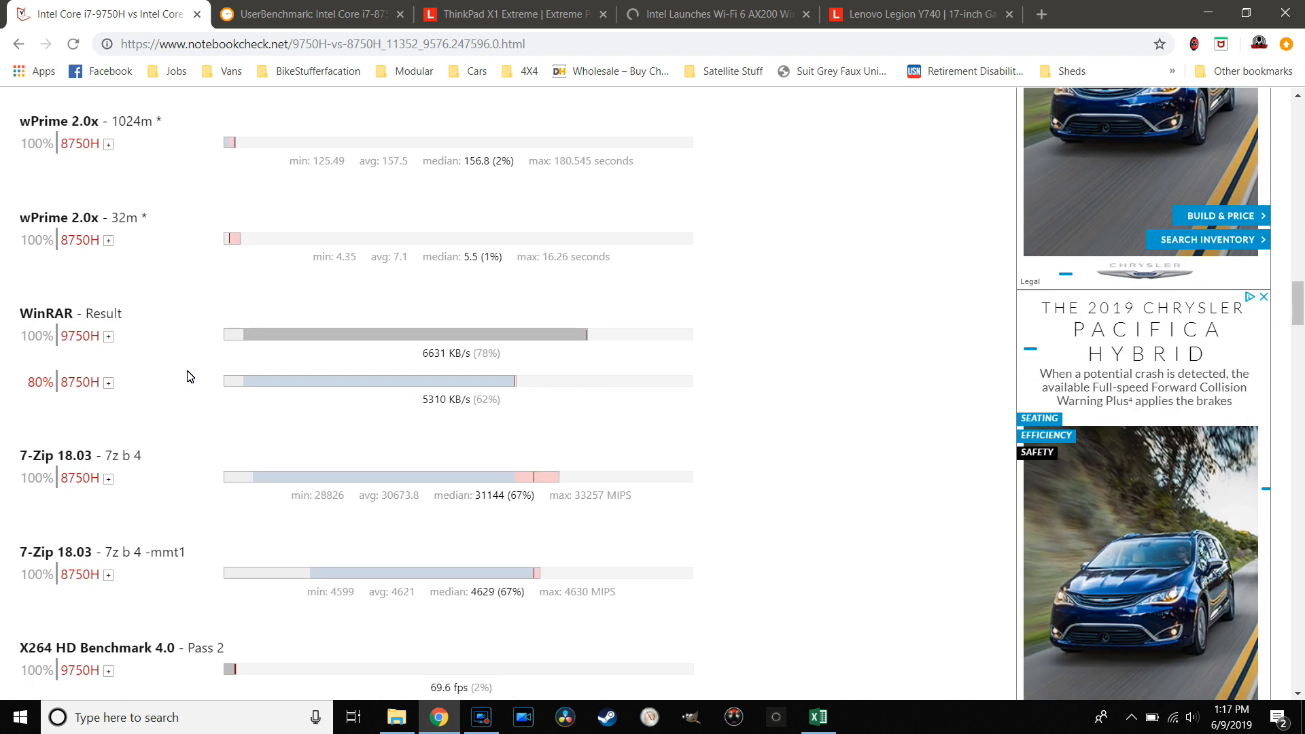
scroll(down, 3)
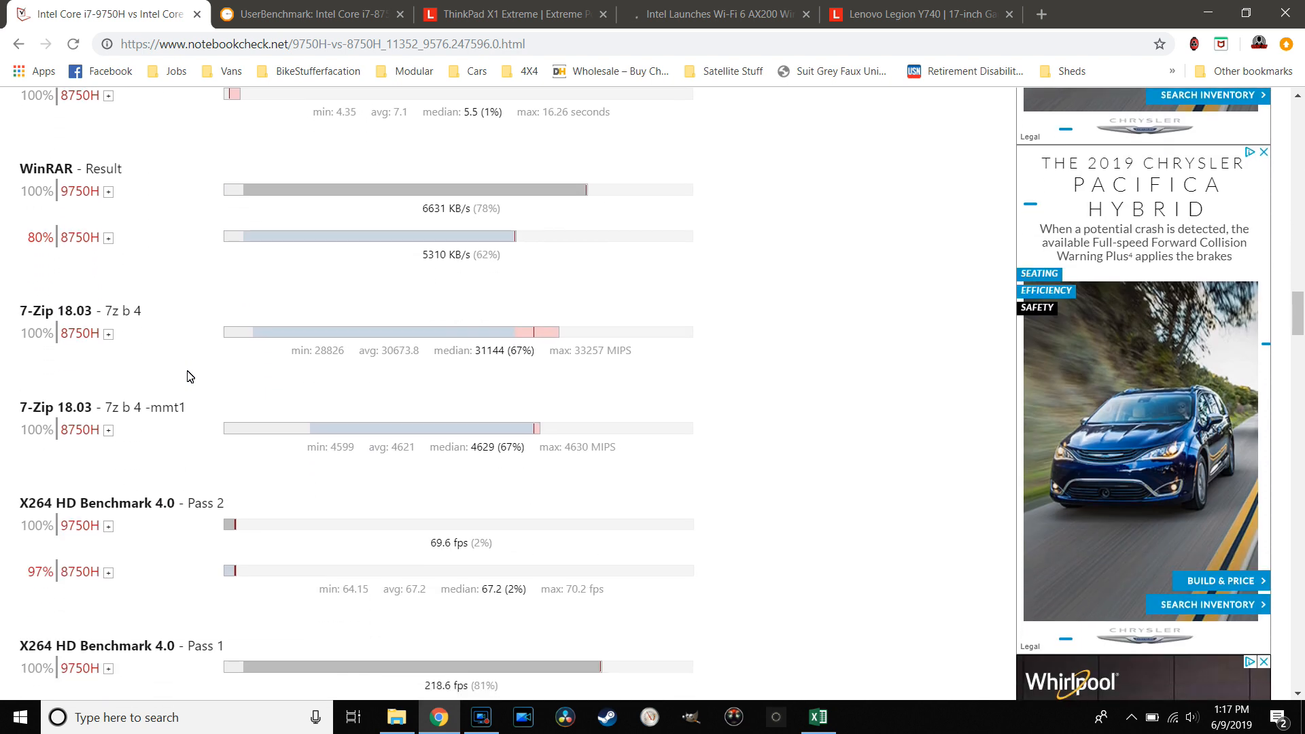
scroll(down, 3)
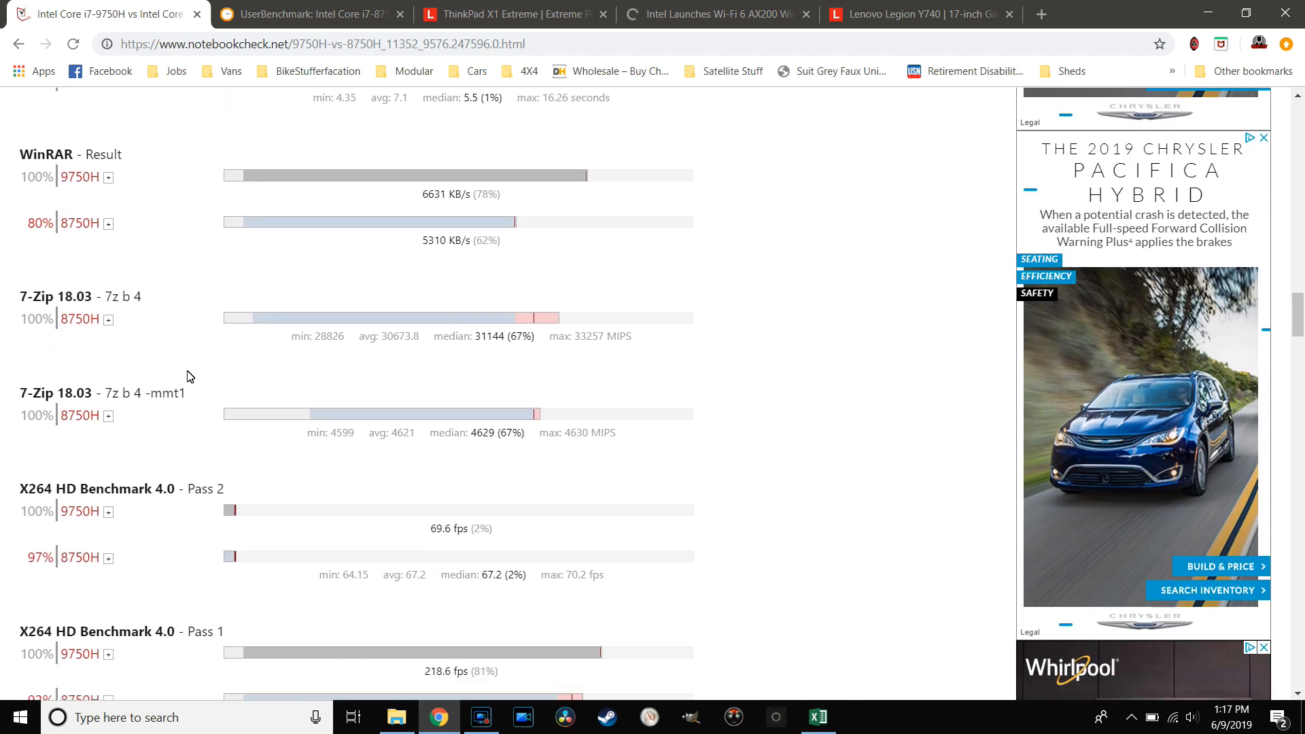
scroll(down, 3)
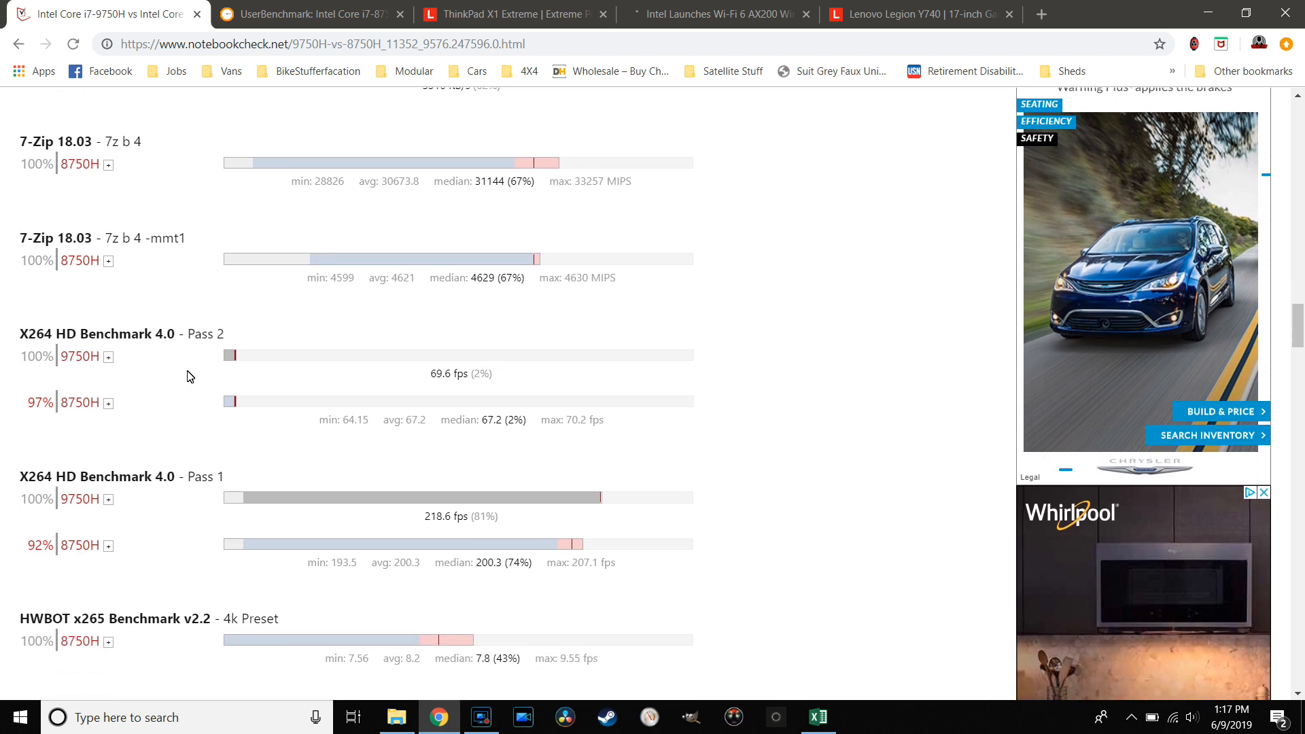
scroll(down, 3)
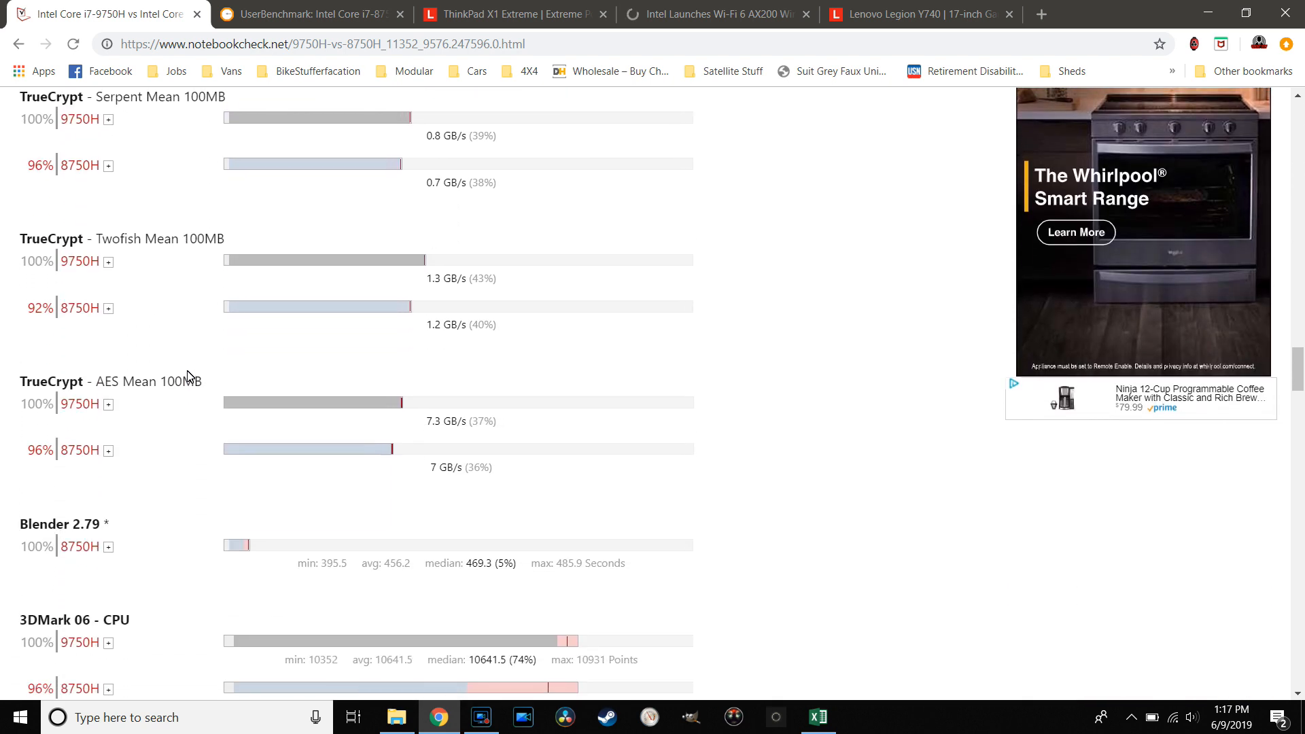
scroll(down, 3)
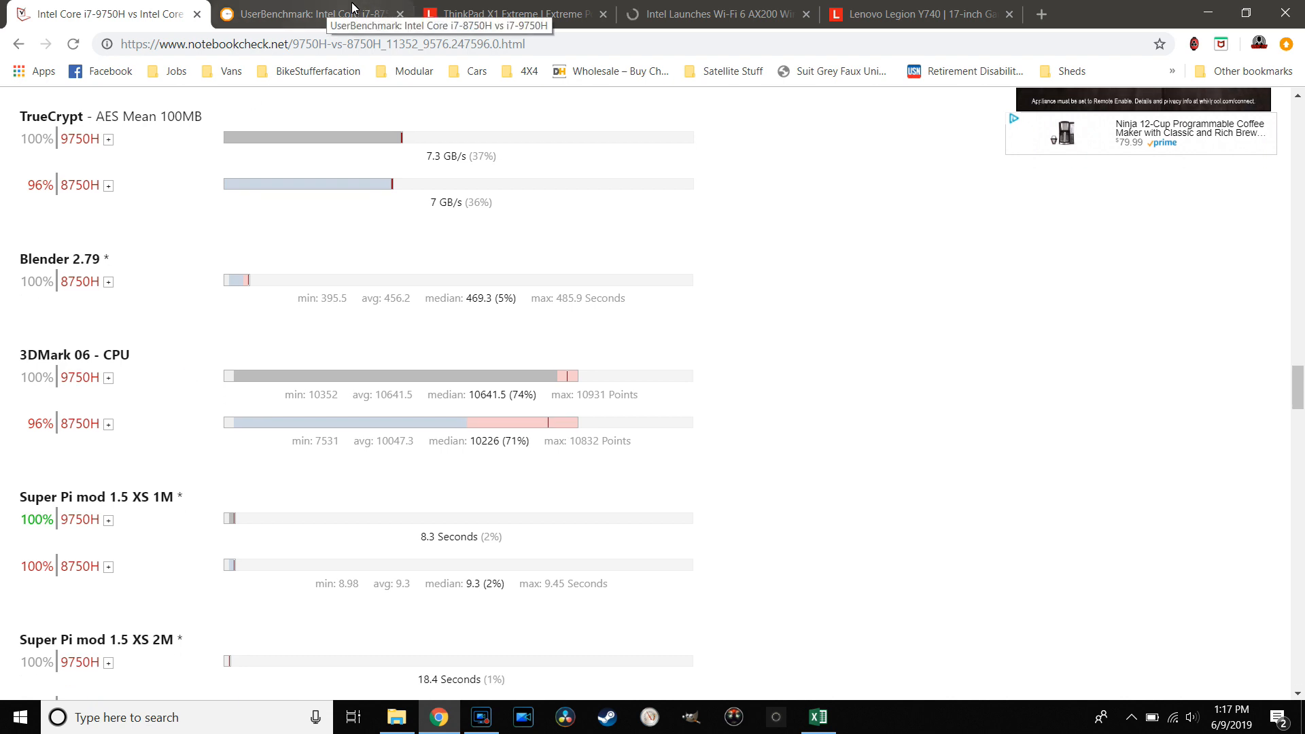
Return to the comparison sheet and scroll to the Operating System through Audio rows
click(816, 717)
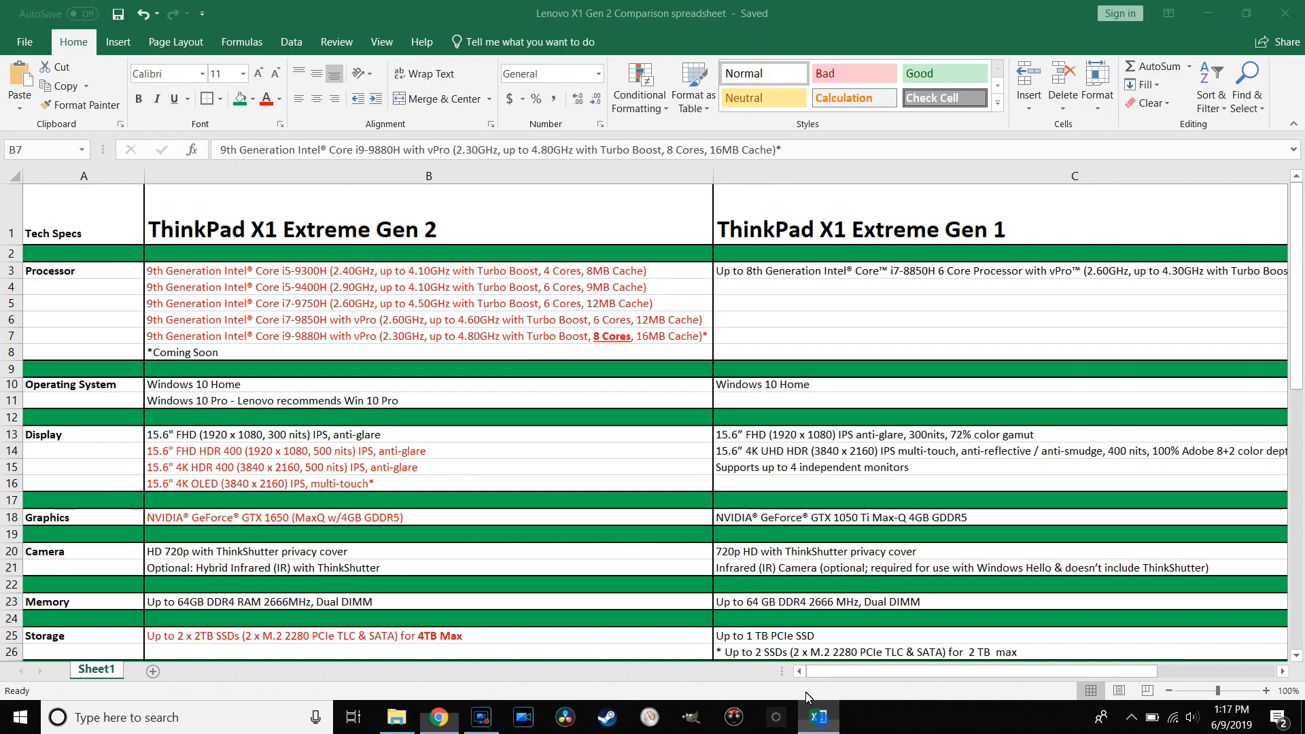
scroll(down, 3)
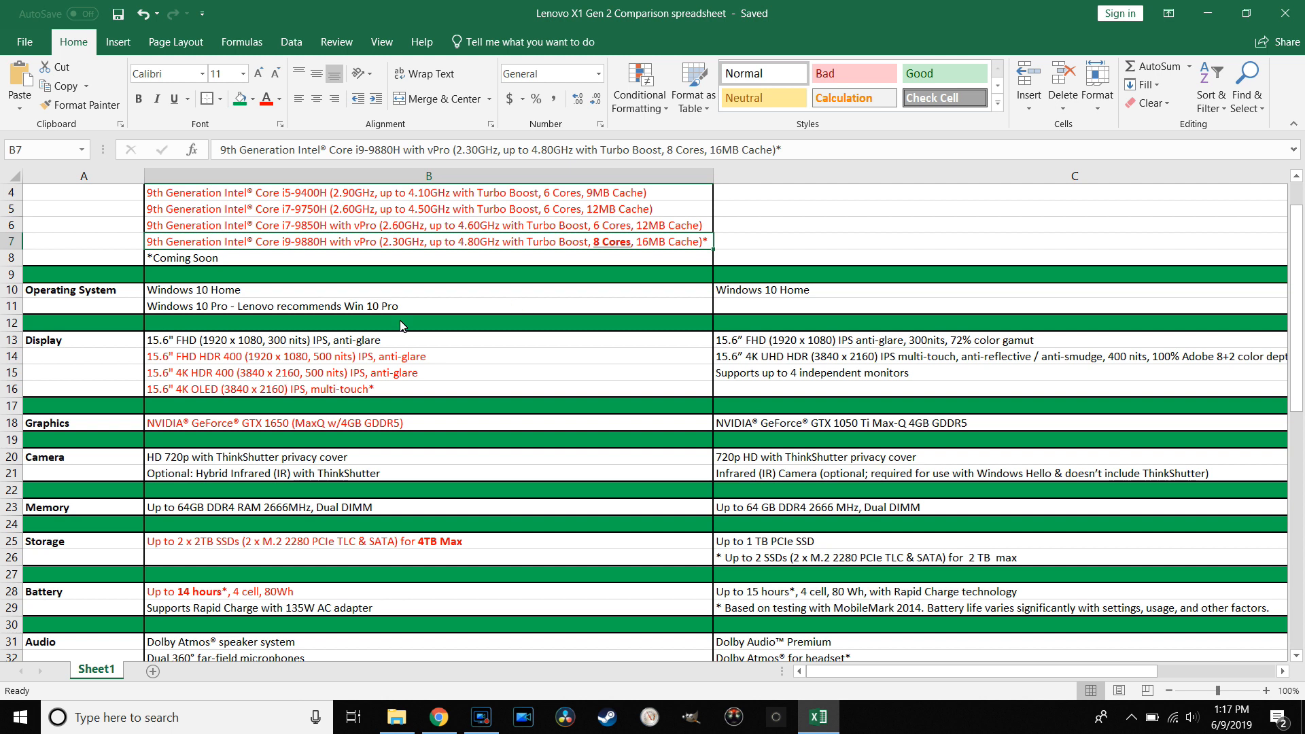
mouse_move(732, 280)
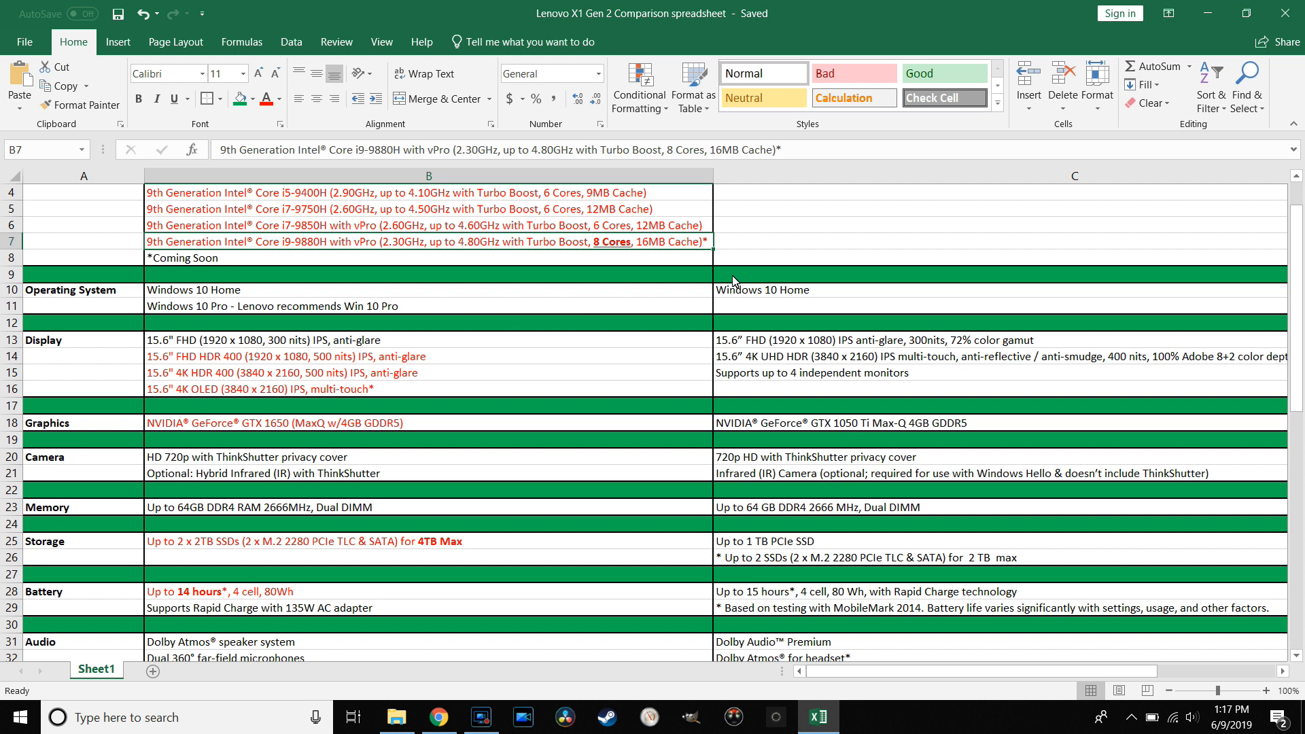
mouse_move(822, 304)
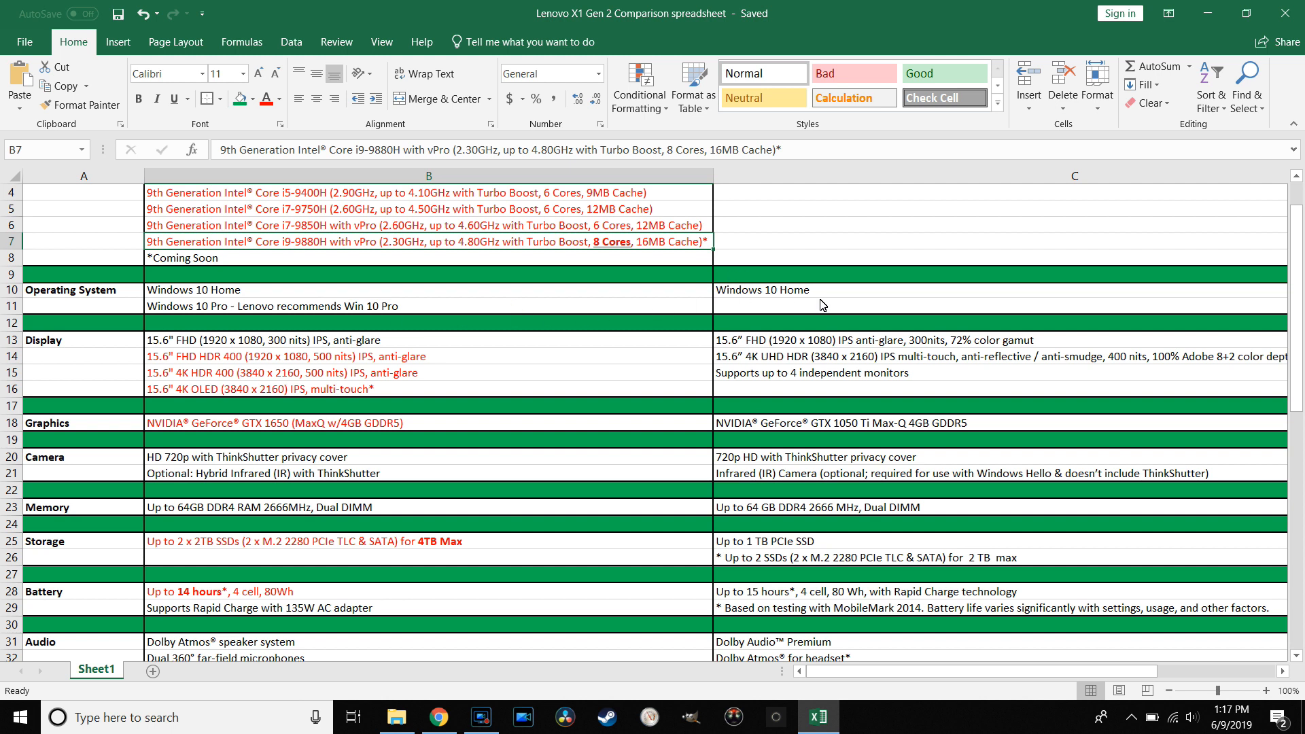
mouse_move(845, 302)
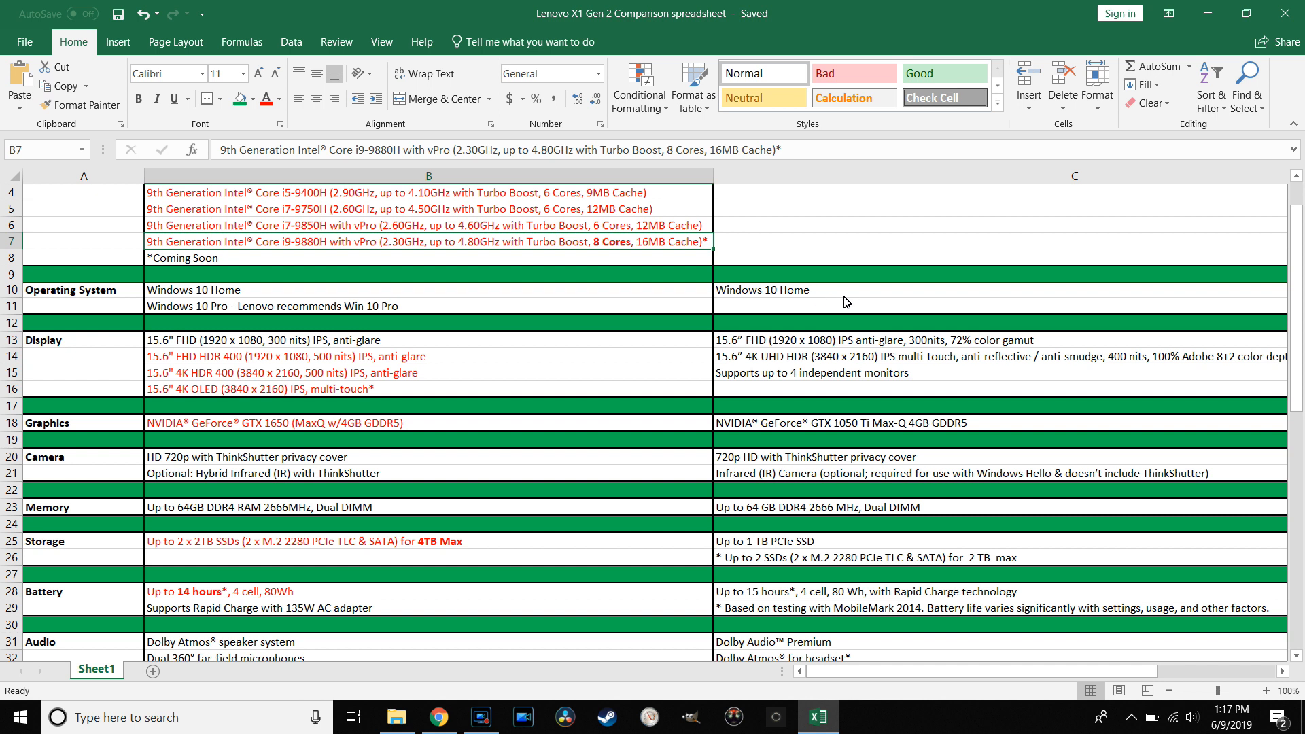
mouse_move(832, 304)
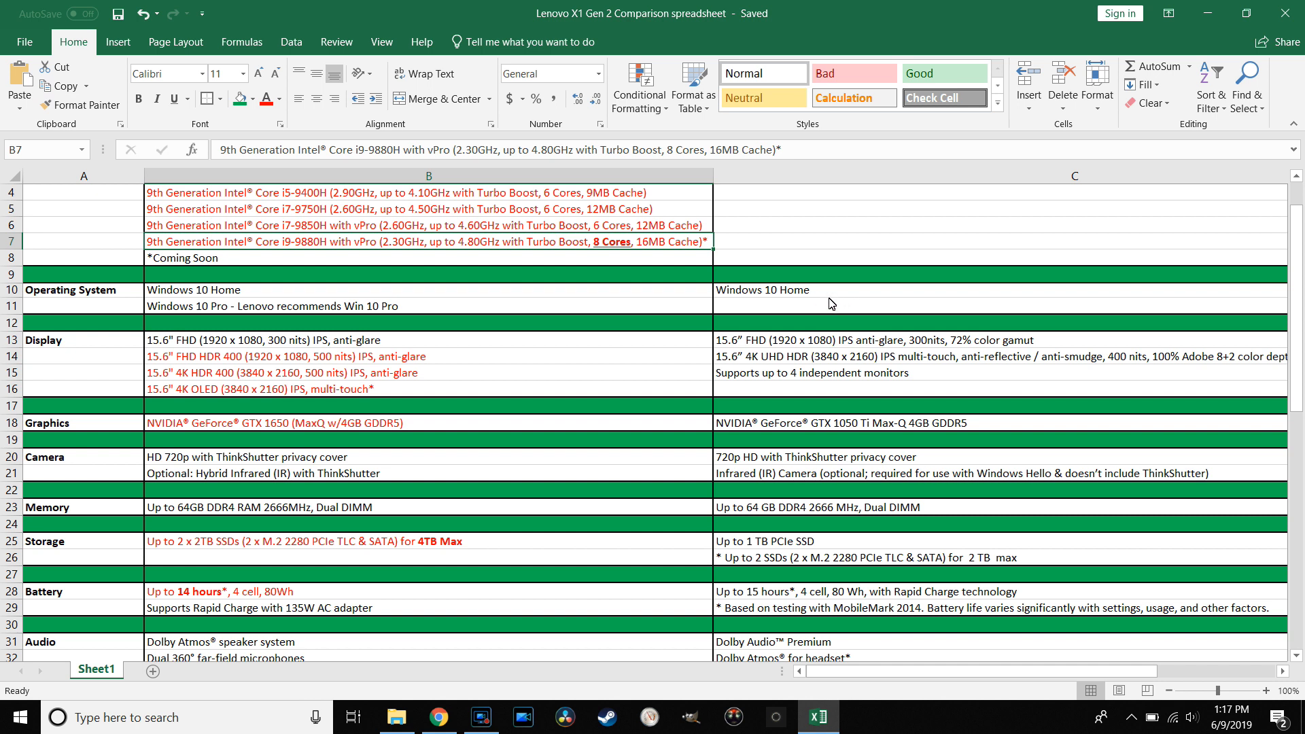
scroll(down, 3)
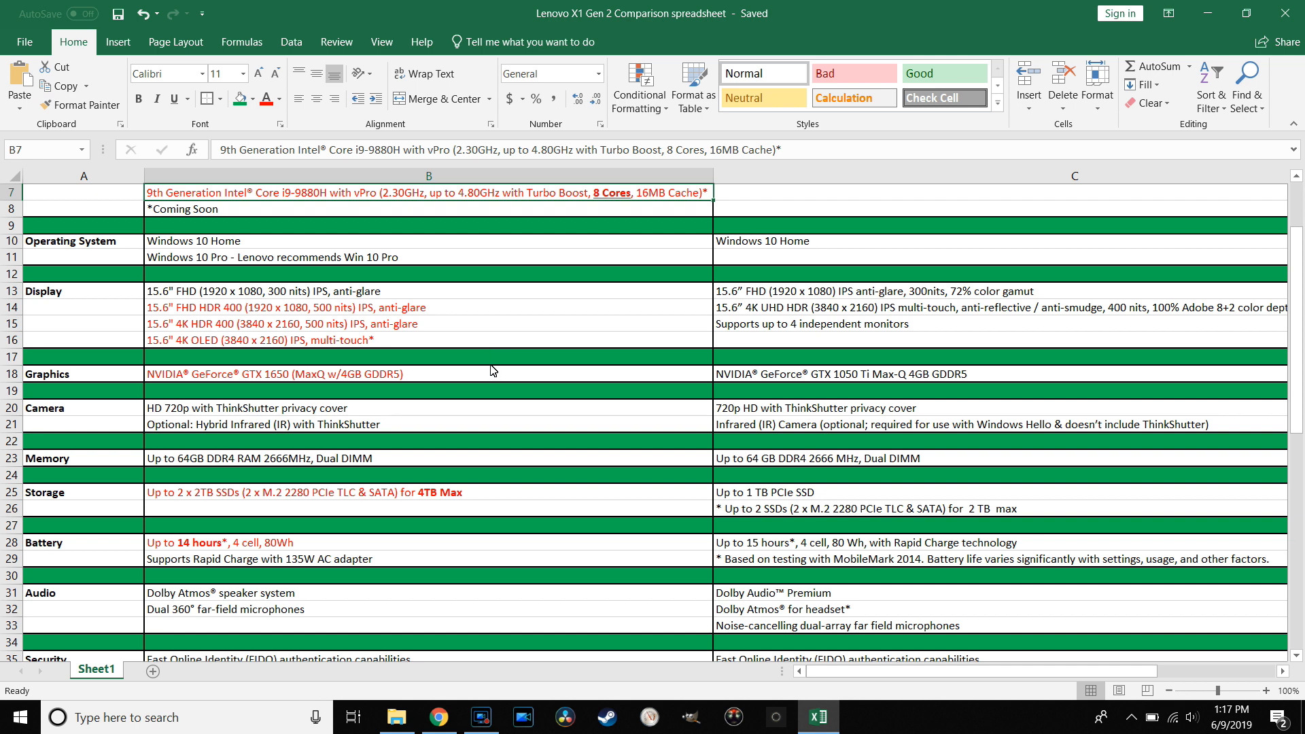
mouse_move(511, 327)
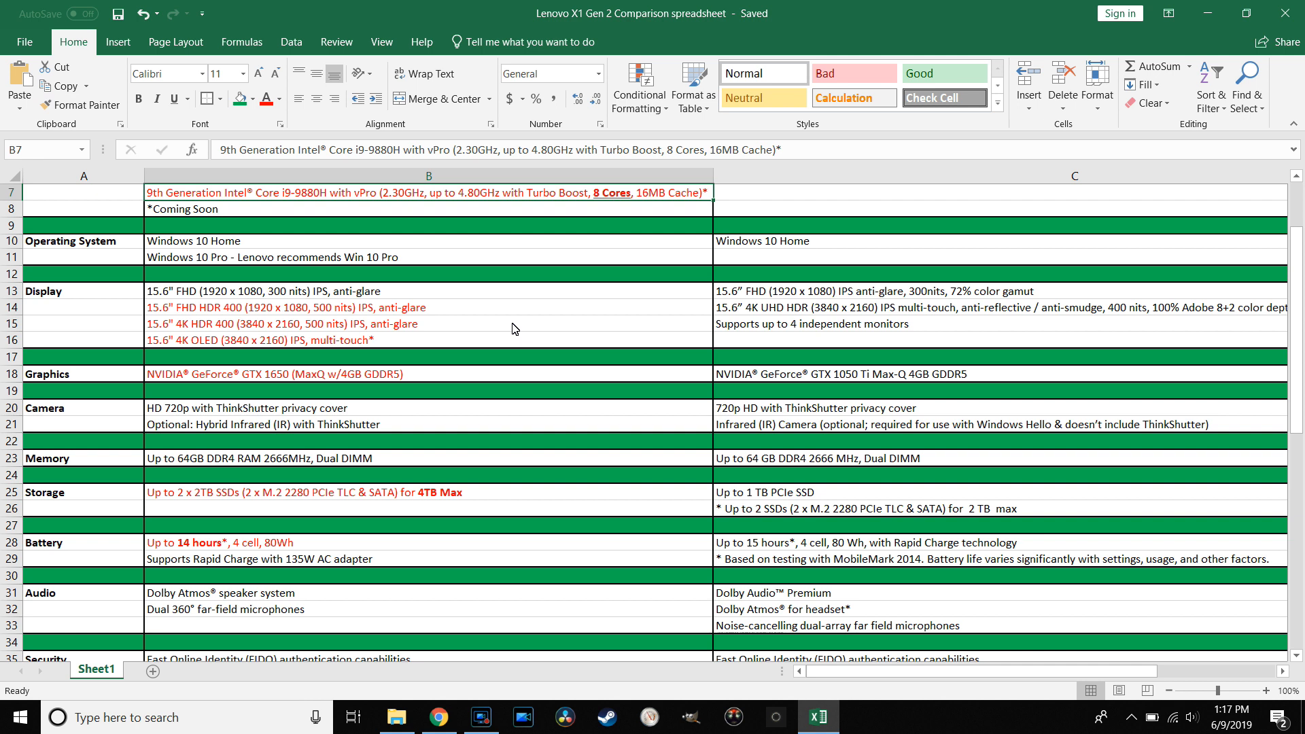
mouse_move(546, 305)
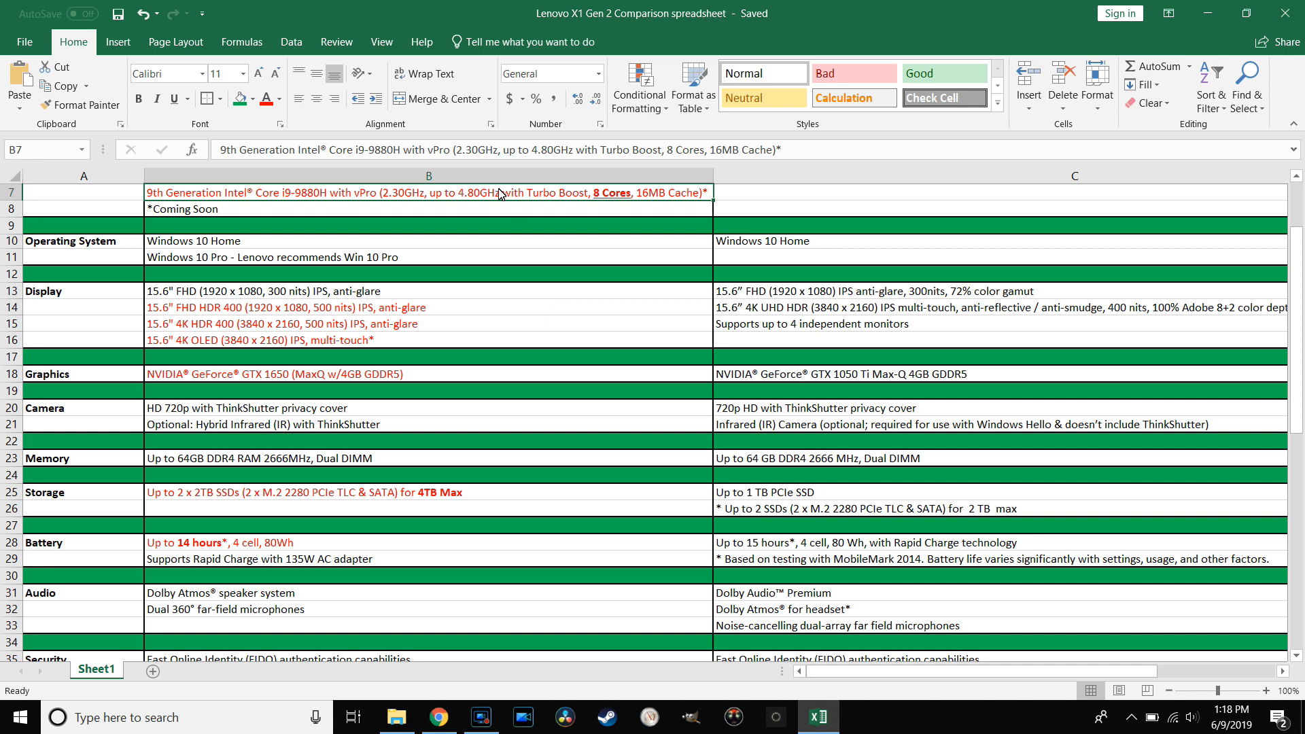
click(831, 293)
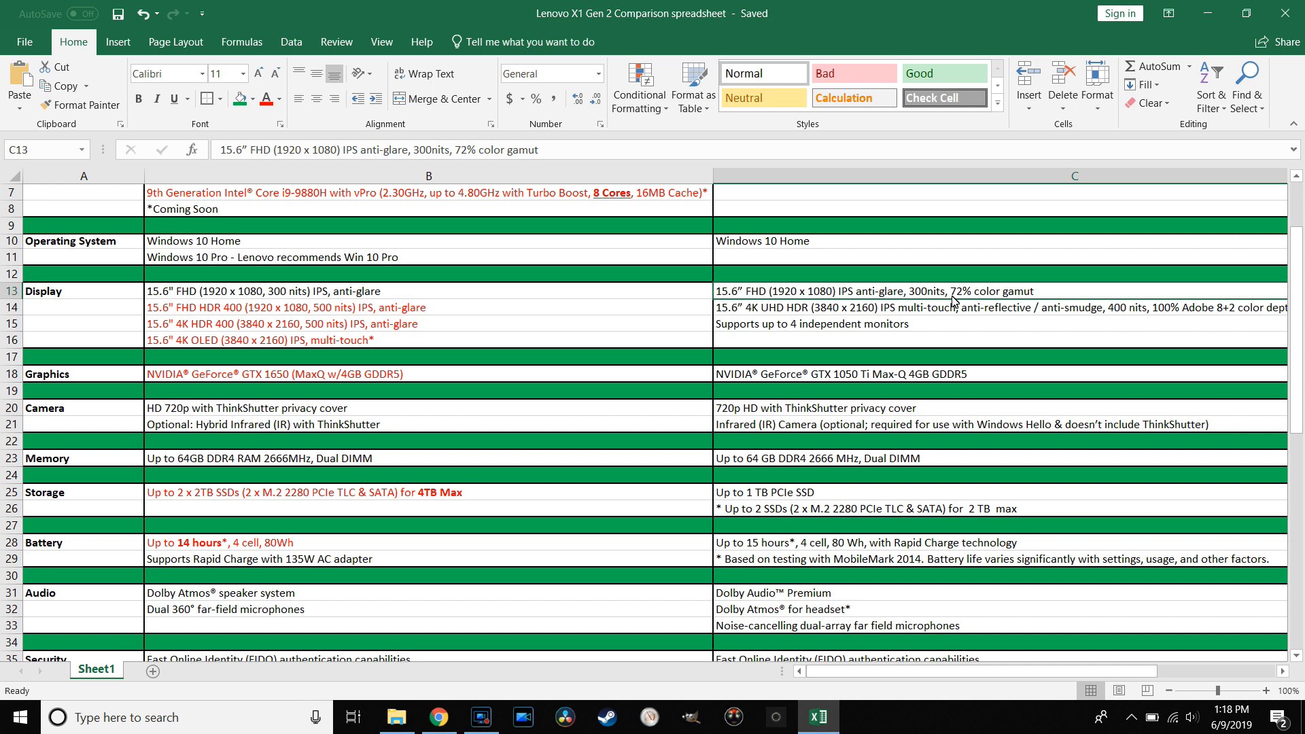
mouse_move(583, 306)
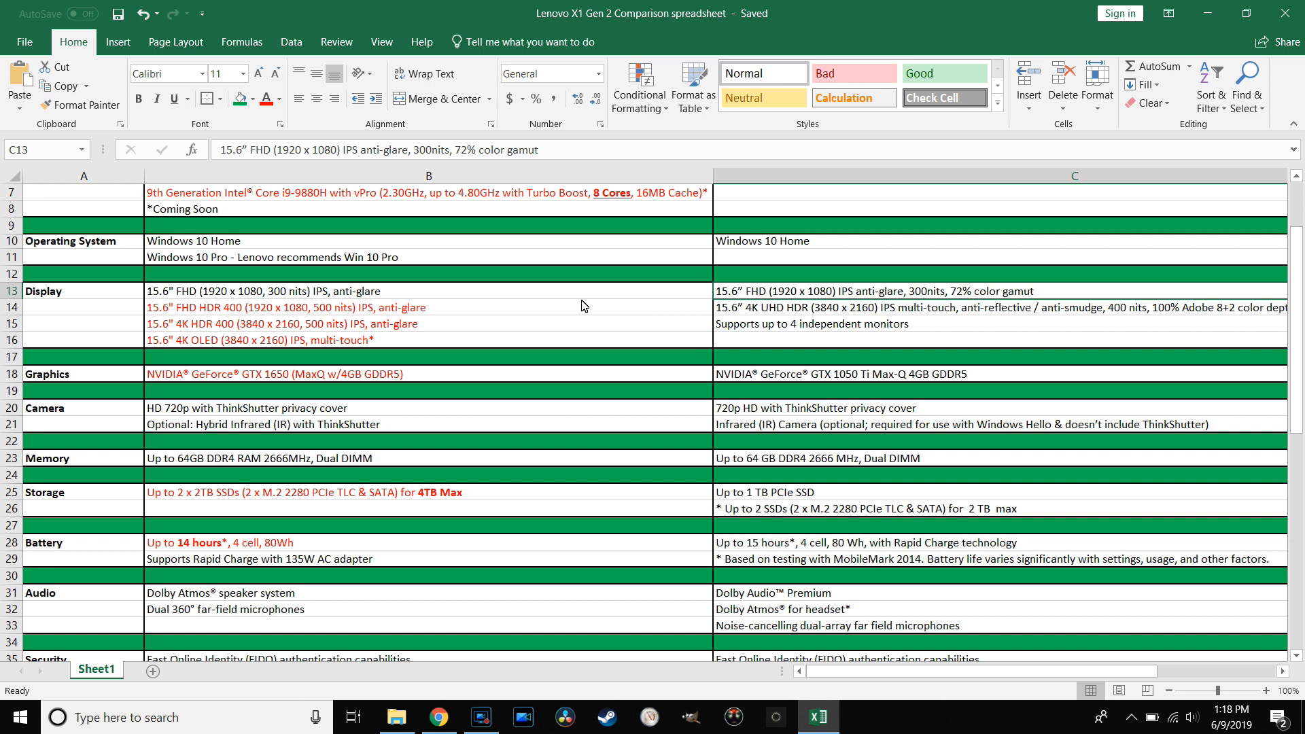
mouse_move(436, 323)
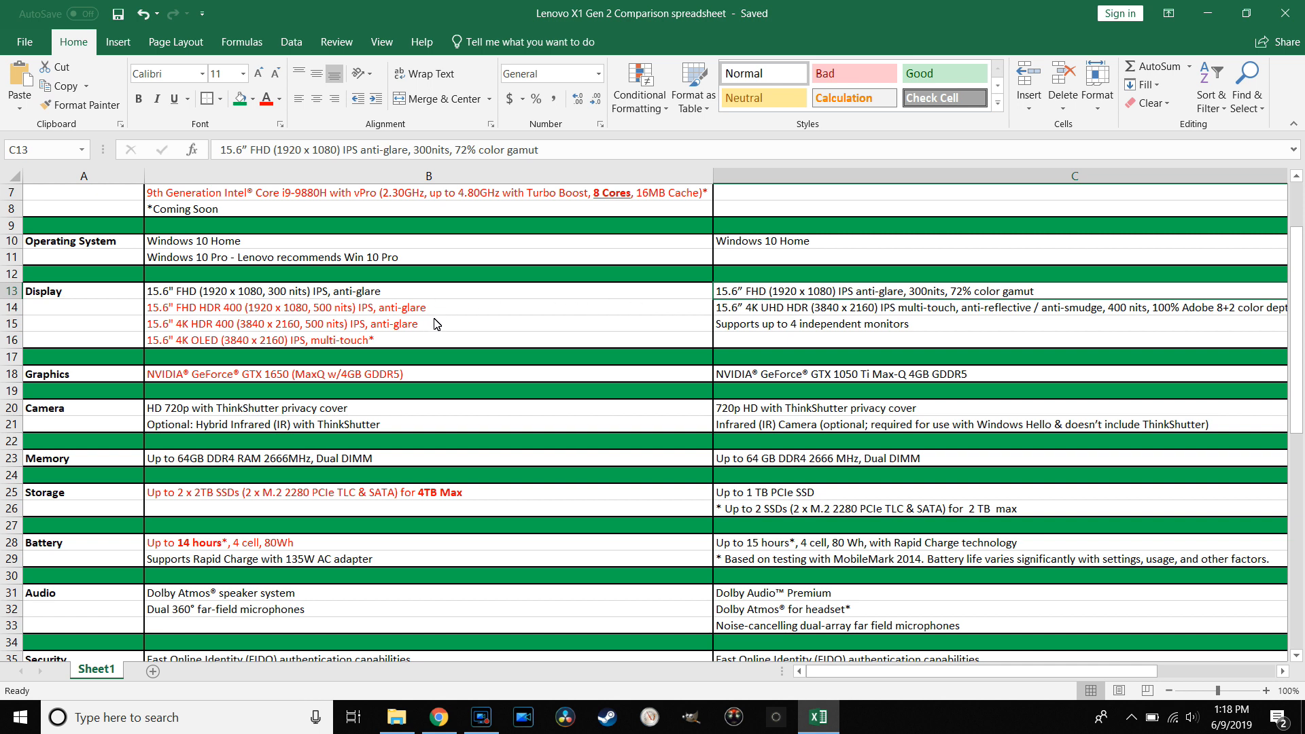
mouse_move(457, 315)
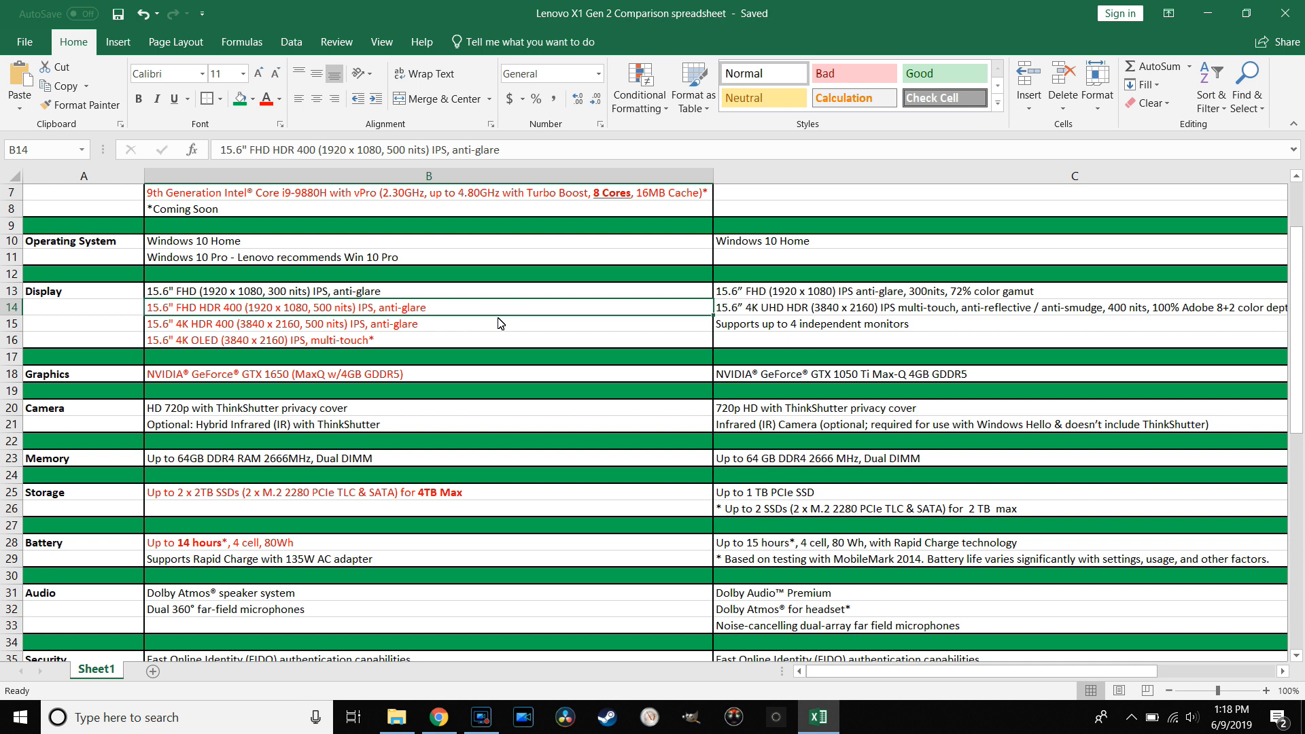
mouse_move(532, 301)
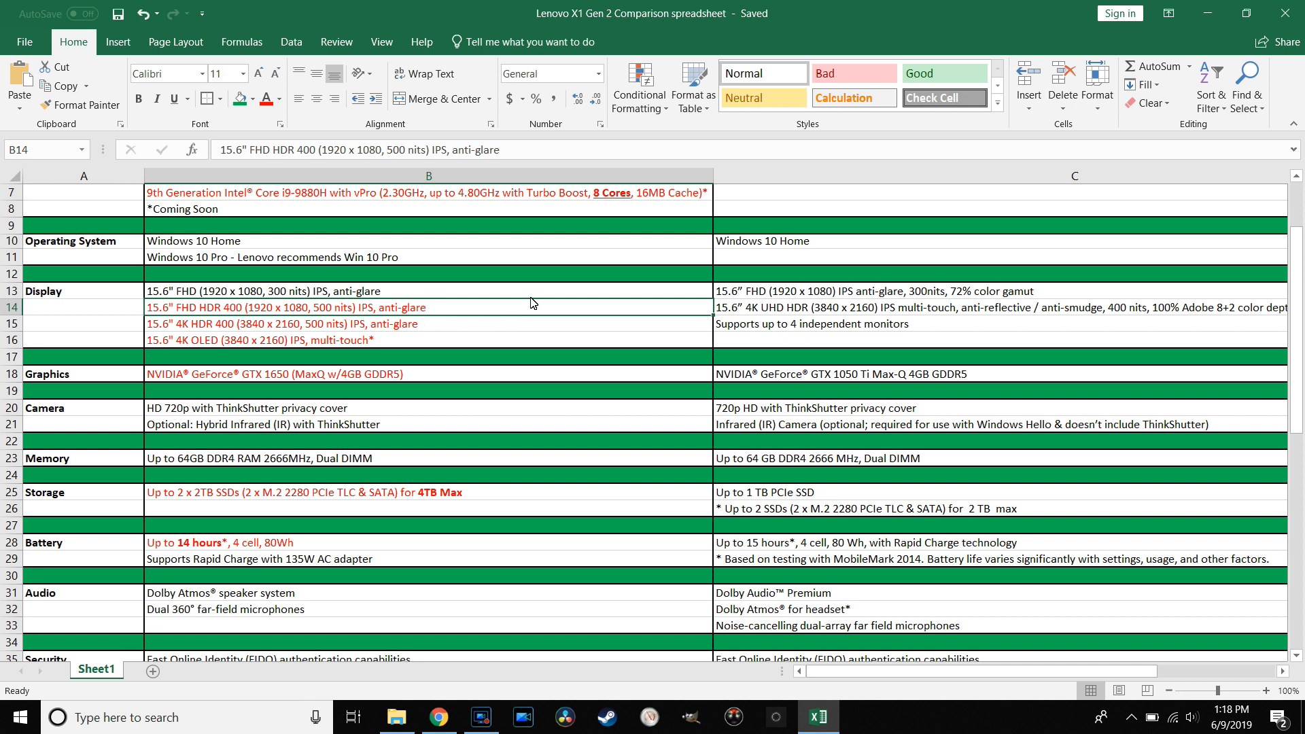
mouse_move(503, 312)
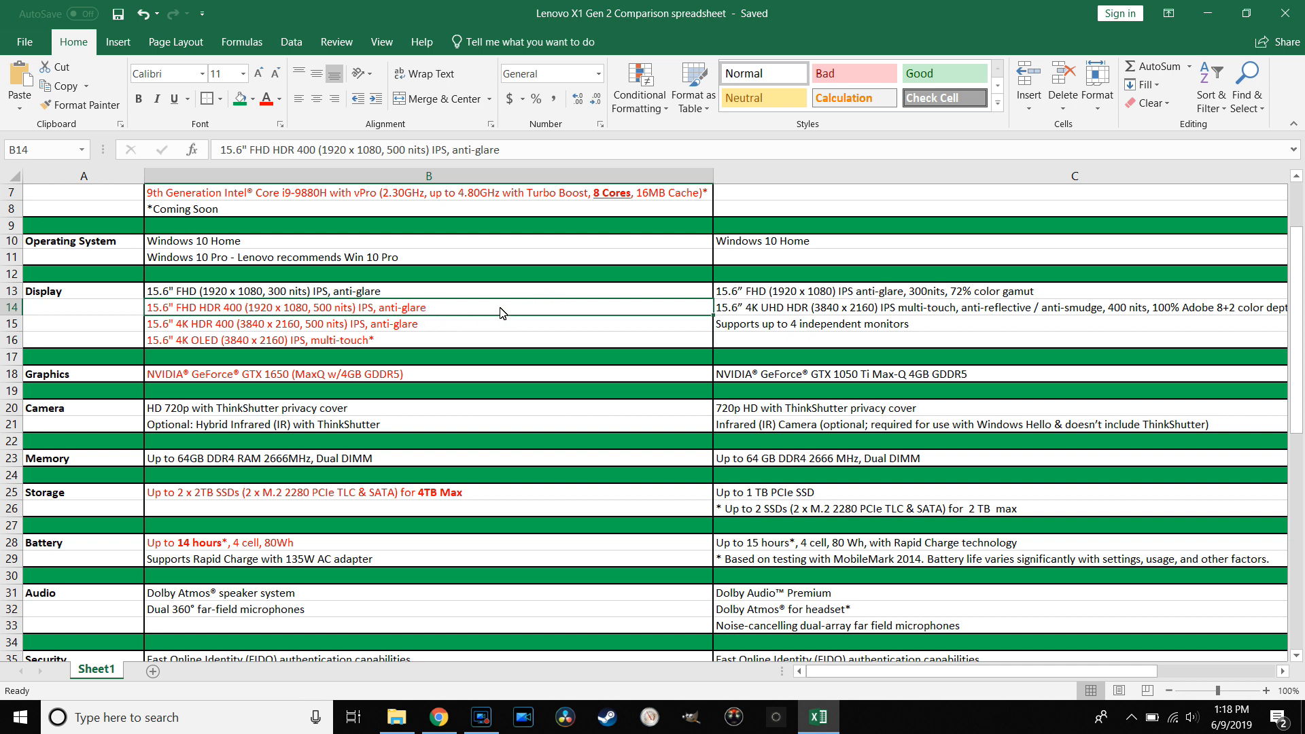
mouse_move(307, 348)
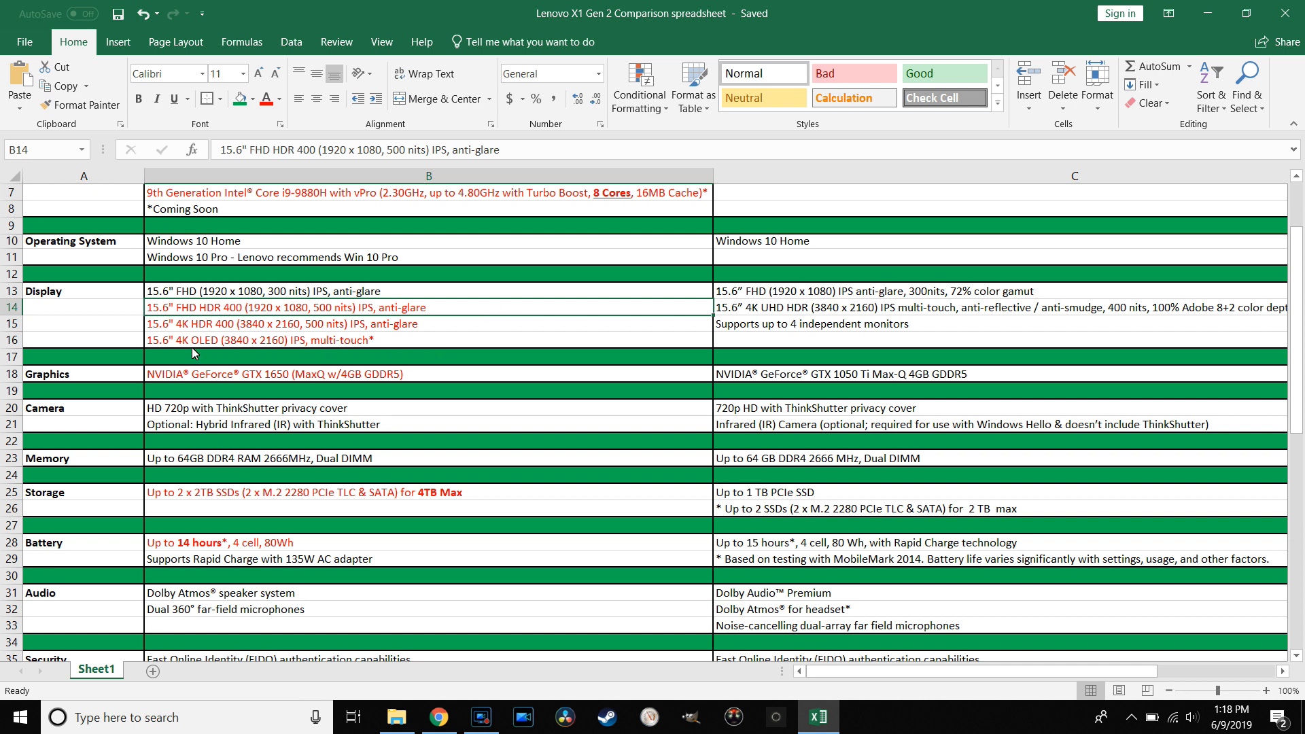
mouse_move(411, 305)
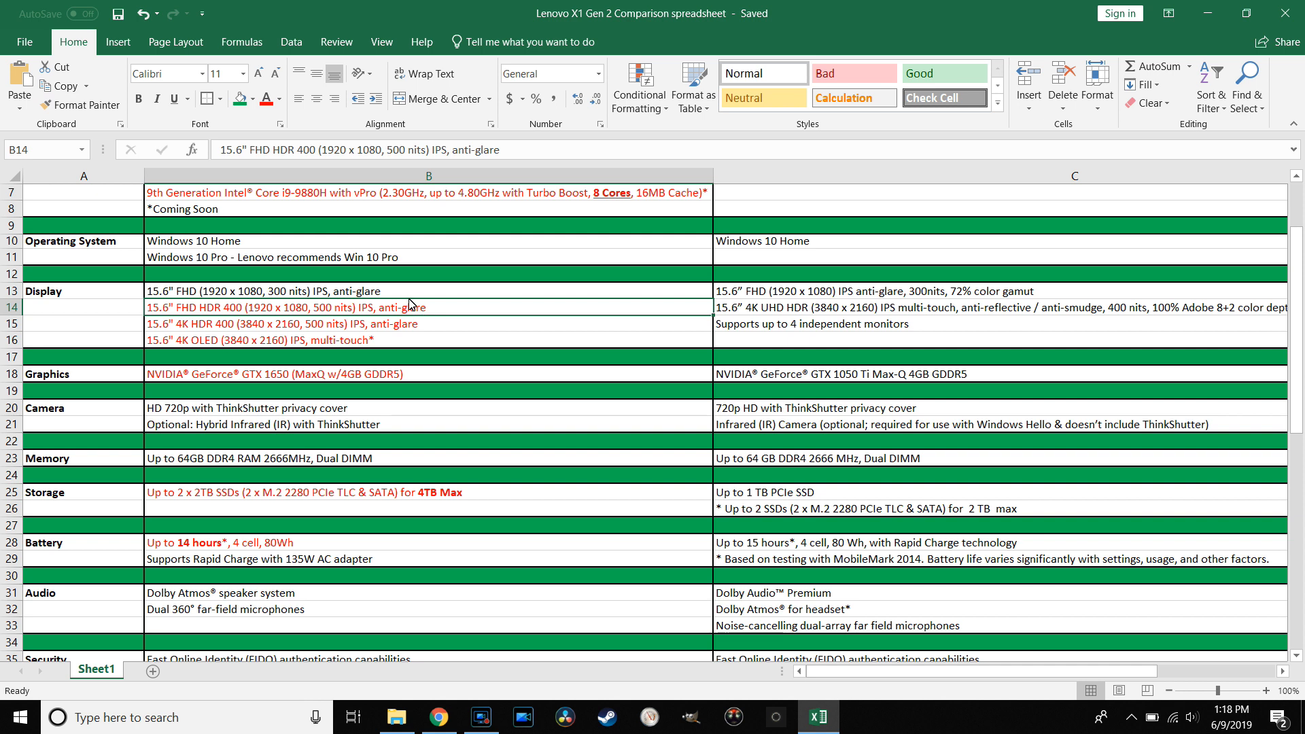
mouse_move(732, 314)
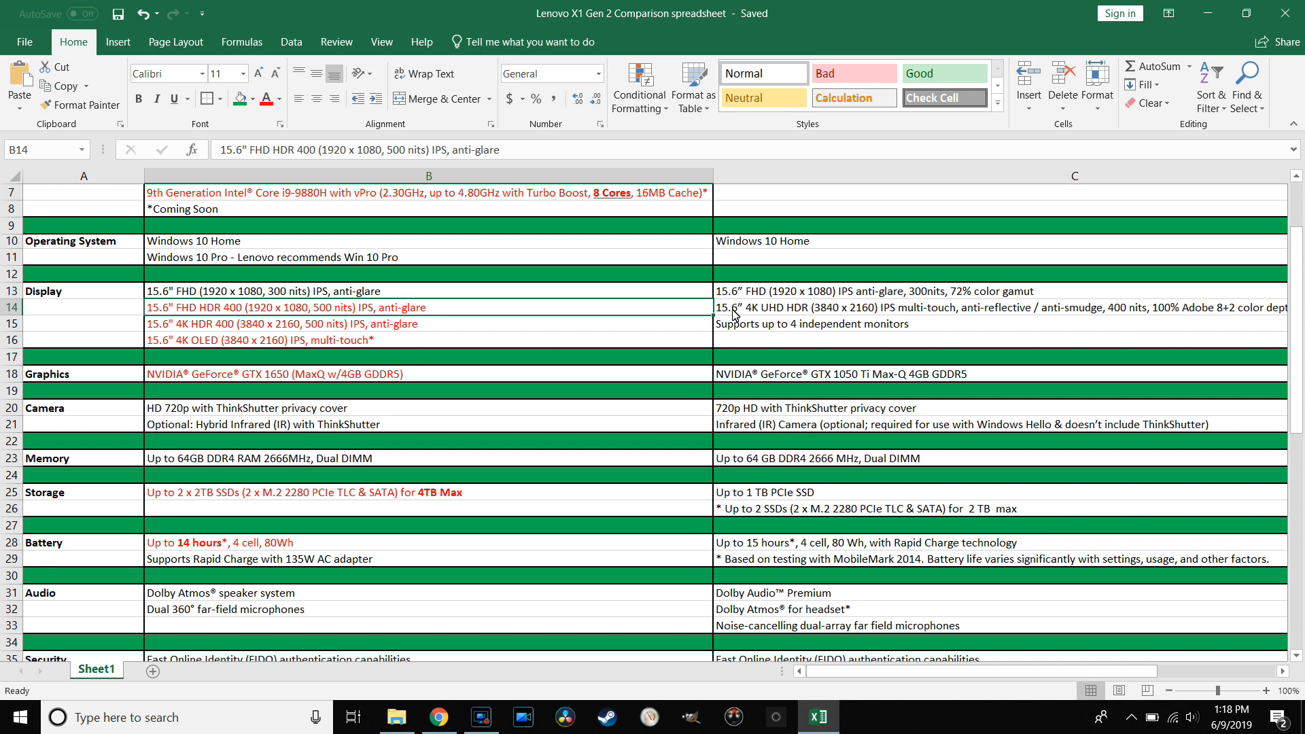
mouse_move(913, 351)
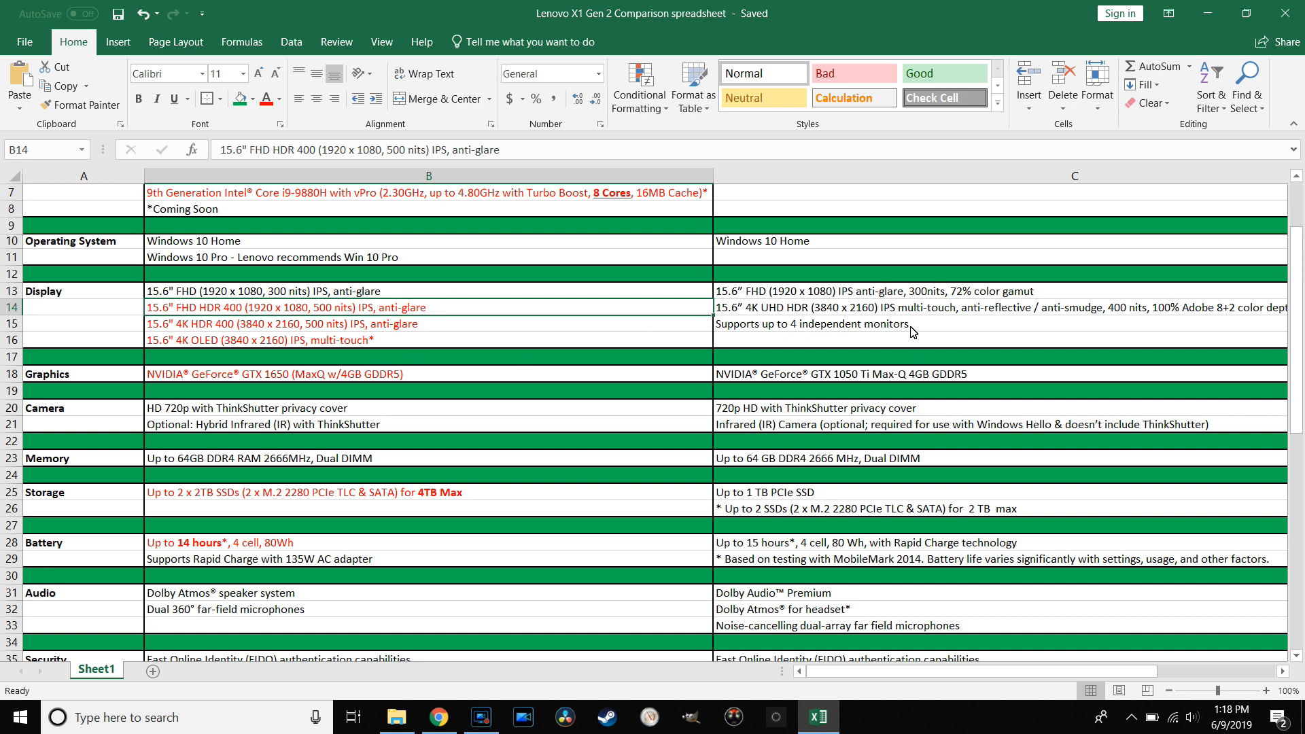
mouse_move(965, 337)
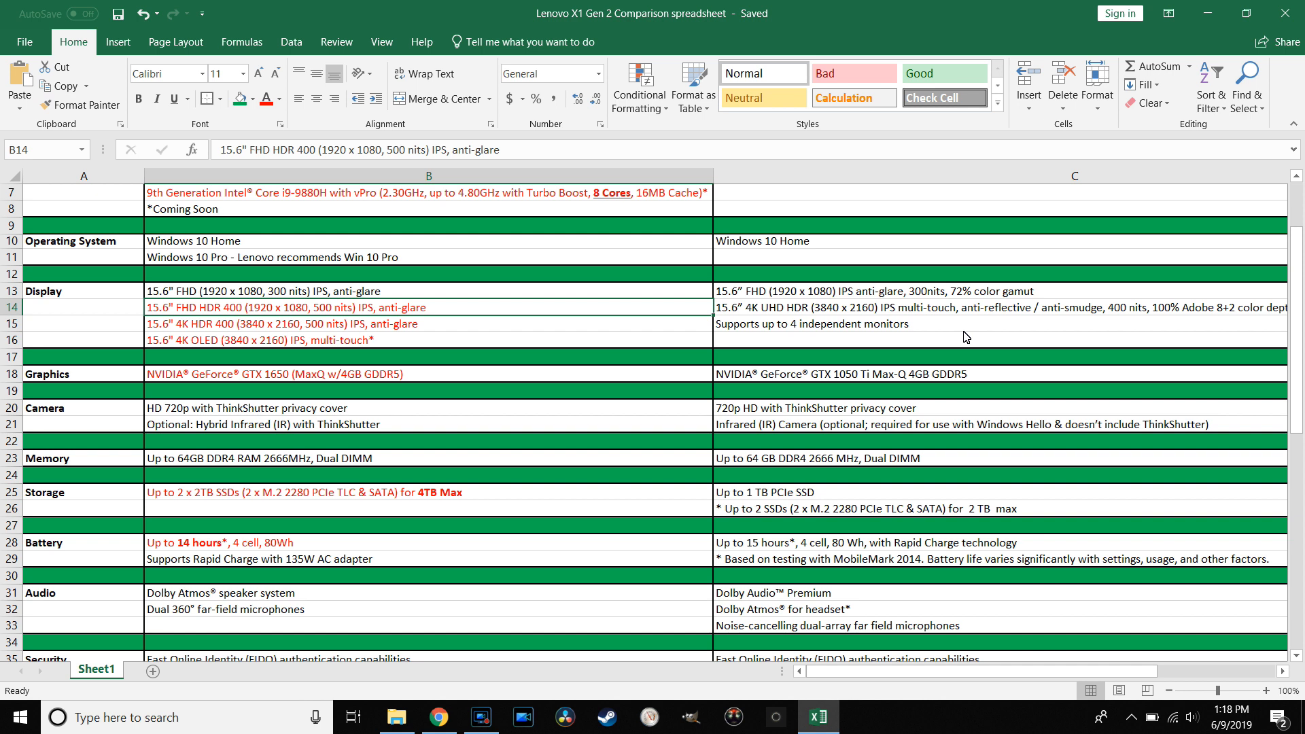
mouse_move(837, 299)
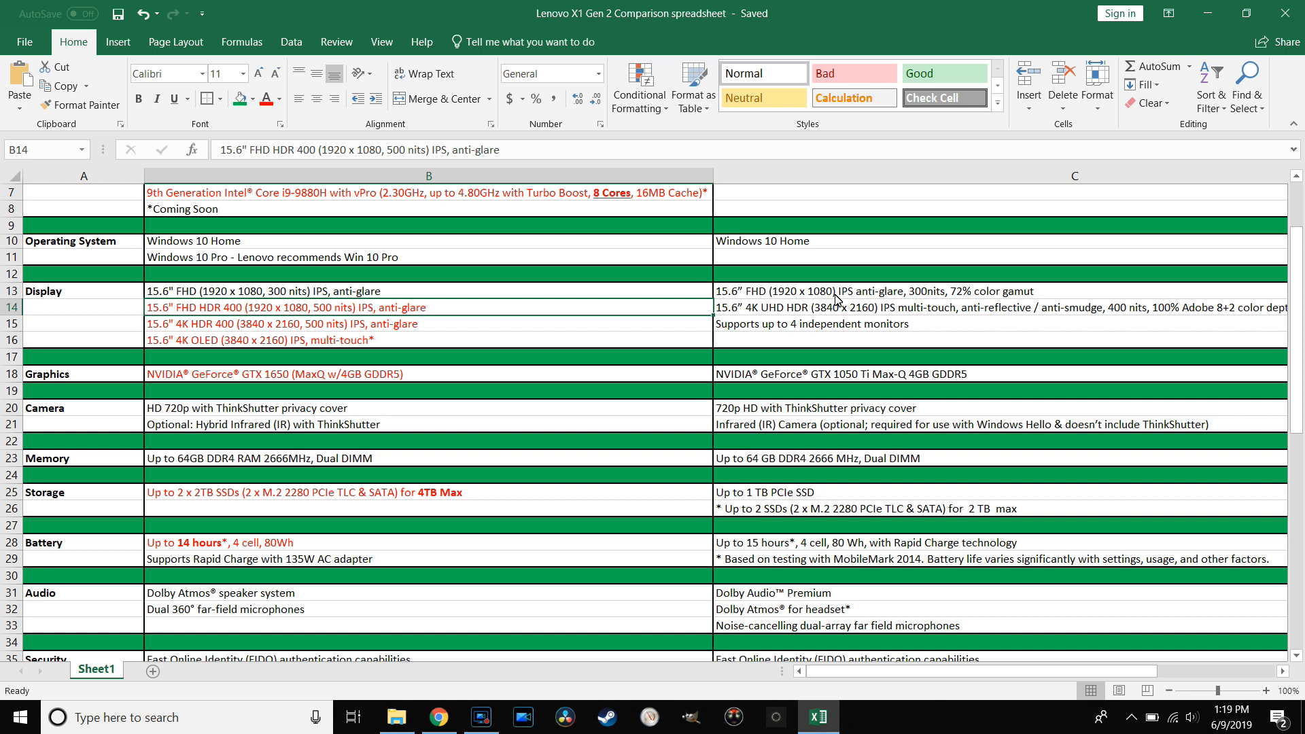
click(838, 291)
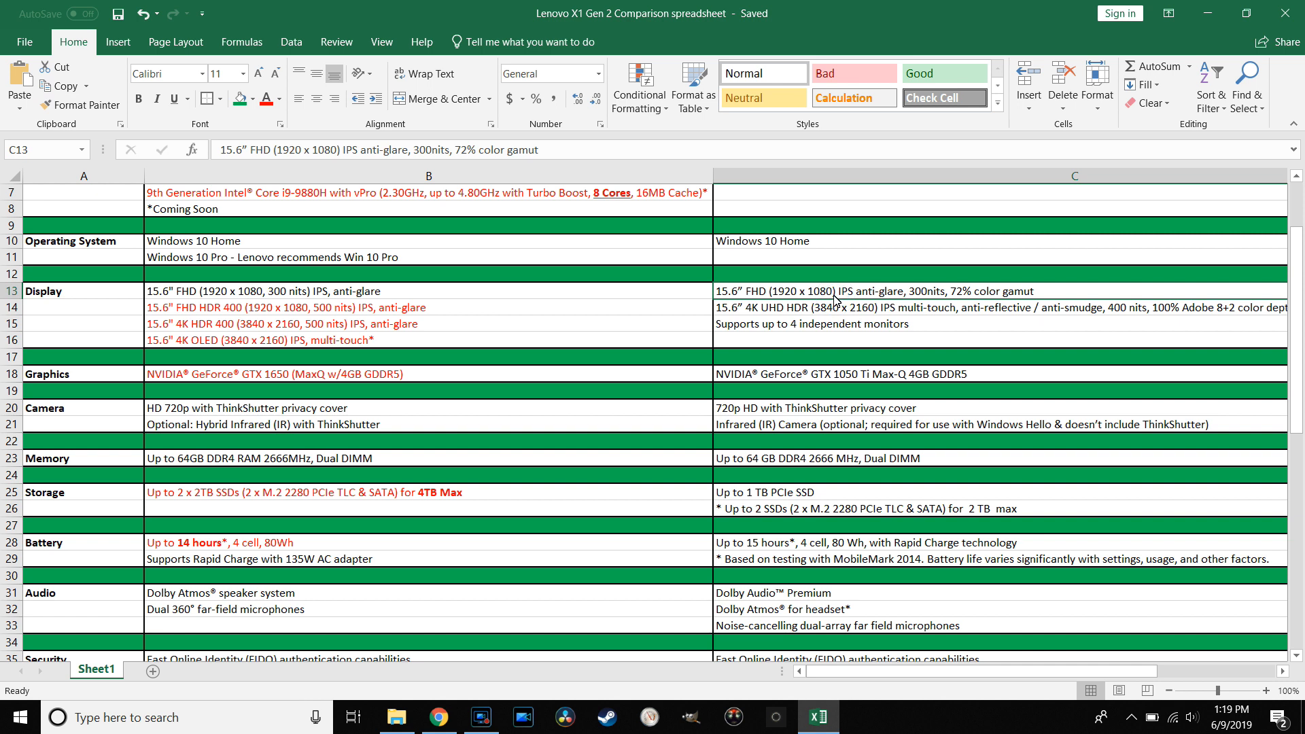
mouse_move(829, 302)
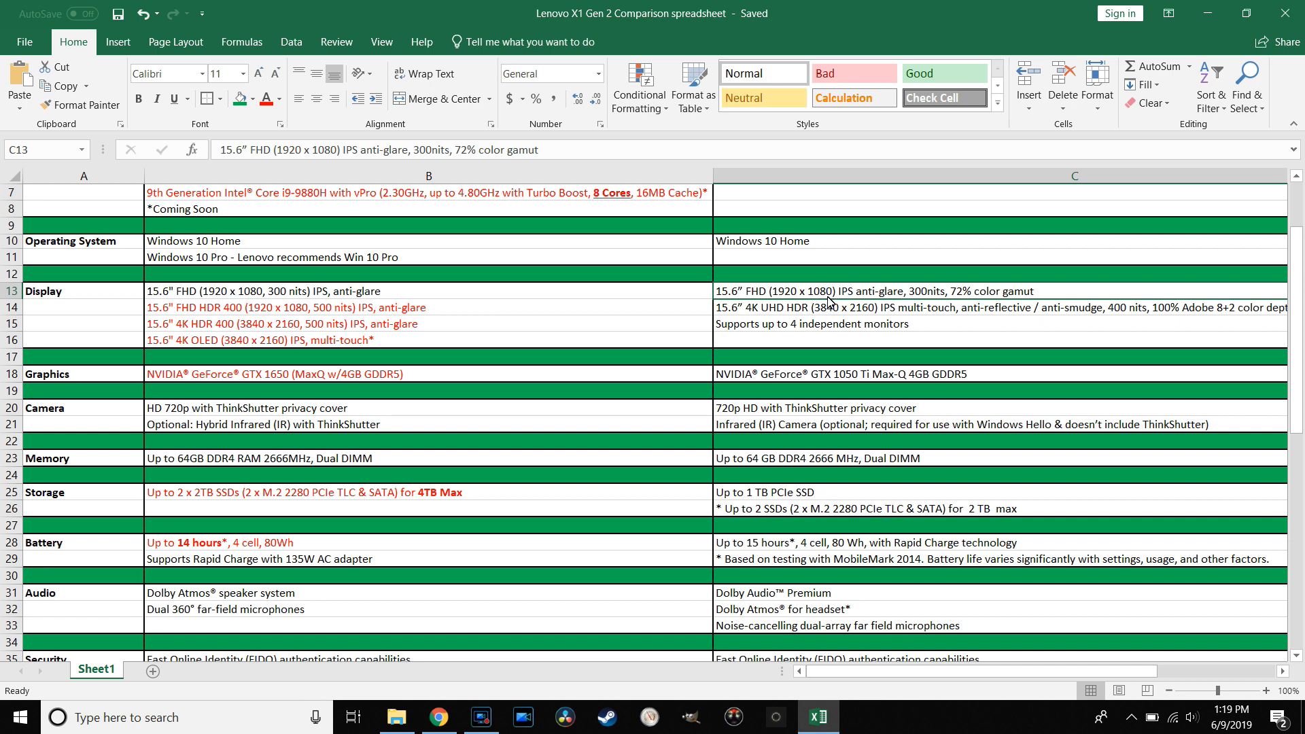
mouse_move(810, 307)
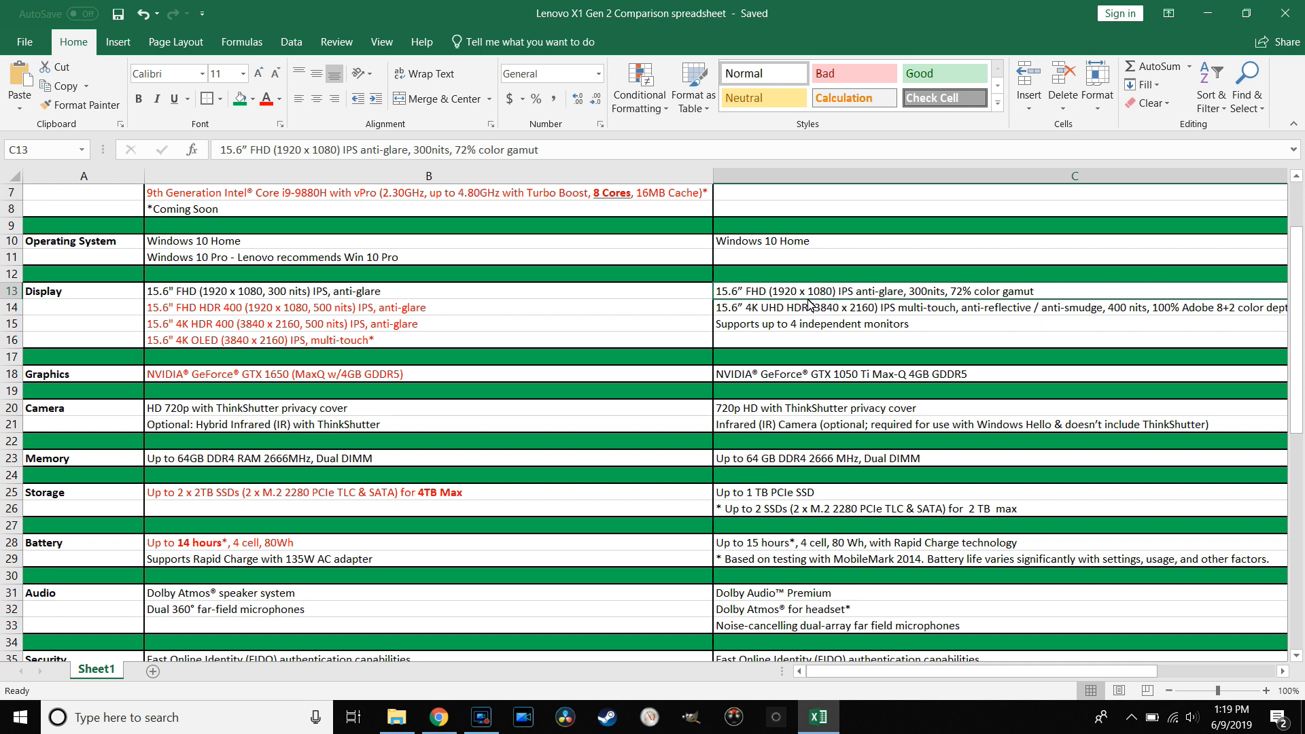
mouse_move(786, 313)
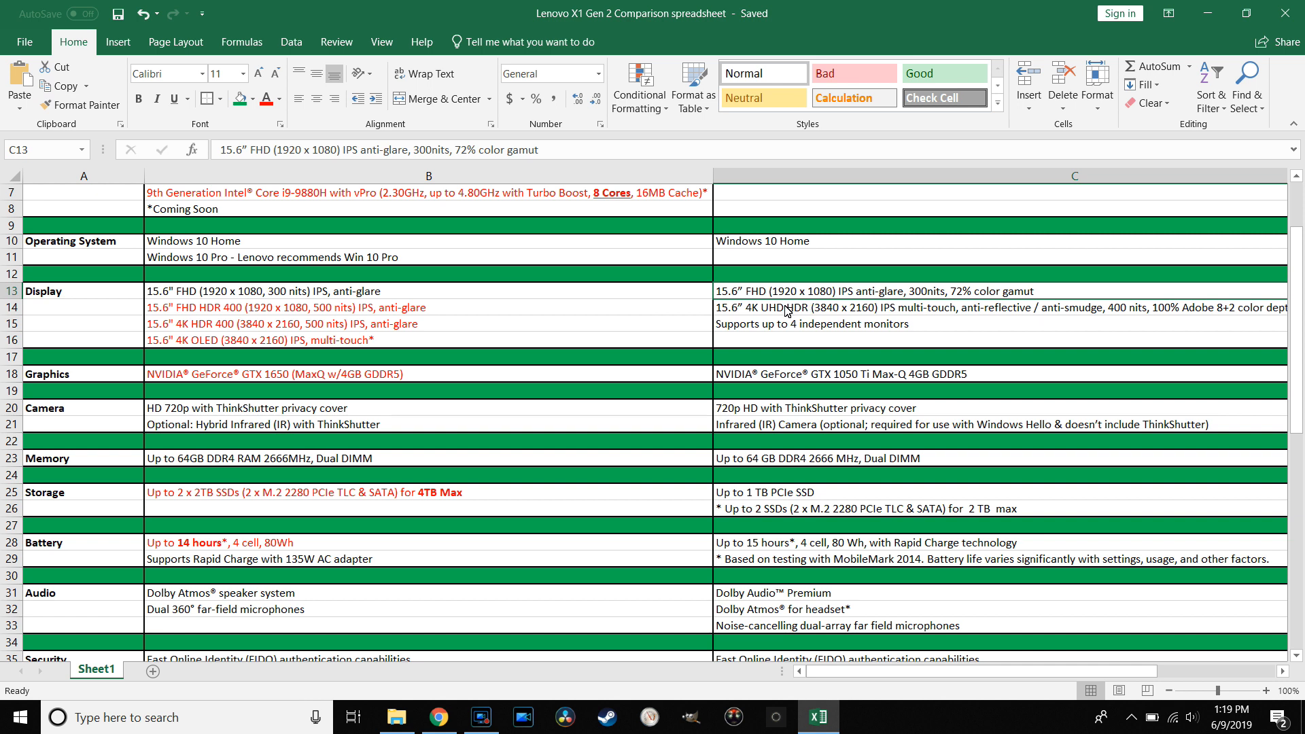
mouse_move(779, 313)
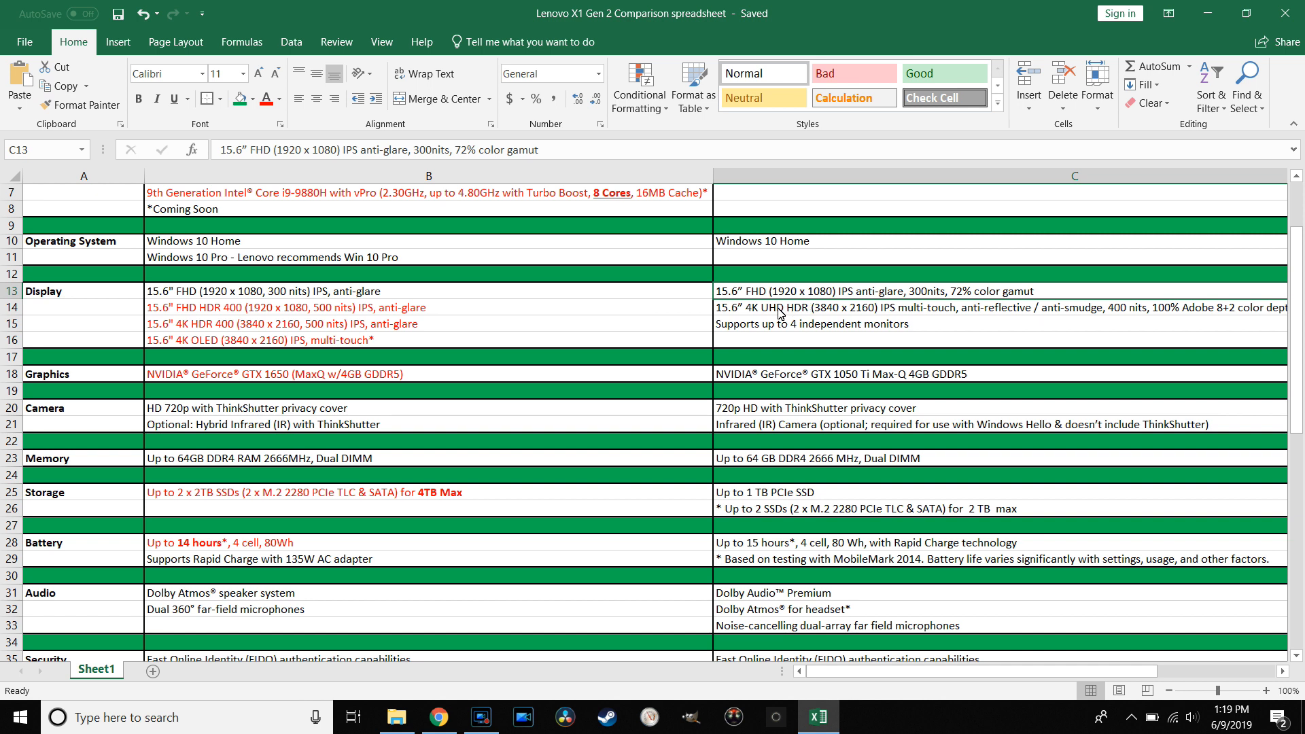
mouse_move(759, 326)
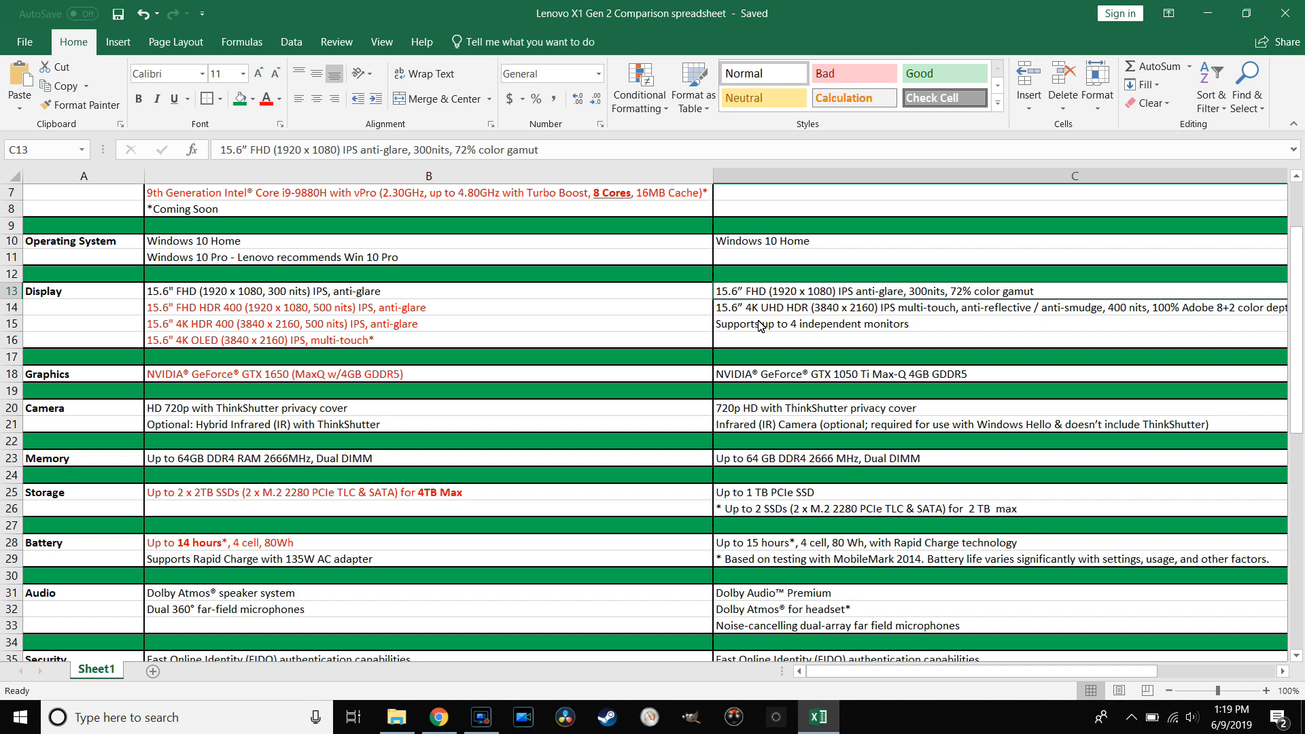
mouse_move(277, 335)
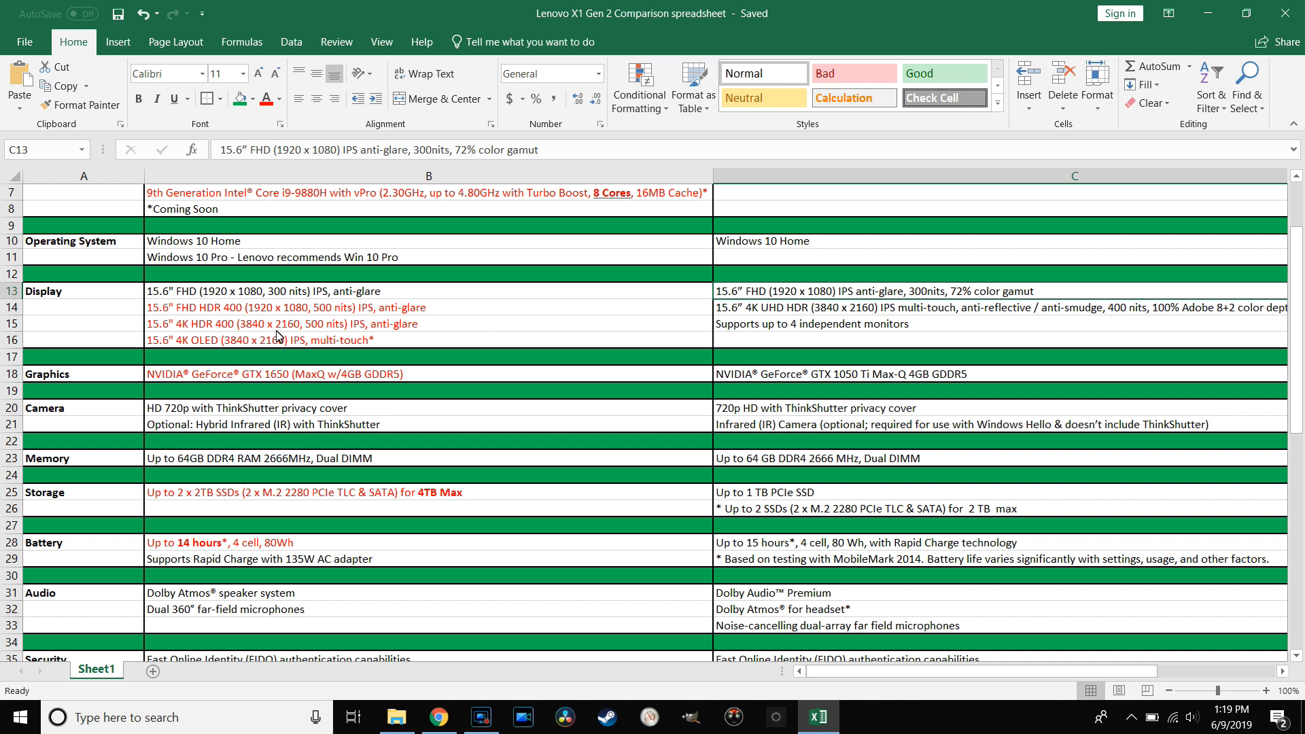
mouse_move(205, 313)
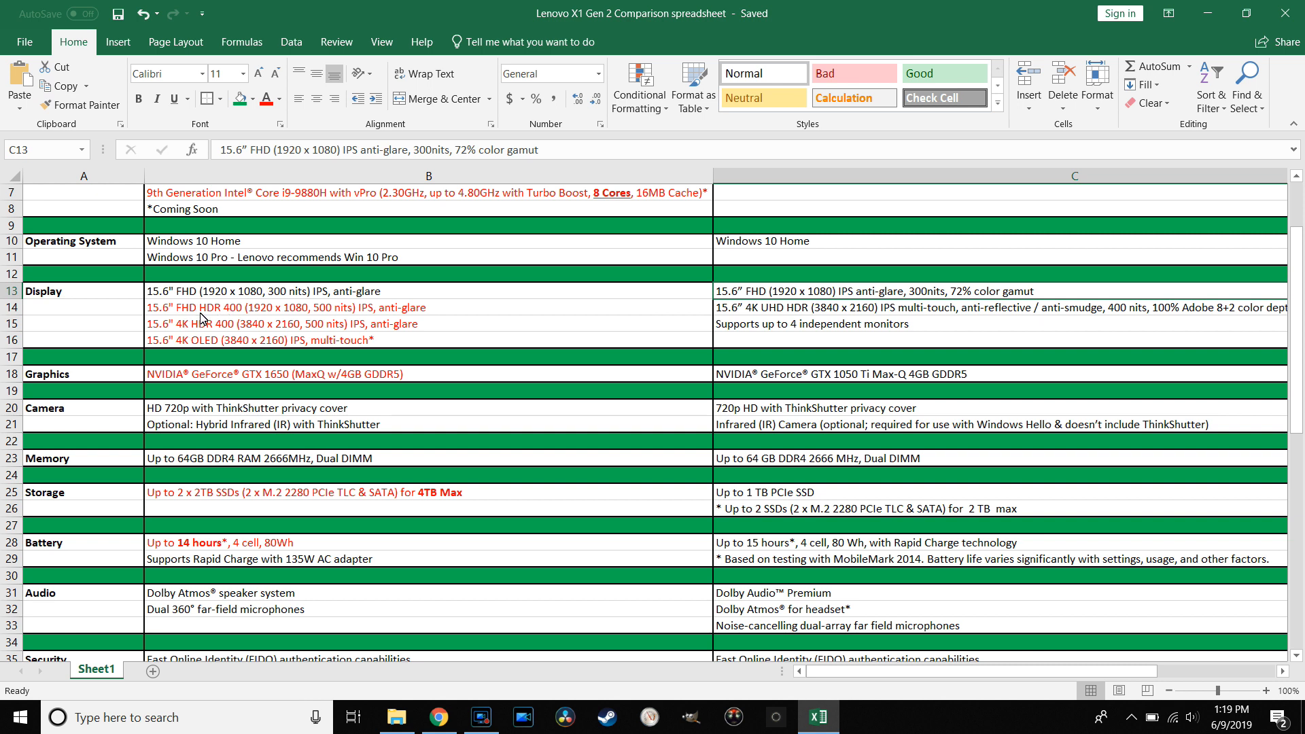
mouse_move(231, 323)
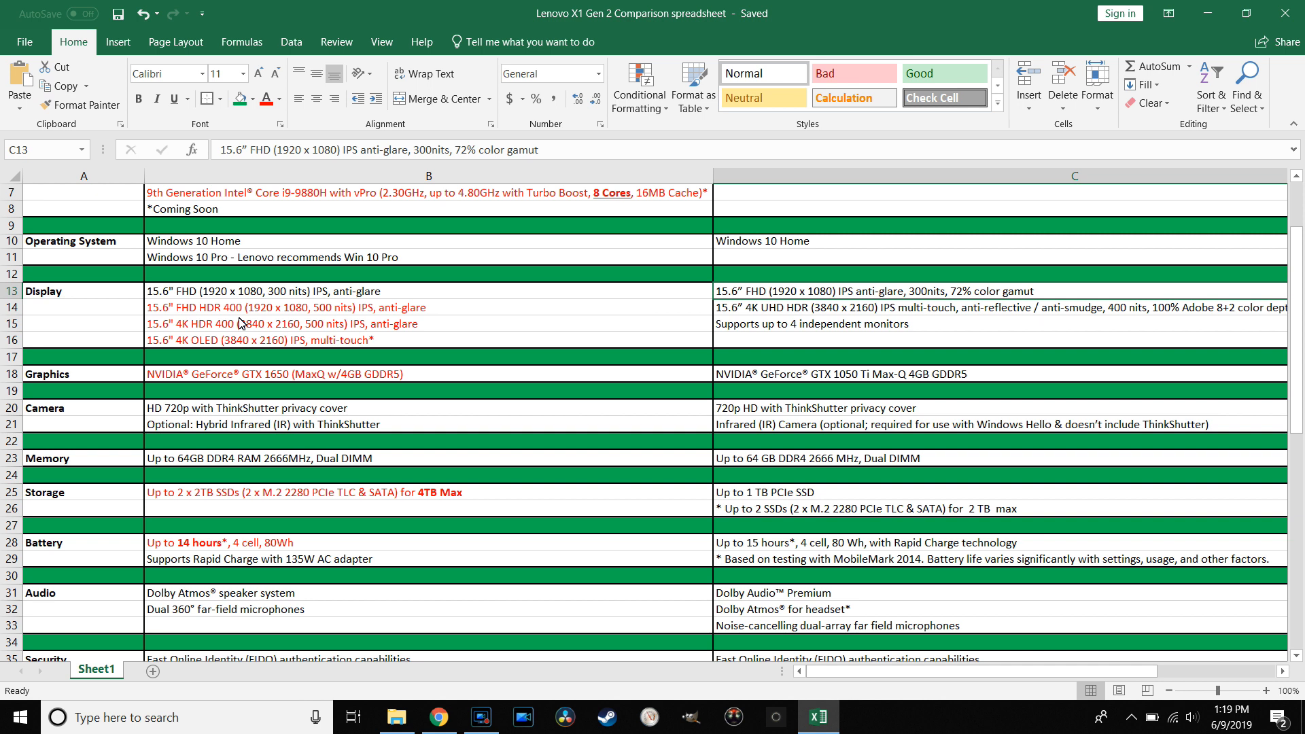
mouse_move(207, 352)
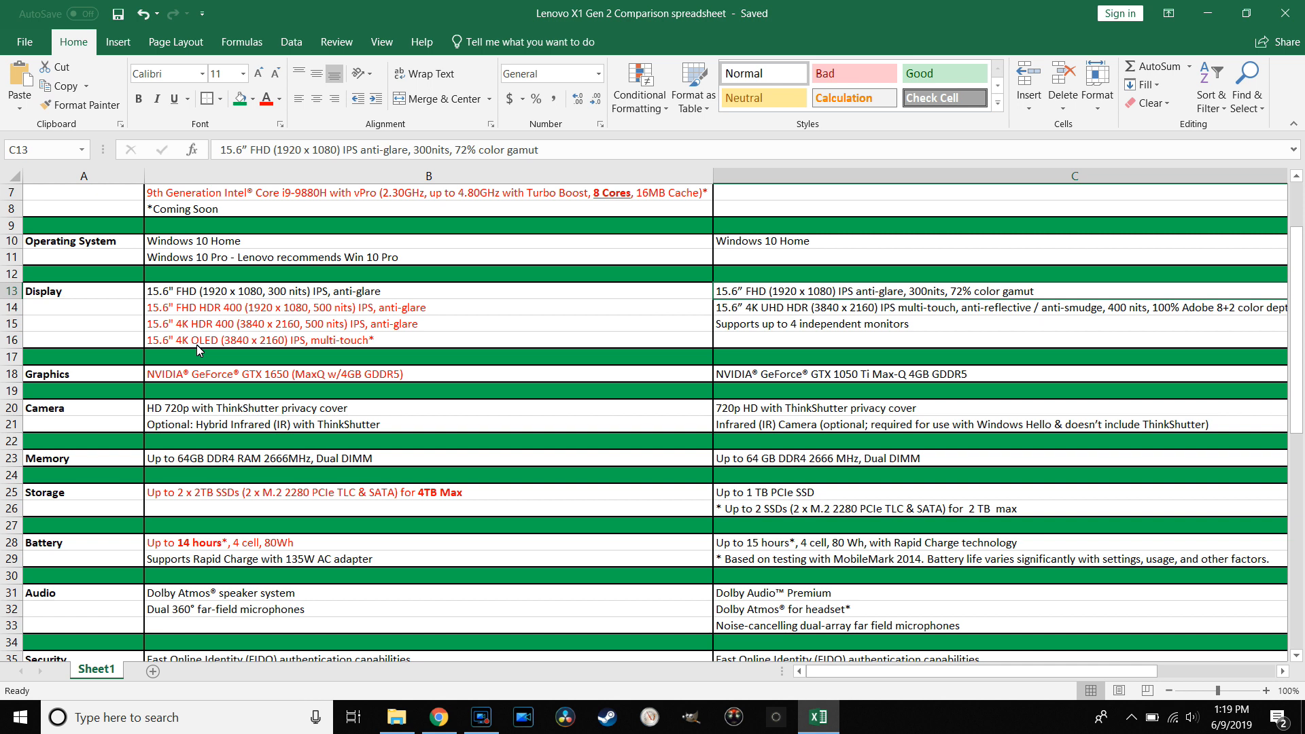
mouse_move(353, 359)
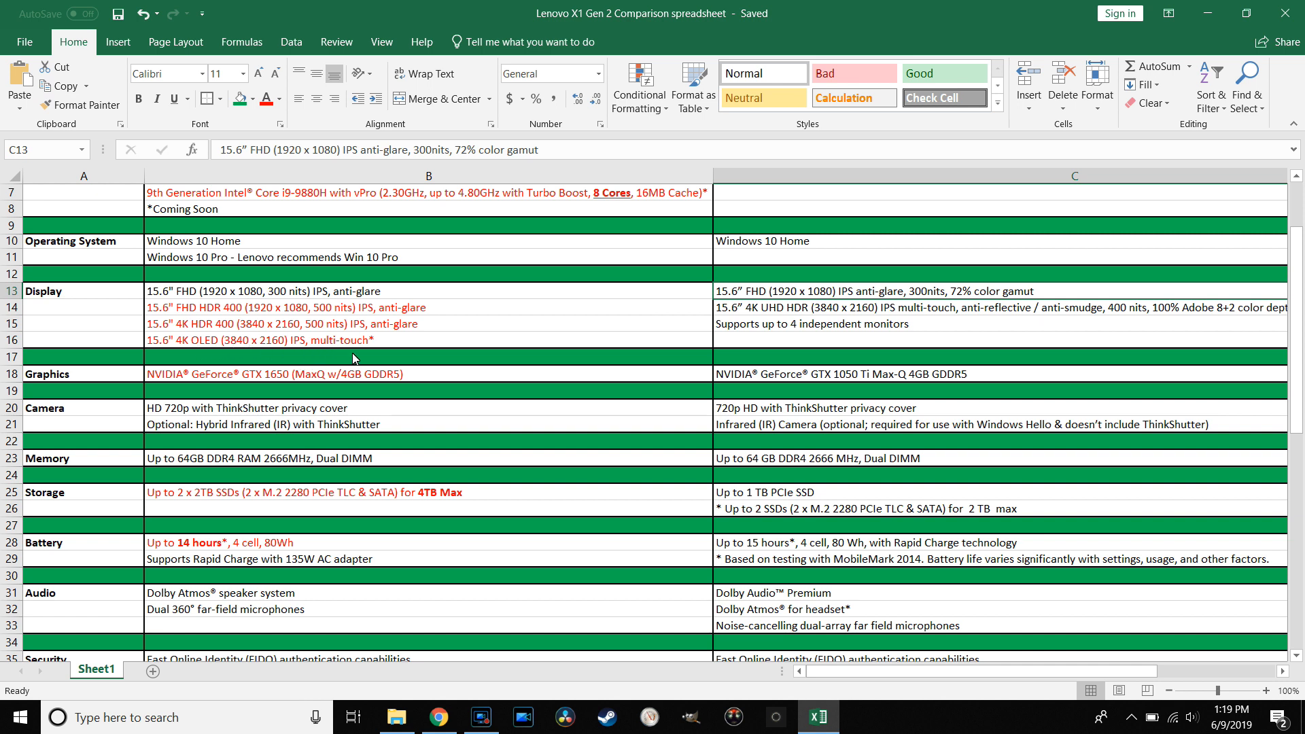
mouse_move(398, 349)
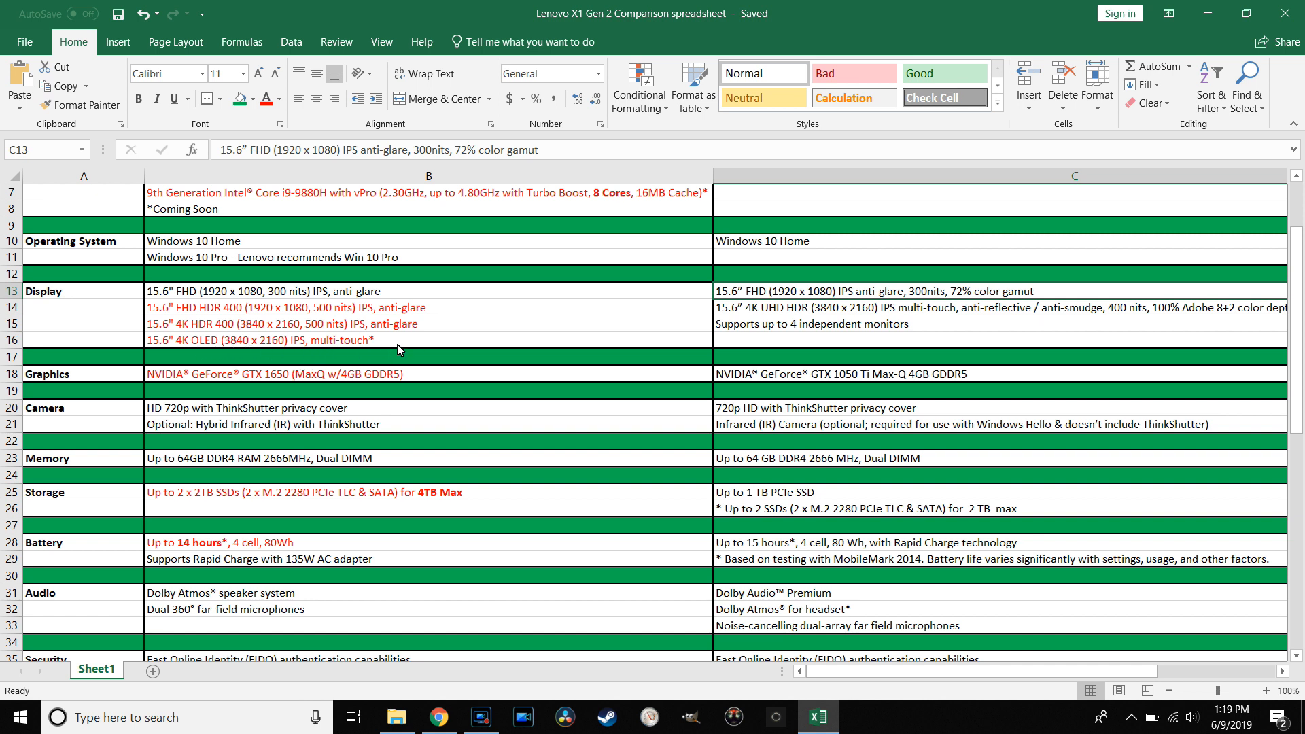
mouse_move(324, 373)
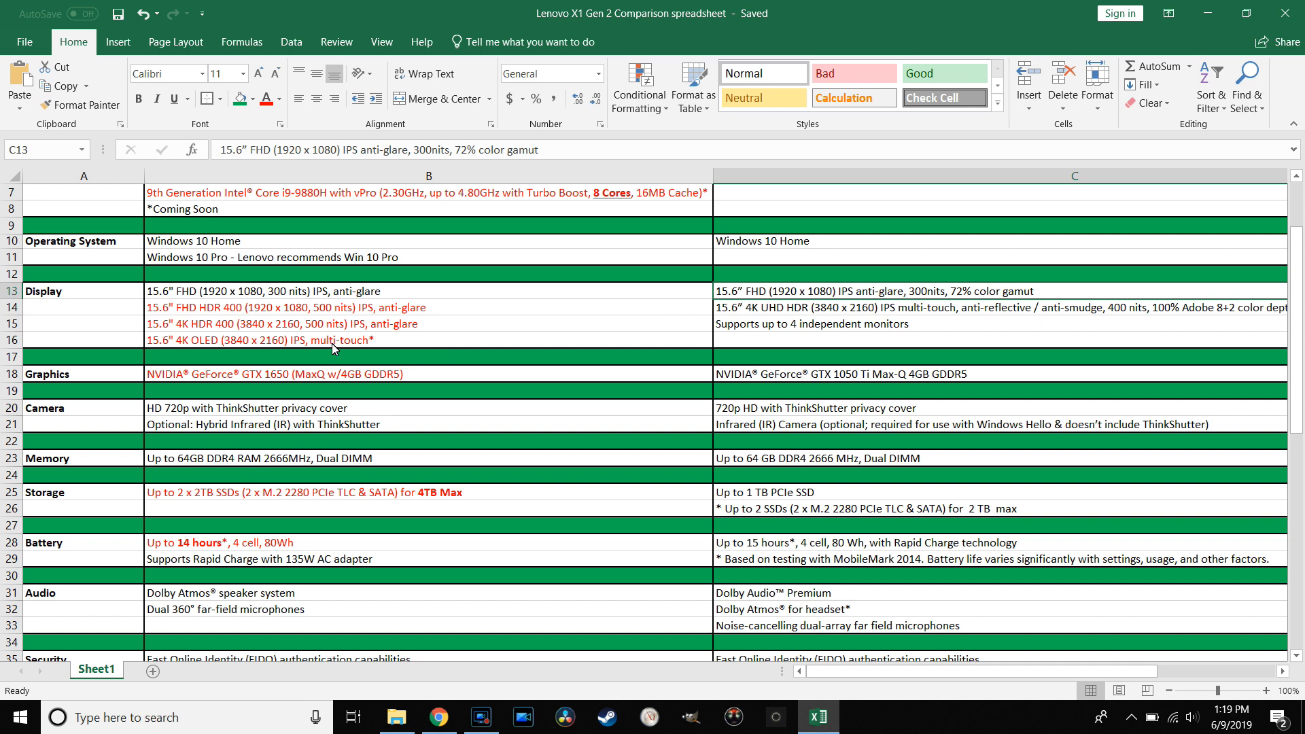
mouse_move(373, 344)
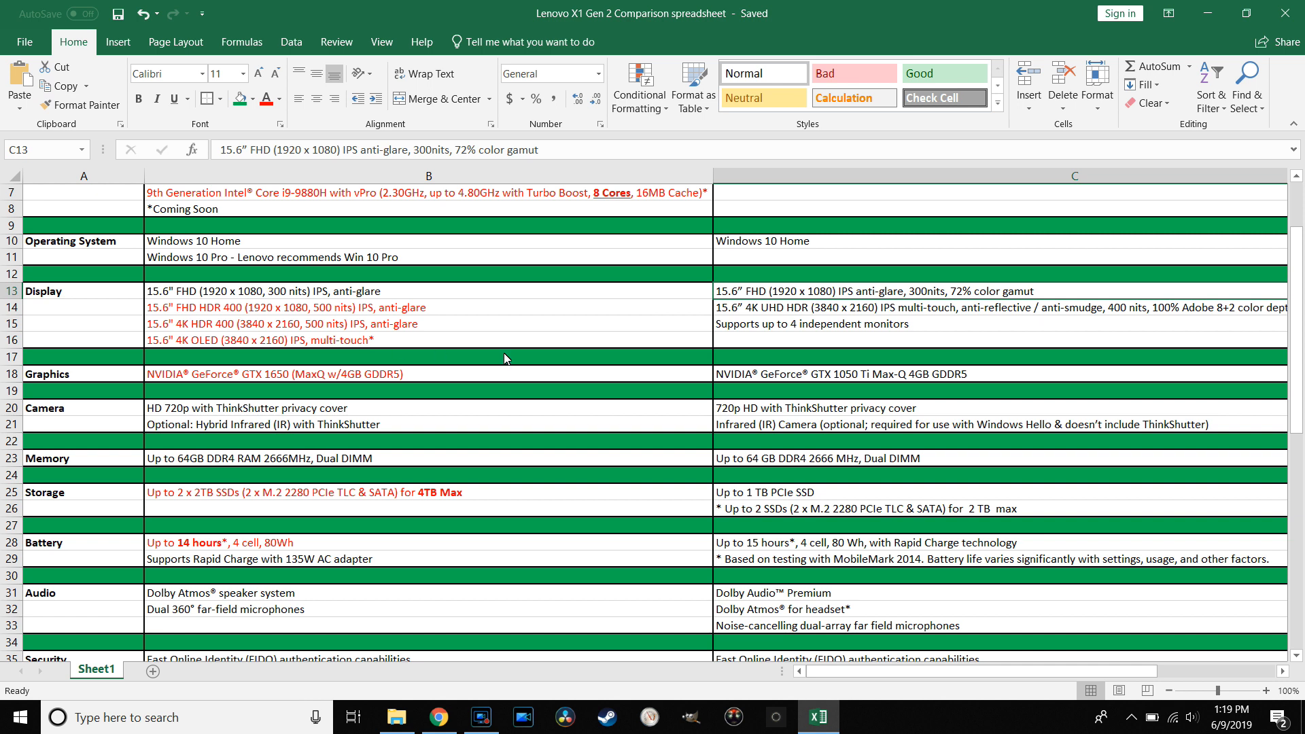
mouse_move(992, 315)
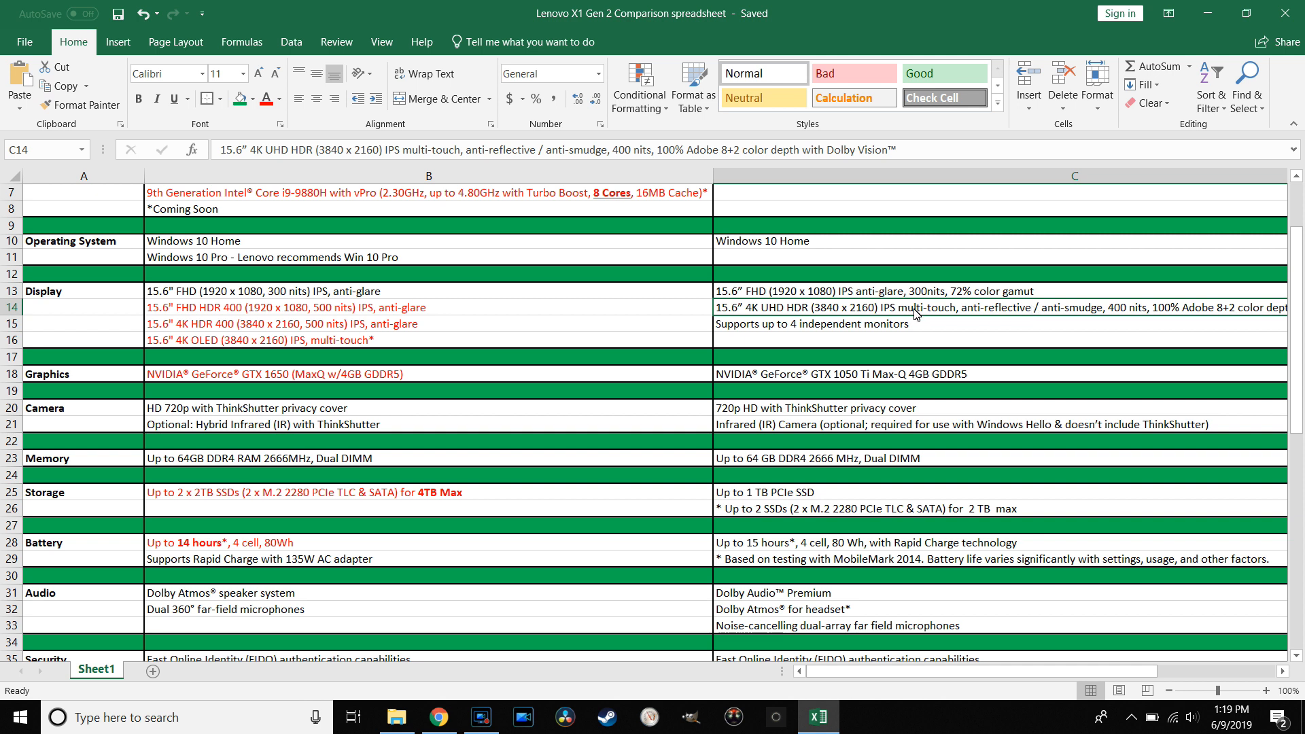
mouse_move(957, 318)
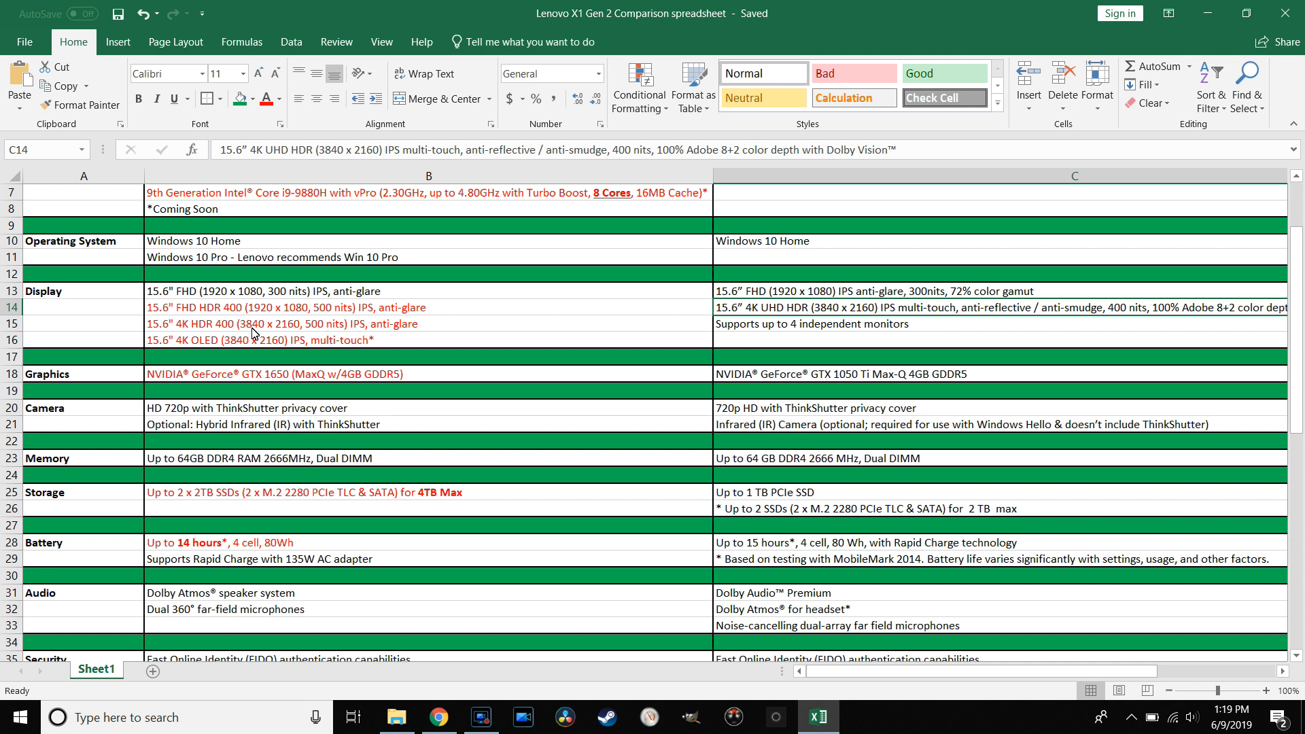
mouse_move(265, 334)
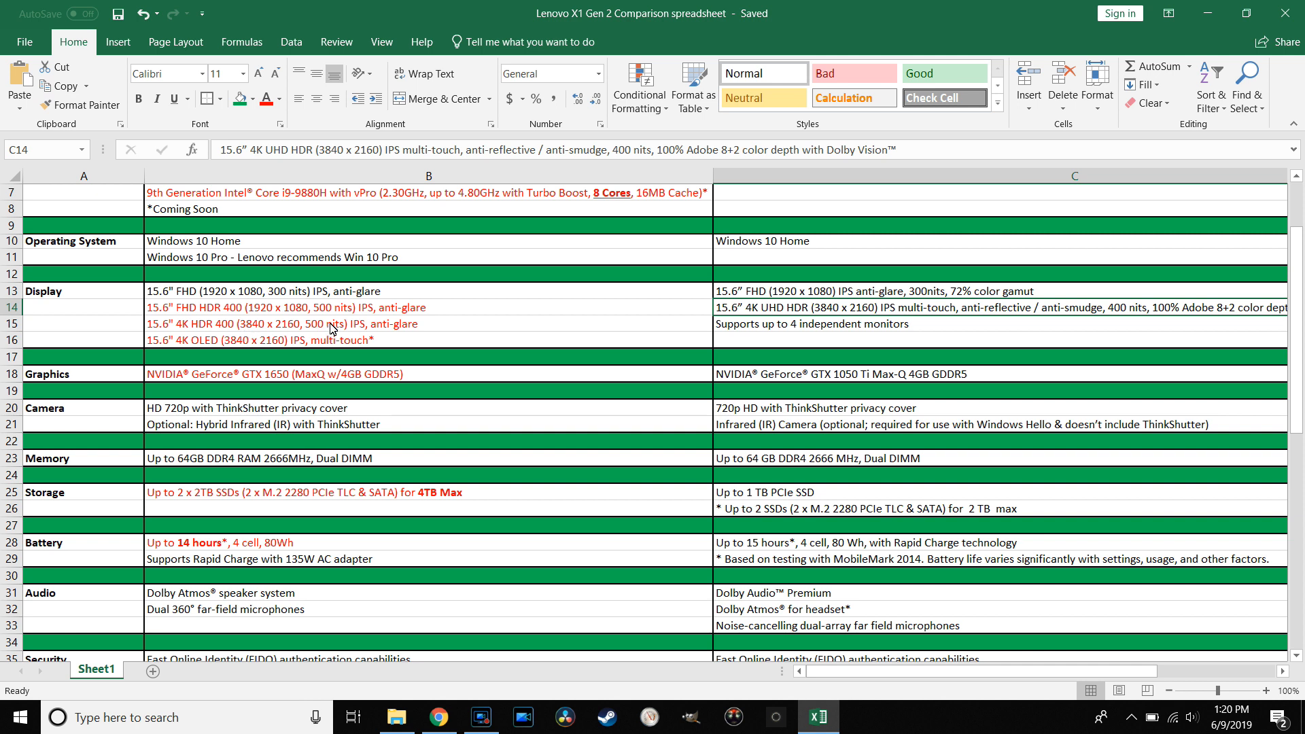
mouse_move(330, 337)
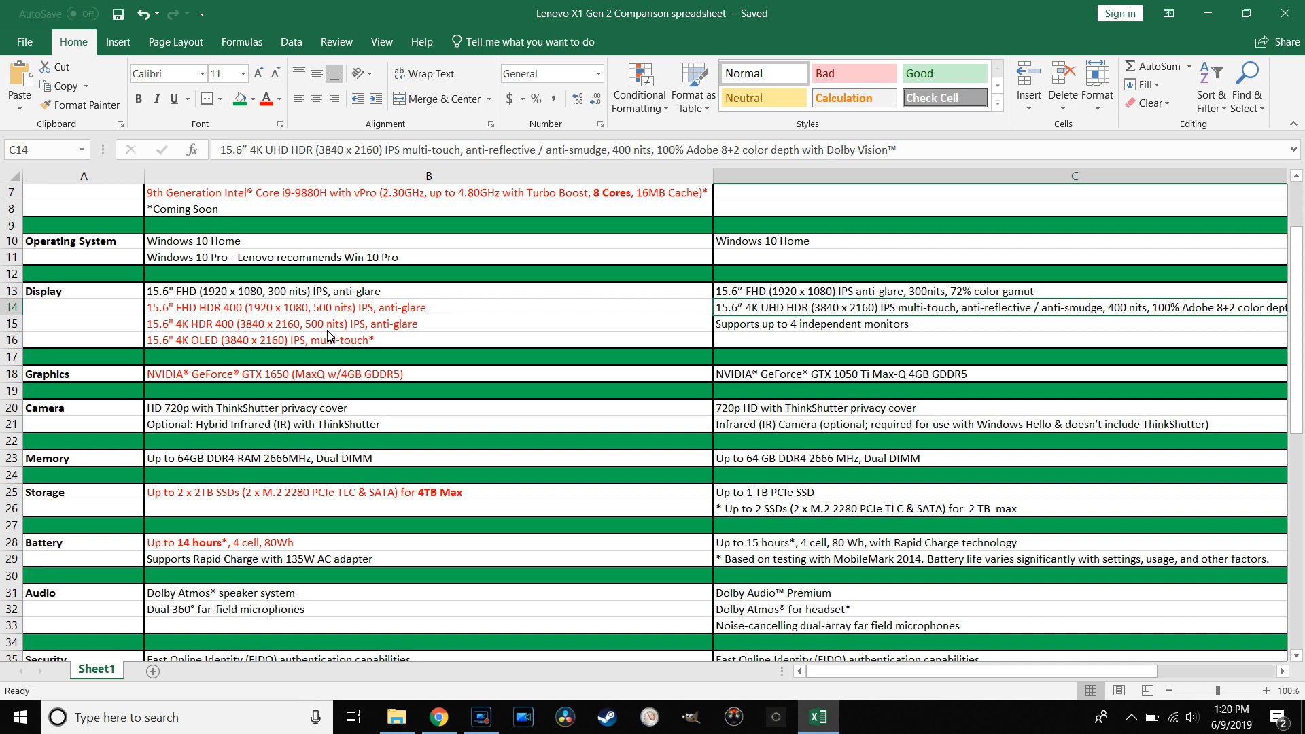
scroll(down, 3)
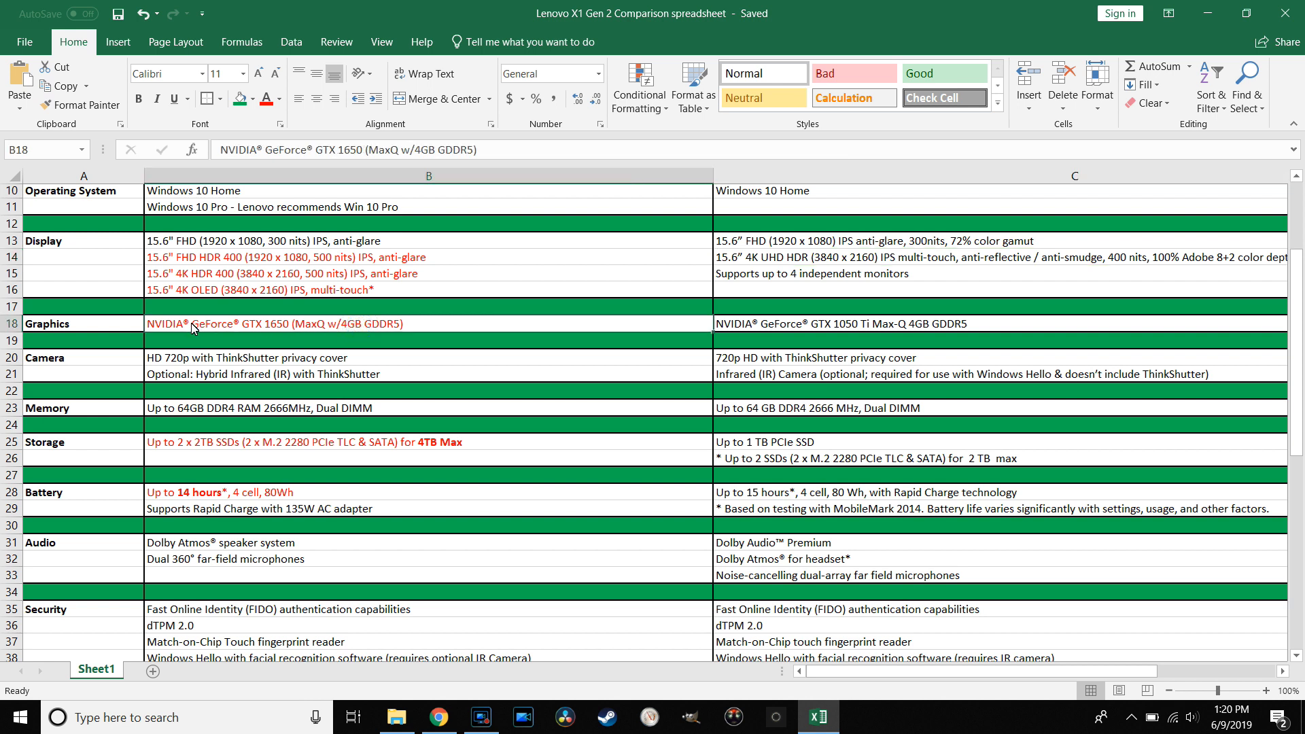
mouse_move(464, 342)
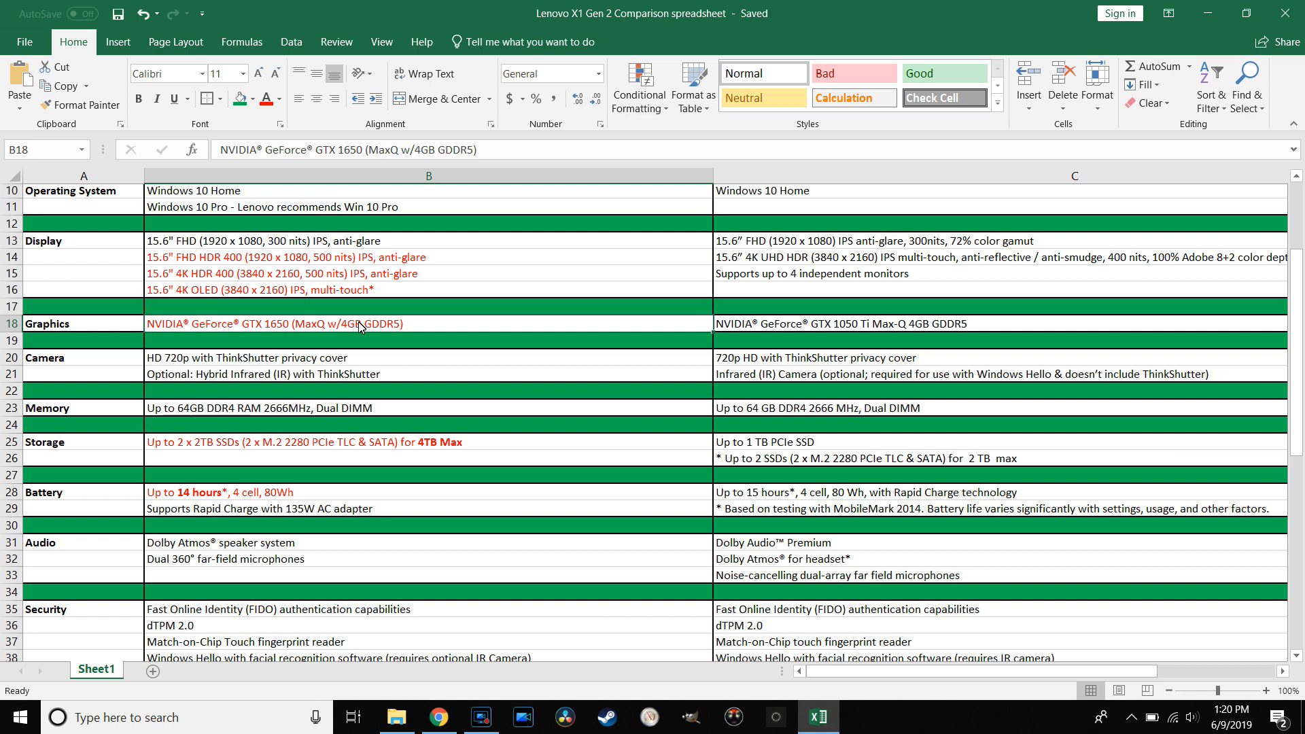
mouse_move(418, 367)
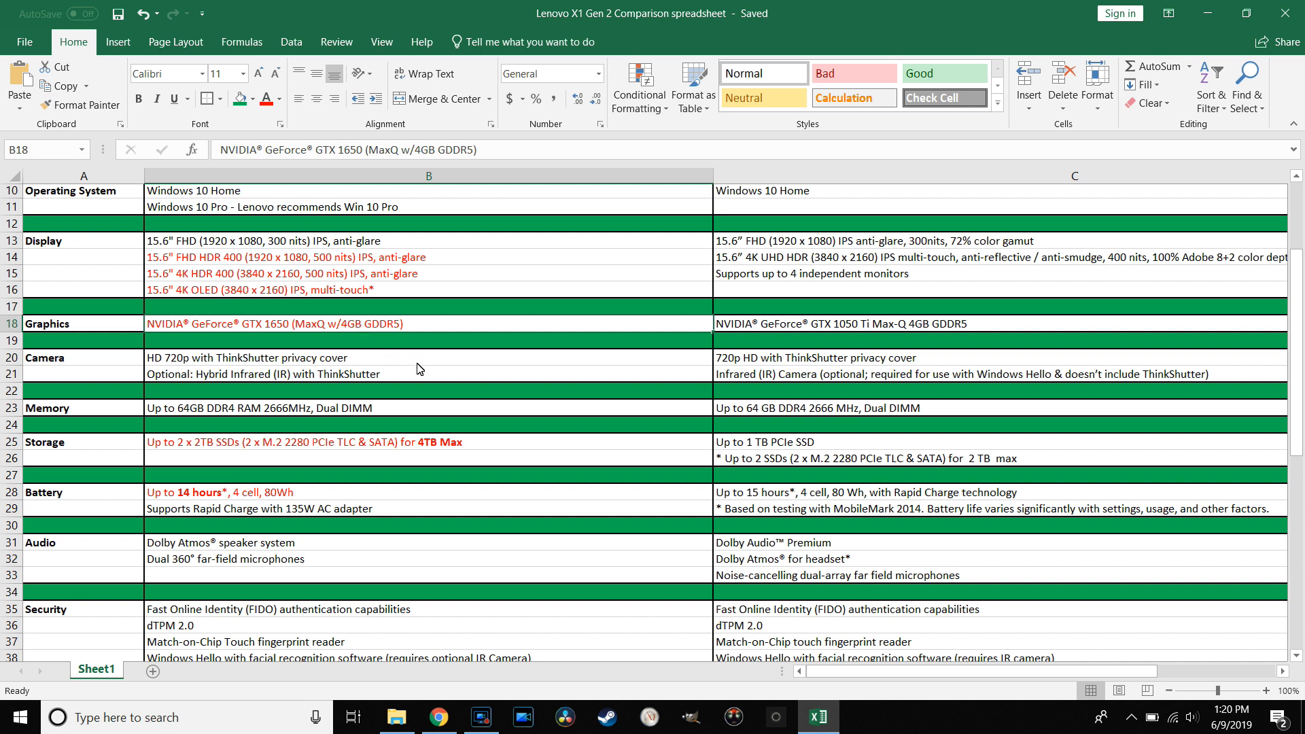
mouse_move(386, 418)
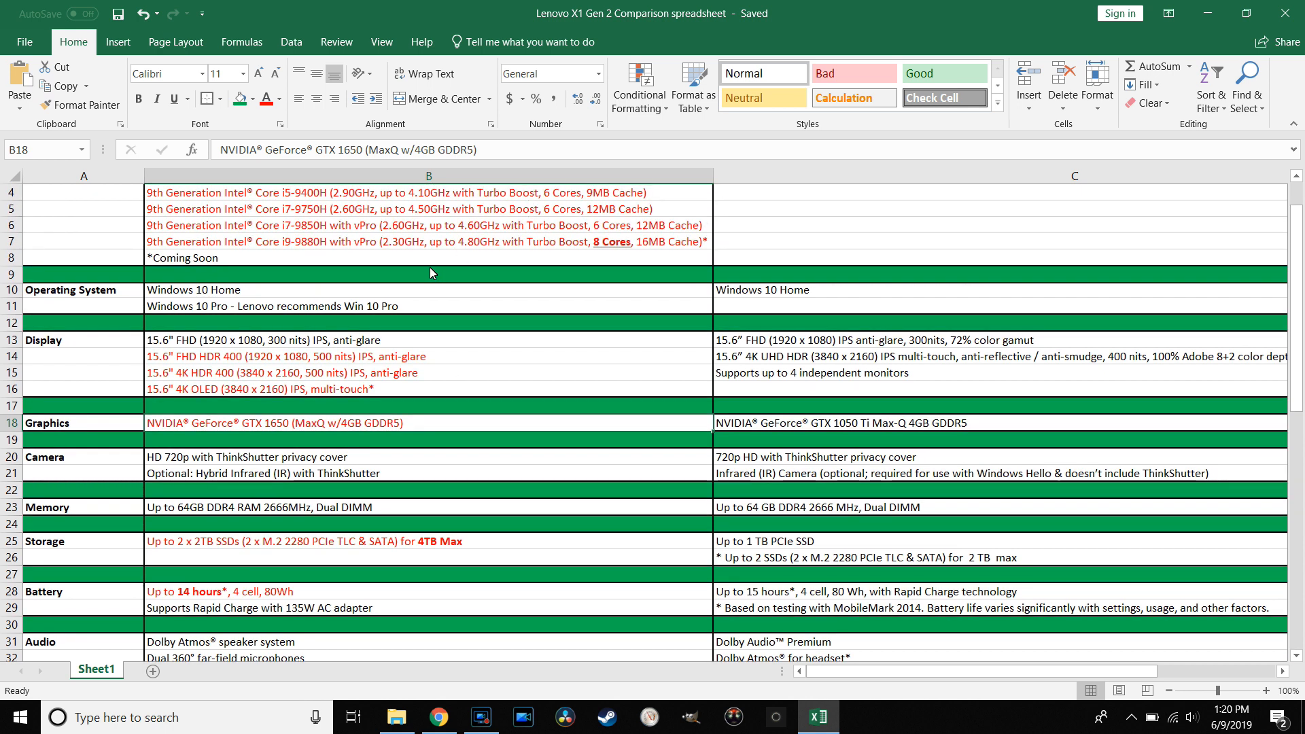
scroll(down, 3)
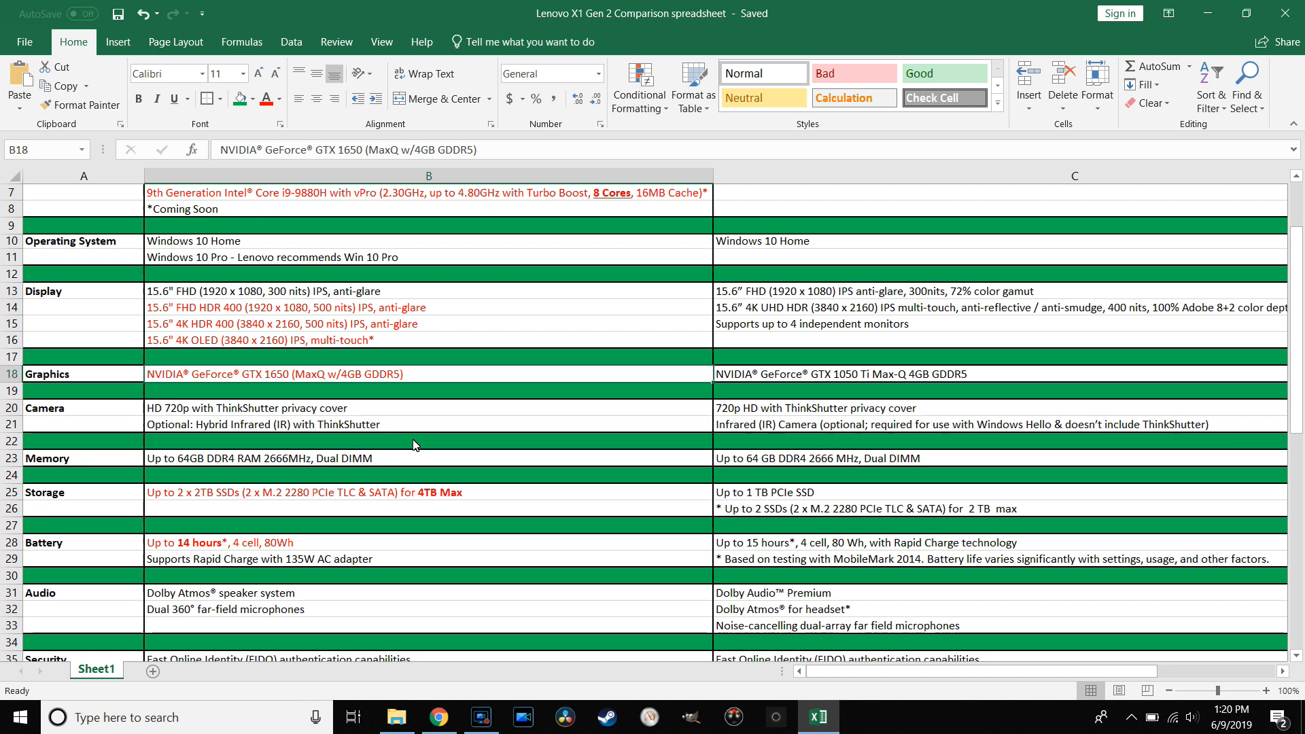
mouse_move(308, 381)
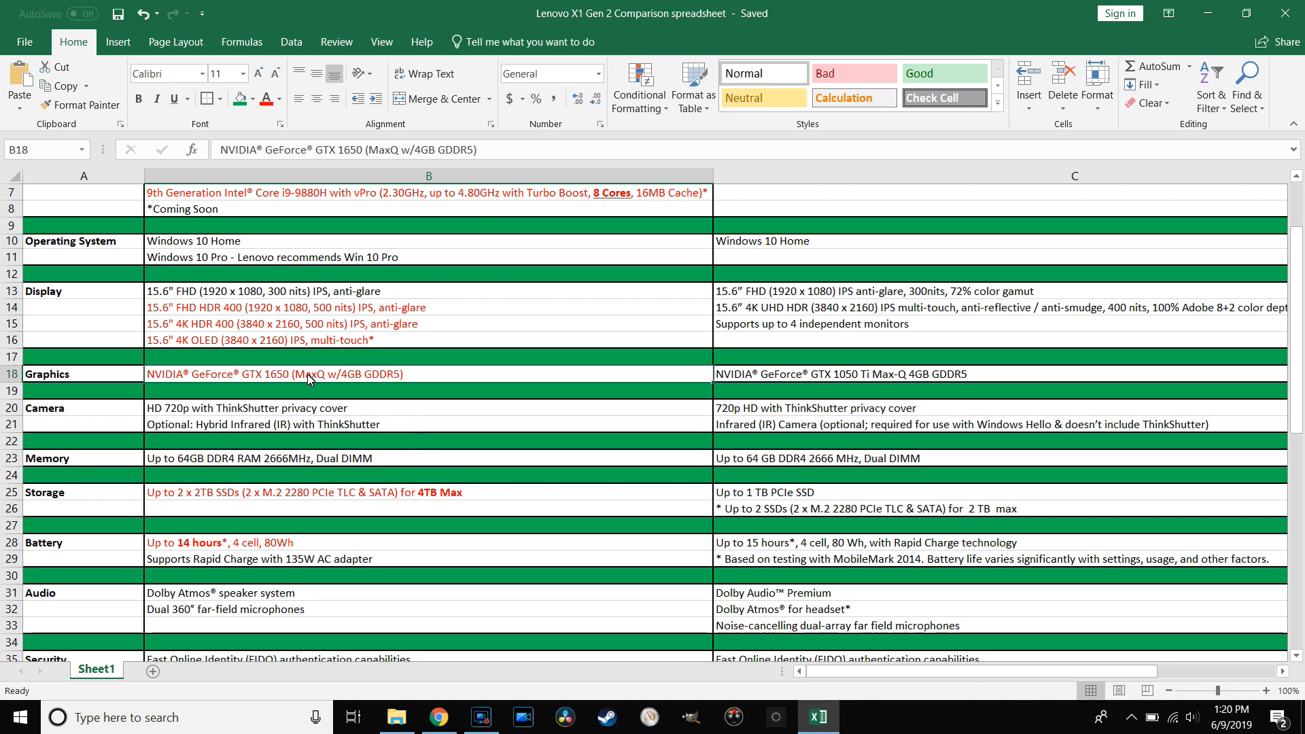
mouse_move(353, 391)
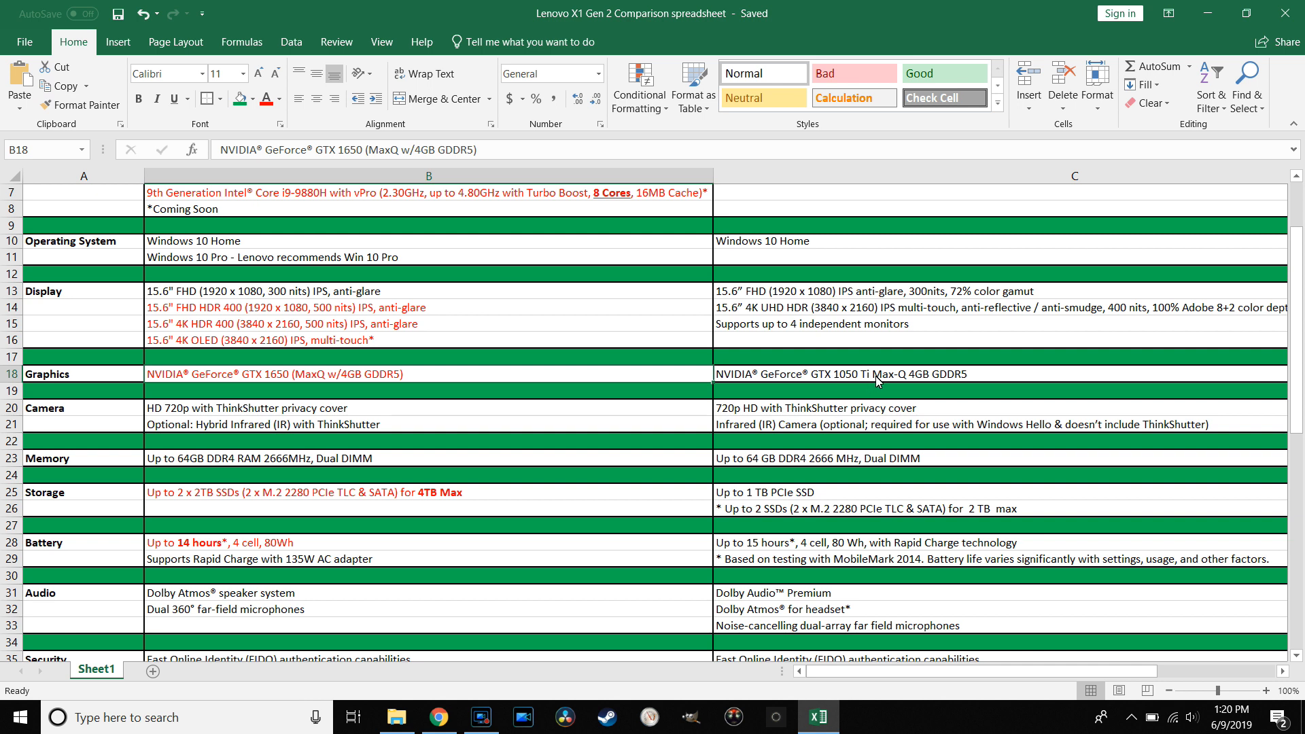
mouse_move(880, 388)
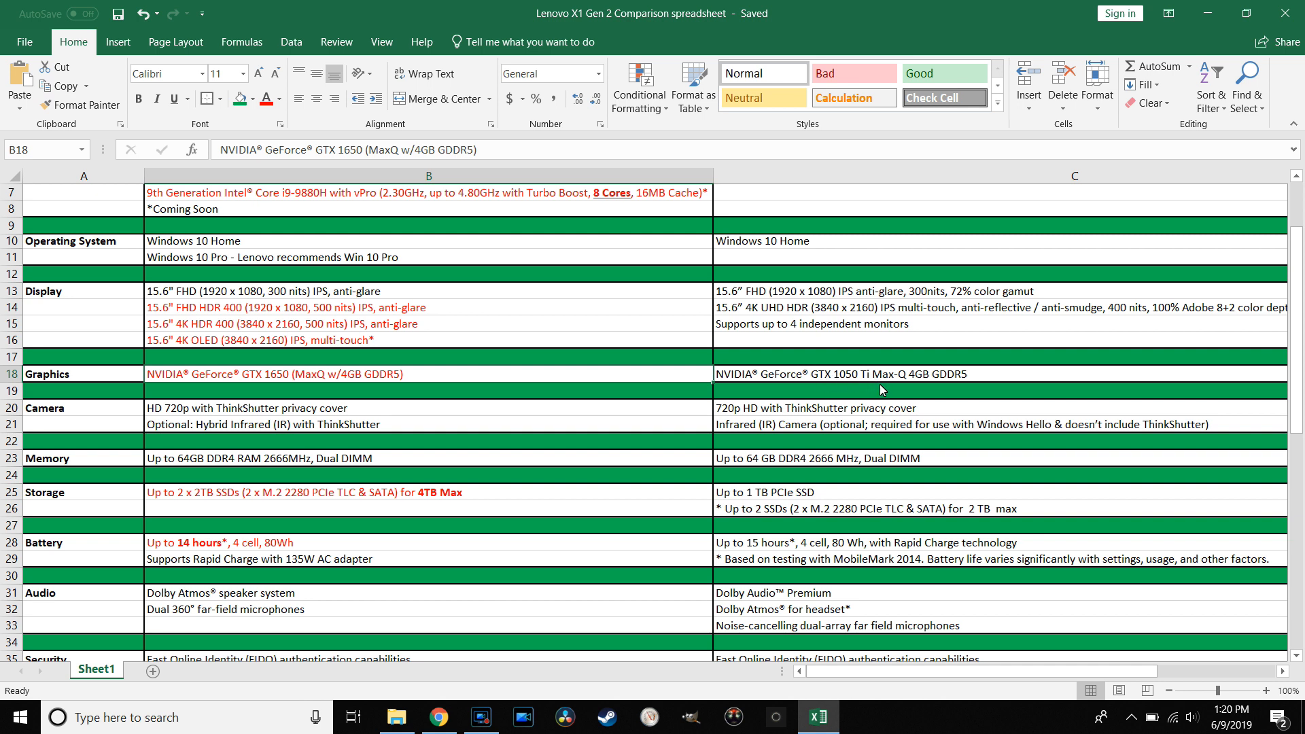
mouse_move(731, 413)
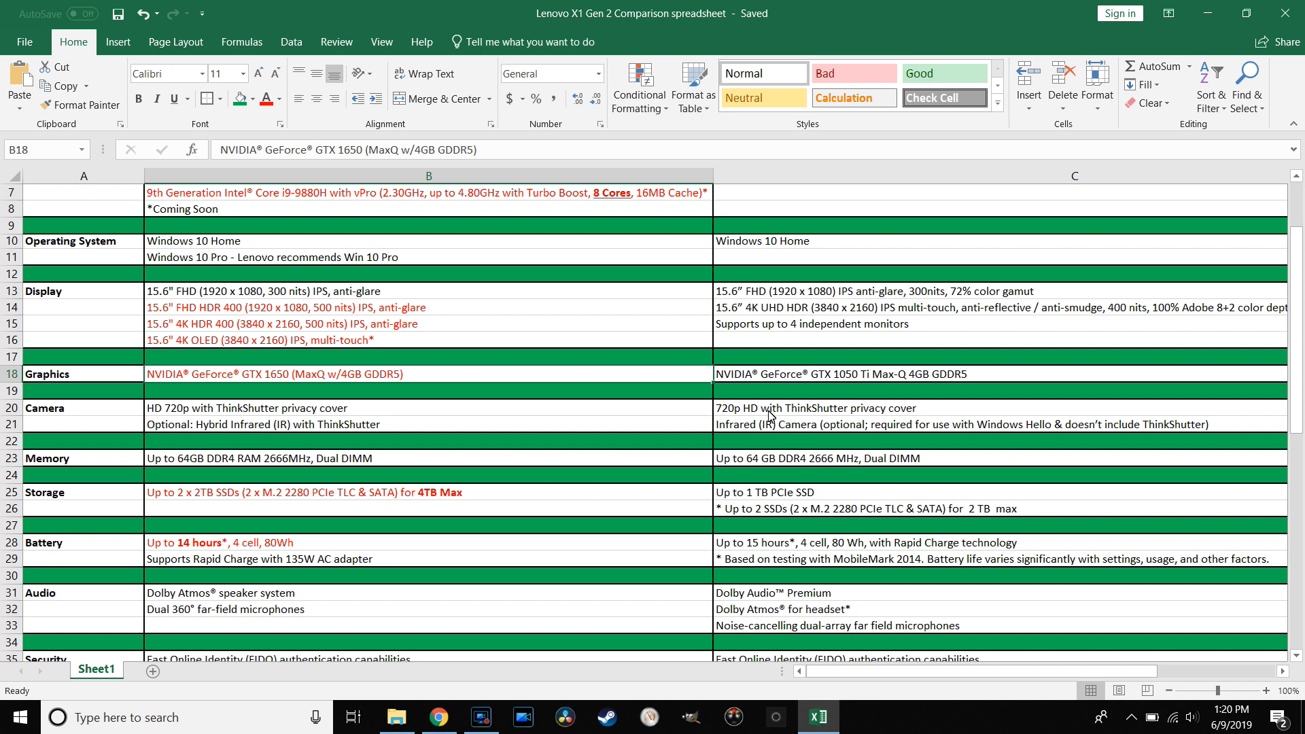
mouse_move(416, 375)
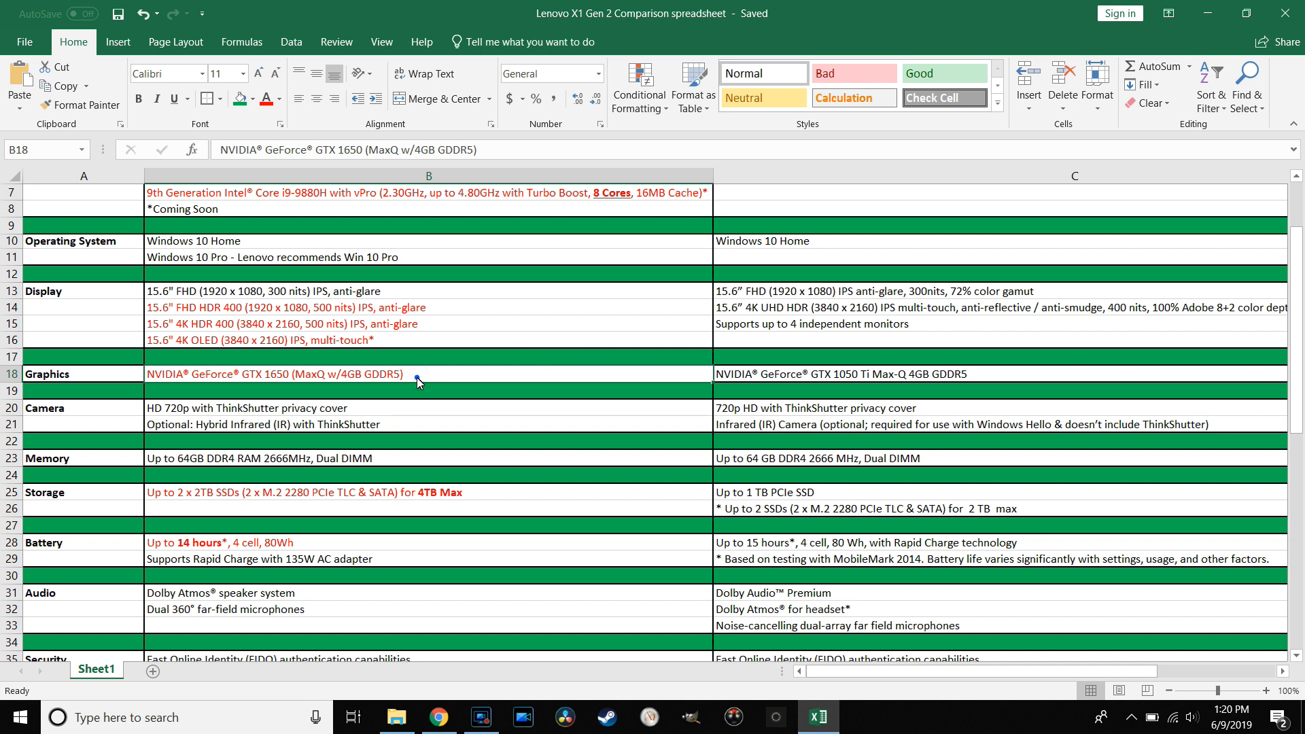
mouse_move(512, 485)
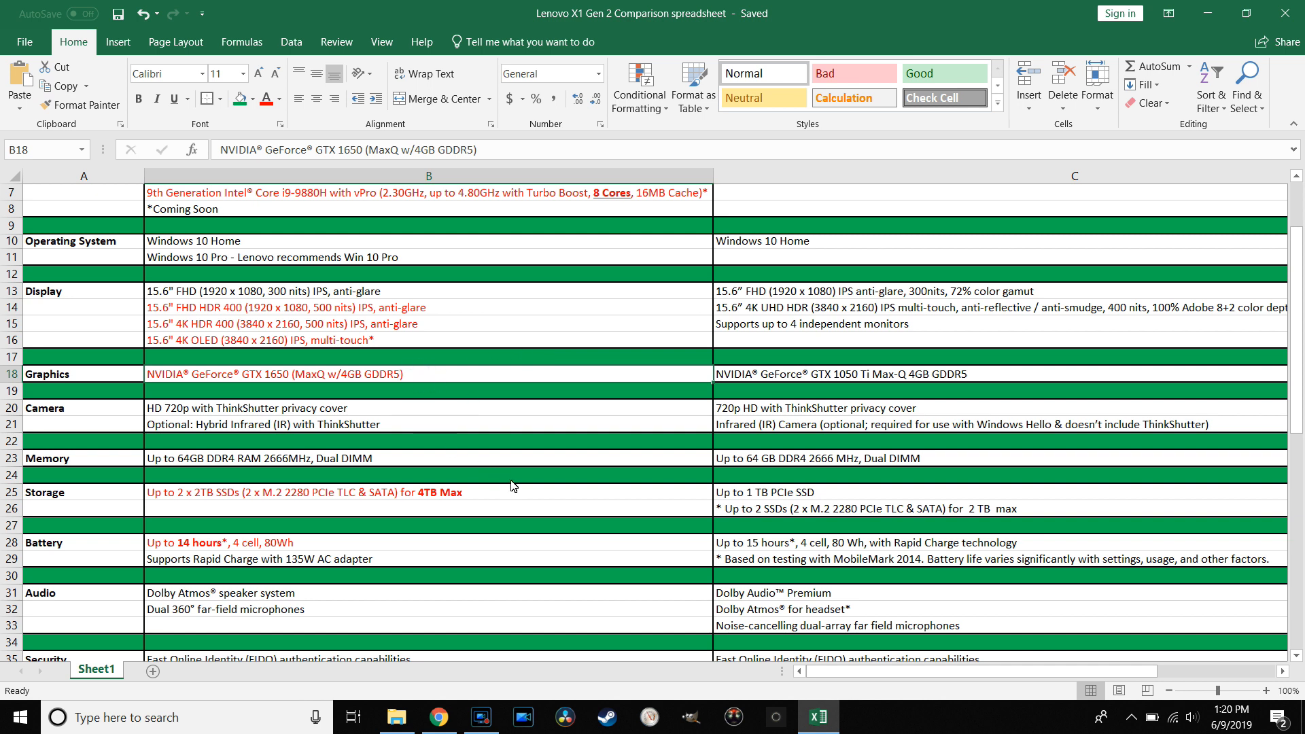
mouse_move(737, 419)
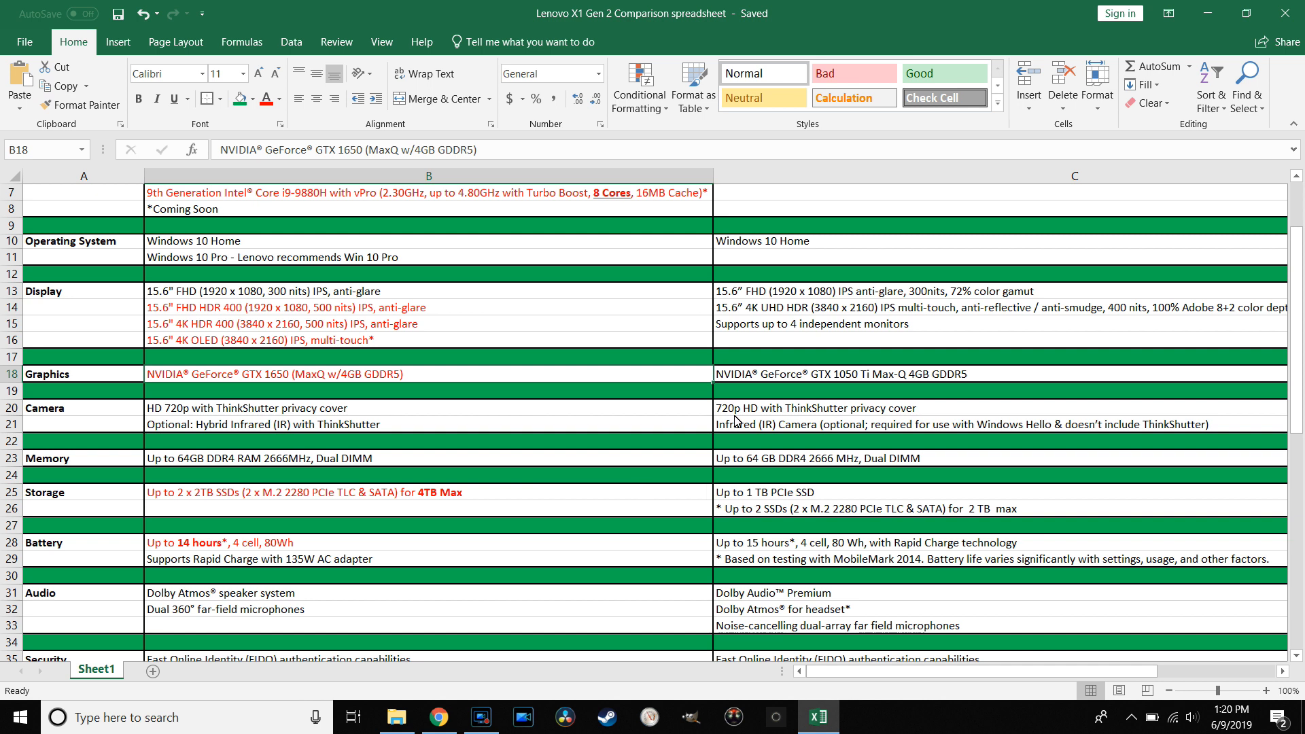
mouse_move(460, 677)
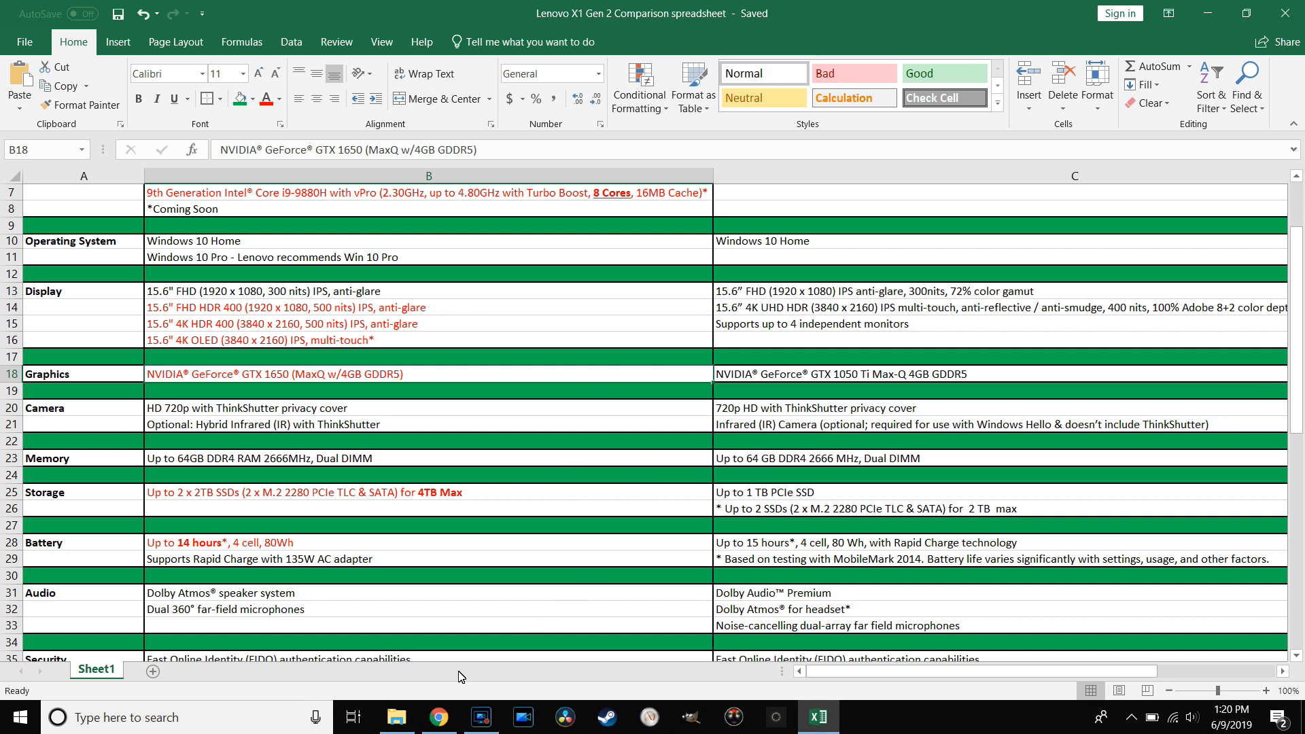
Review the Features section of Lenovo's ThinkPad X1 Extreme (2nd Gen) page, then return to the spreadsheet
click(437, 717)
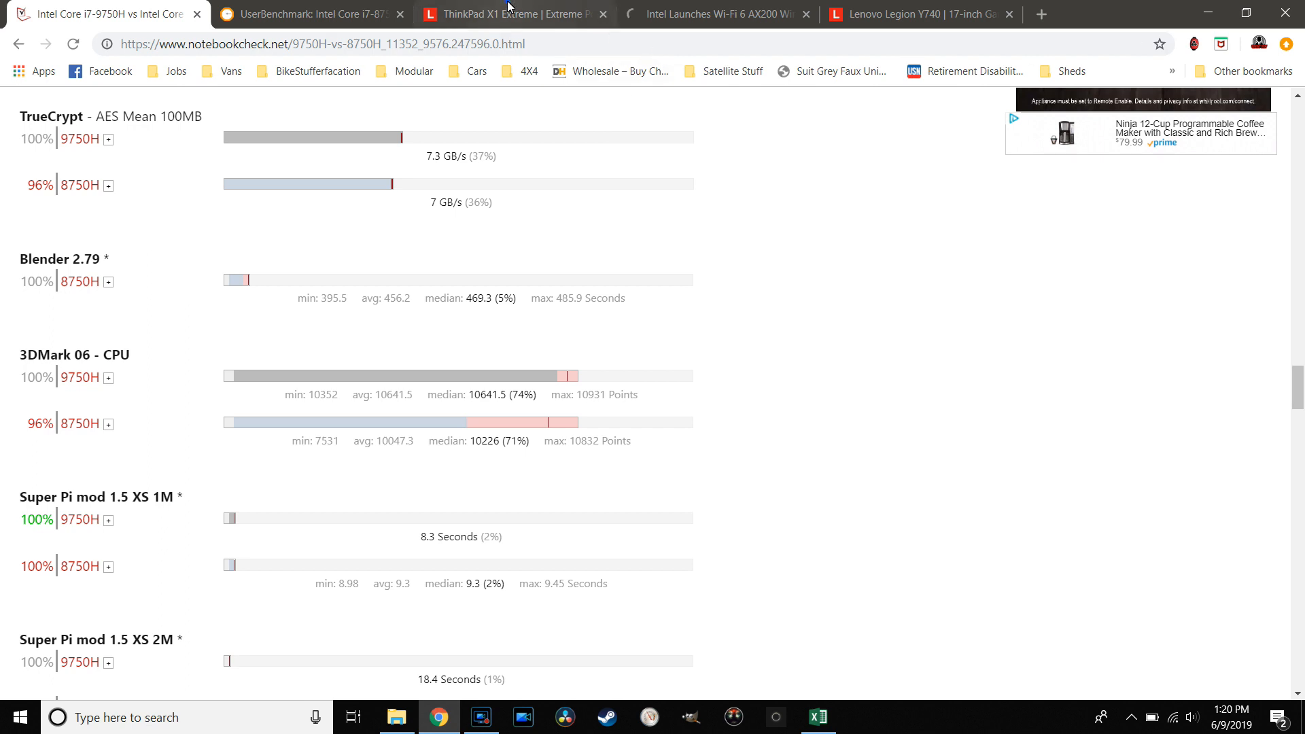
click(519, 14)
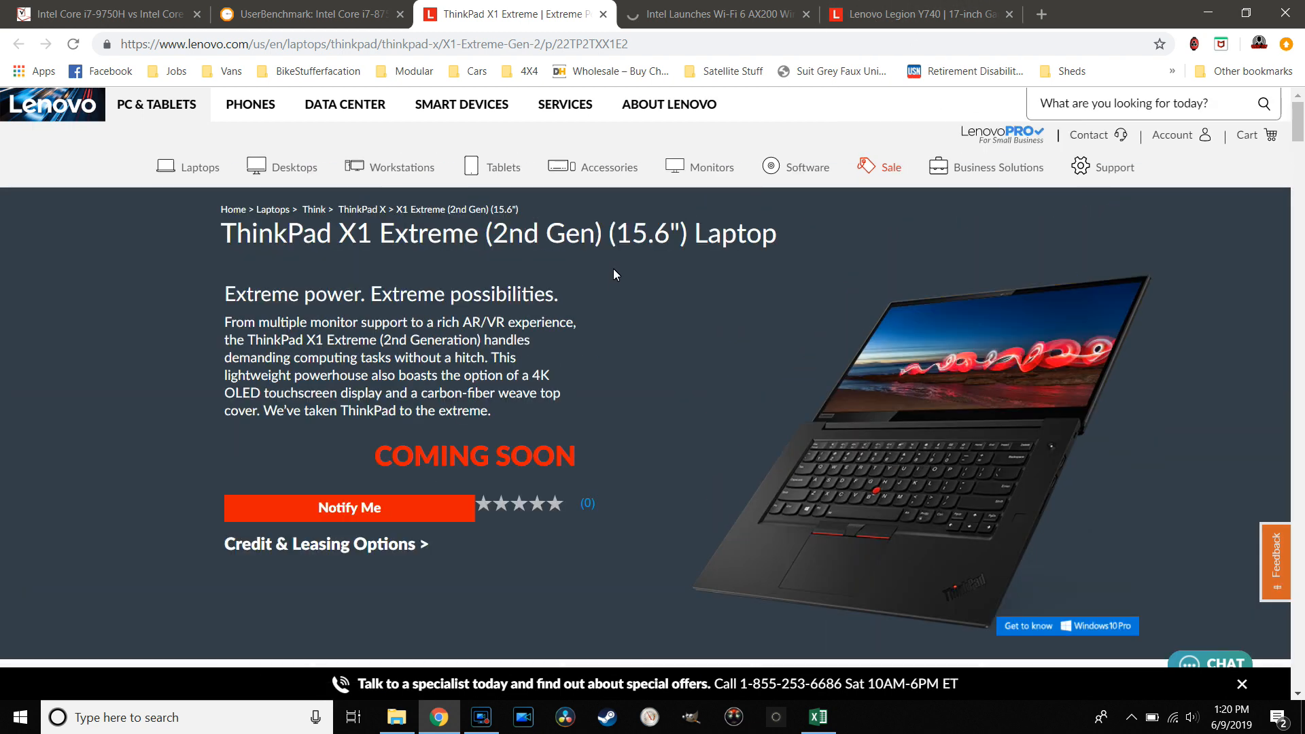
scroll(down, 3)
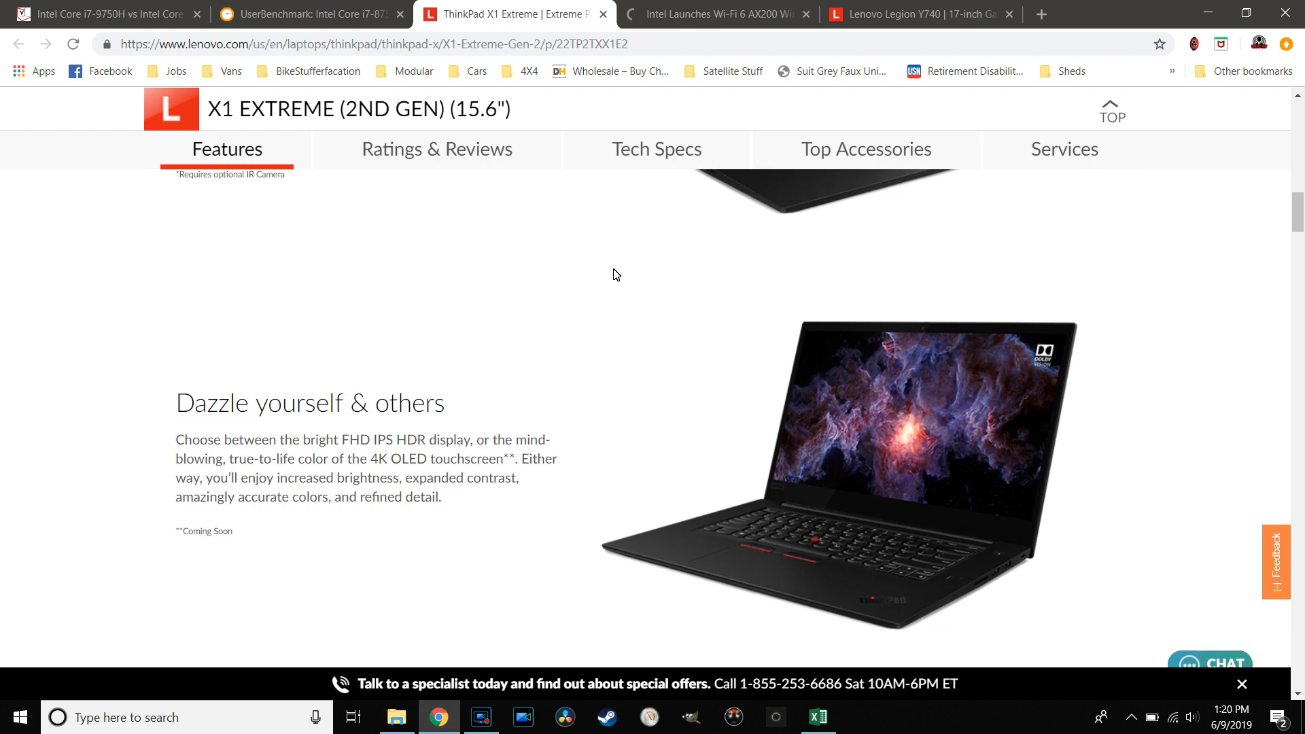
scroll(down, 3)
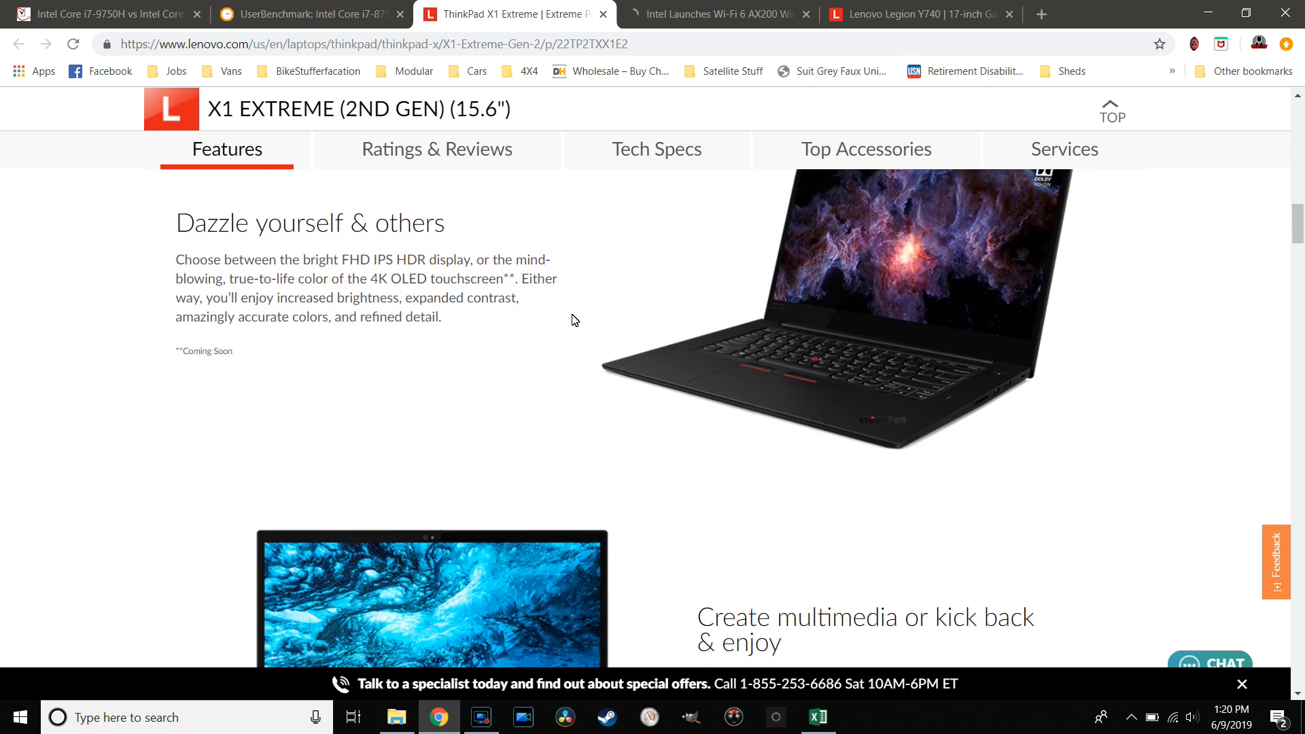
scroll(down, 3)
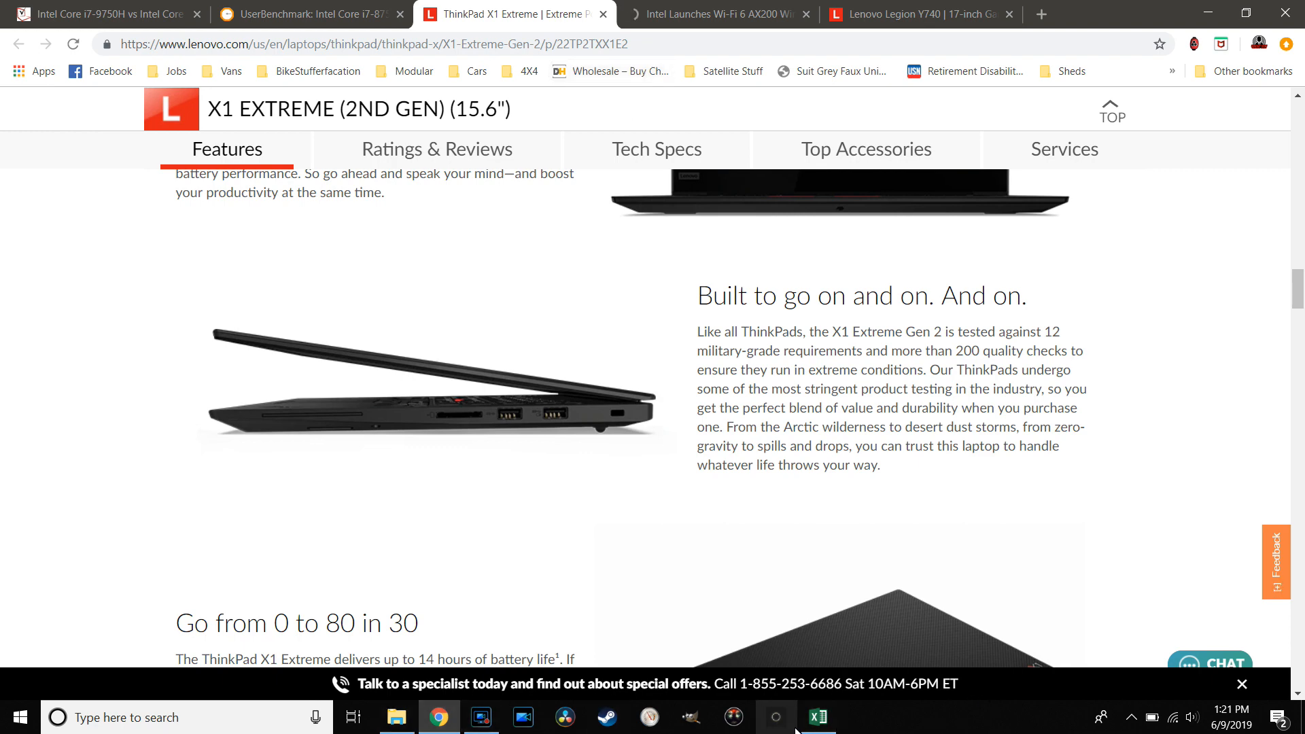
click(816, 716)
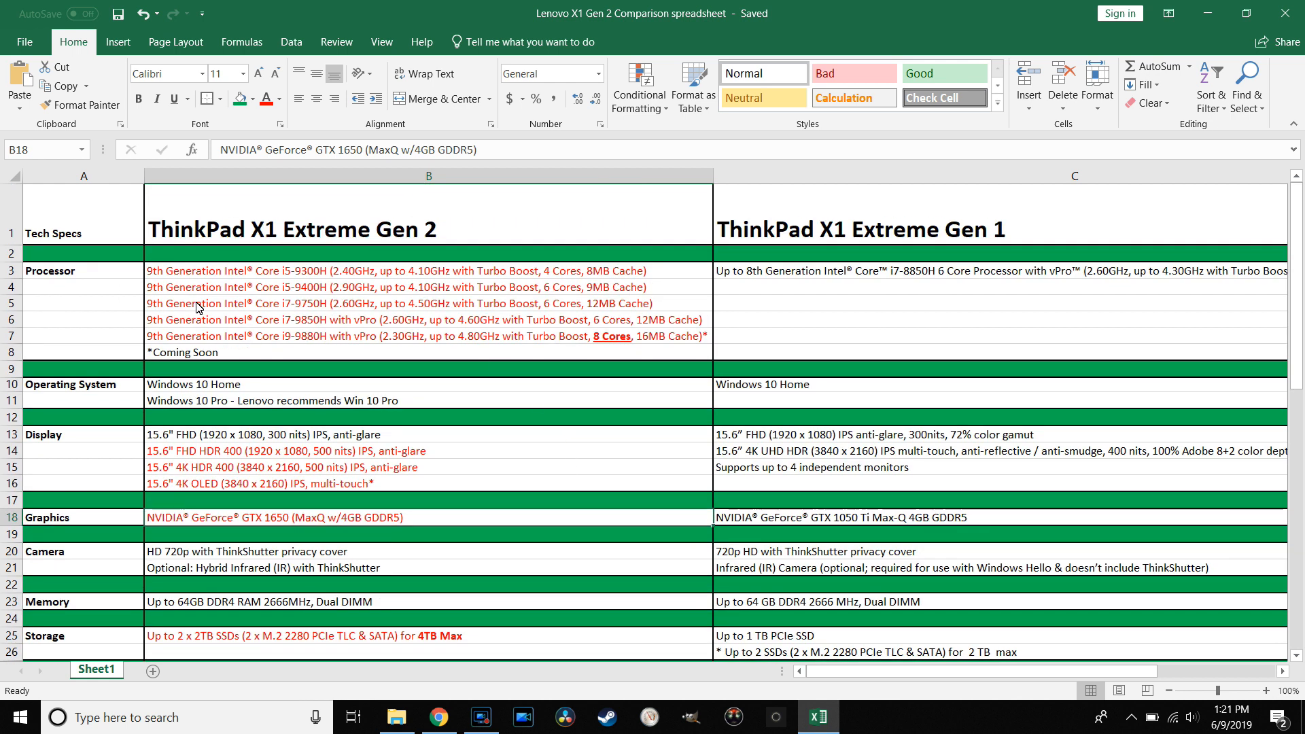
mouse_move(289, 304)
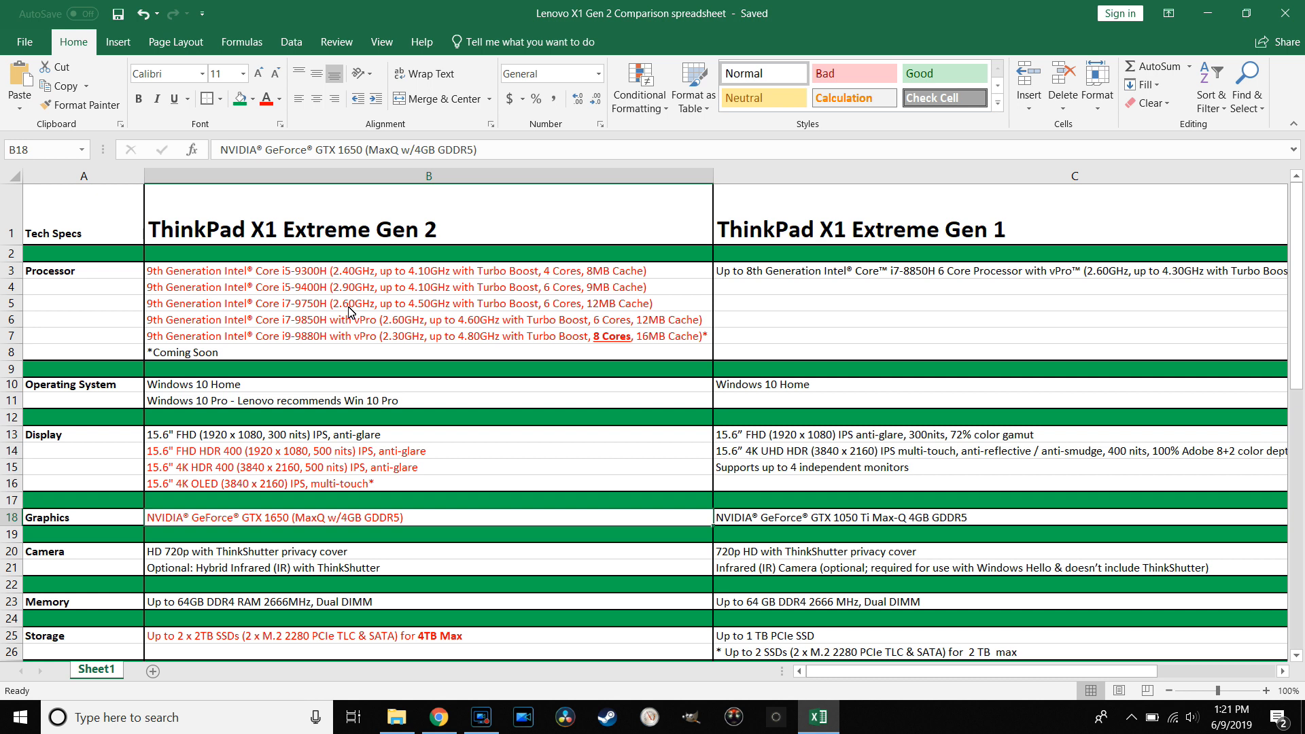
mouse_move(377, 326)
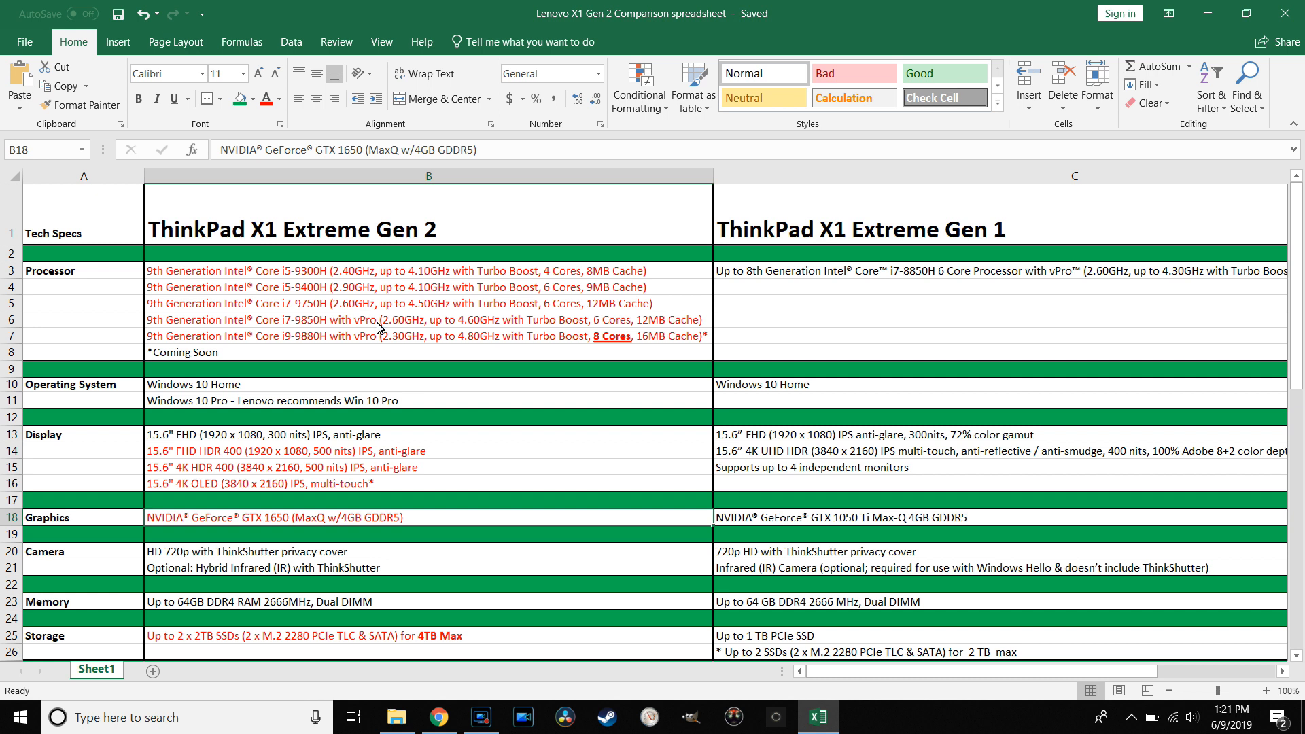
mouse_move(537, 304)
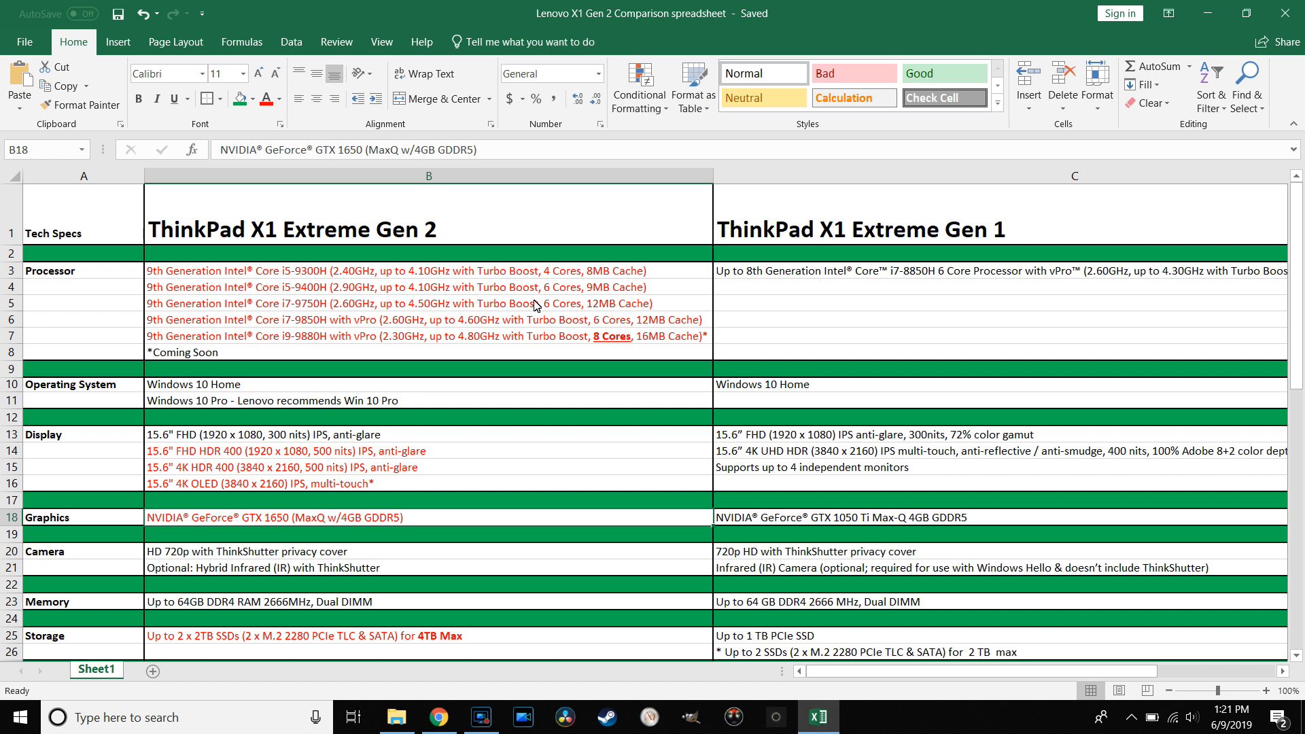
scroll(down, 3)
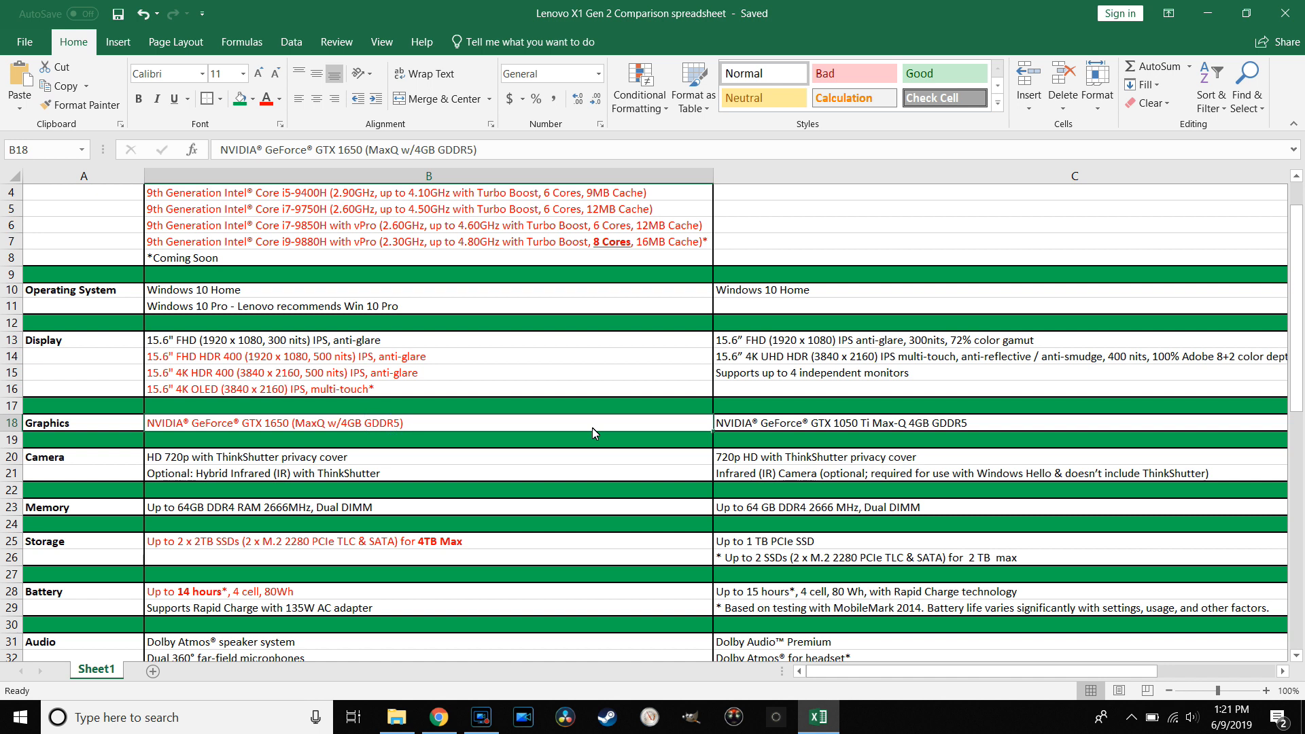
mouse_move(843, 425)
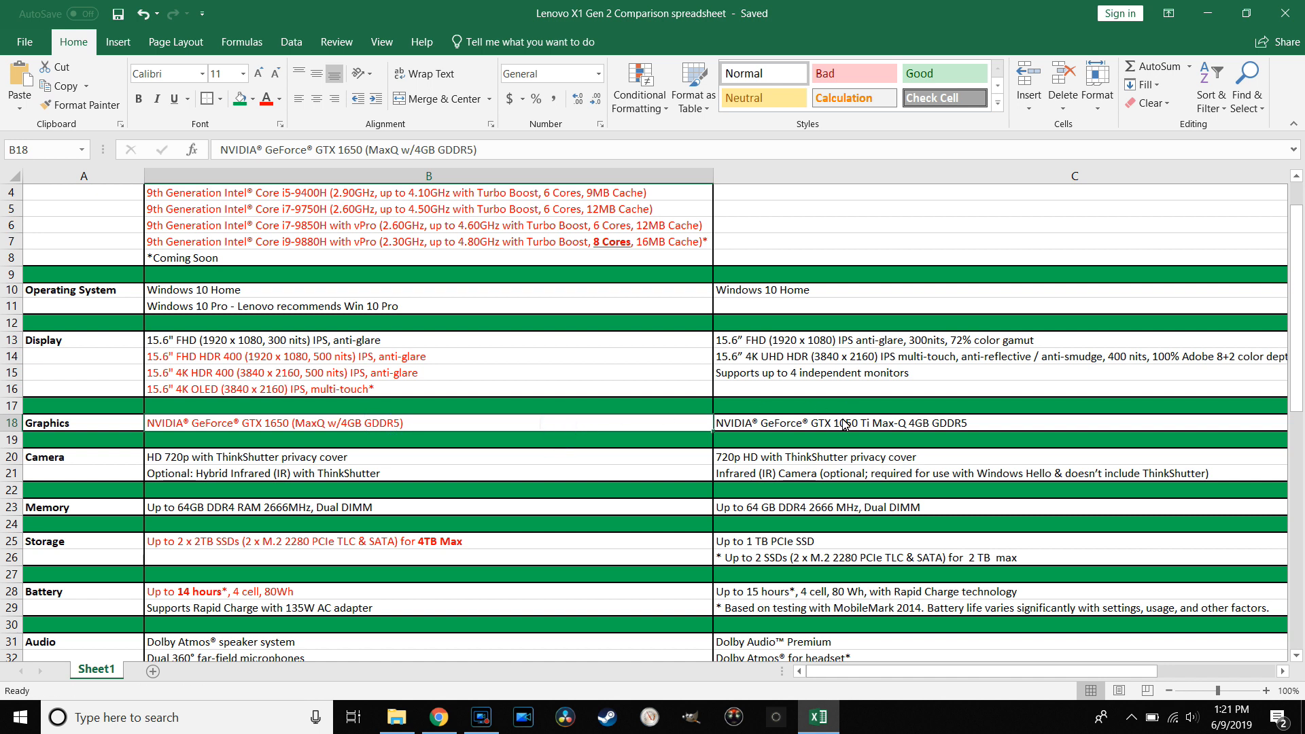
scroll(down, 3)
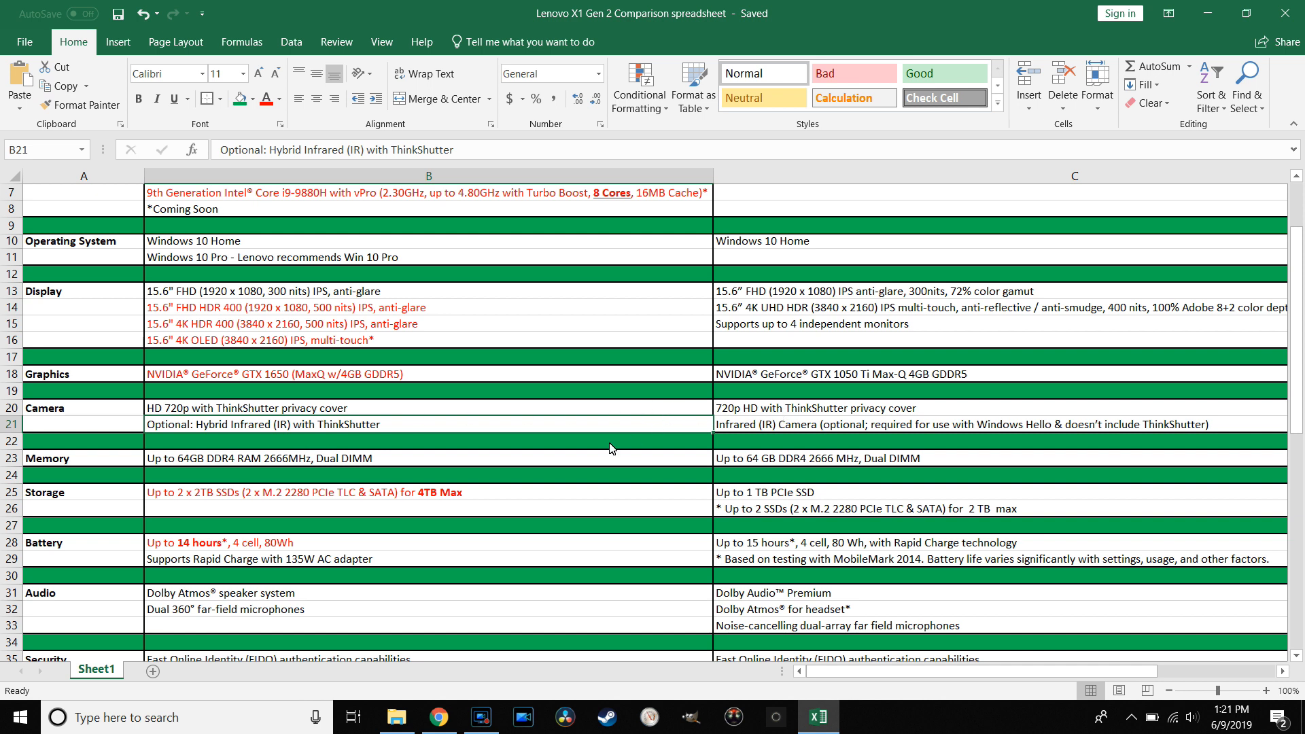
scroll(down, 3)
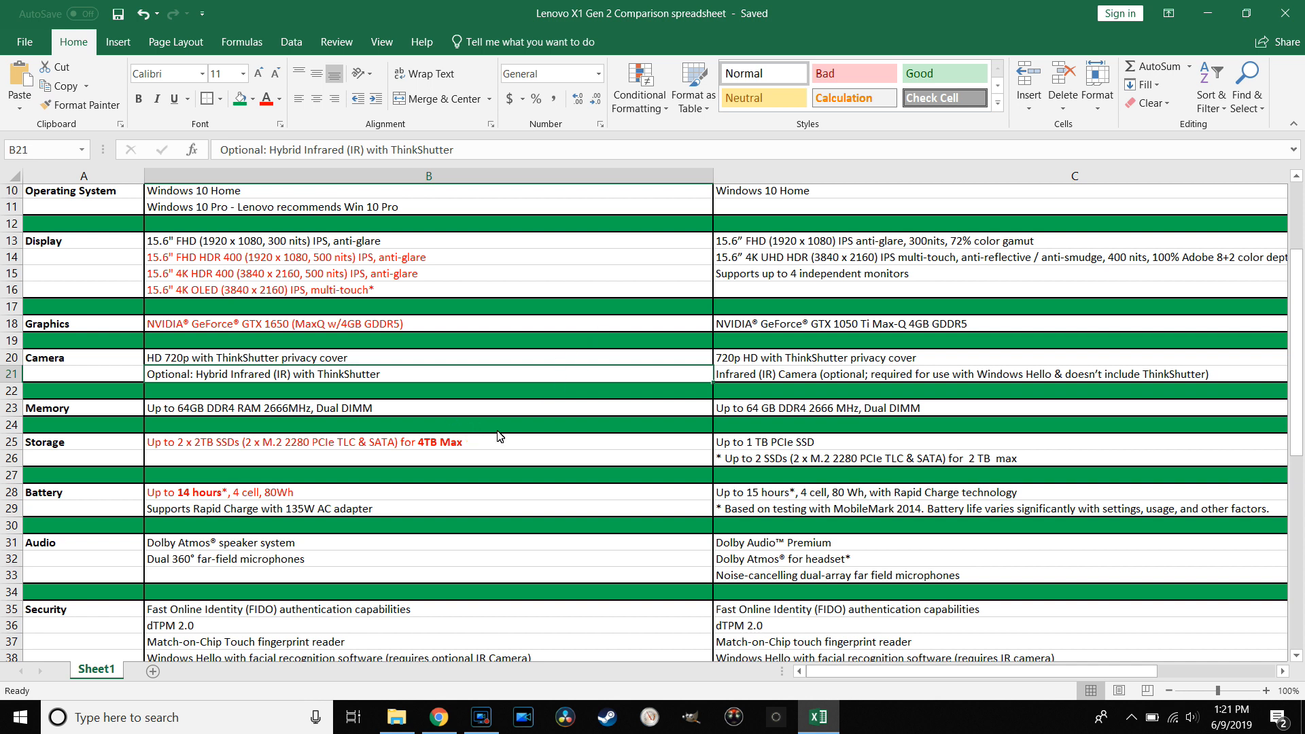
scroll(down, 3)
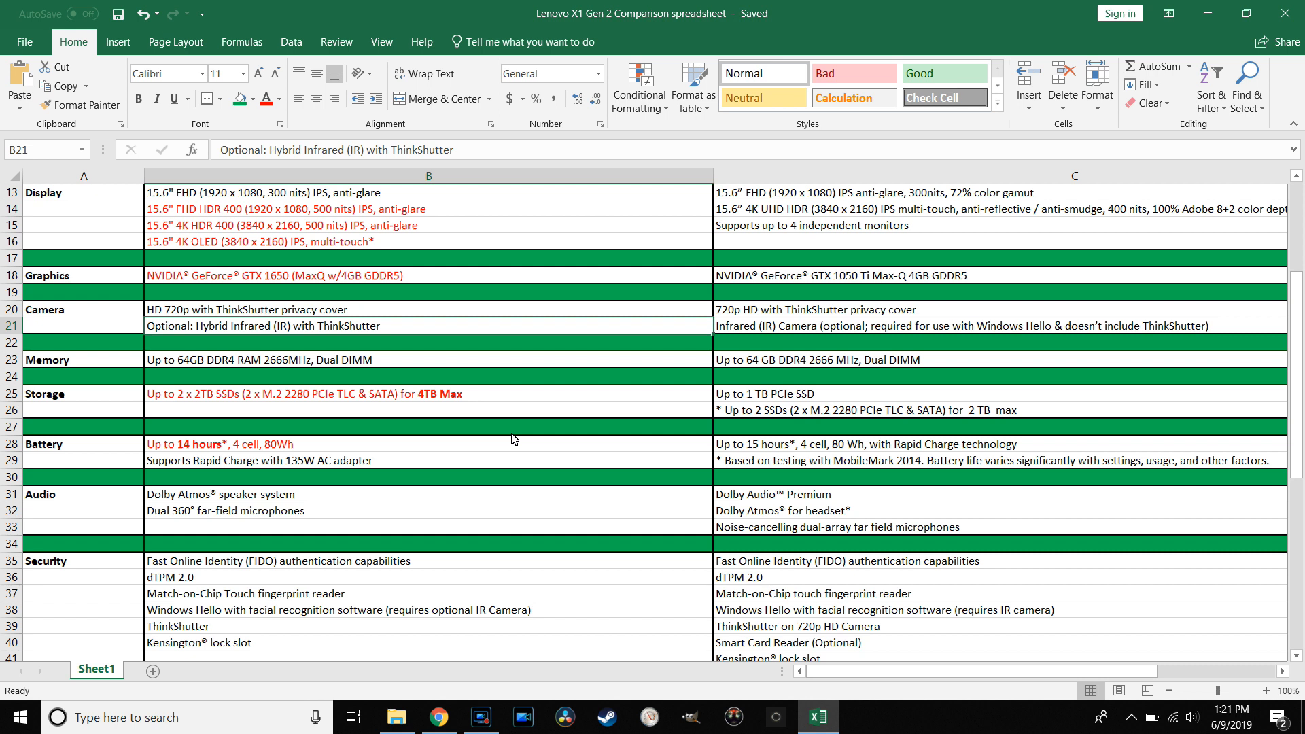
mouse_move(471, 397)
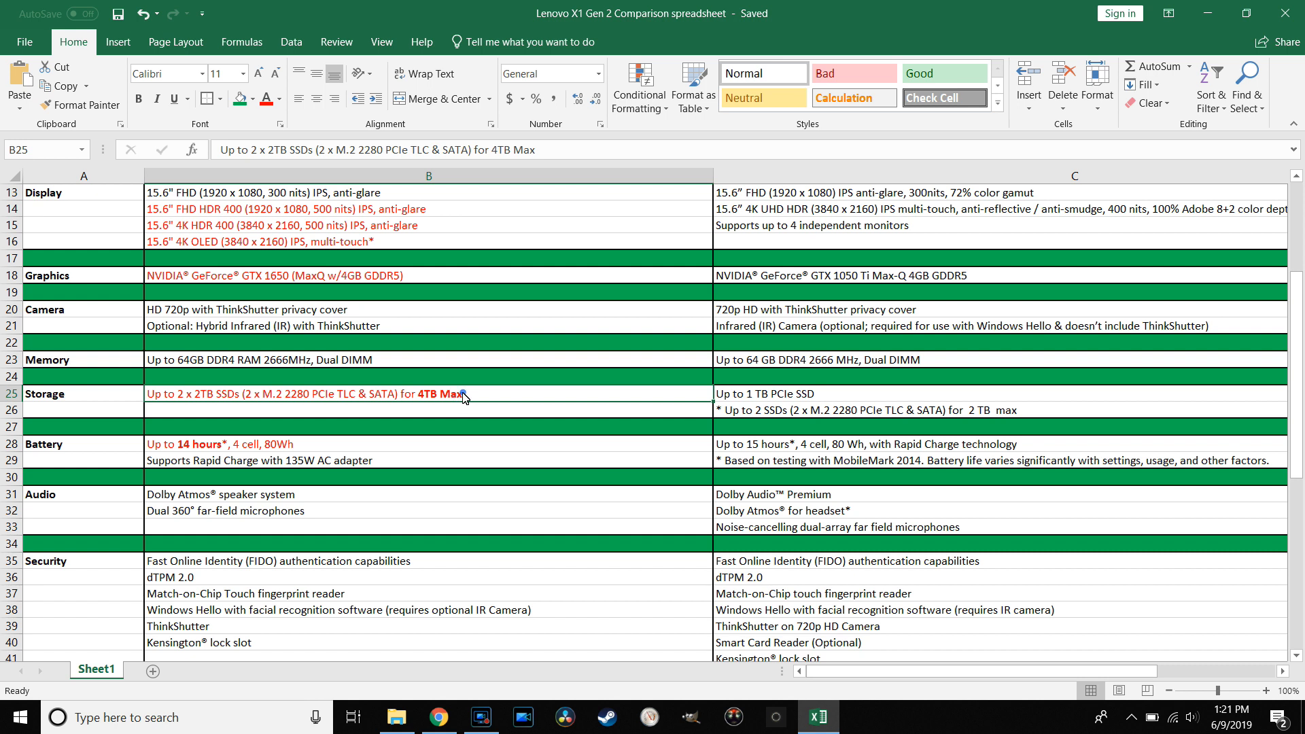
mouse_move(462, 419)
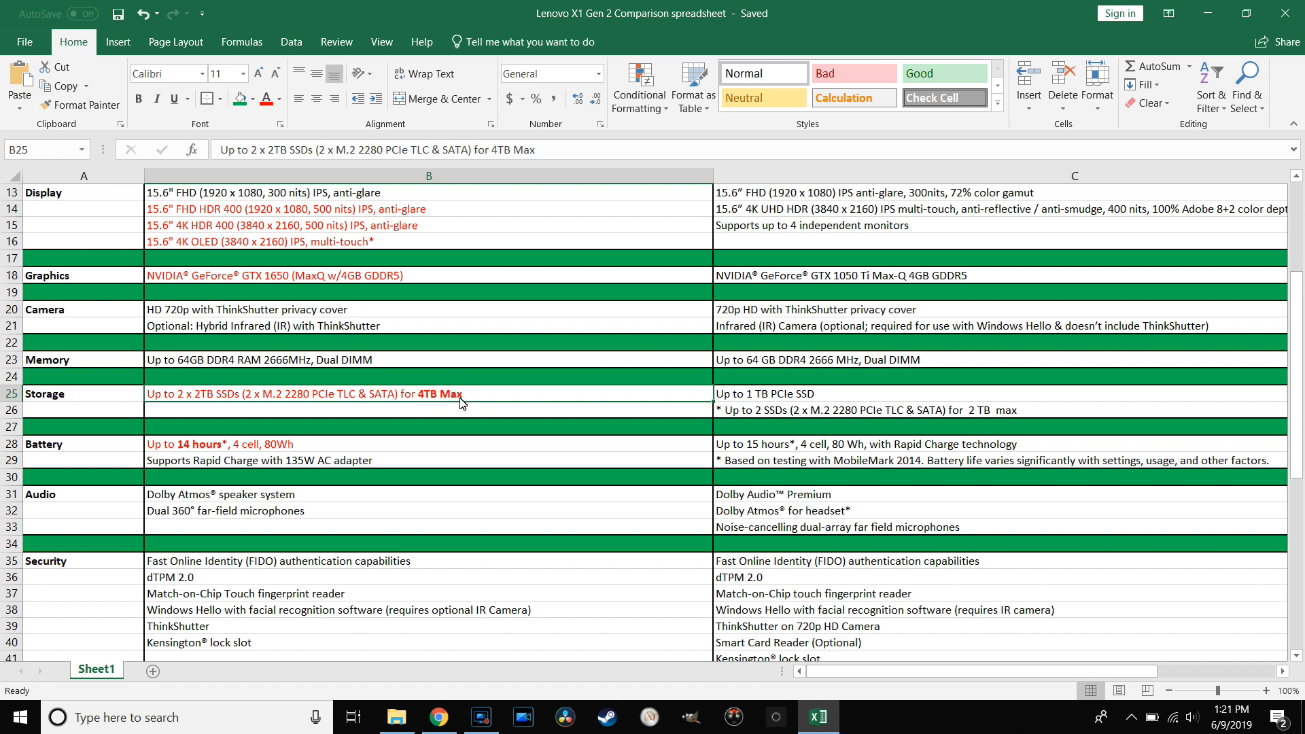
mouse_move(479, 408)
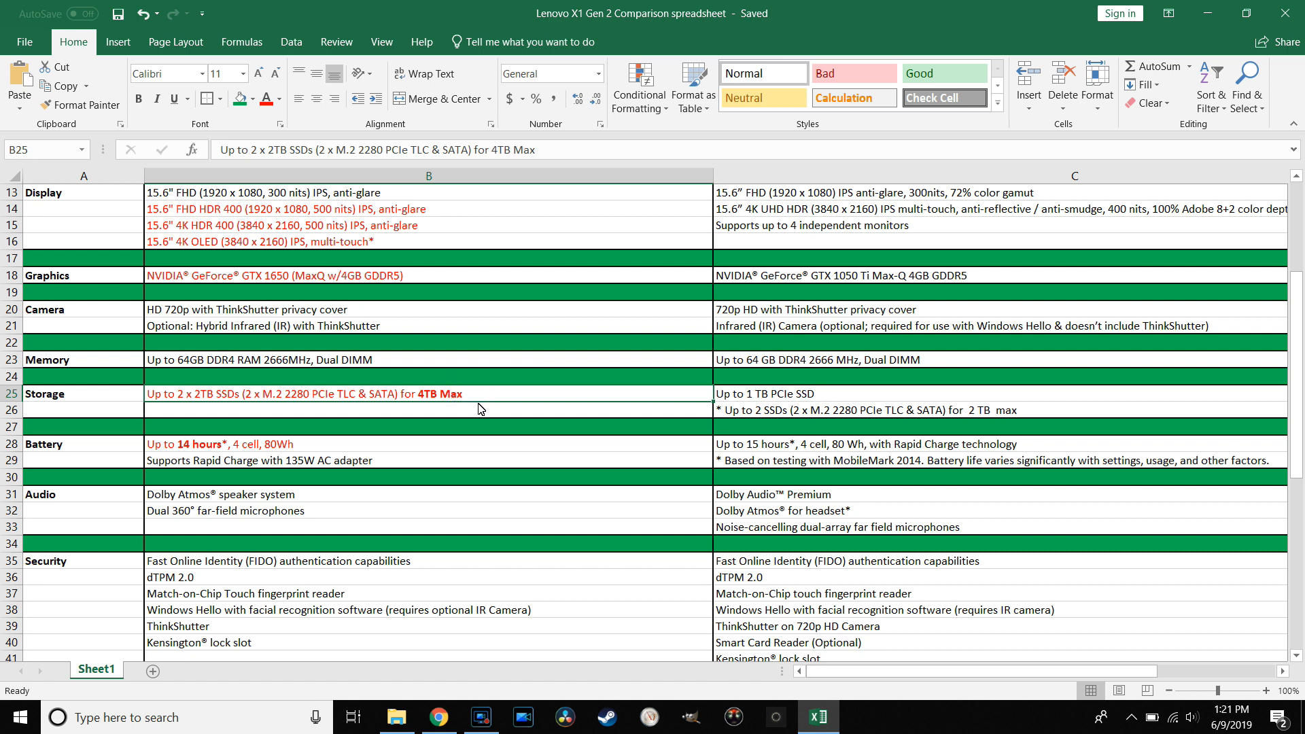
mouse_move(842, 411)
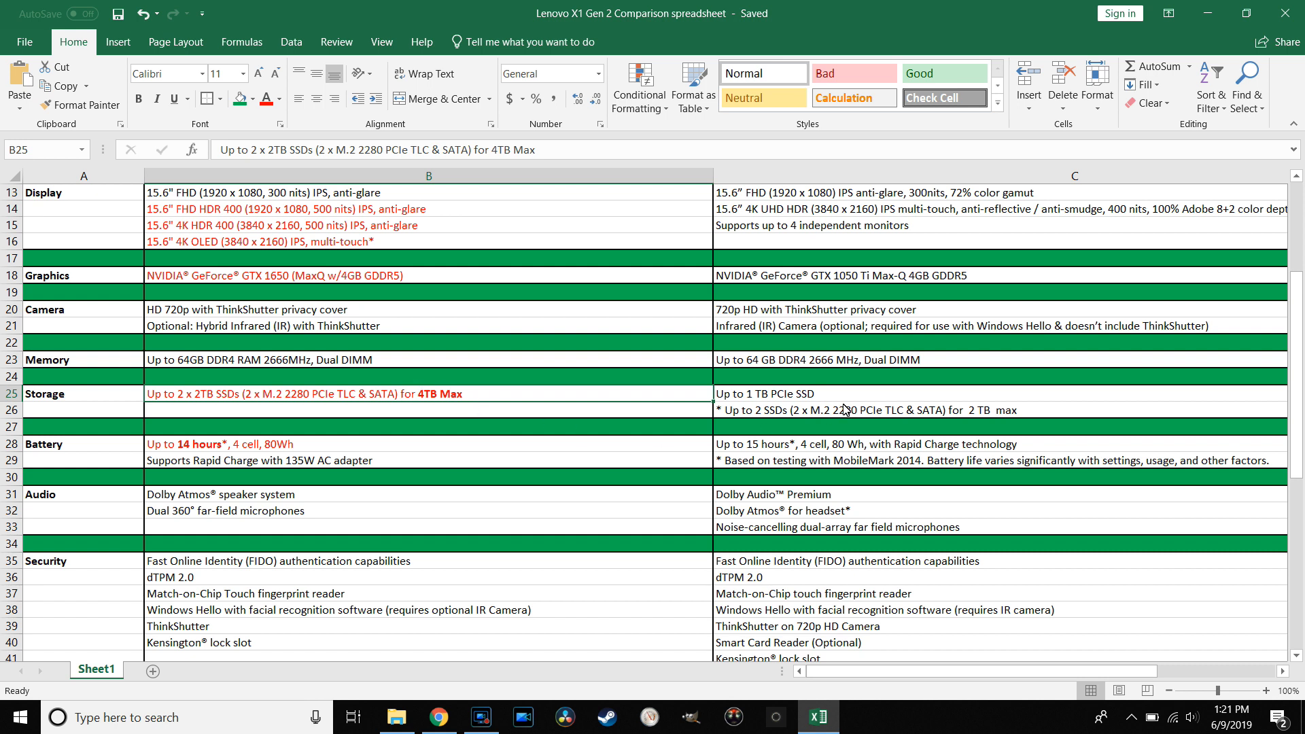
click(848, 410)
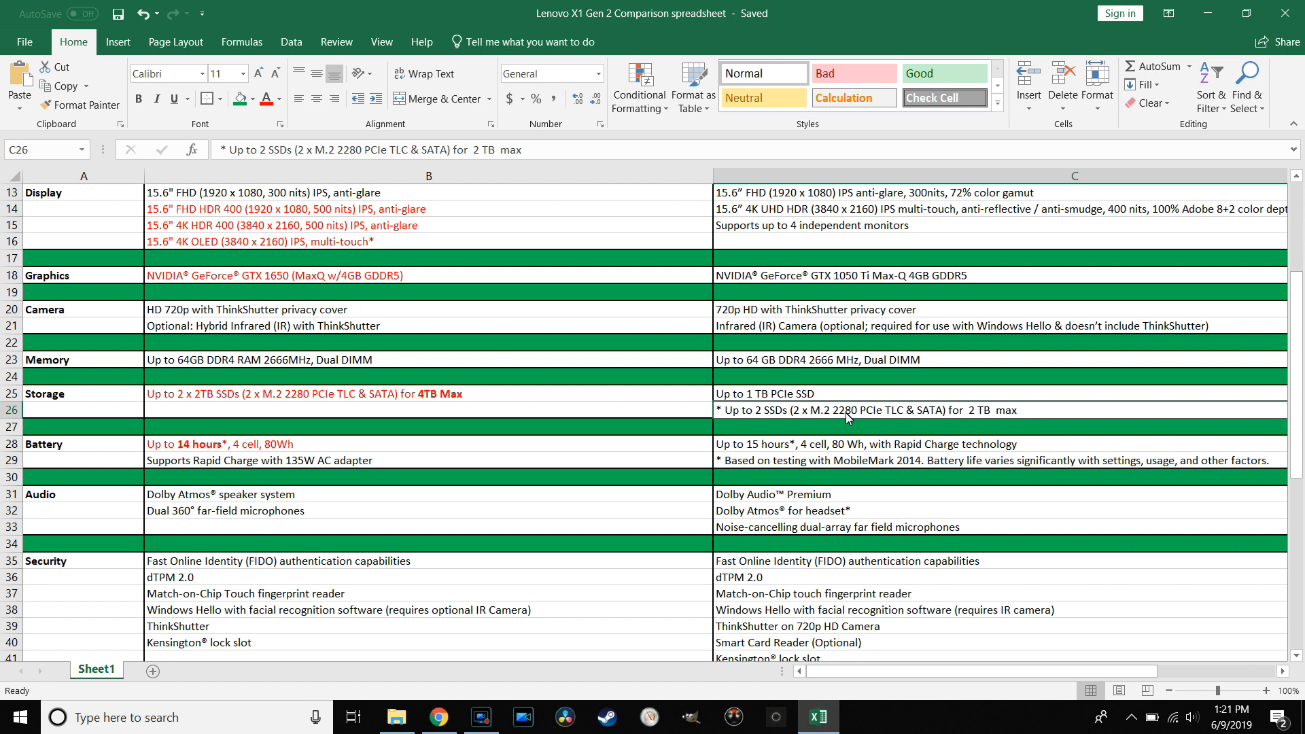
mouse_move(941, 413)
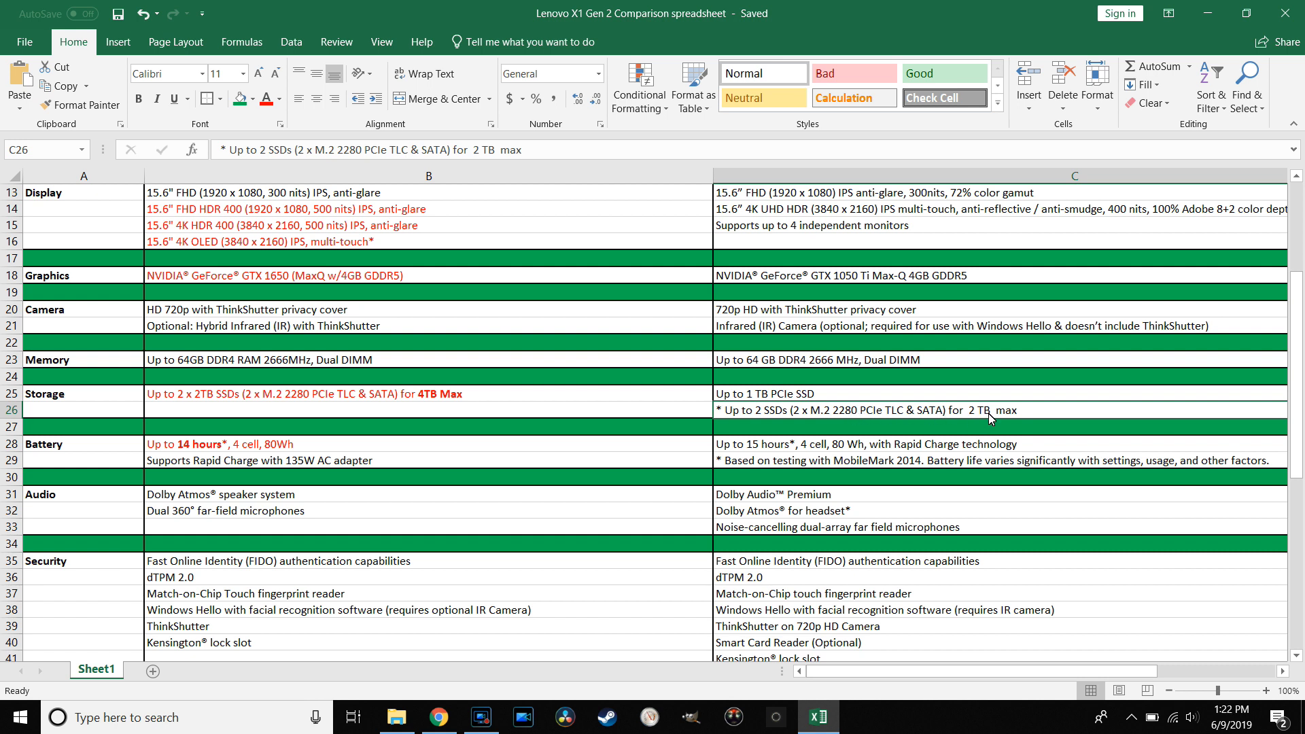
mouse_move(956, 432)
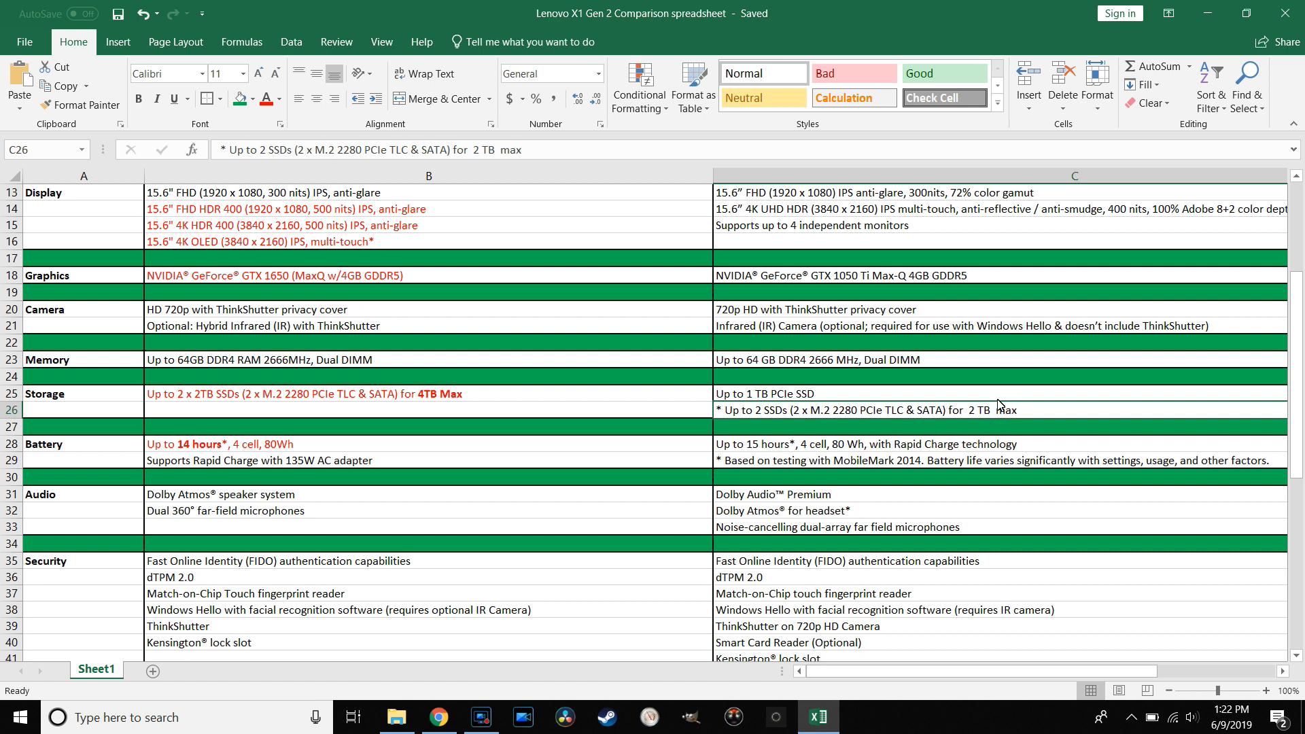
mouse_move(500, 465)
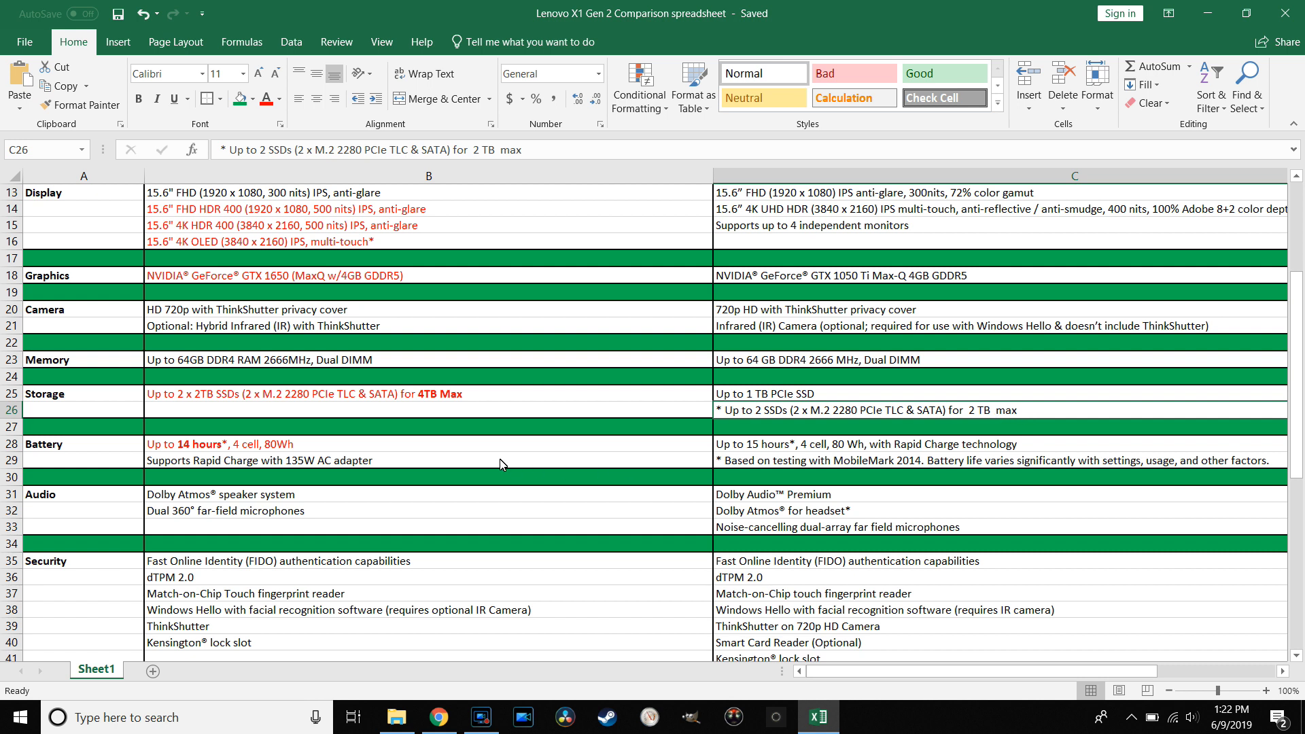
click(375, 394)
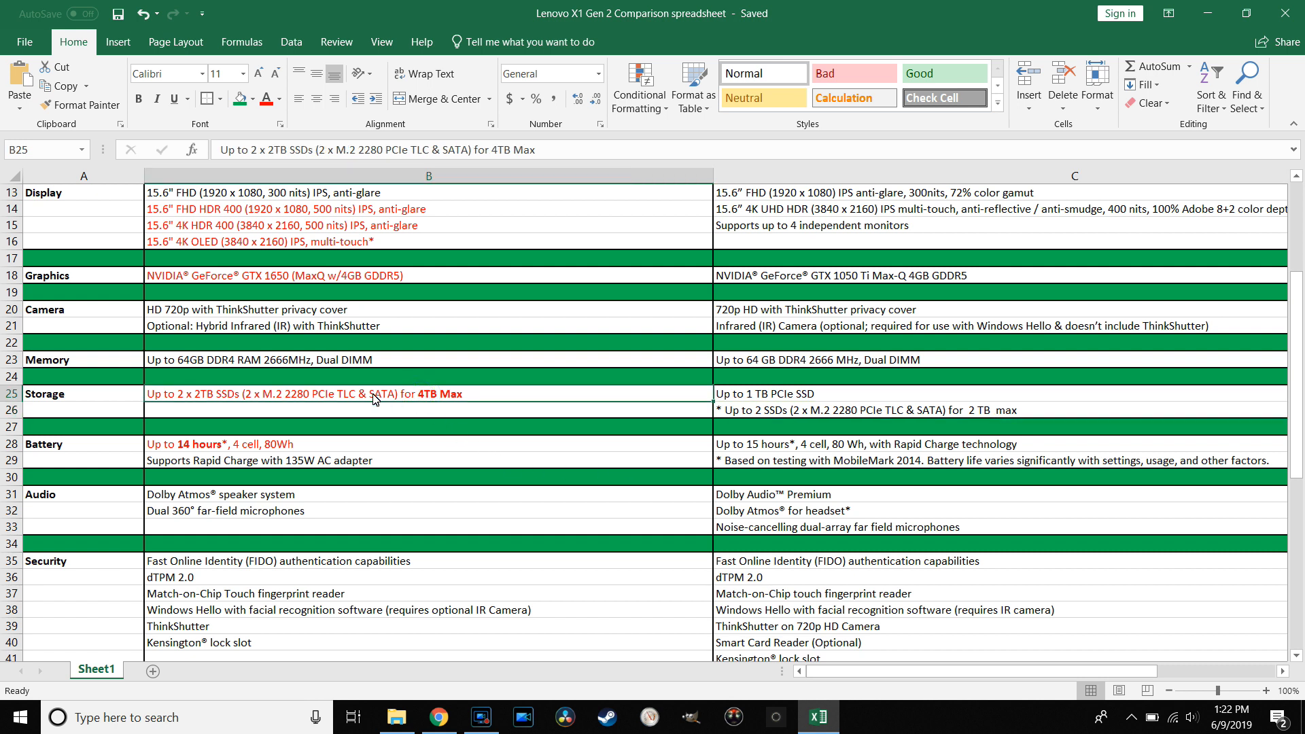
mouse_move(416, 407)
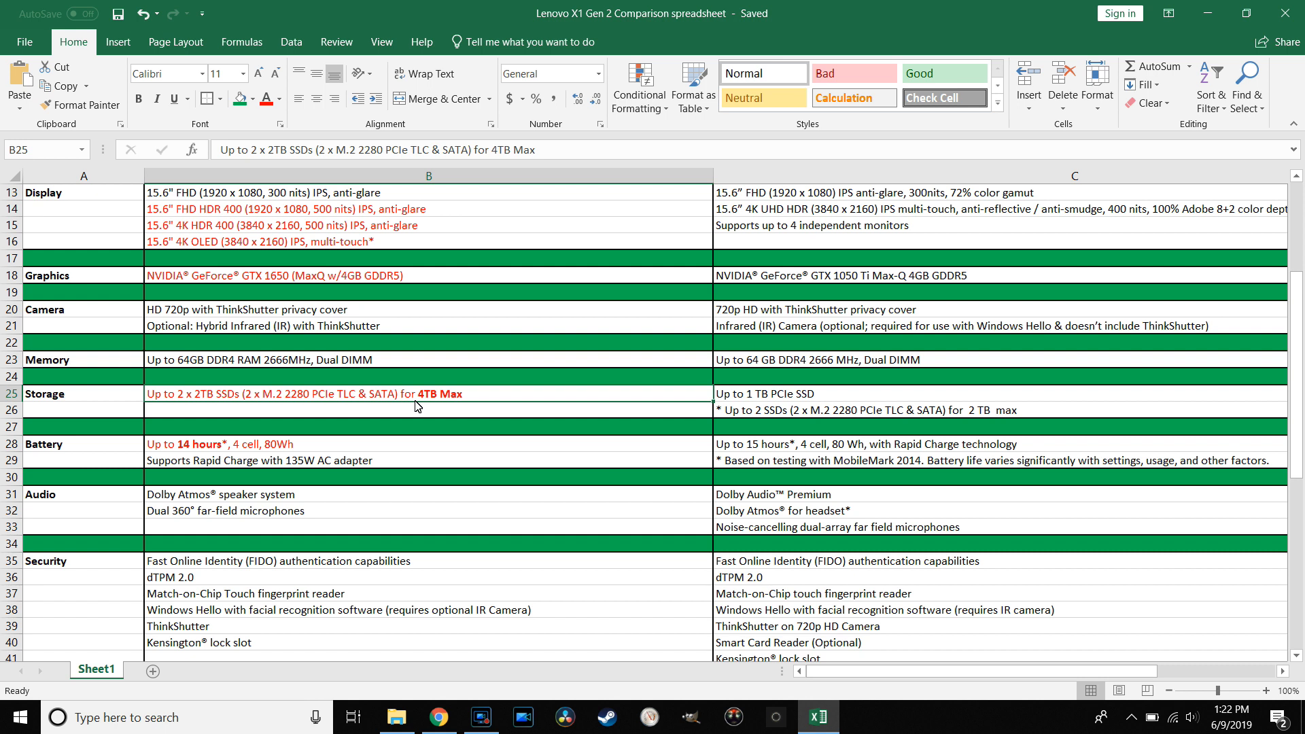
mouse_move(433, 411)
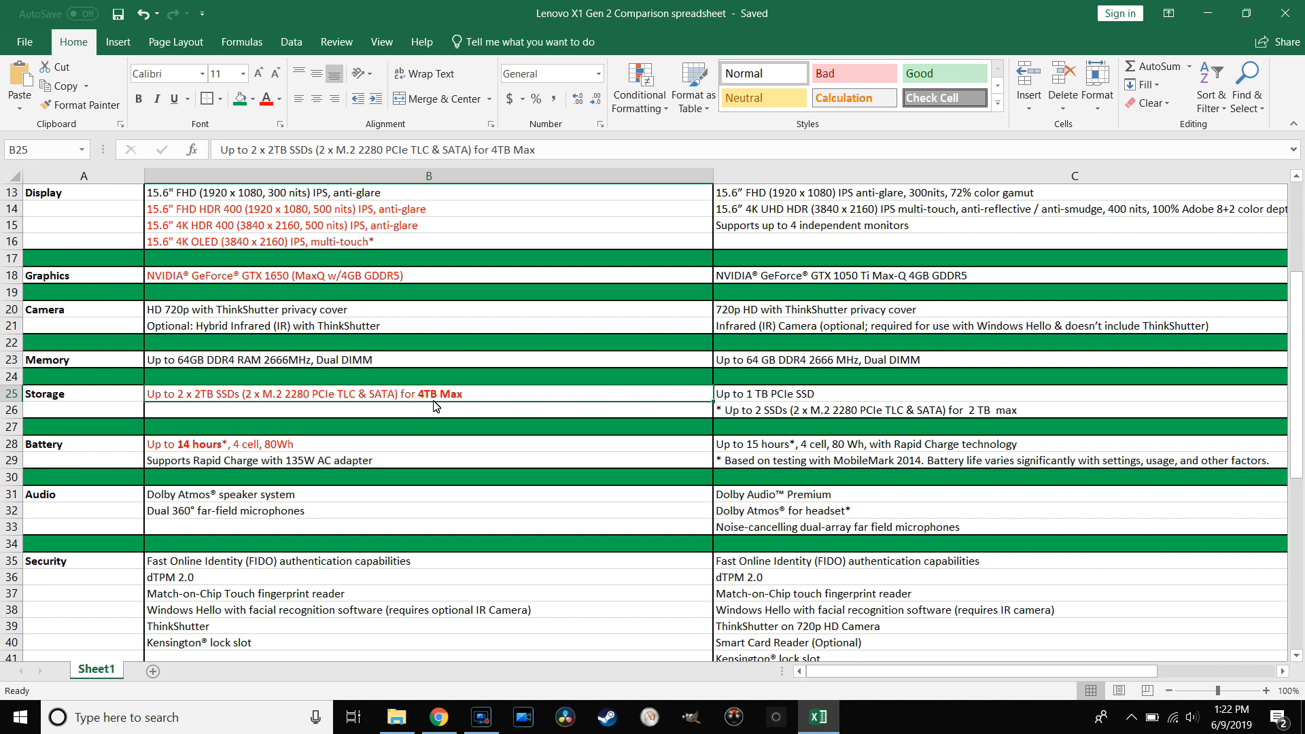
mouse_move(363, 428)
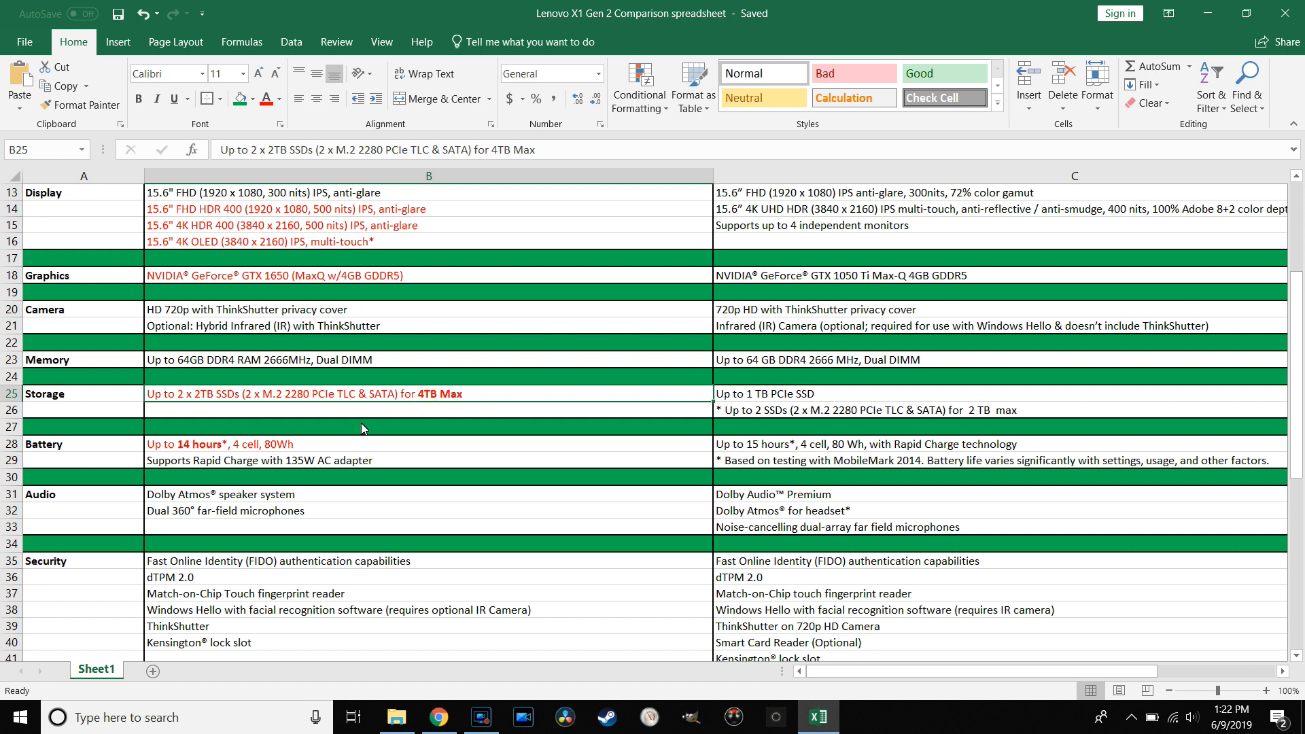
mouse_move(330, 382)
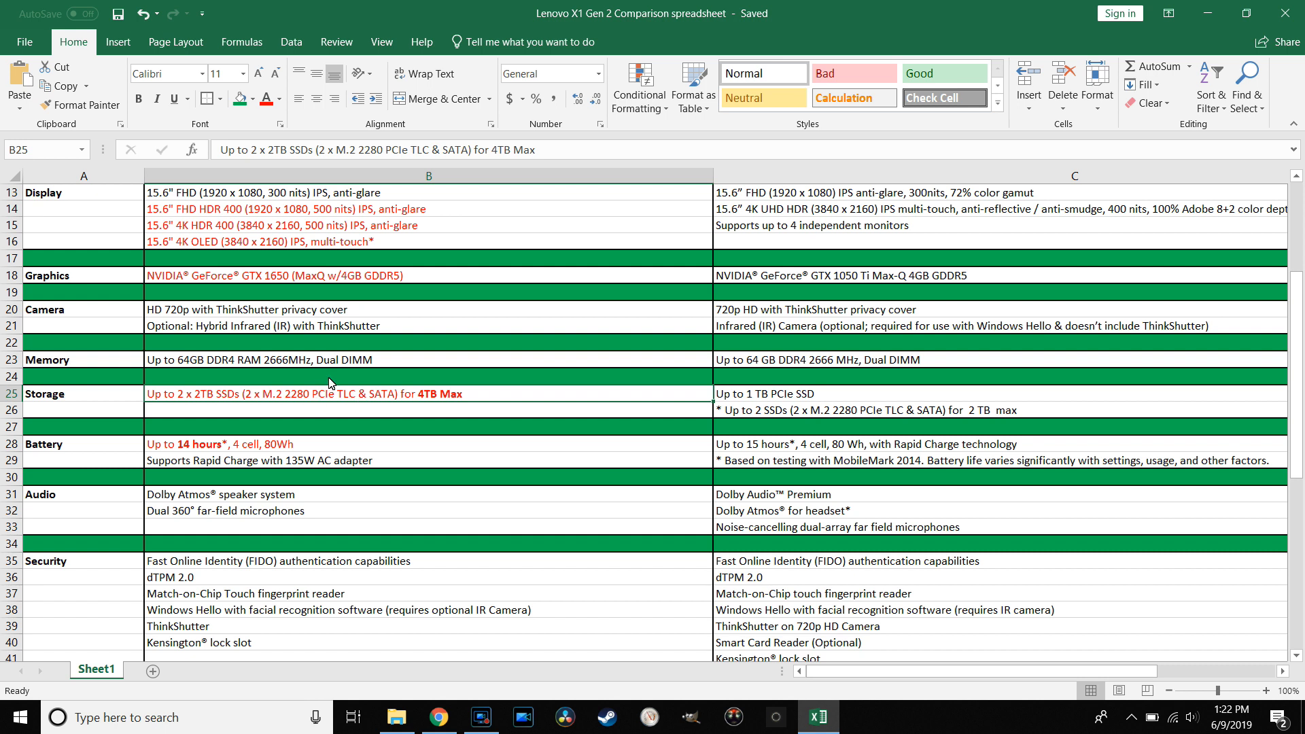
mouse_move(568, 440)
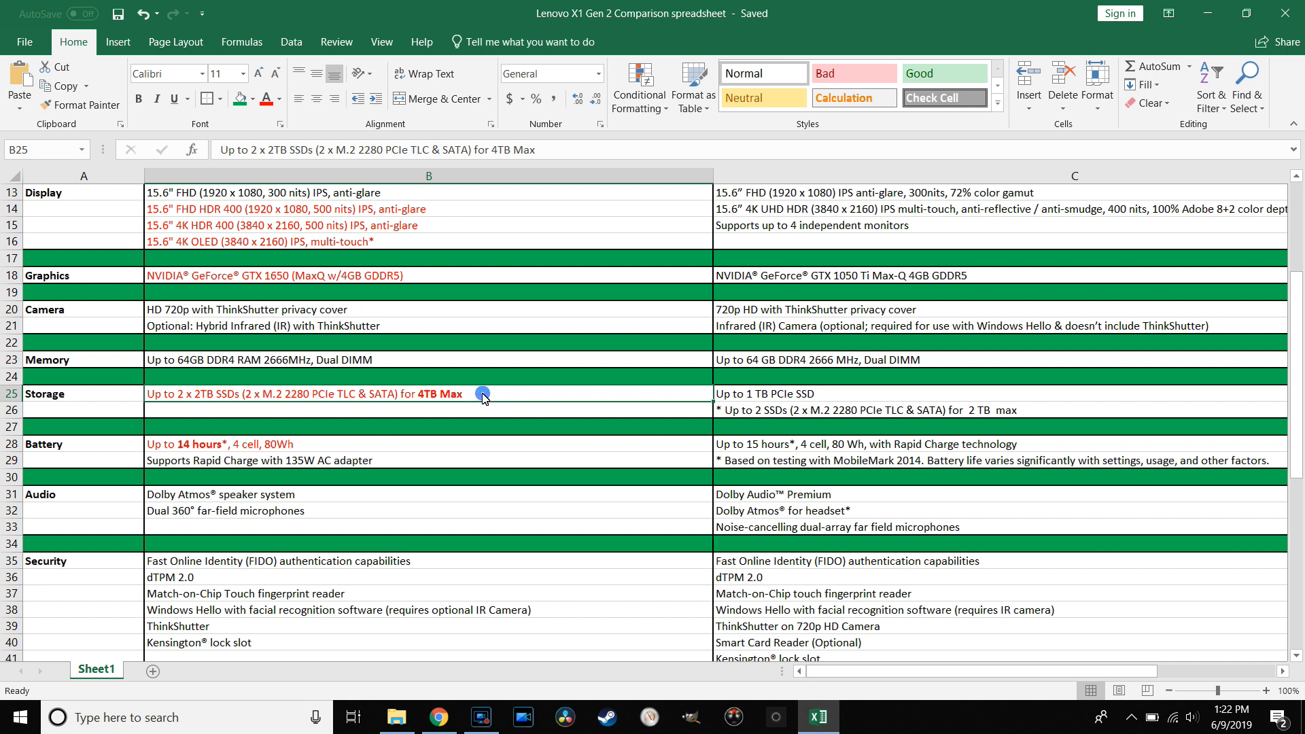
click(842, 411)
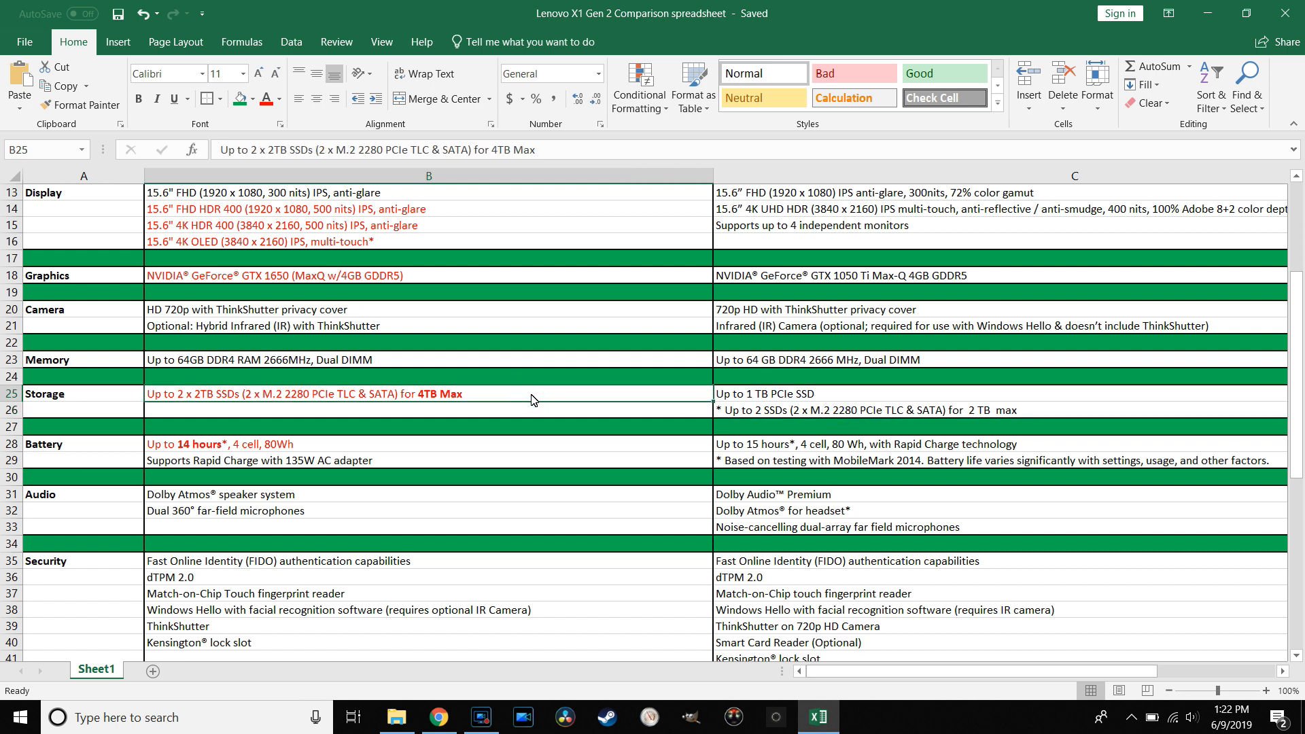
mouse_move(465, 408)
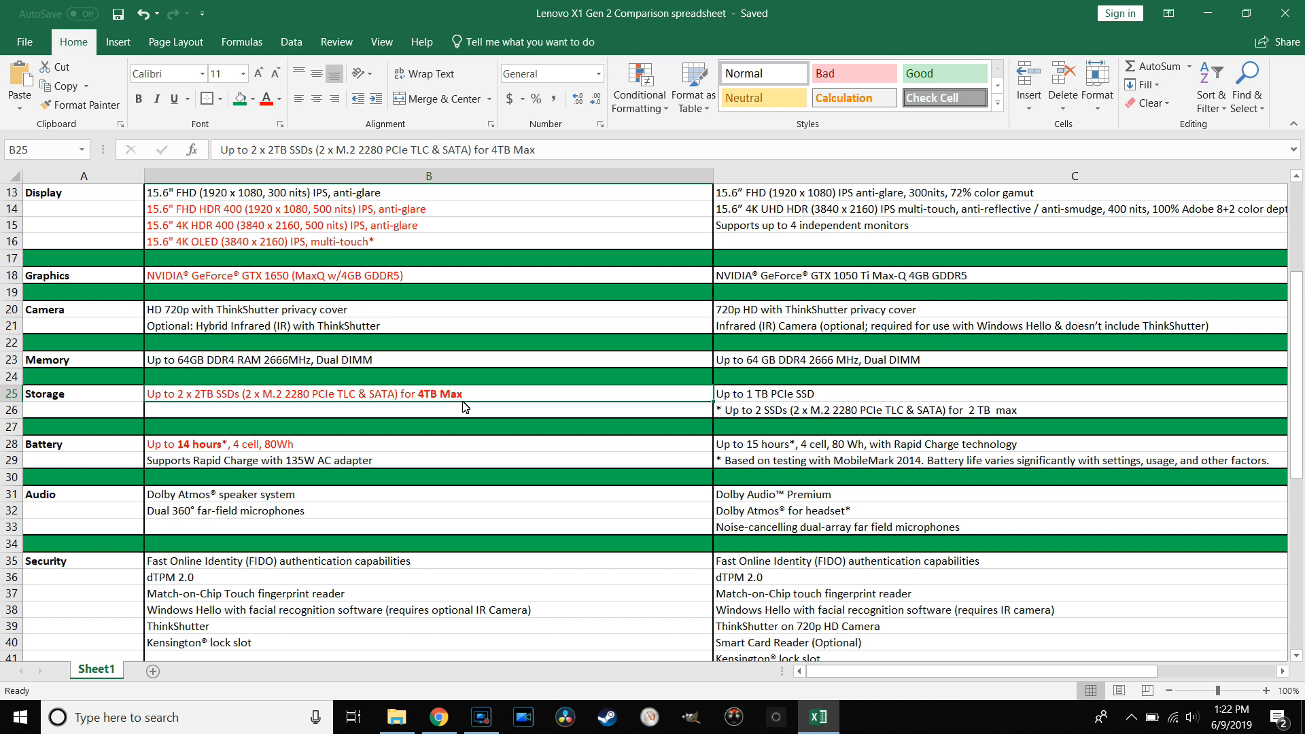
mouse_move(984, 416)
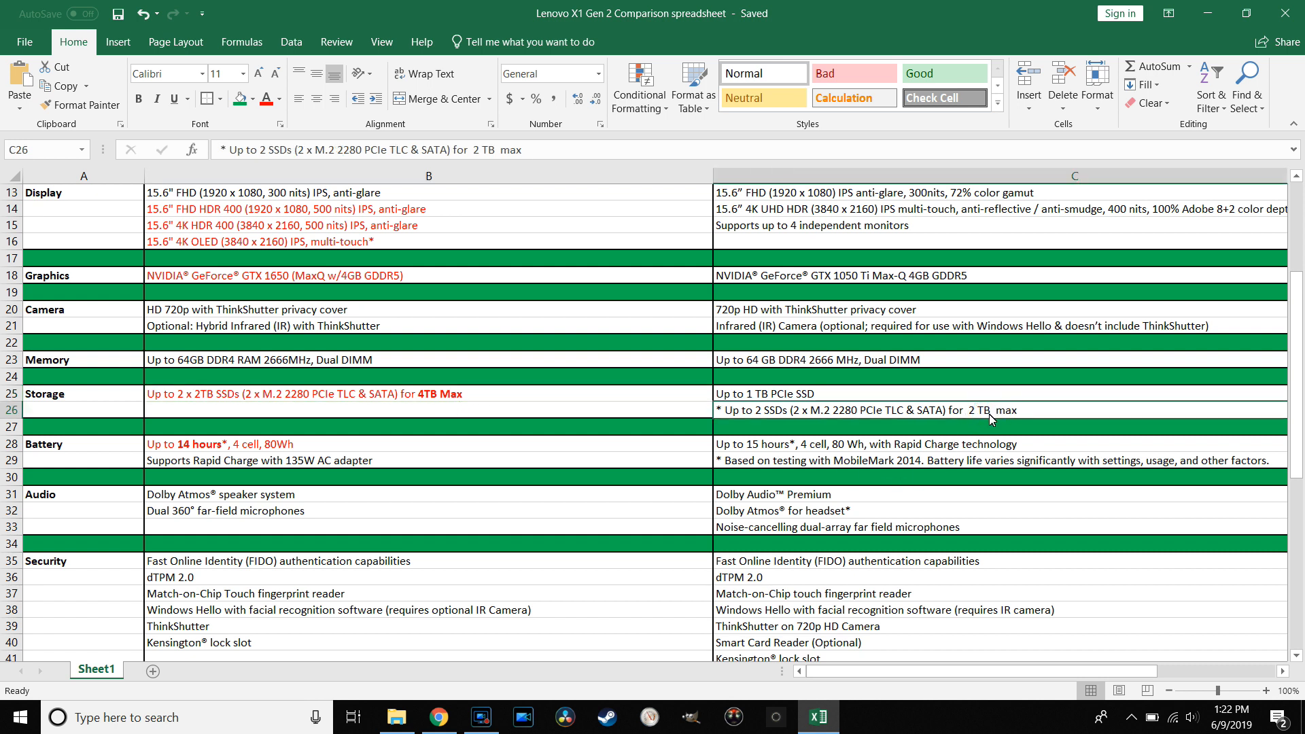
mouse_move(592, 392)
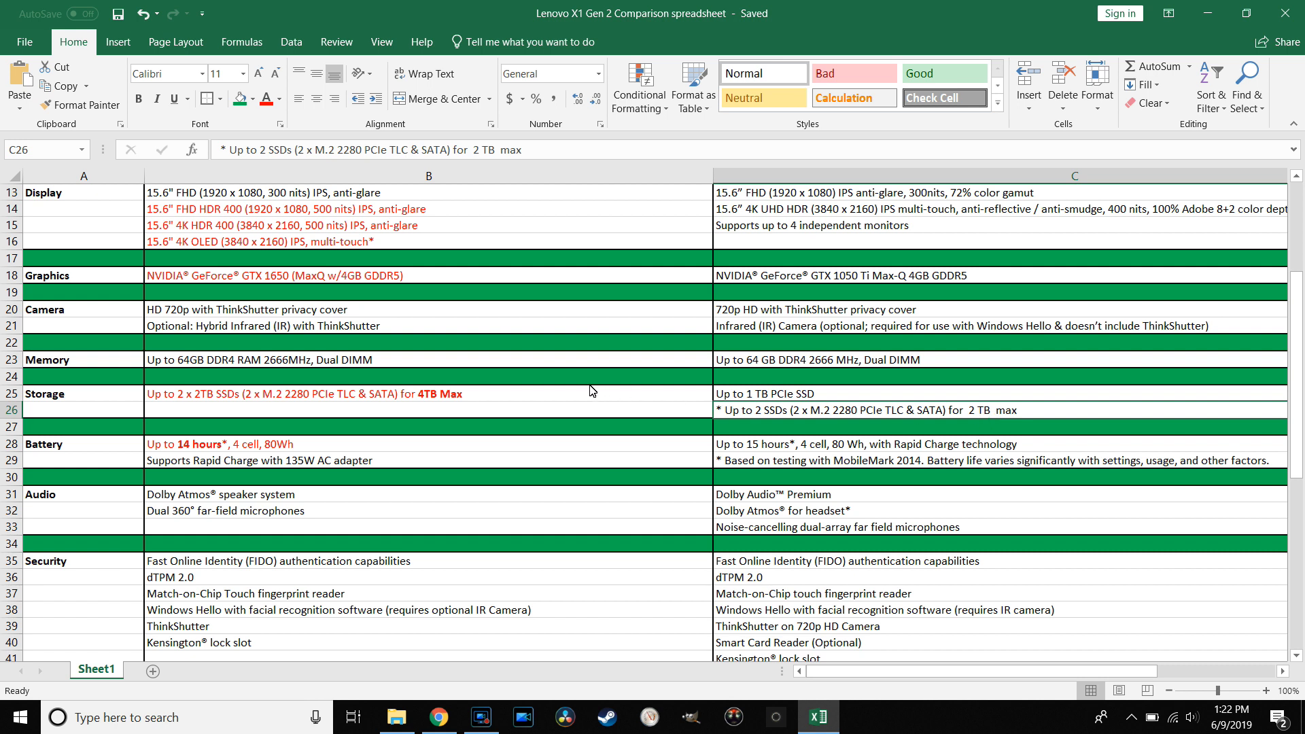
click(427, 394)
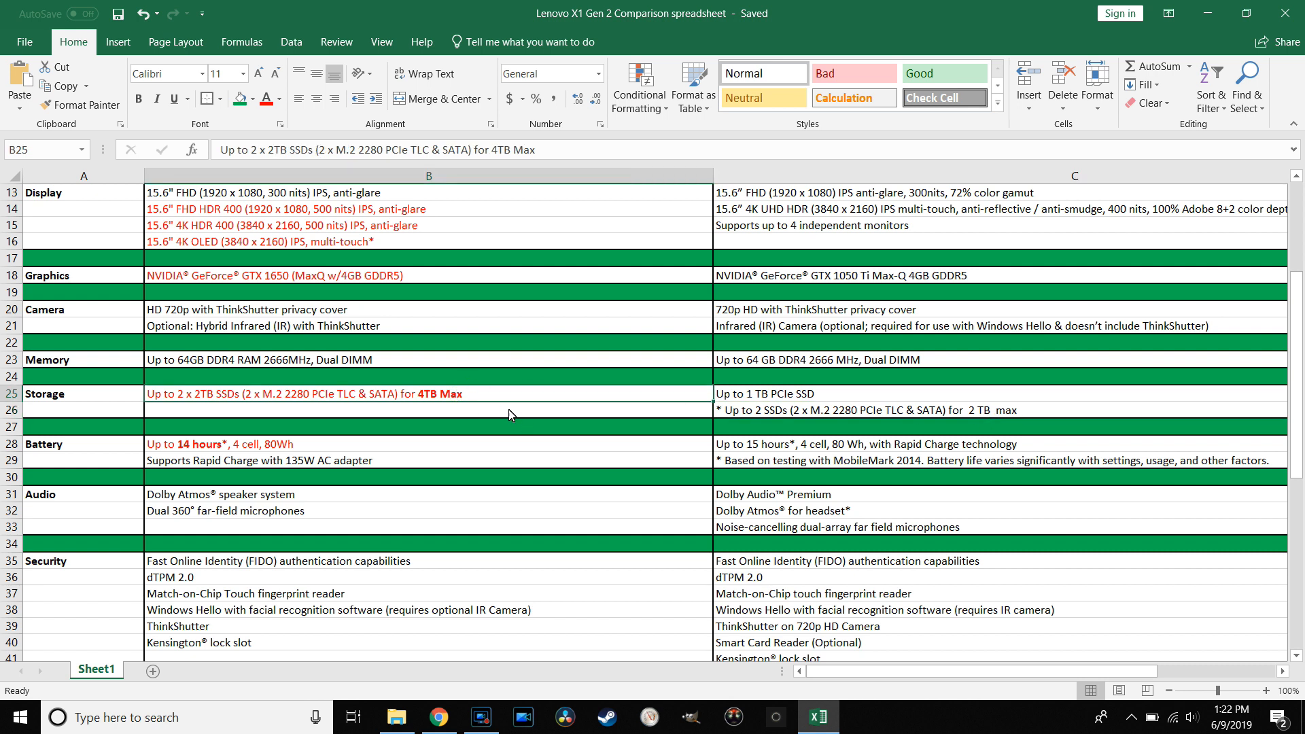
mouse_move(481, 405)
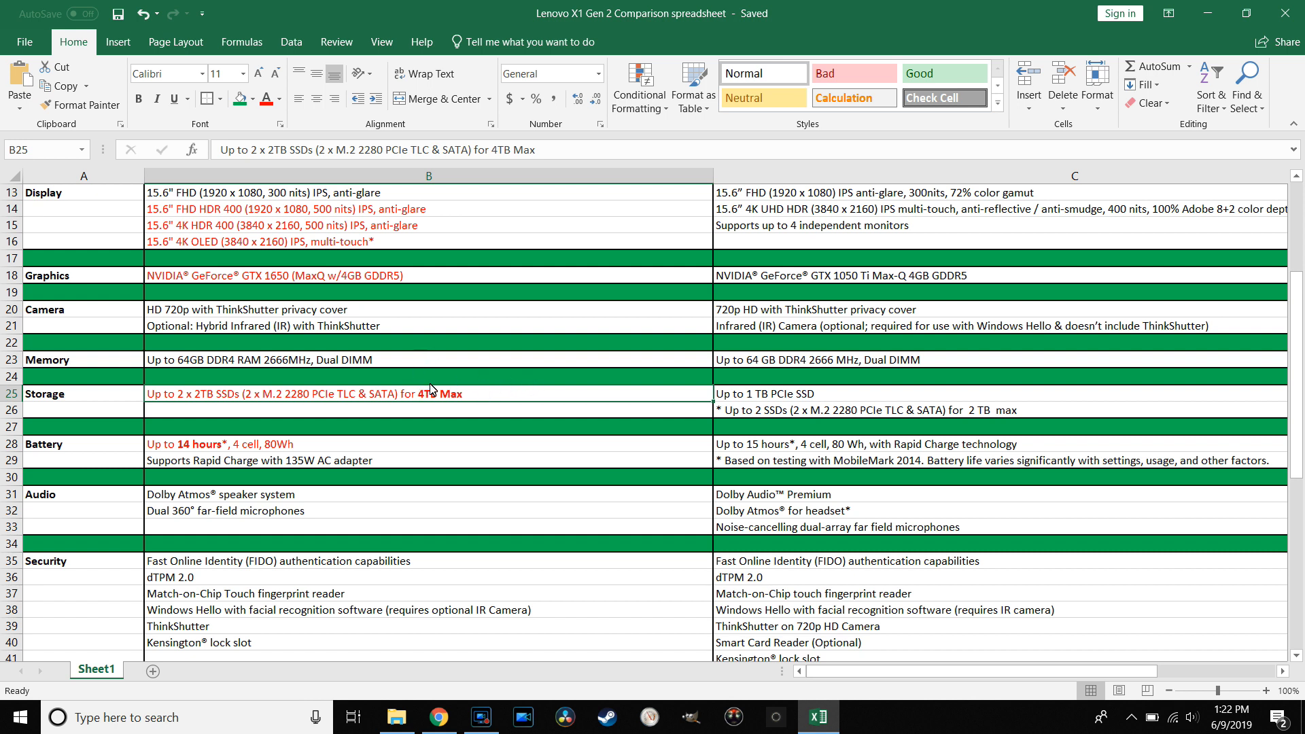
mouse_move(473, 409)
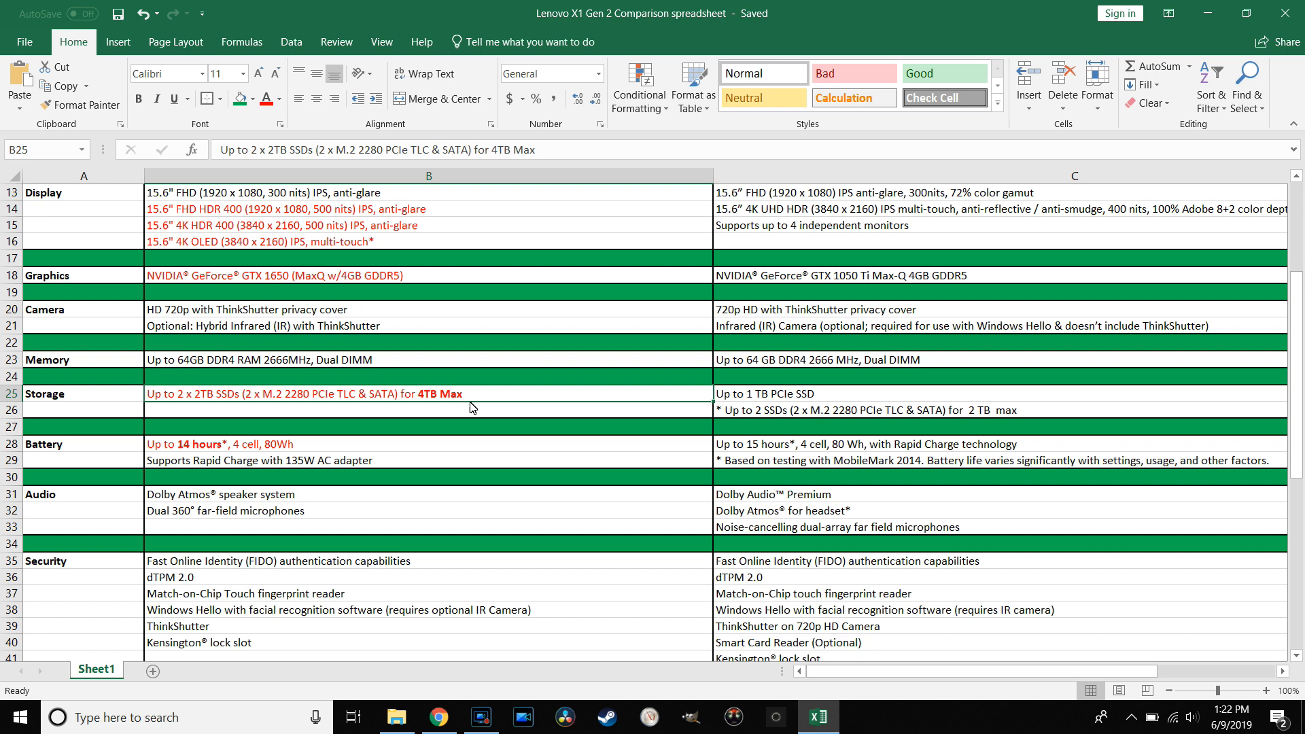
mouse_move(537, 388)
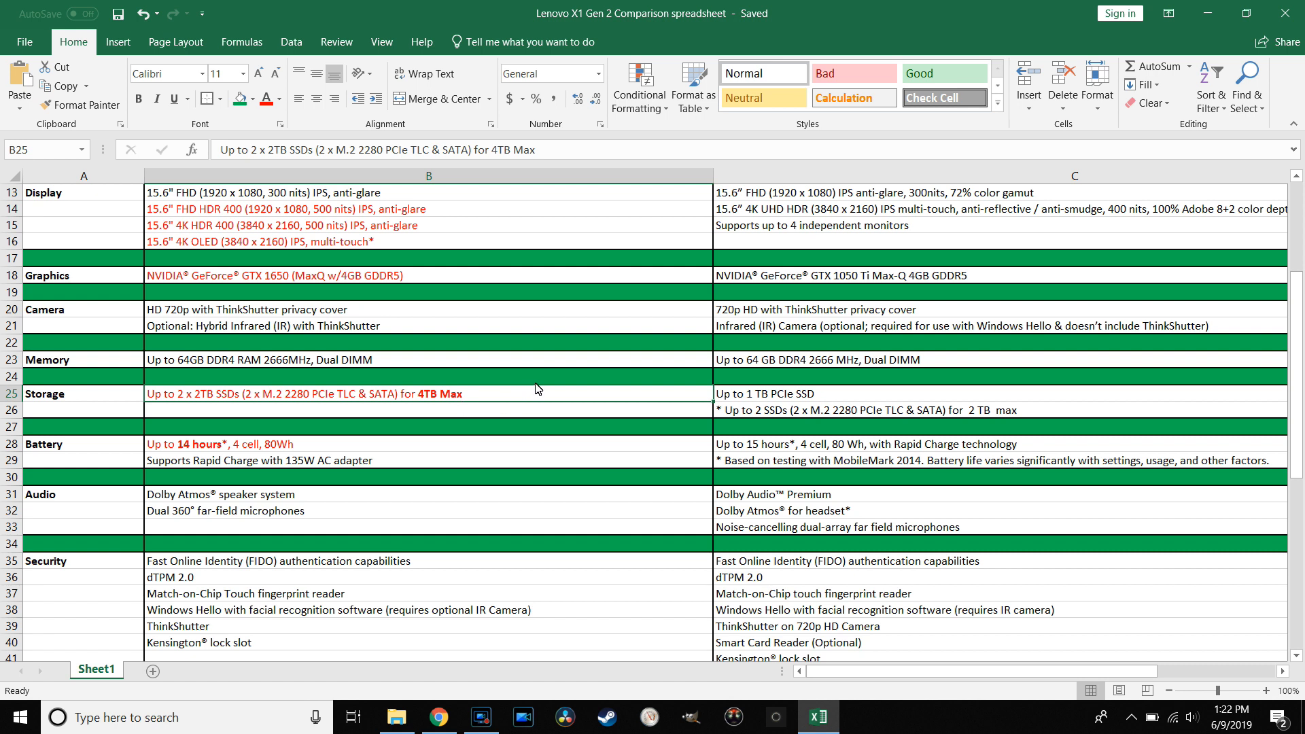
mouse_move(517, 418)
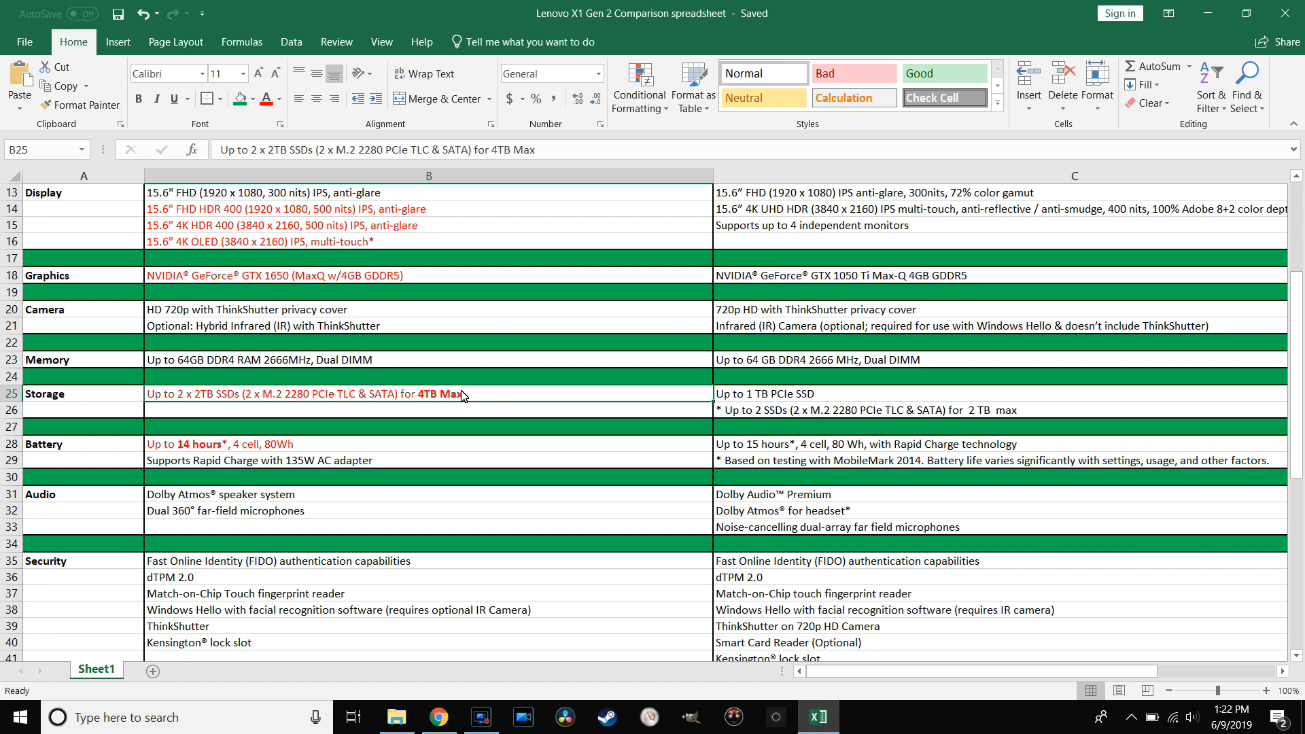
mouse_move(507, 413)
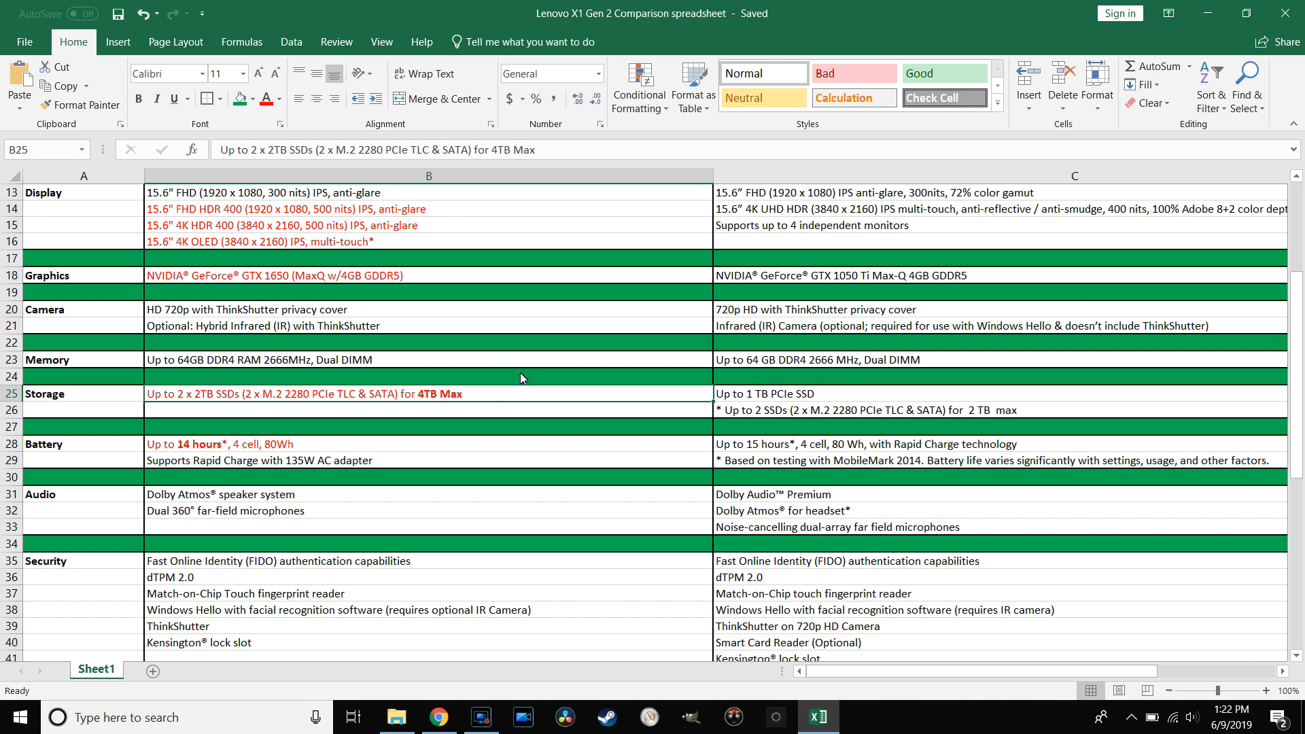
mouse_move(473, 408)
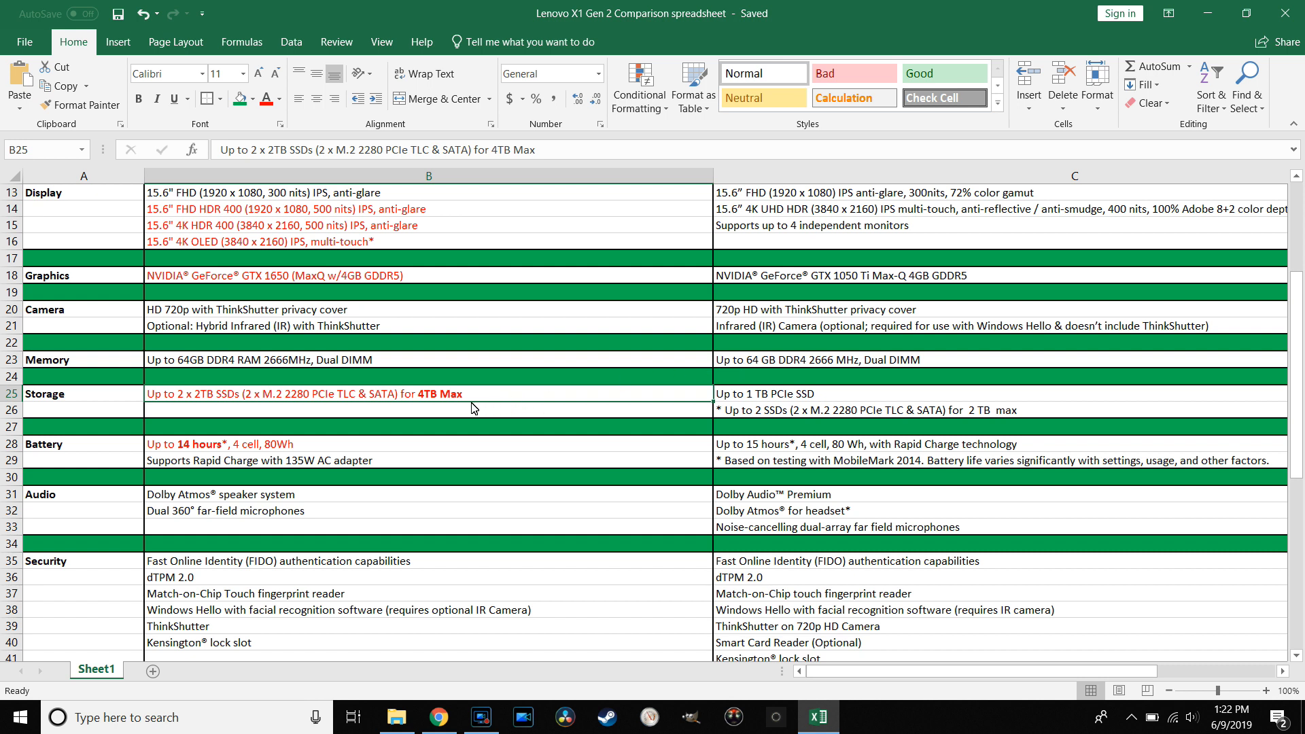
mouse_move(454, 395)
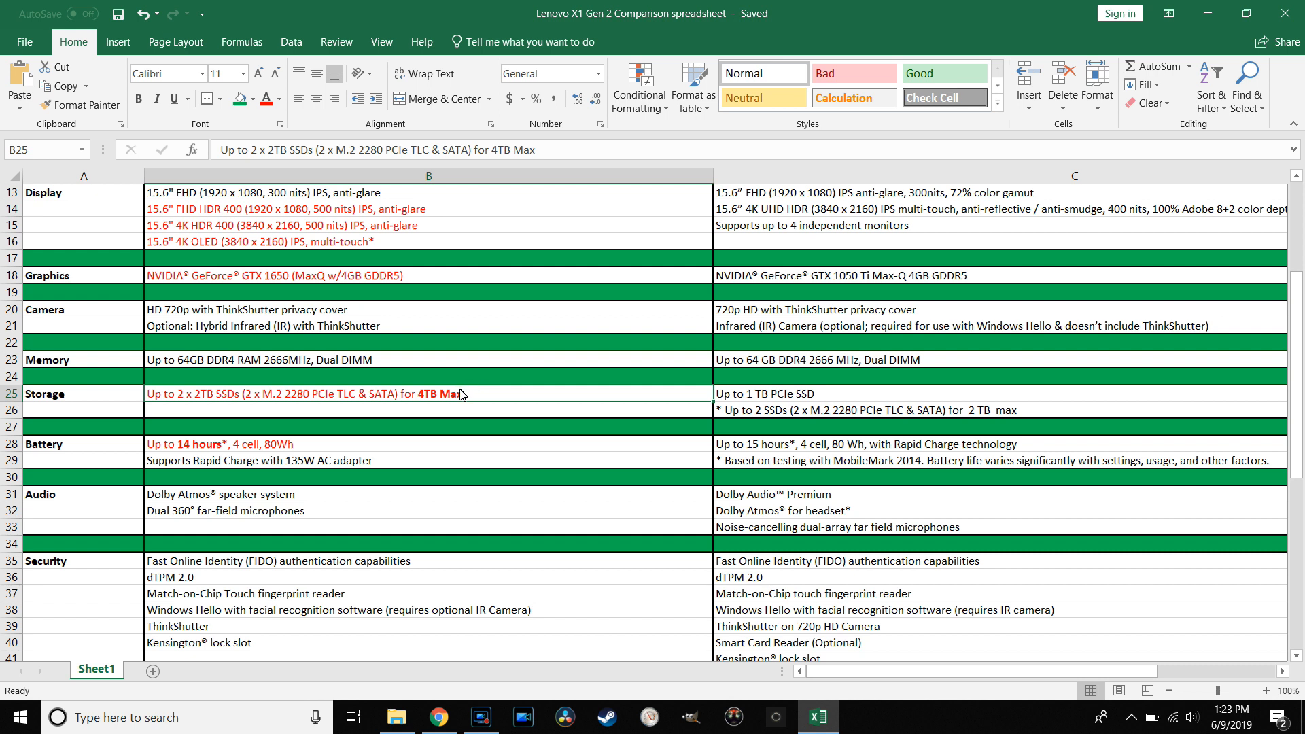
mouse_move(454, 401)
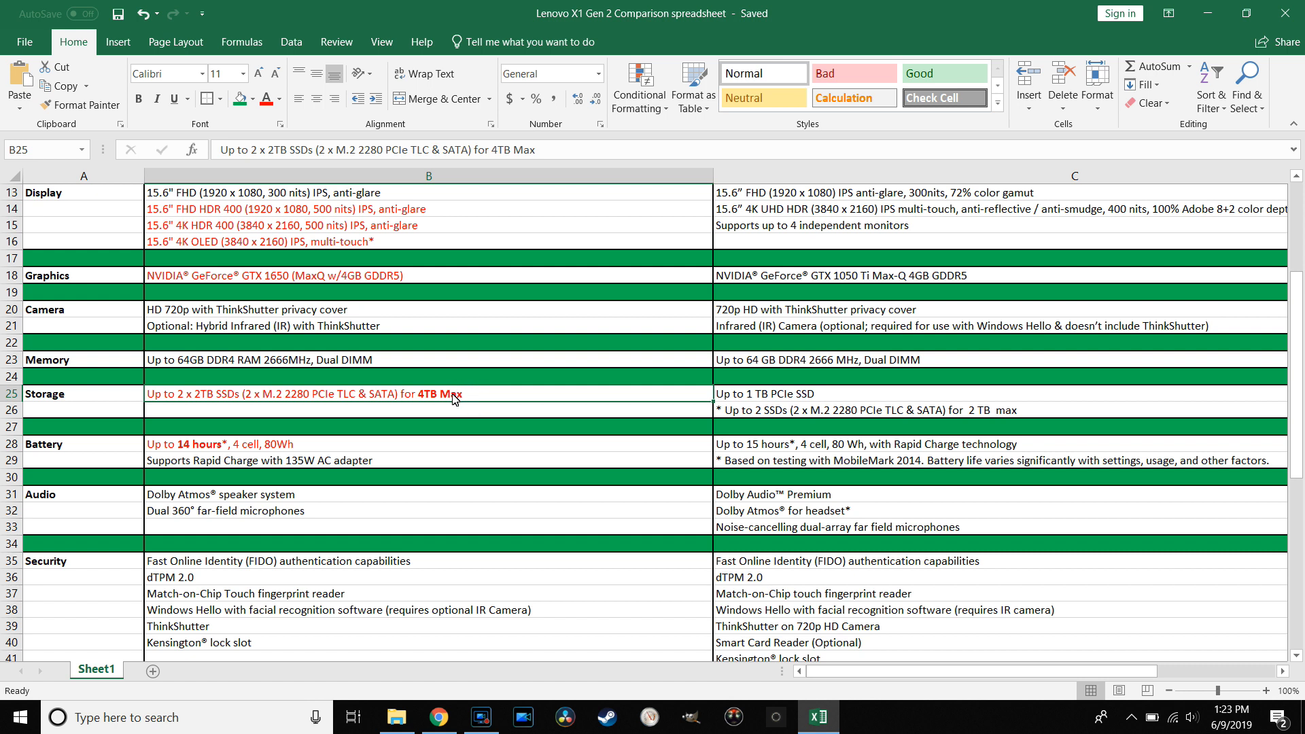
Scroll the comparison sheet toward the Gen 2 battery row (up to 14 hours, 80Wh)
scroll(down, 3)
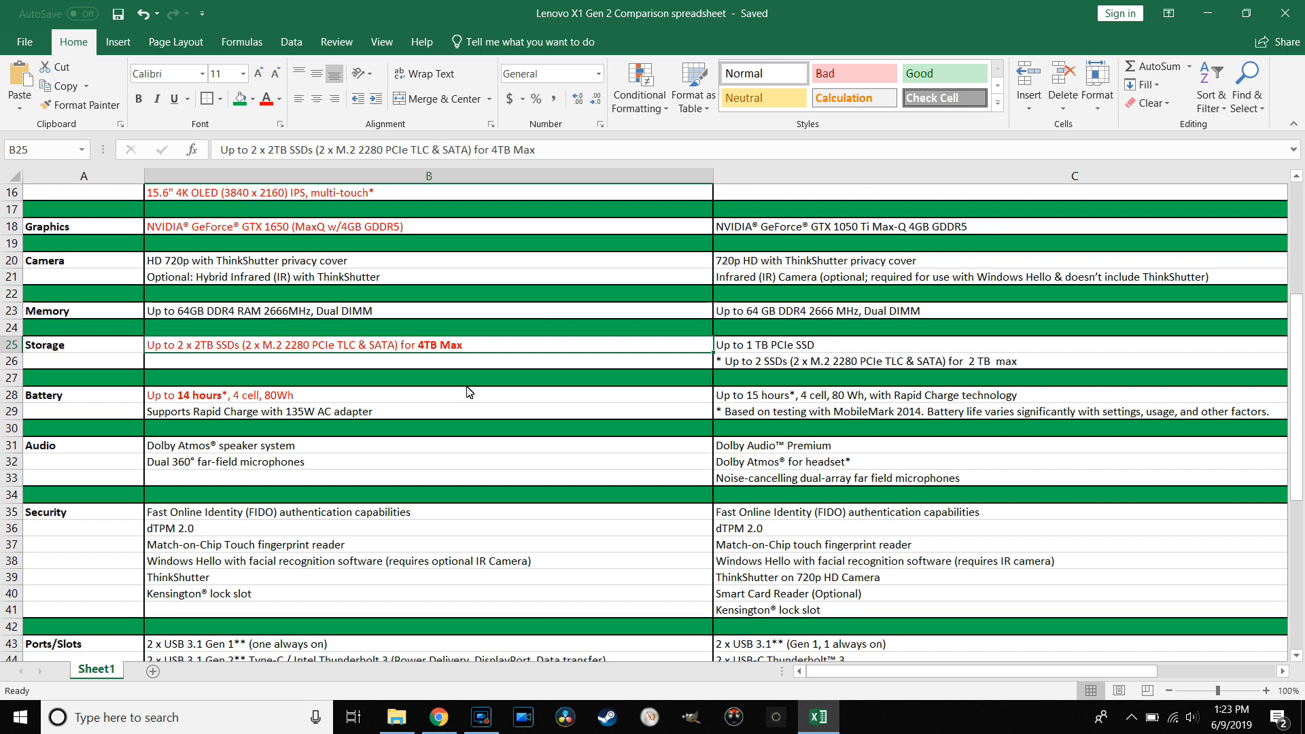
scroll(down, 3)
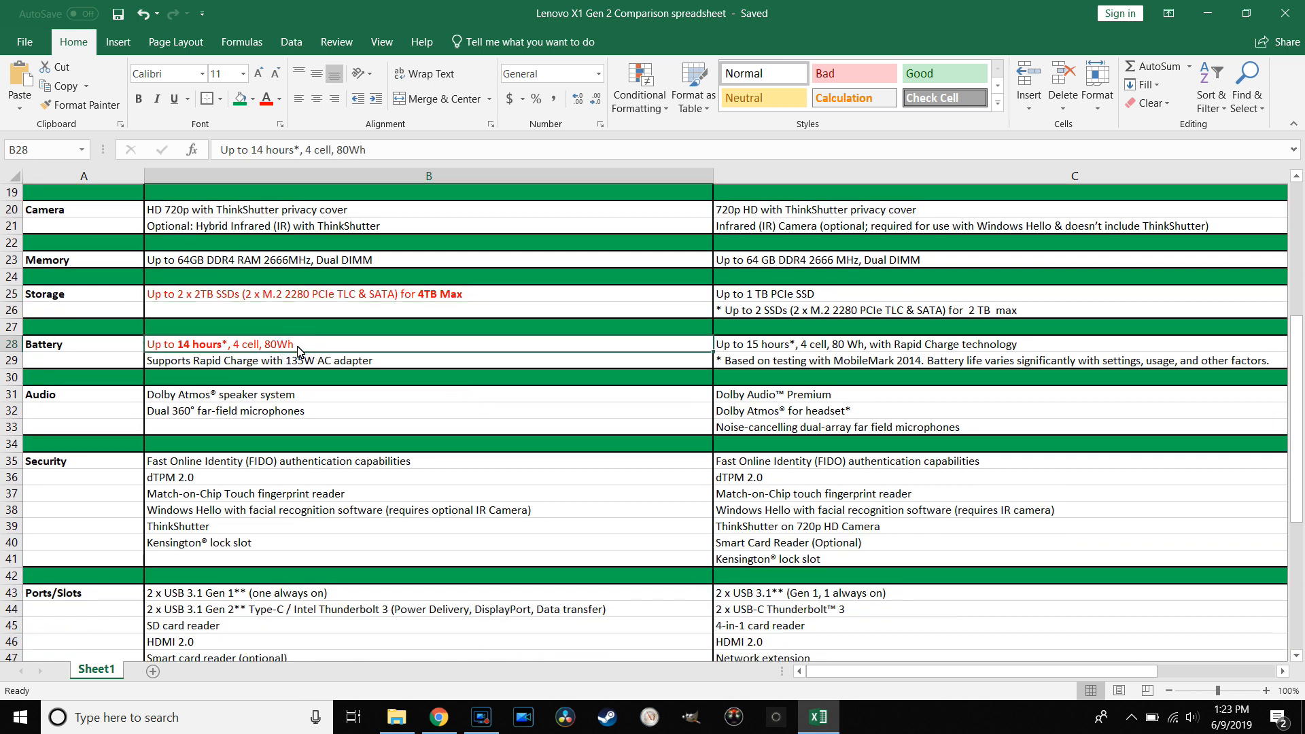
mouse_move(262, 341)
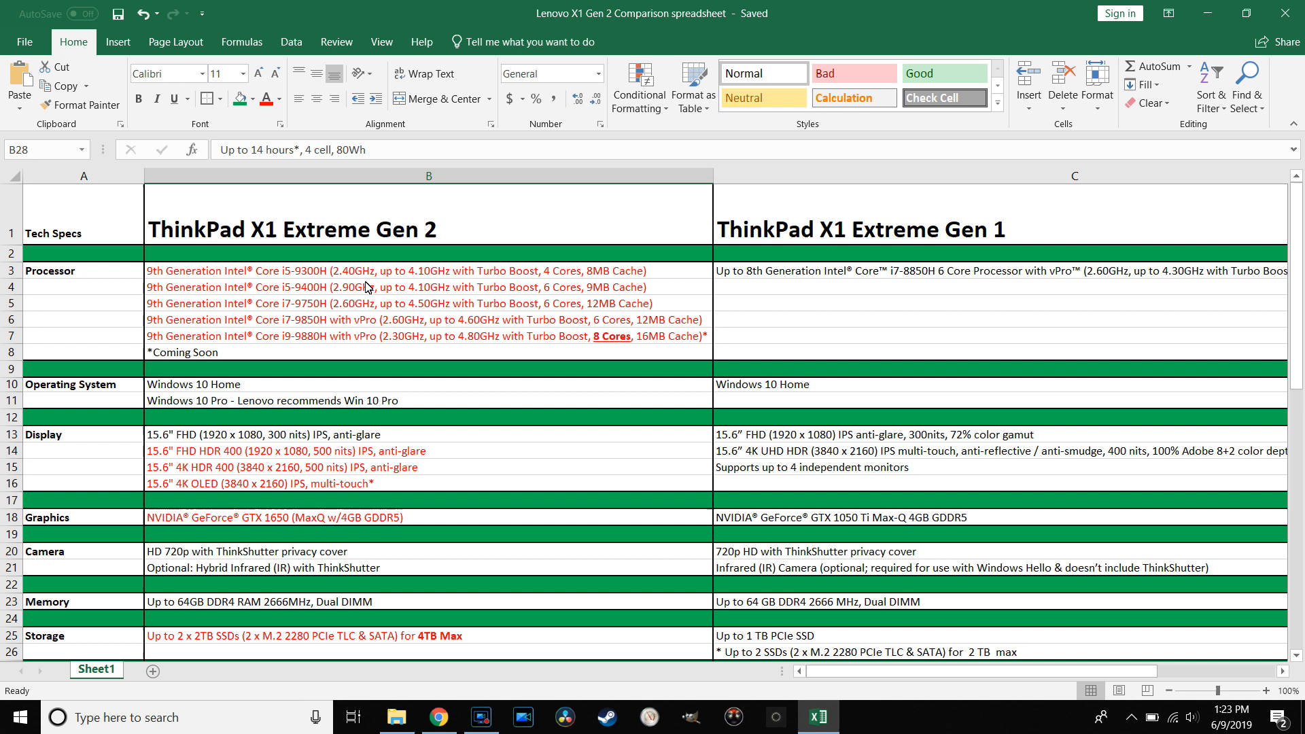
scroll(down, 3)
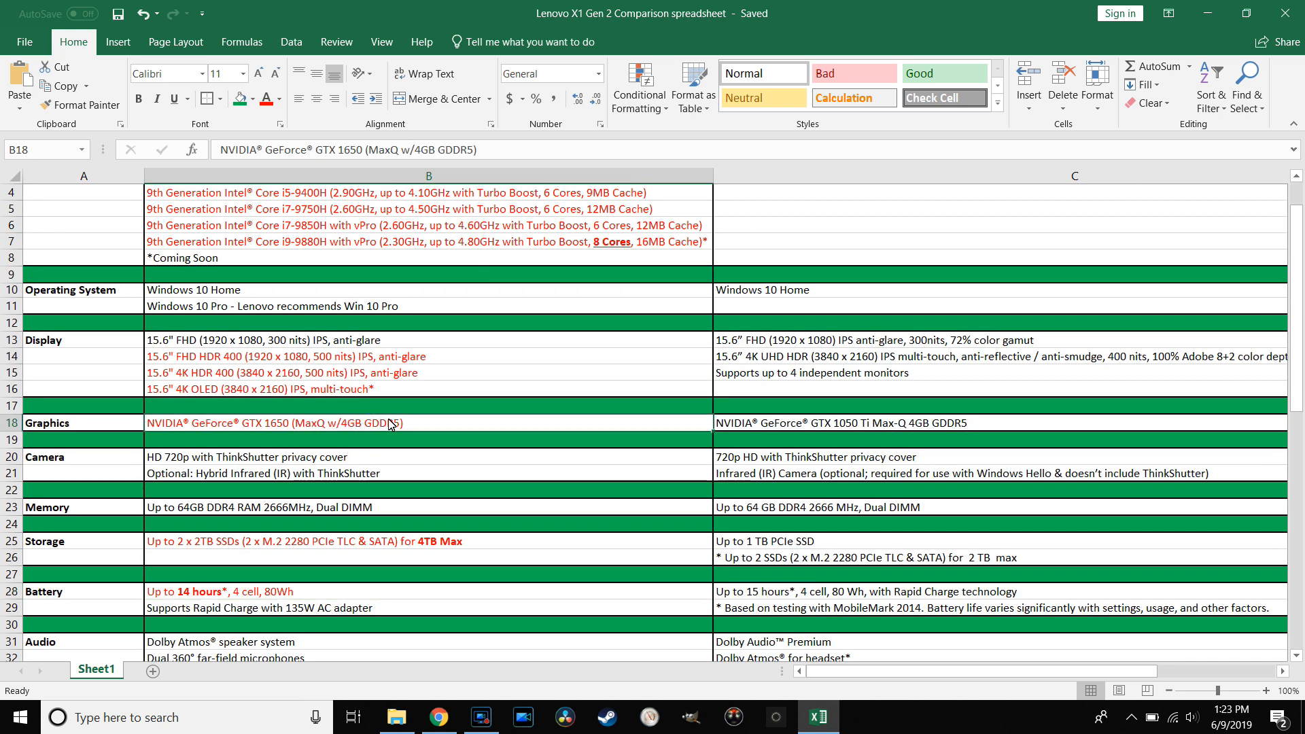
mouse_move(381, 435)
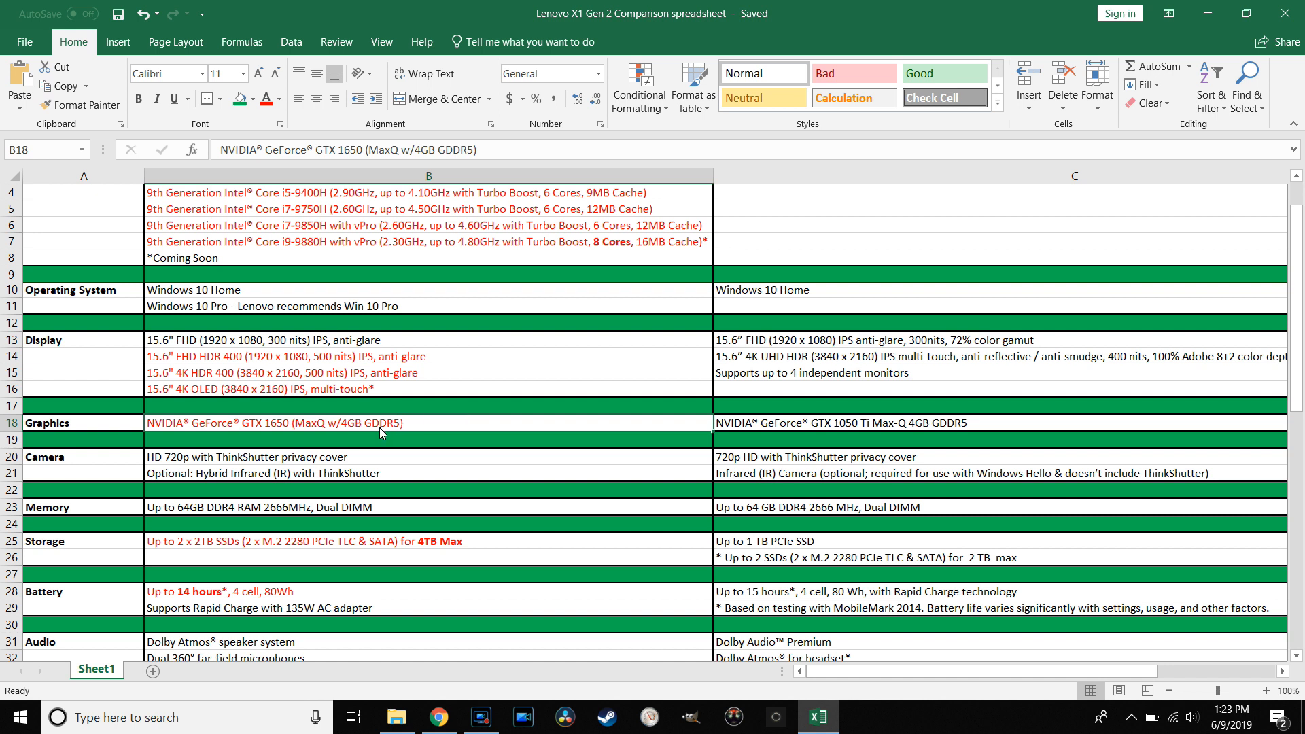
mouse_move(897, 435)
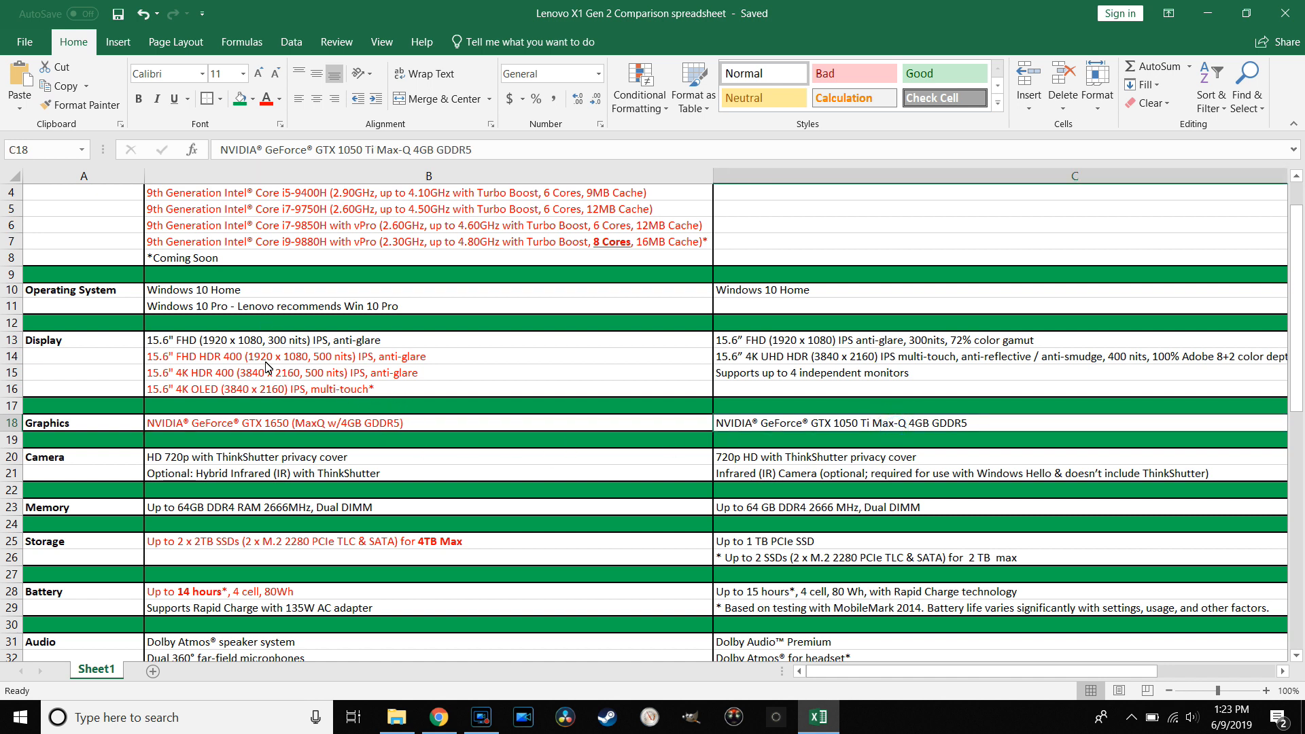
mouse_move(745, 318)
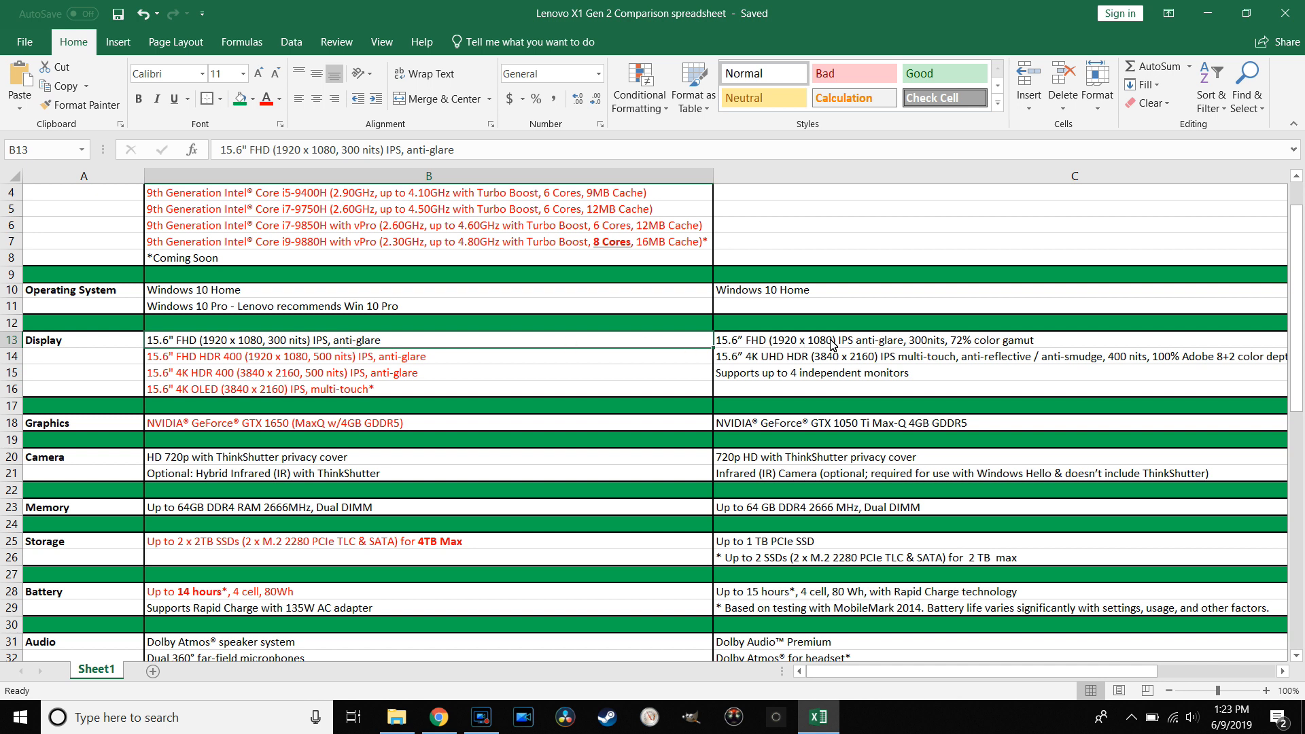
mouse_move(423, 360)
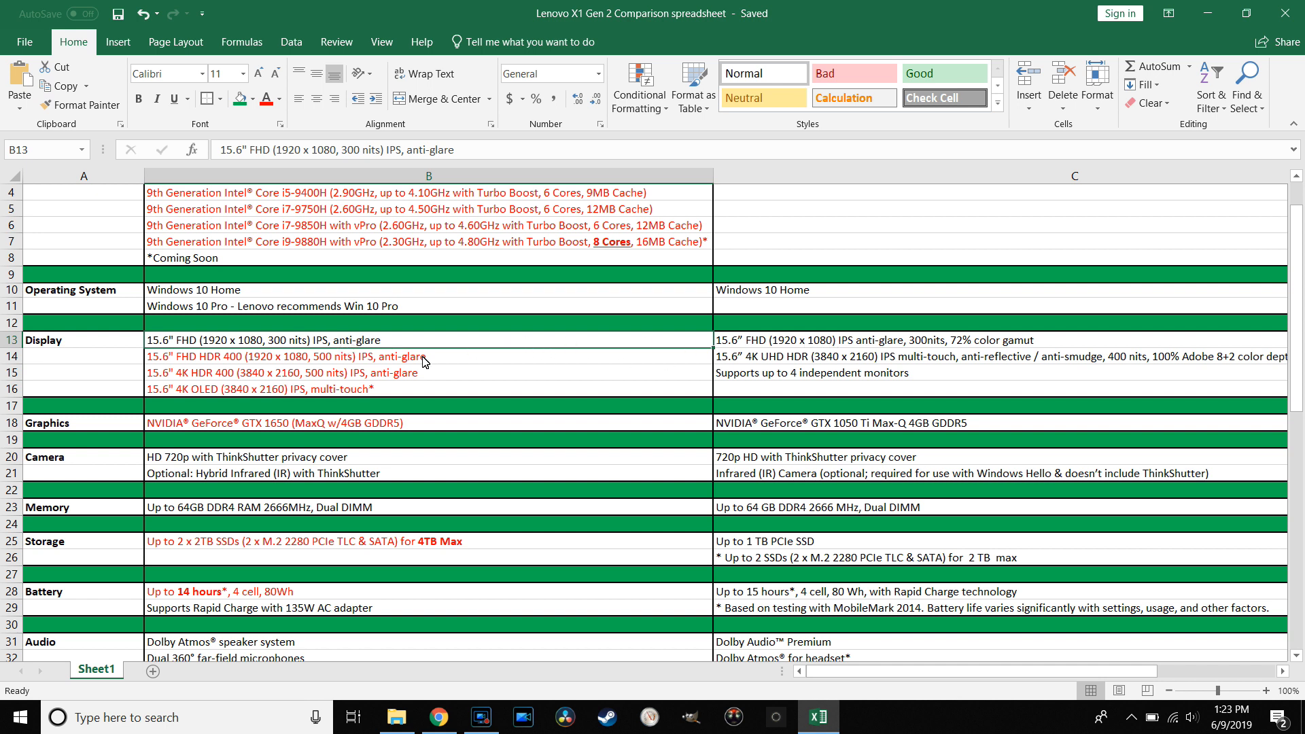
mouse_move(479, 345)
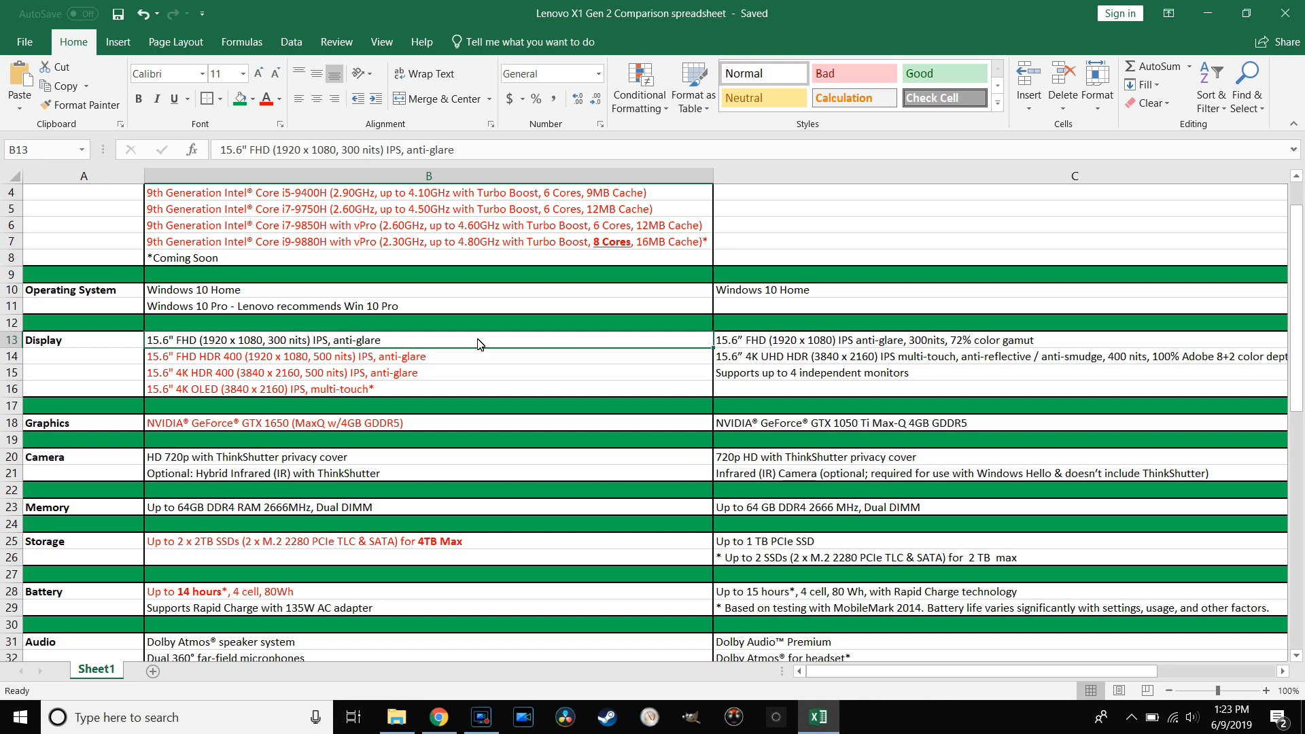
scroll(down, 3)
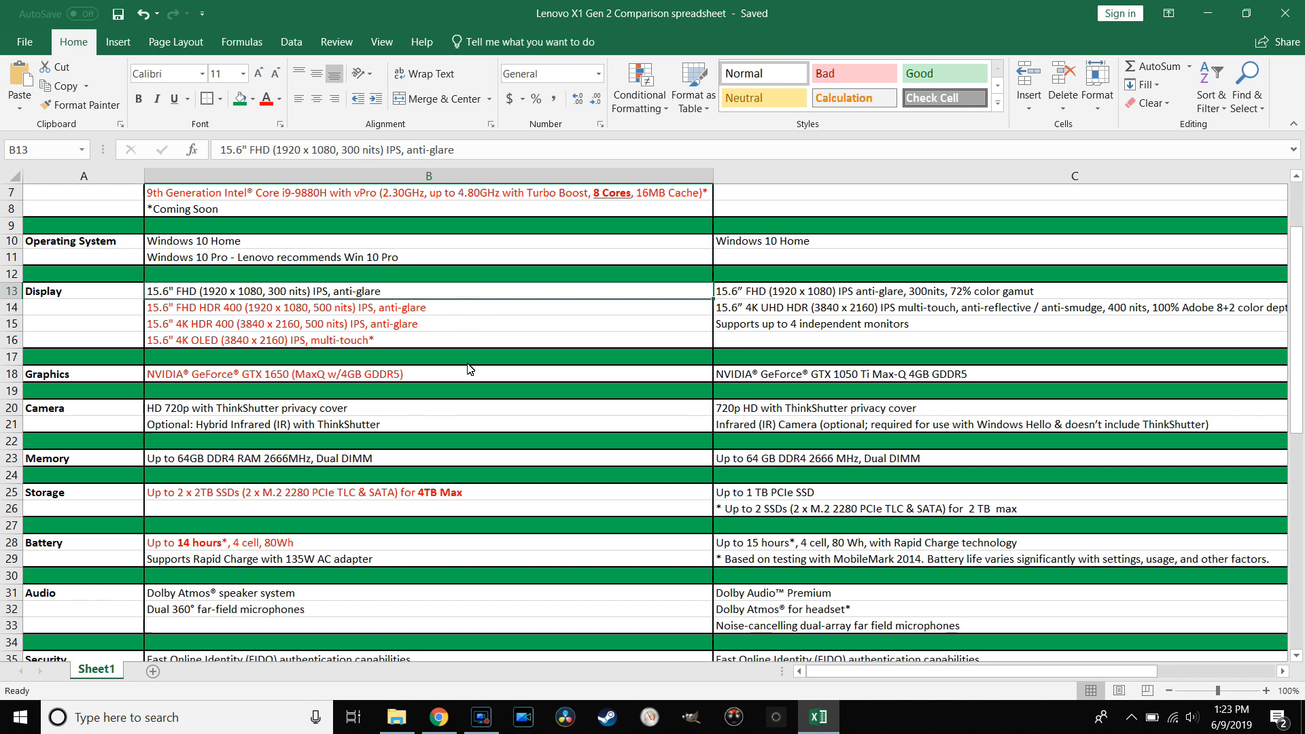
scroll(down, 3)
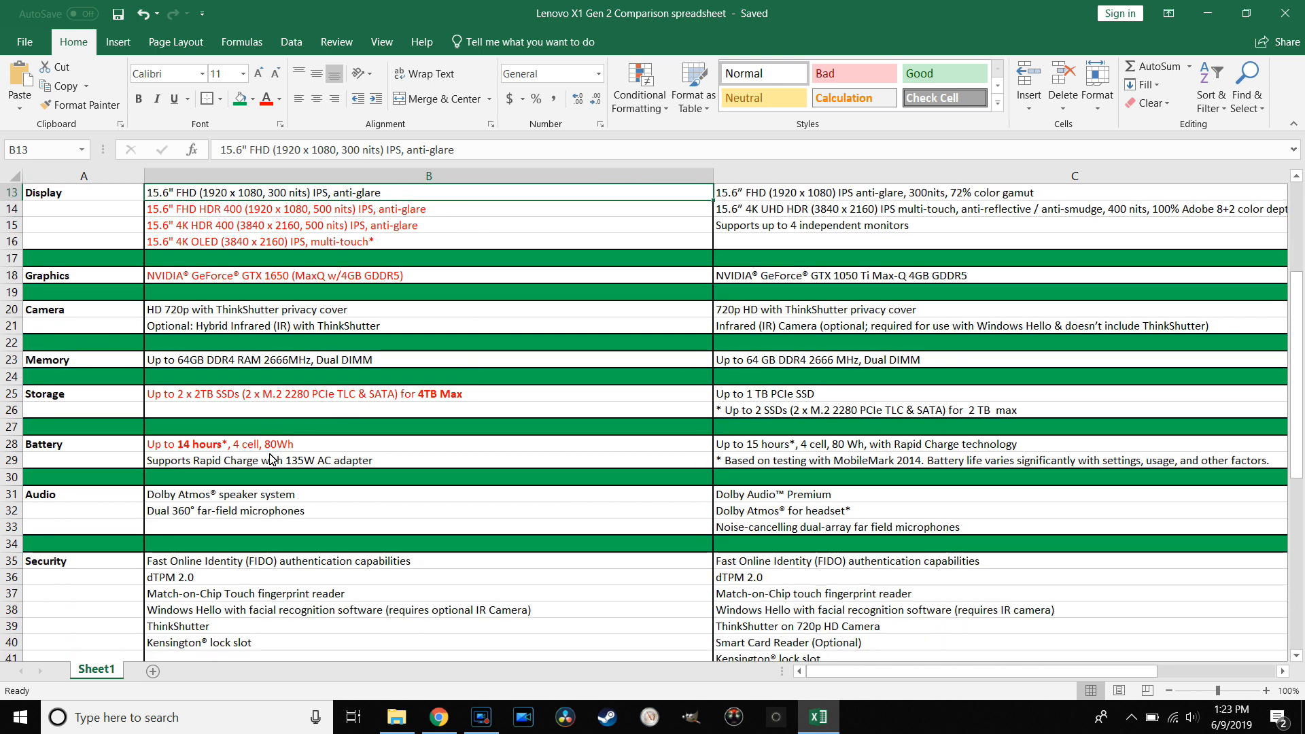
mouse_move(833, 440)
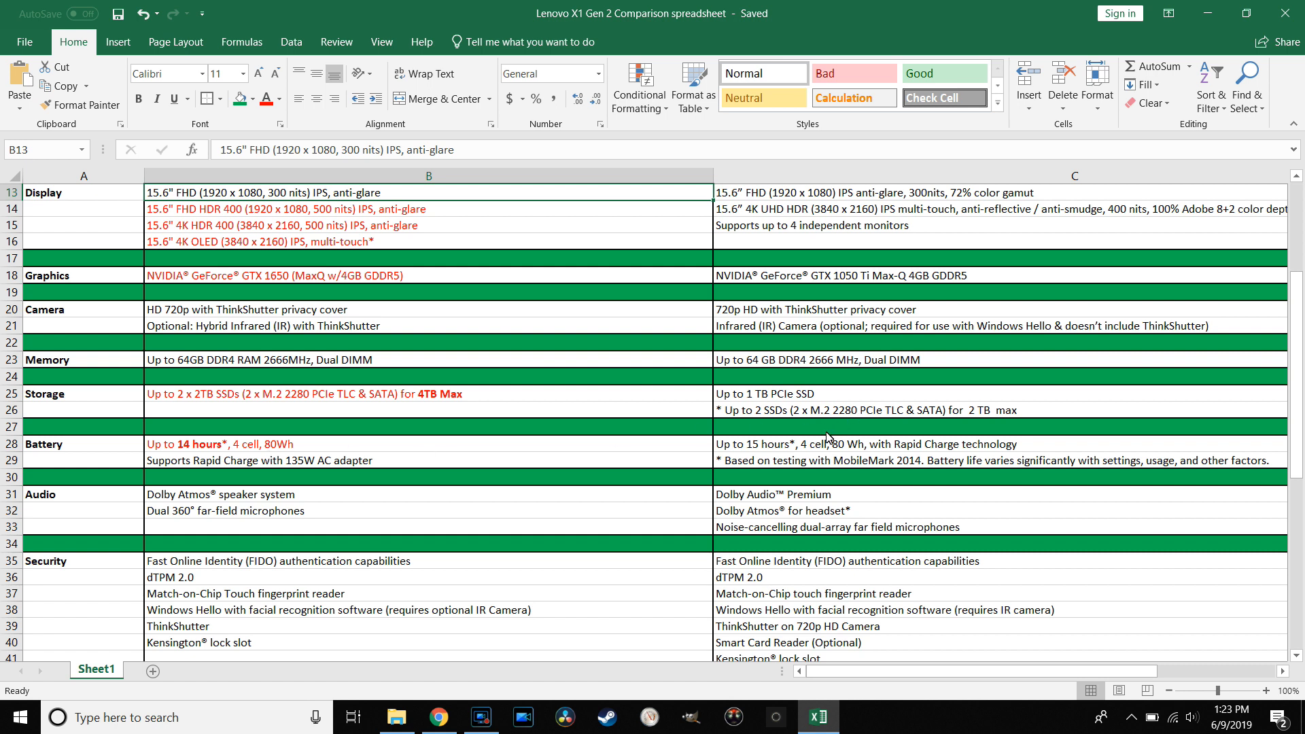
mouse_move(842, 450)
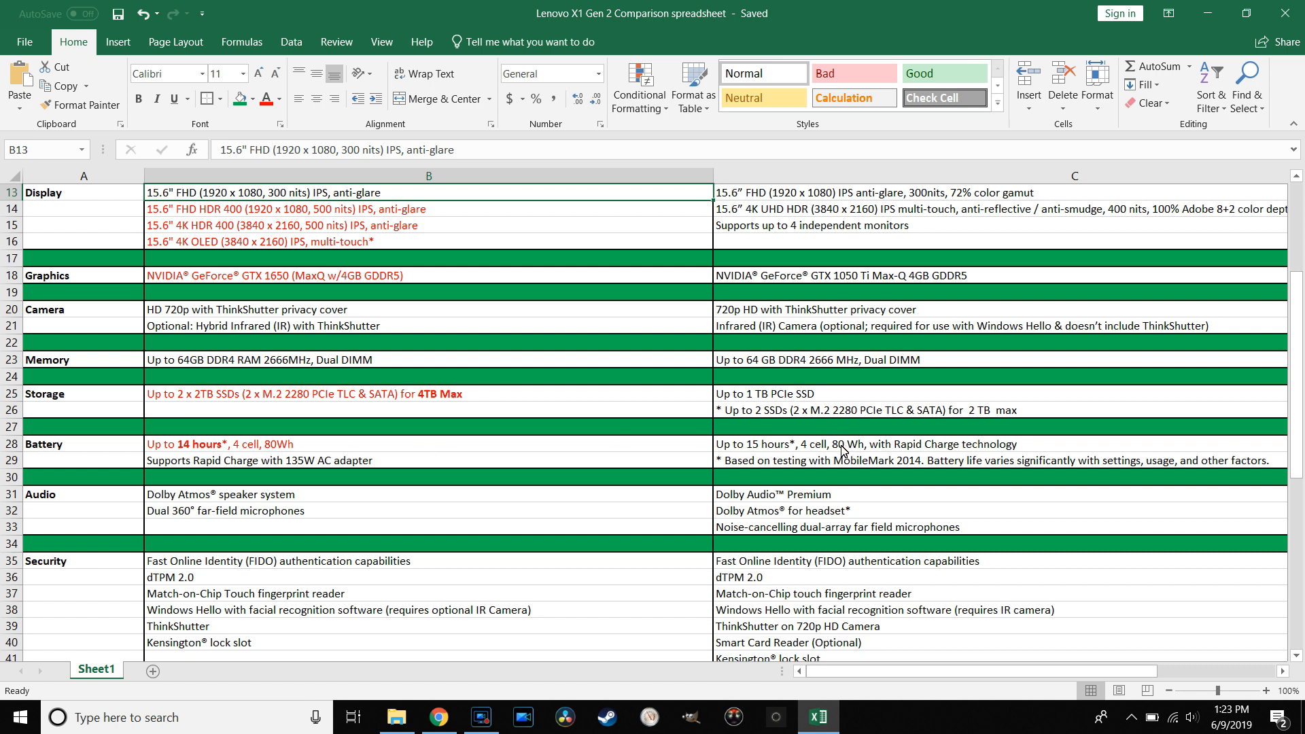
mouse_move(509, 360)
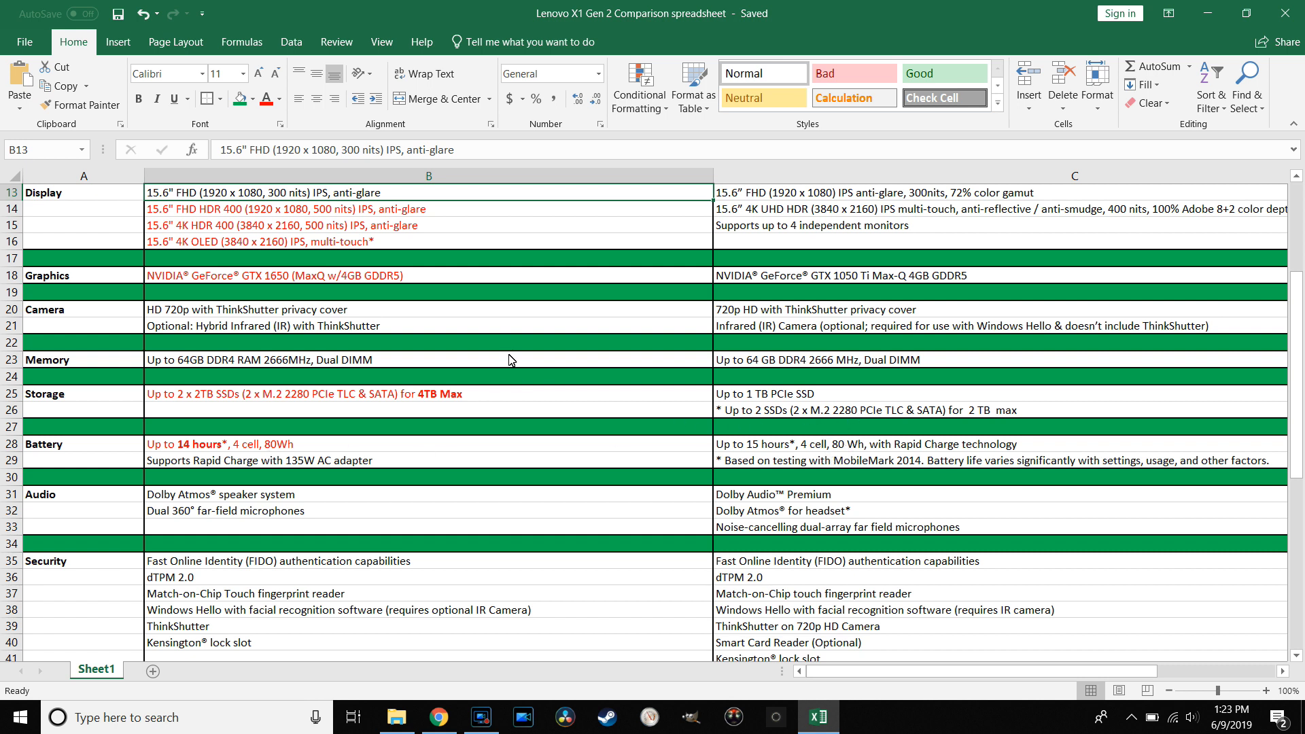
scroll(down, 3)
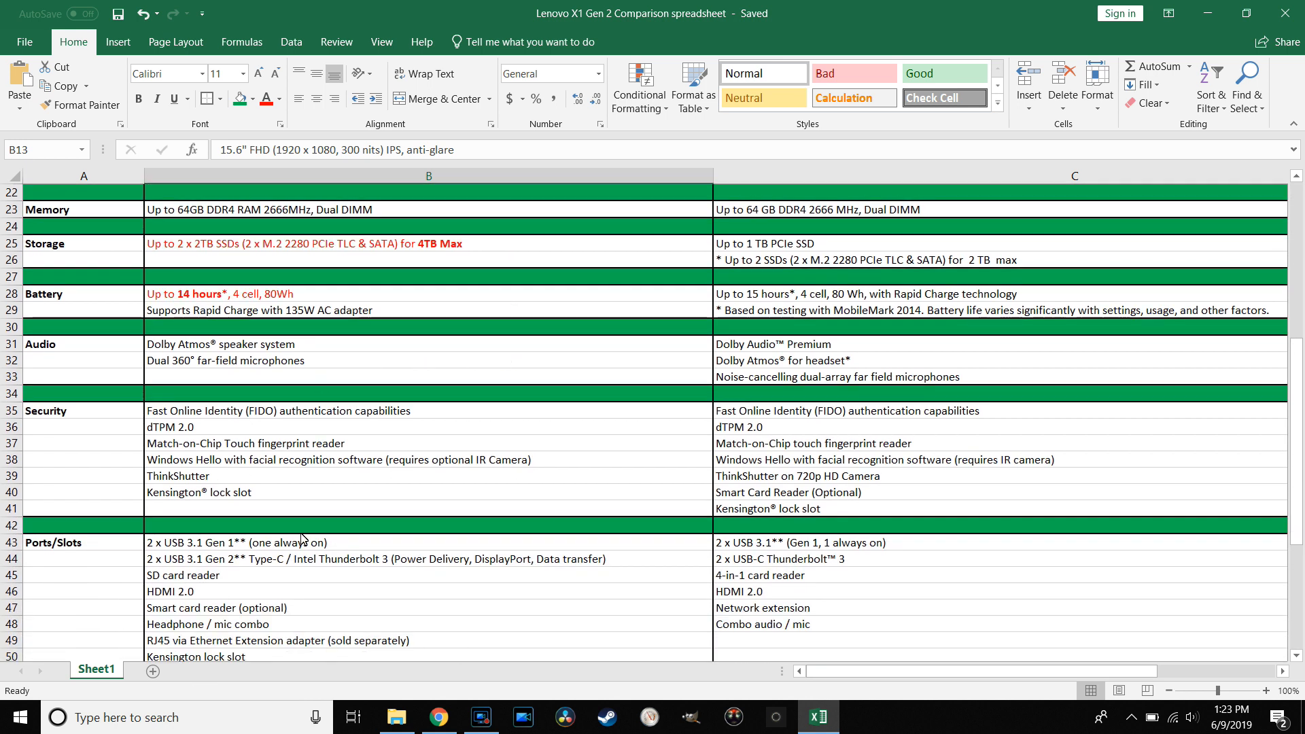
mouse_move(634, 390)
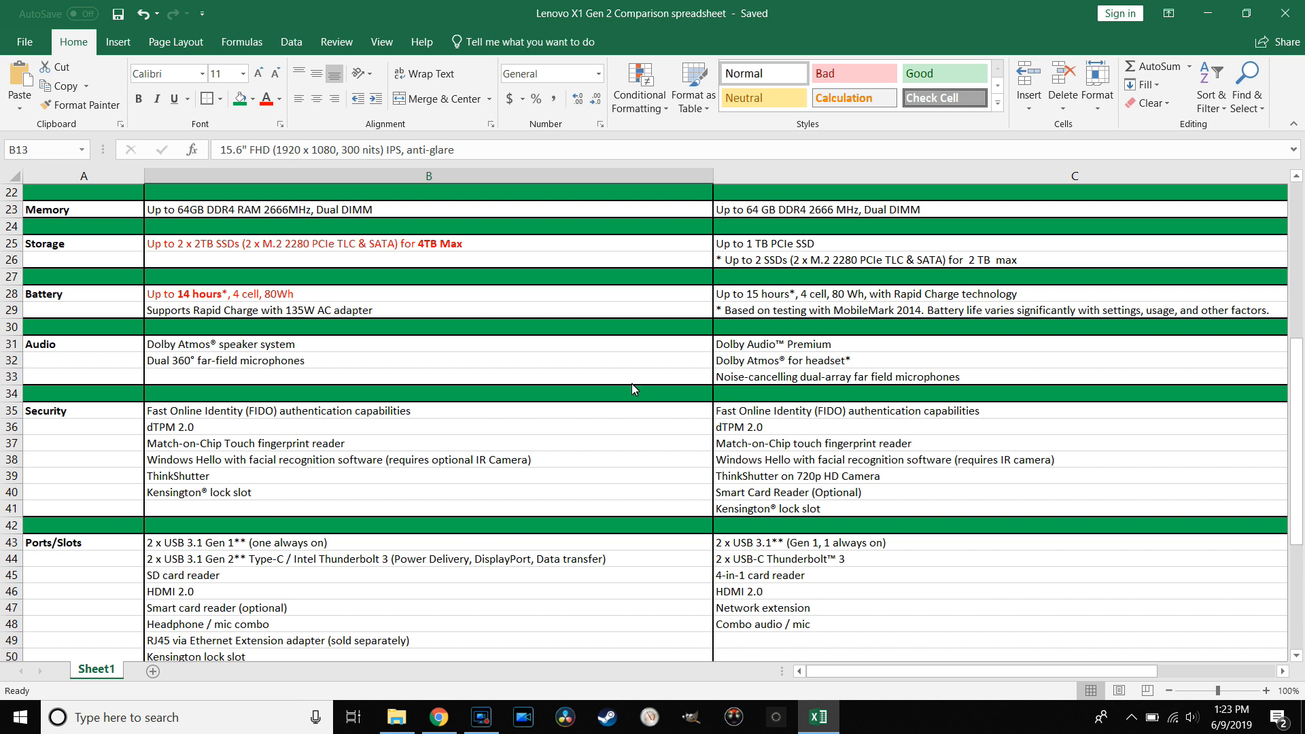
mouse_move(821, 481)
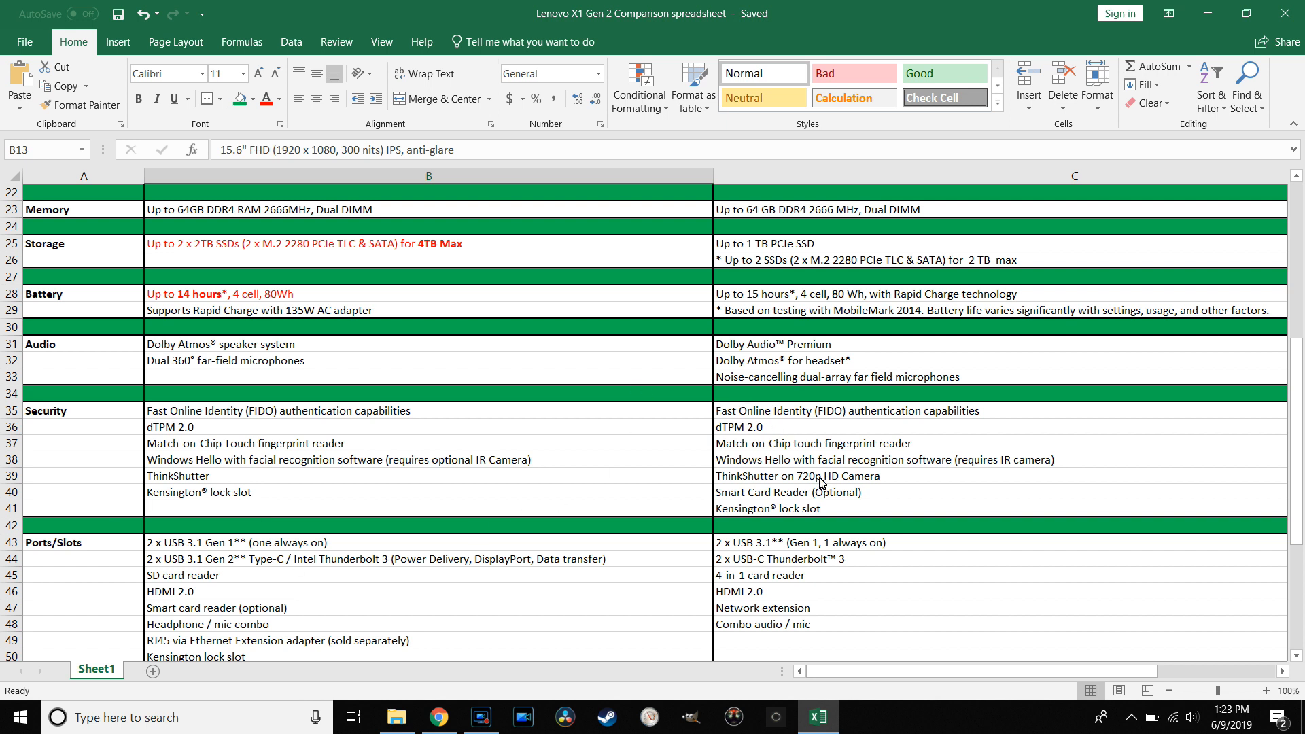
scroll(down, 3)
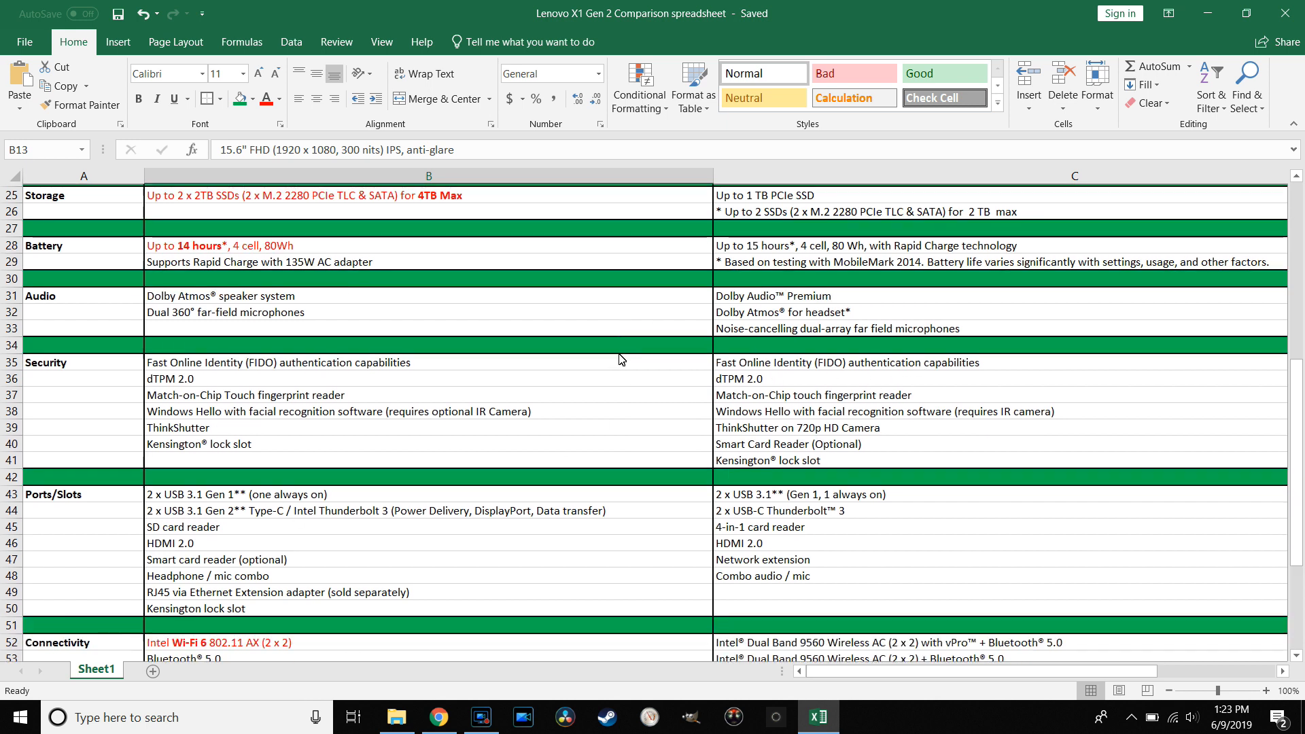
click(204, 375)
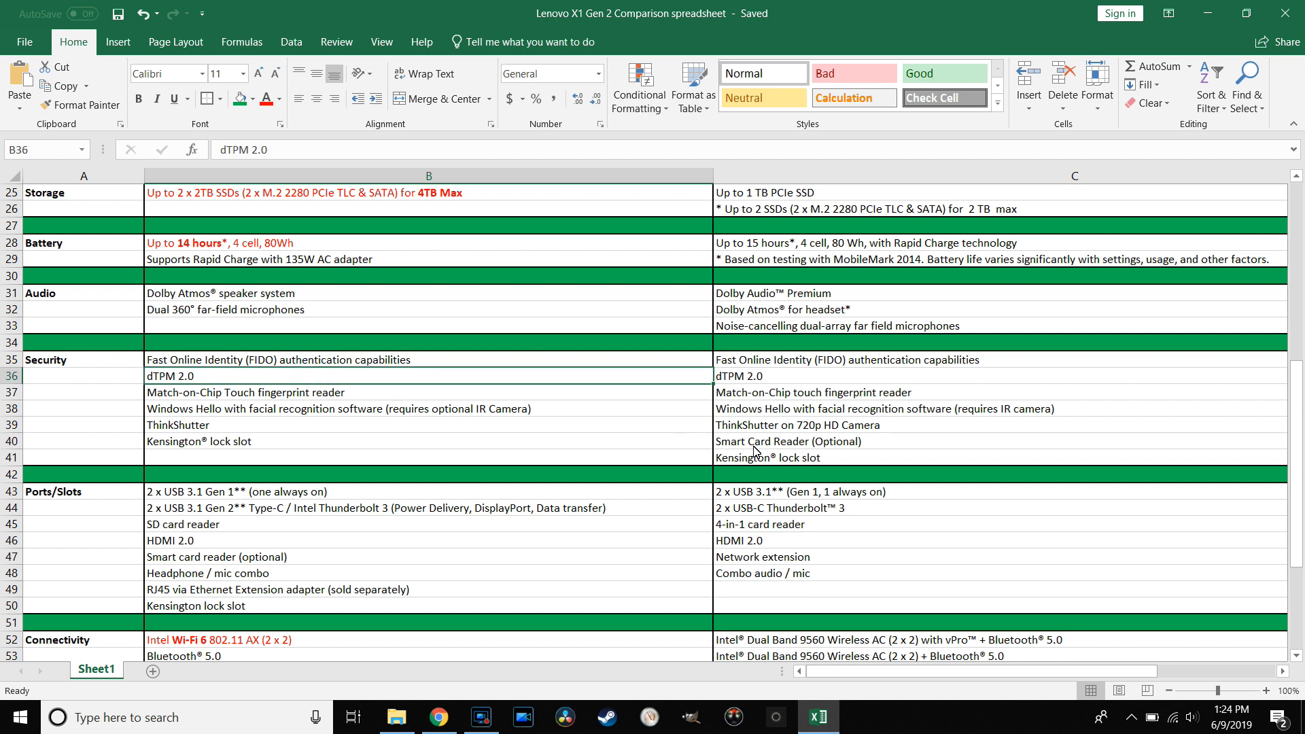
click(801, 441)
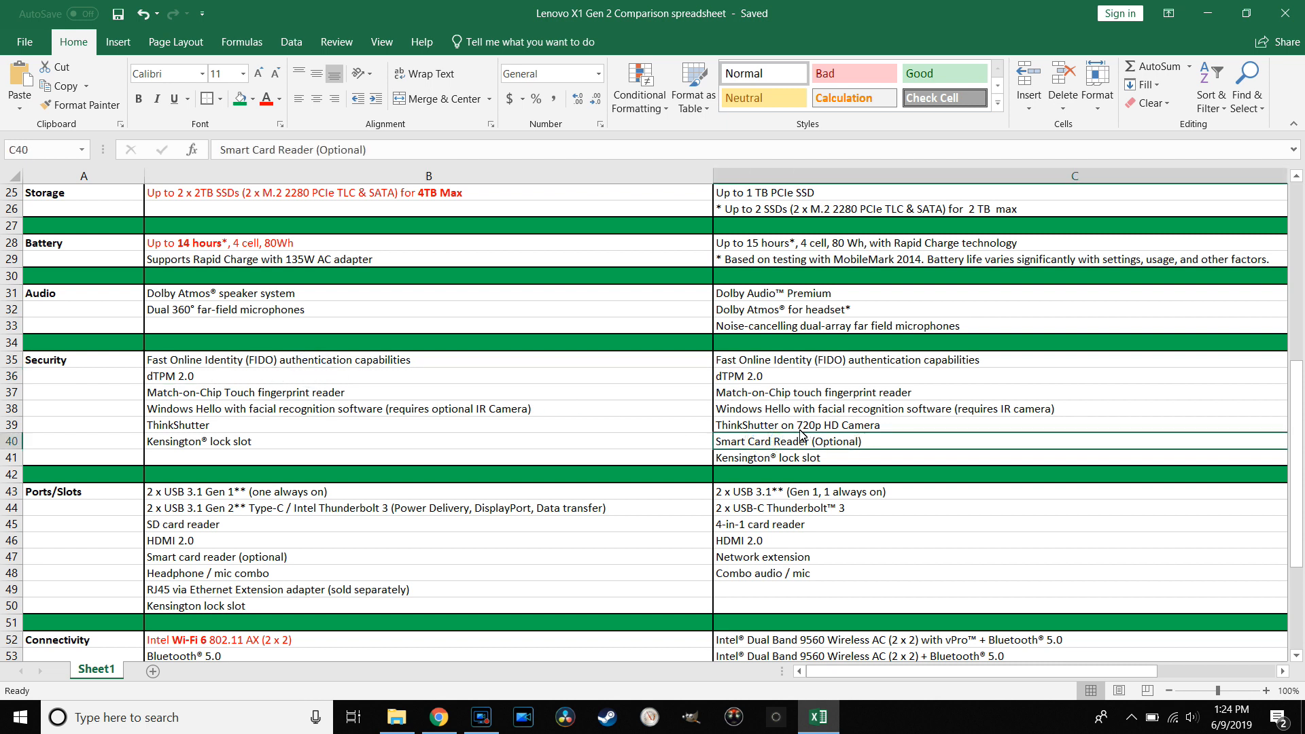
mouse_move(261, 554)
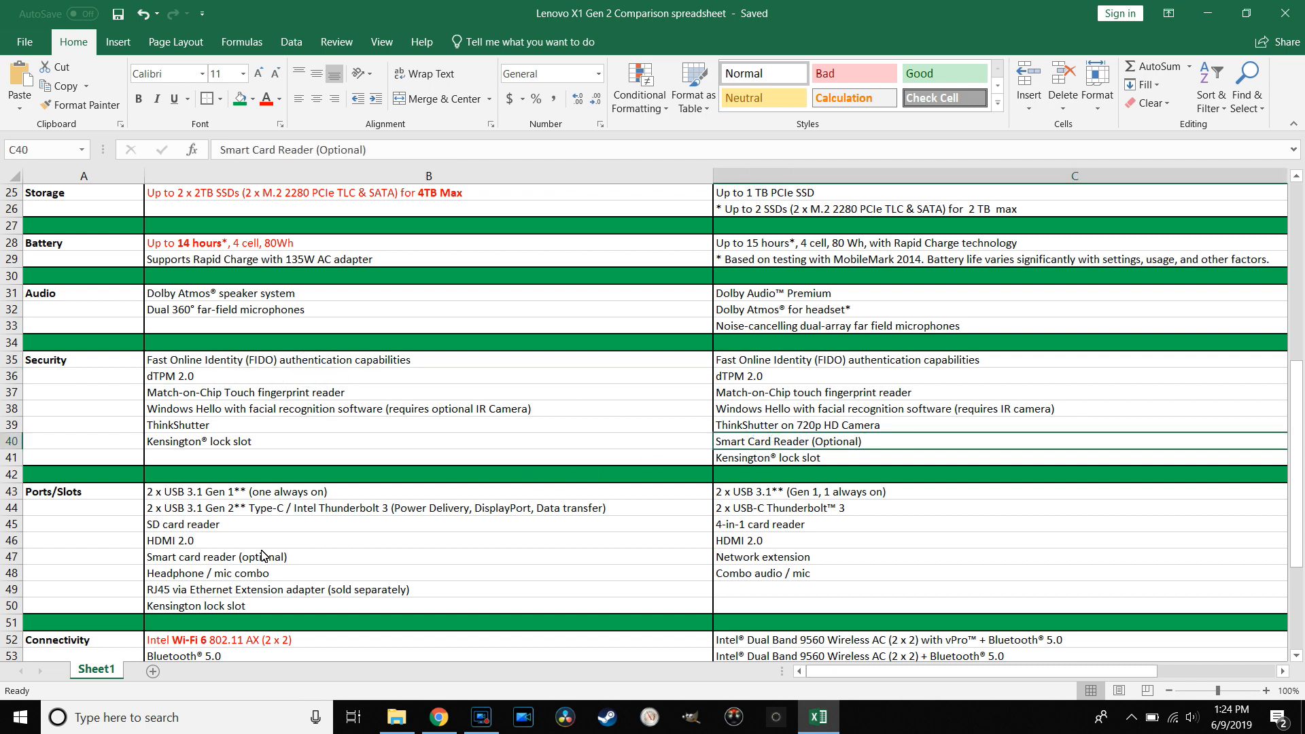
mouse_move(211, 568)
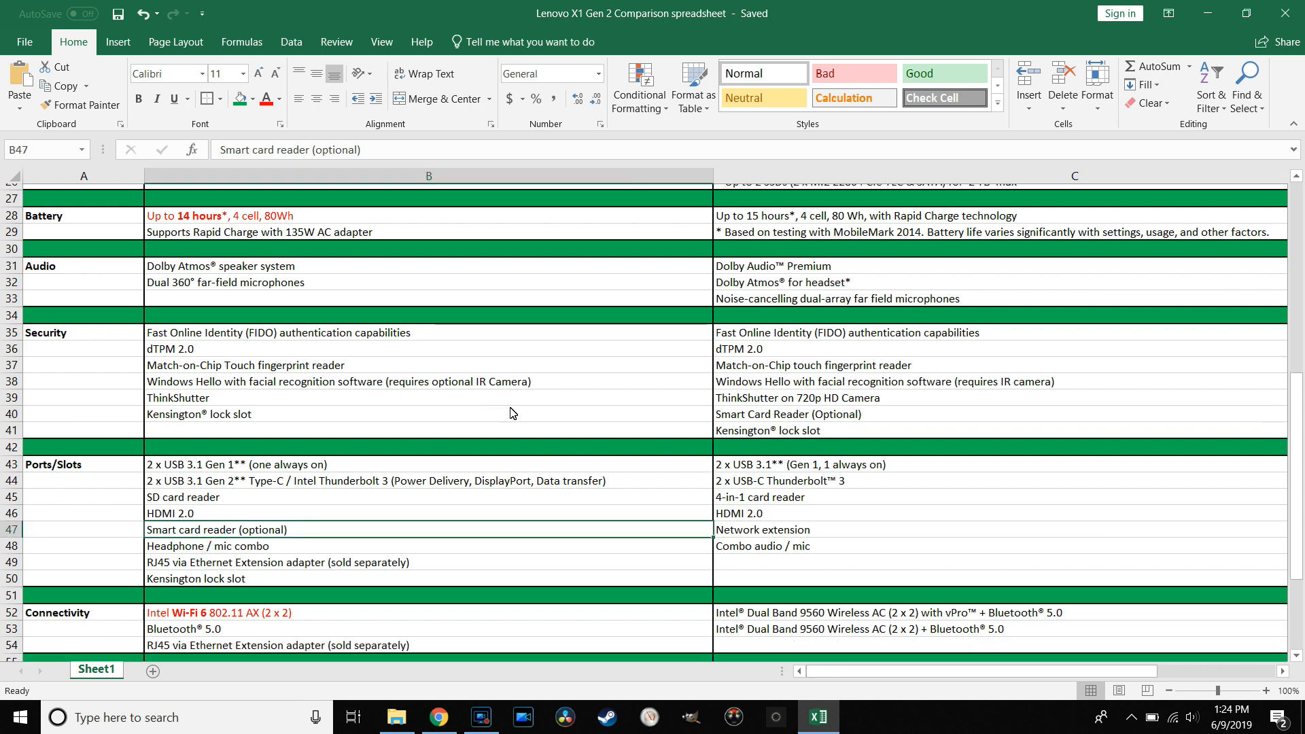
scroll(down, 3)
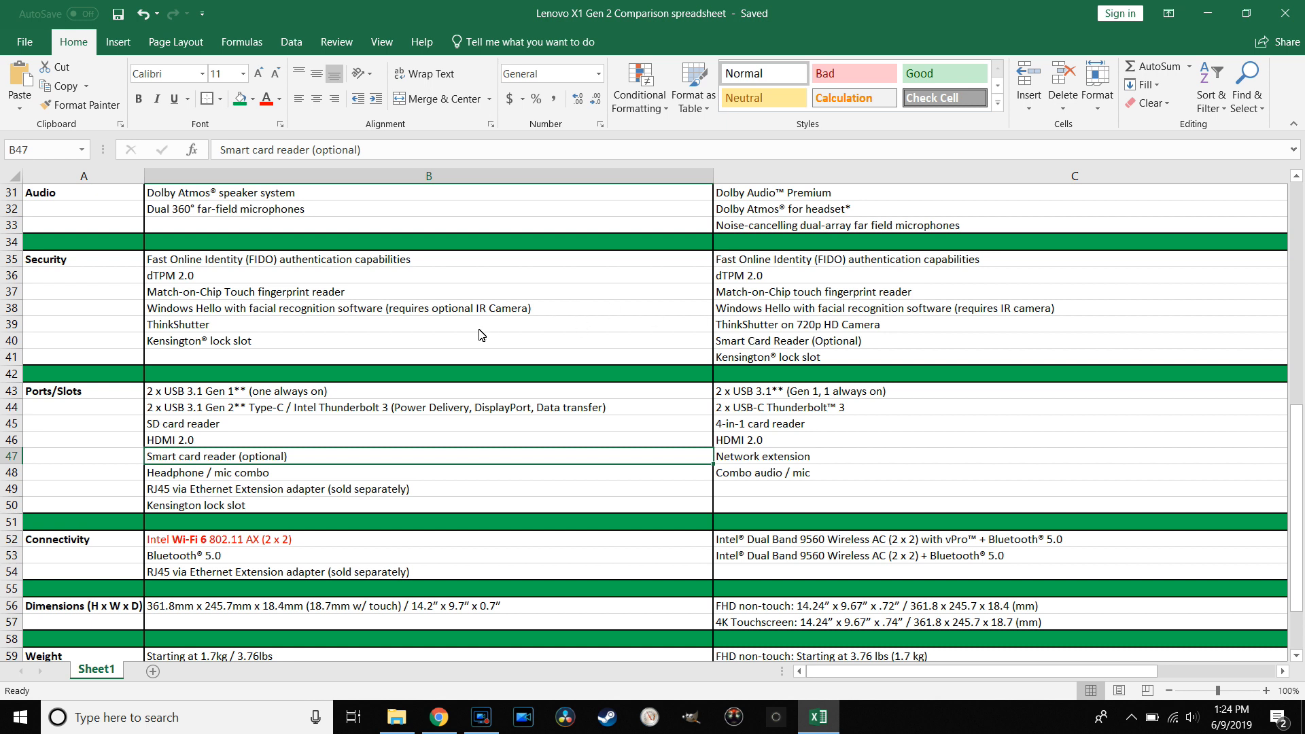
scroll(down, 3)
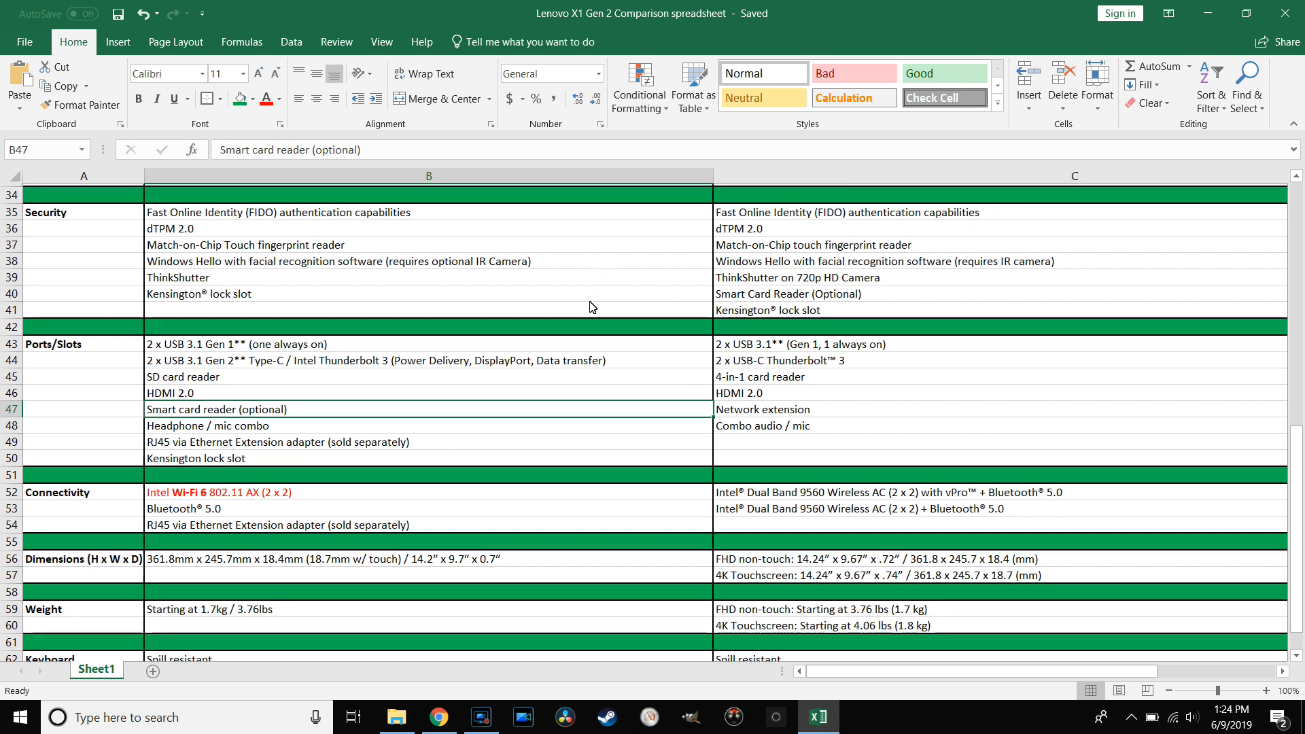
scroll(down, 3)
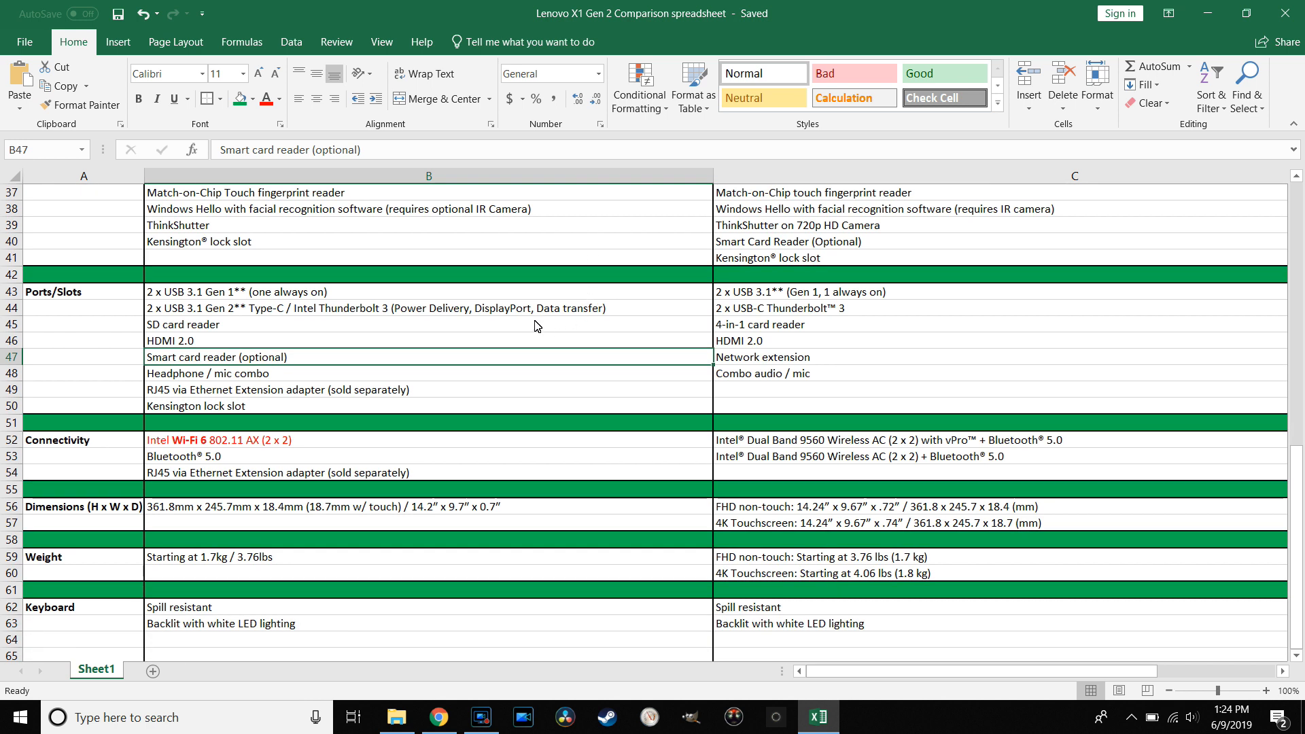
scroll(down, 3)
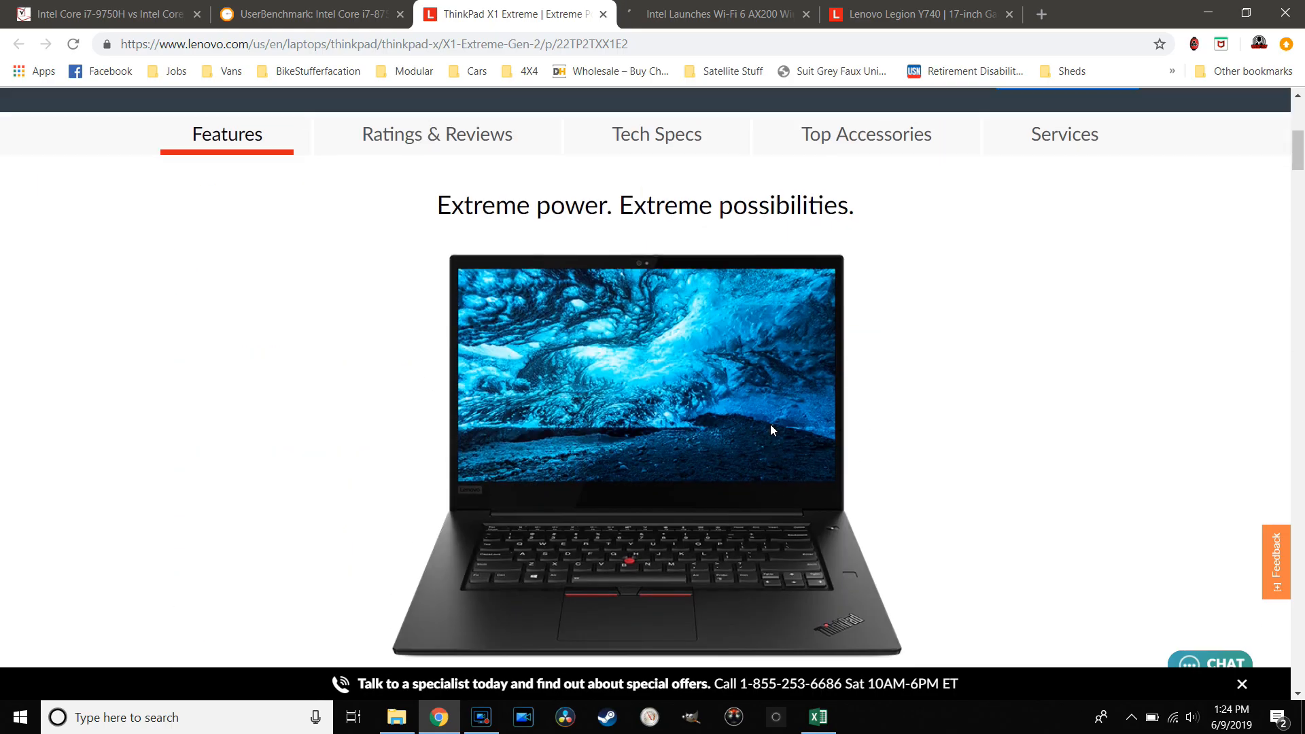
scroll(up, 3)
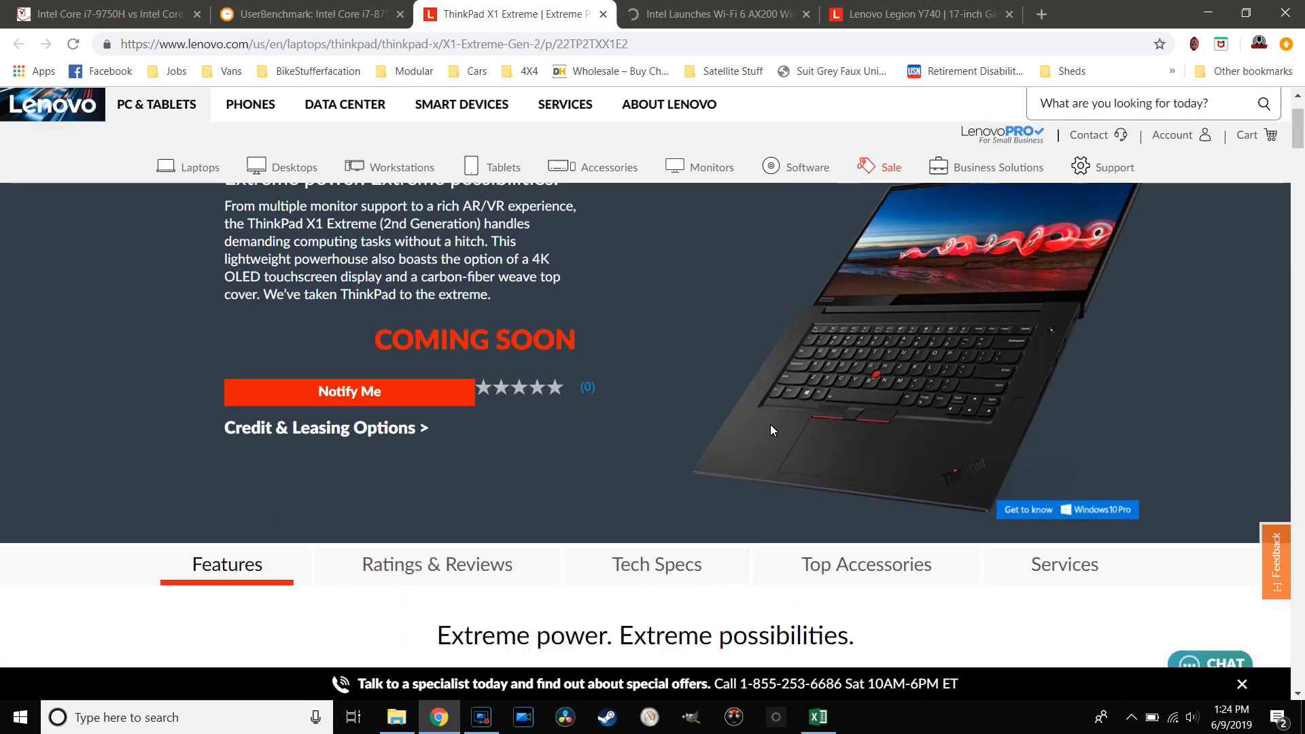
scroll(down, 3)
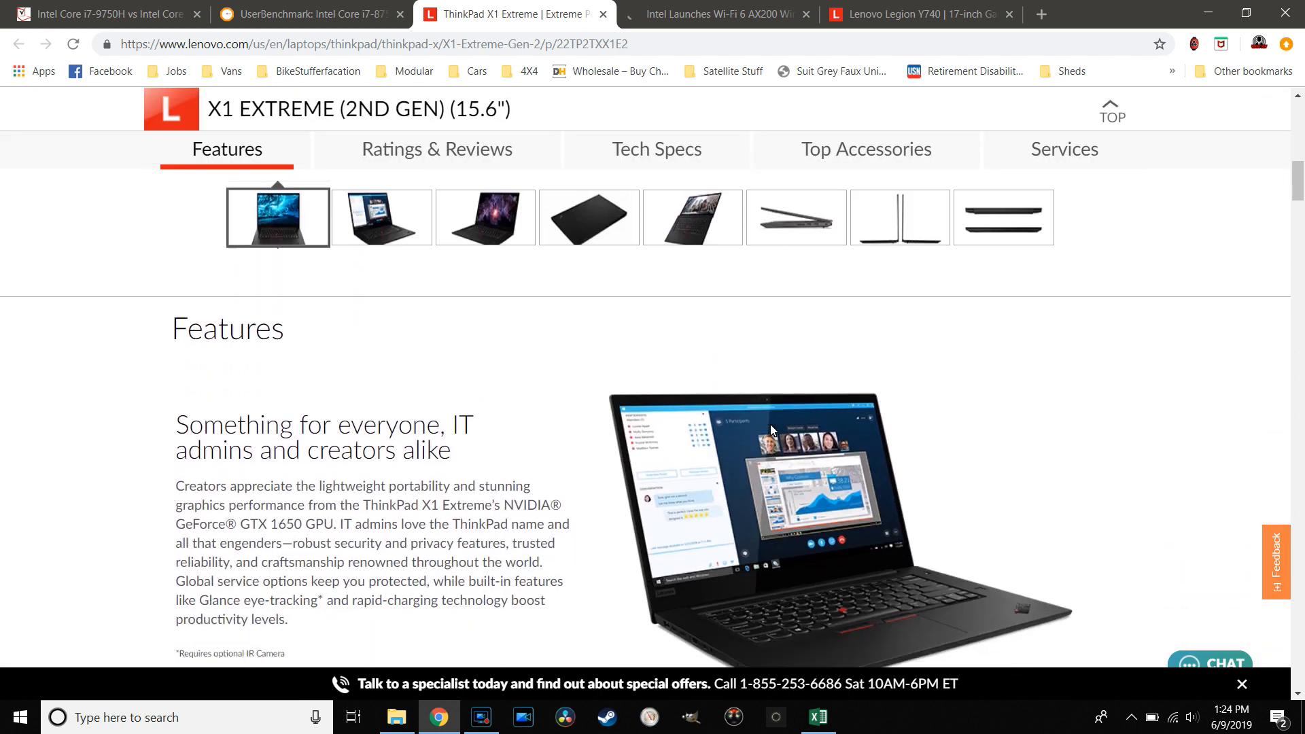
scroll(down, 3)
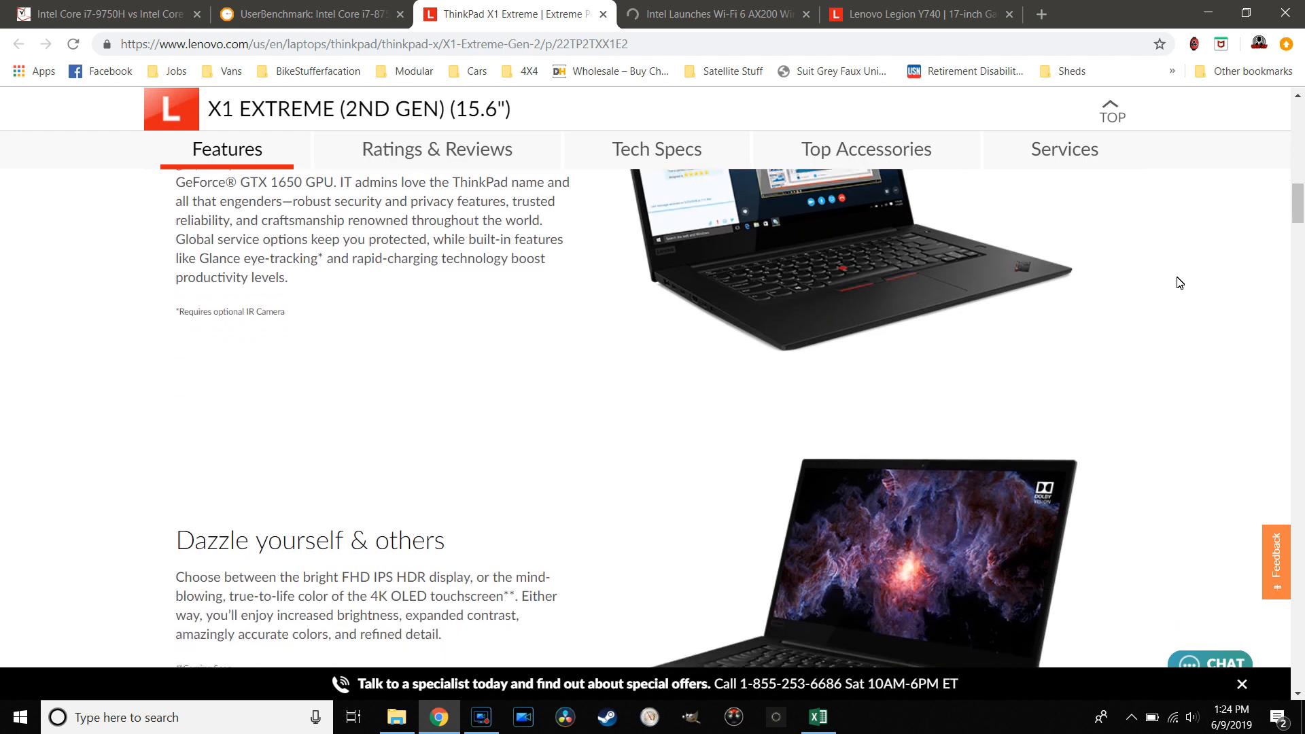
scroll(down, 3)
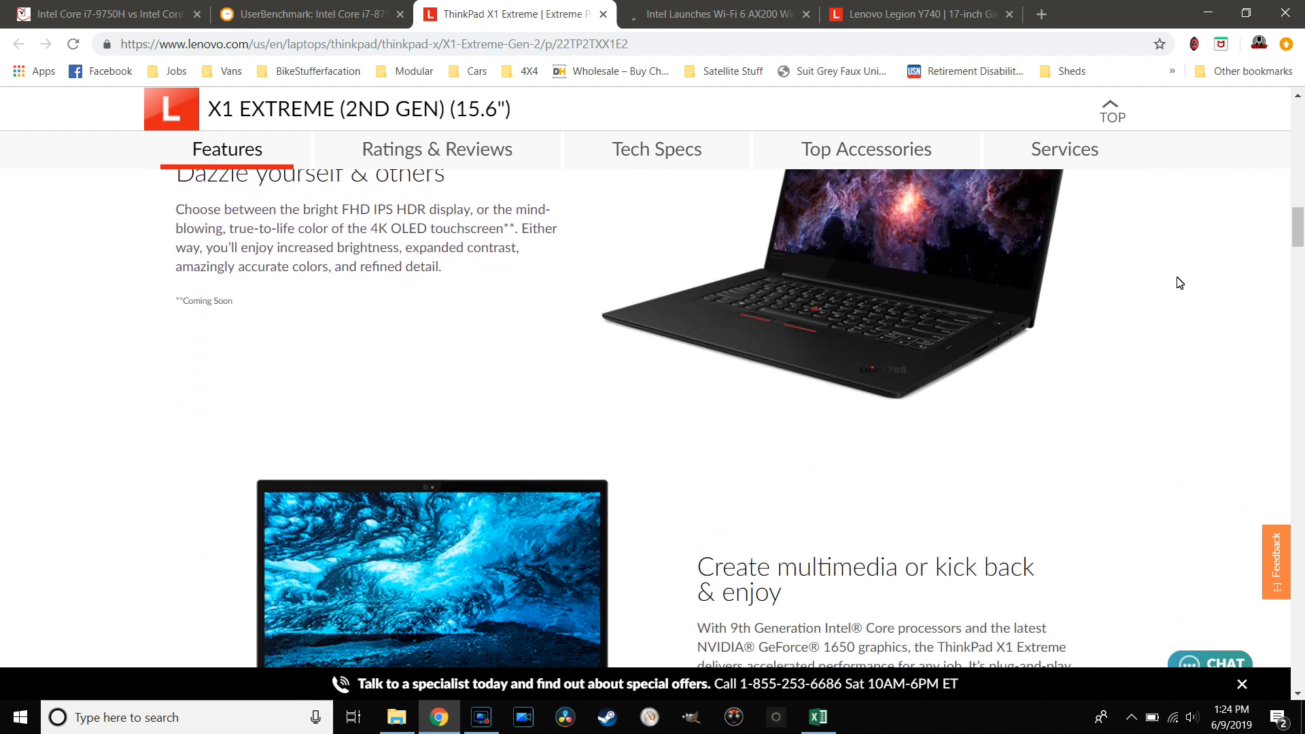
scroll(down, 3)
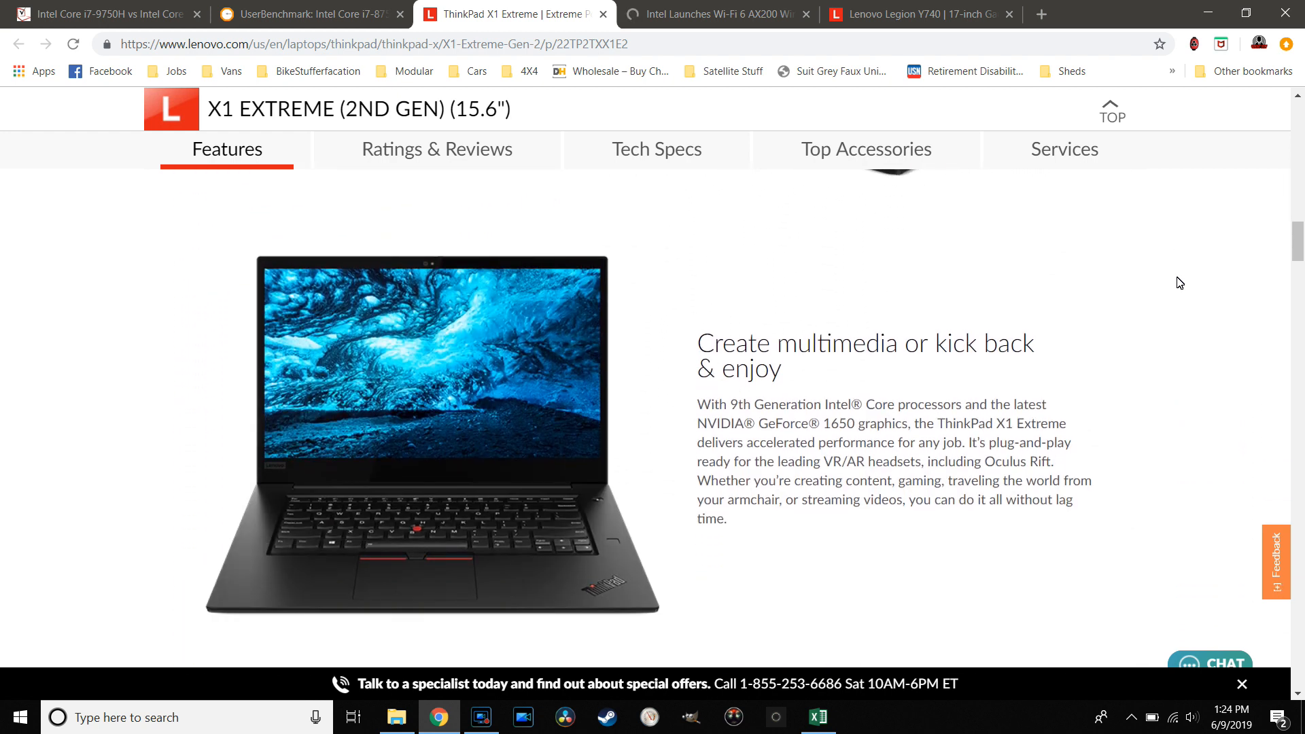
scroll(down, 3)
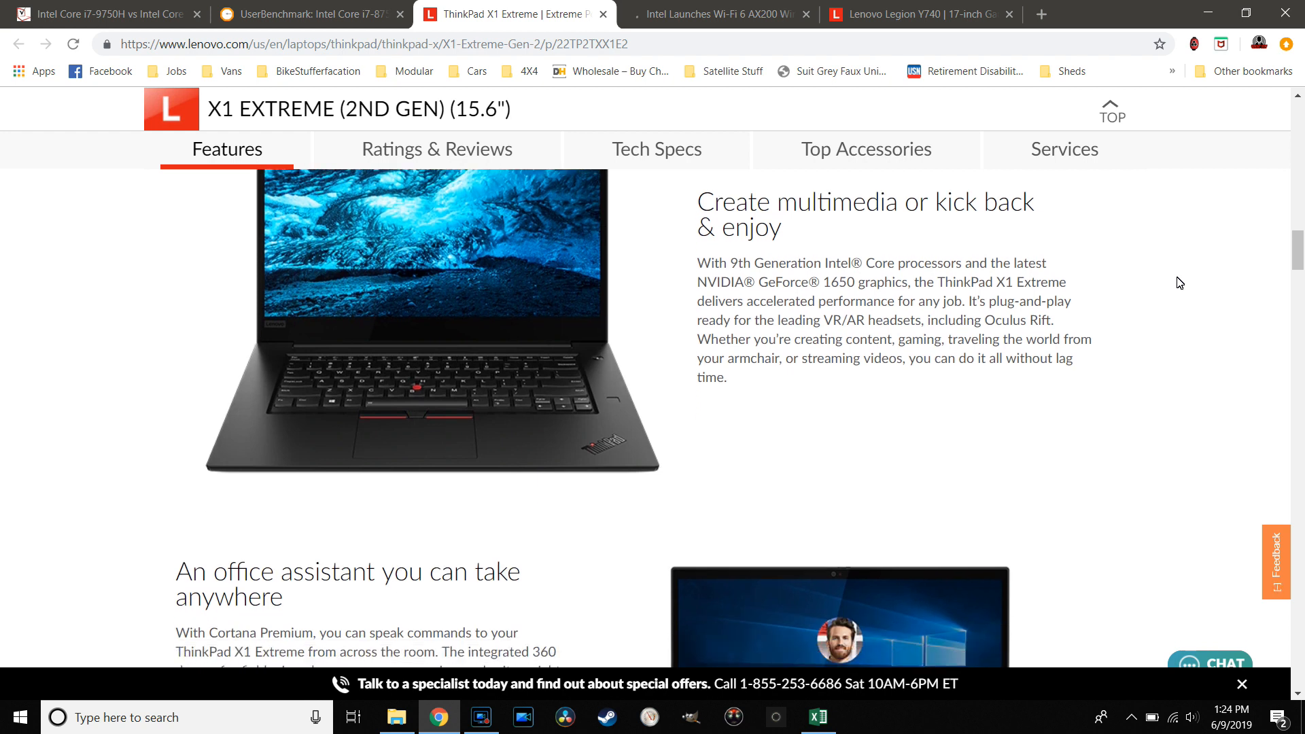
scroll(down, 3)
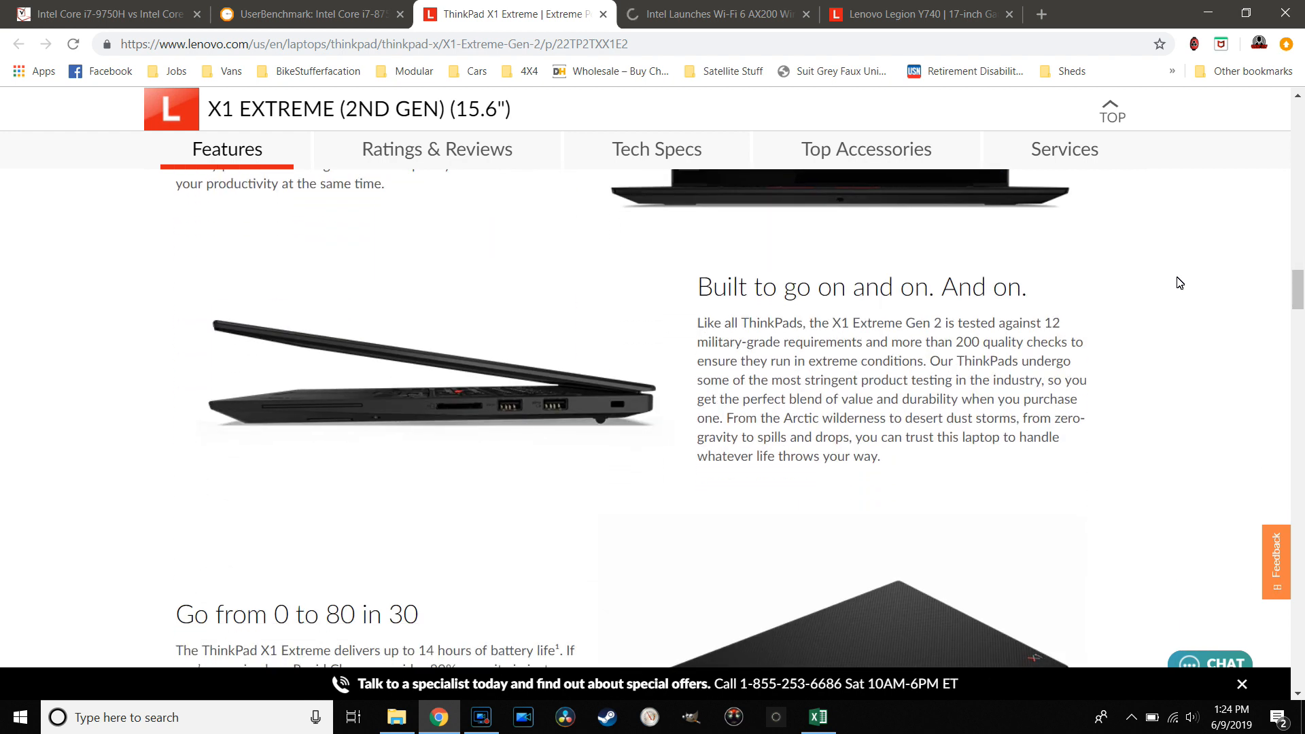
scroll(down, 3)
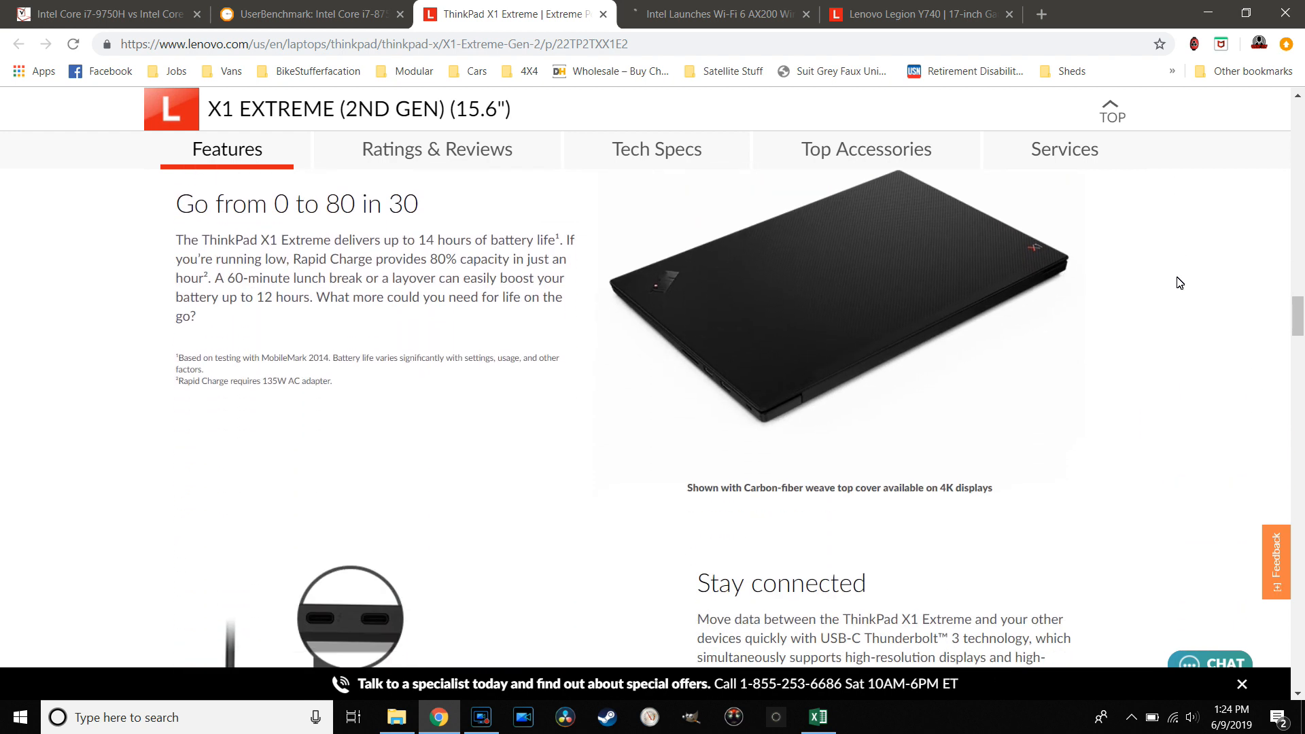
scroll(down, 3)
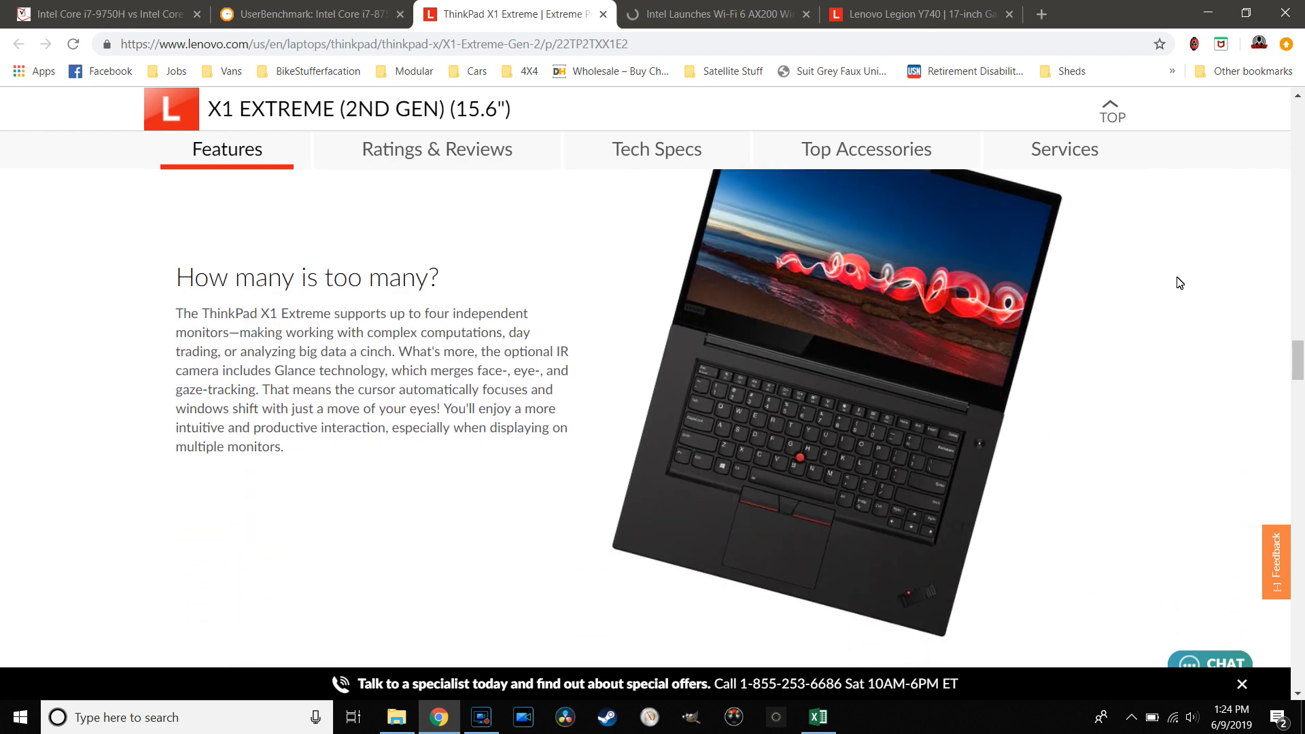
click(656, 149)
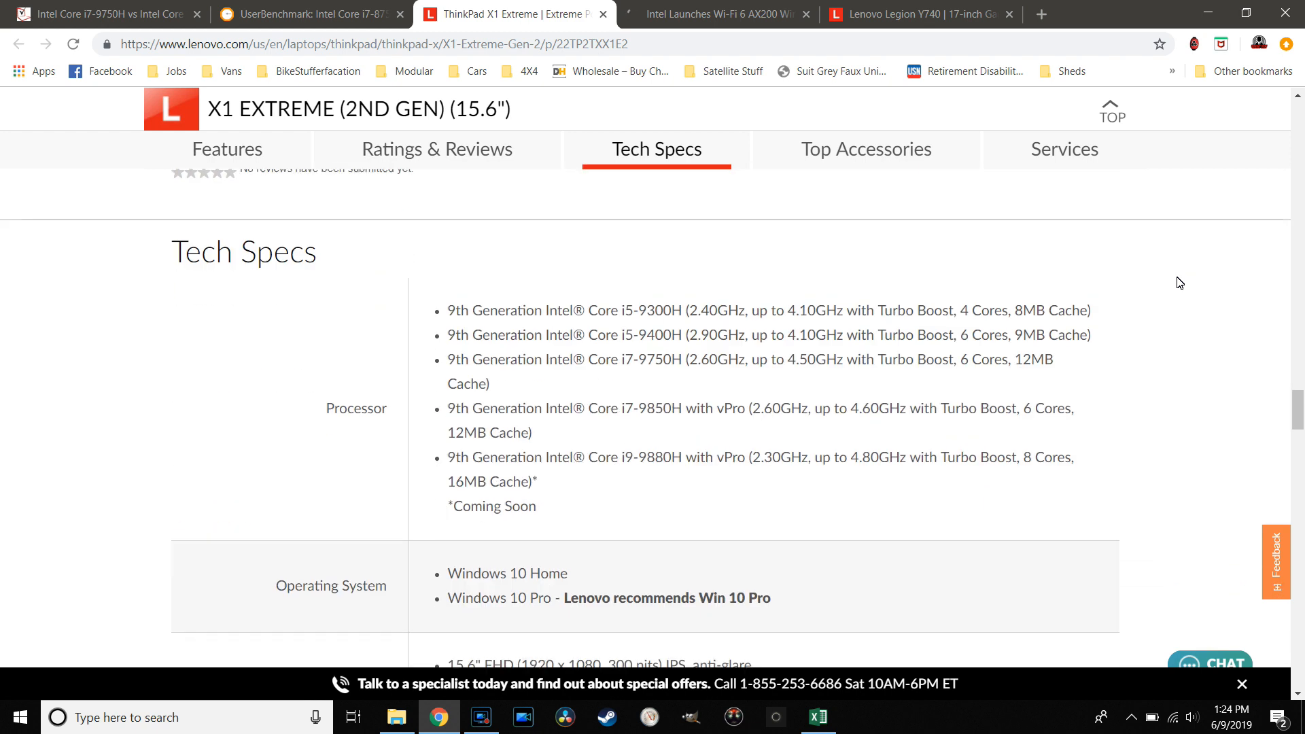
scroll(down, 3)
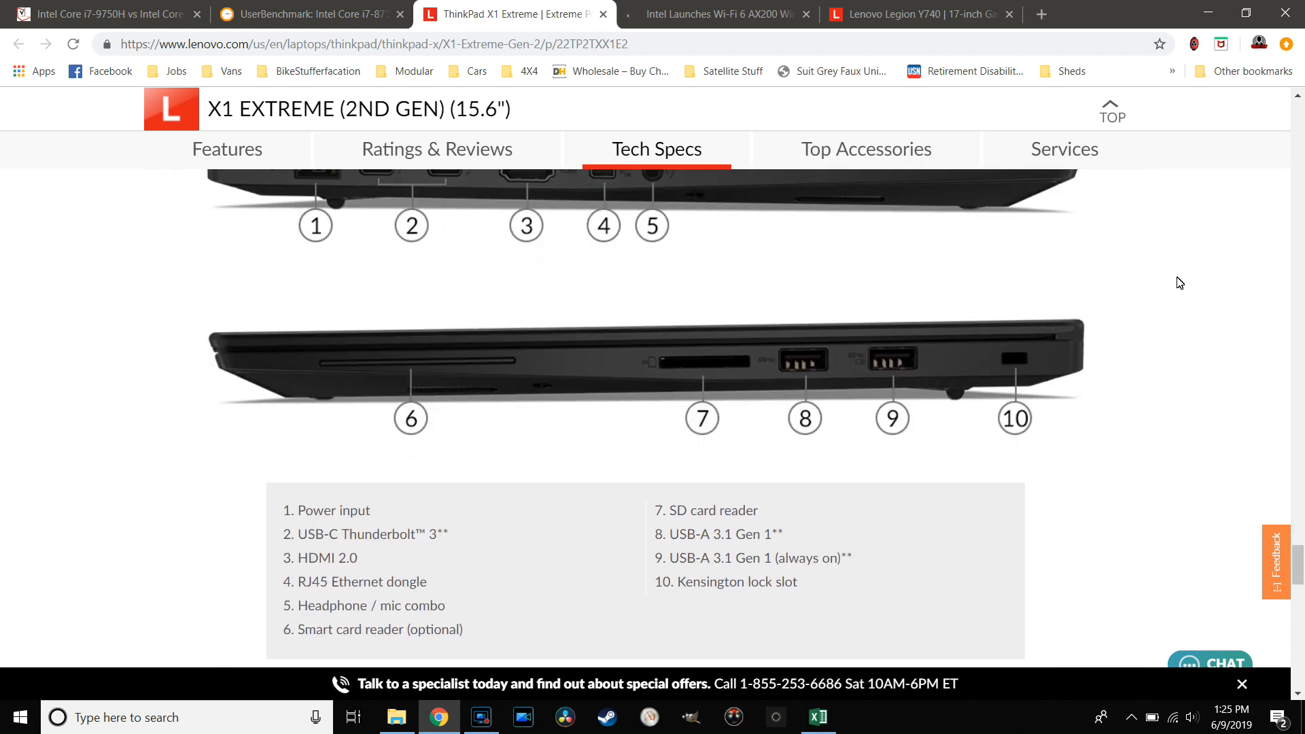
click(865, 149)
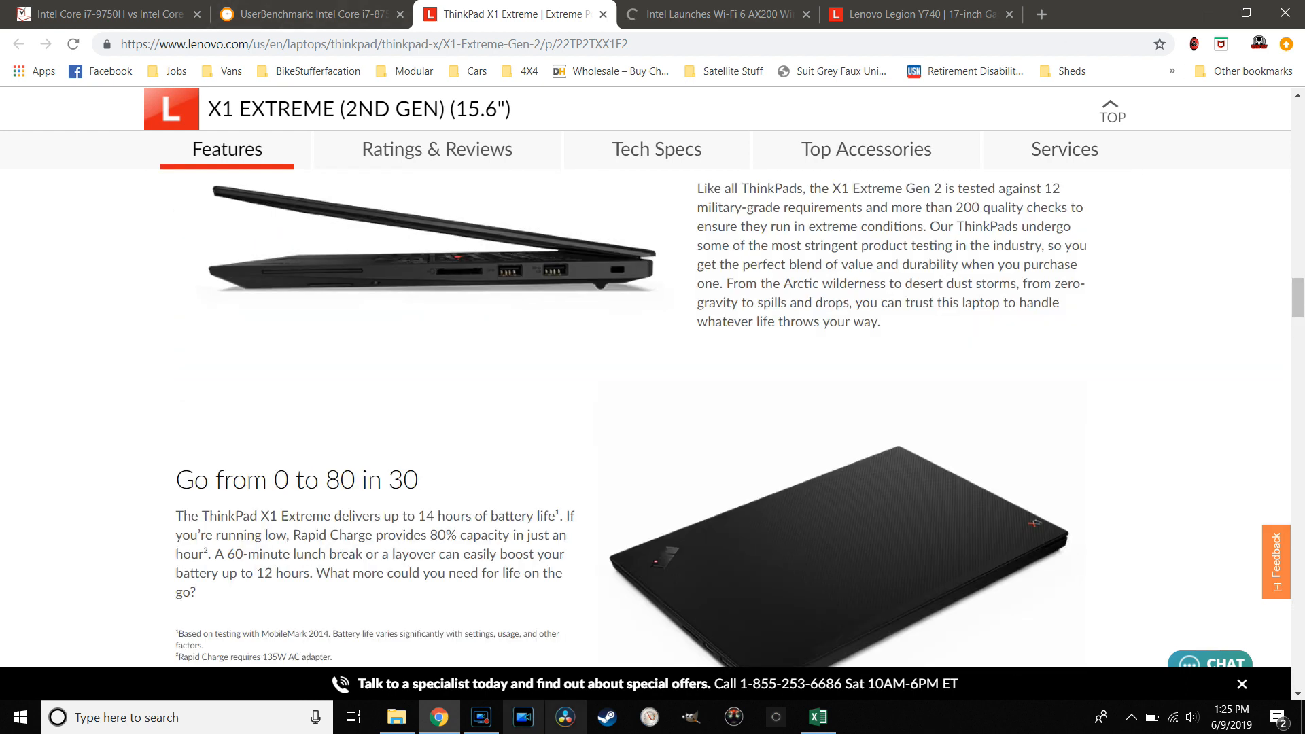
click(820, 715)
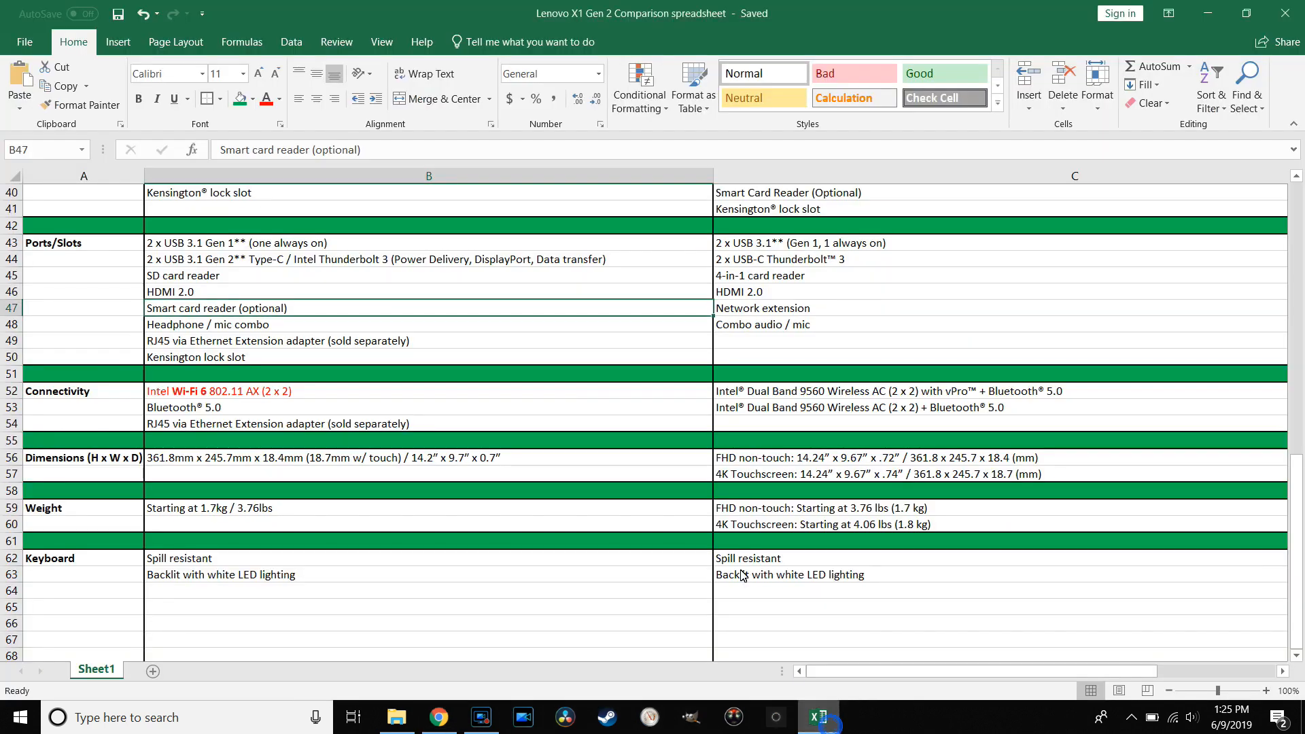
scroll(down, 3)
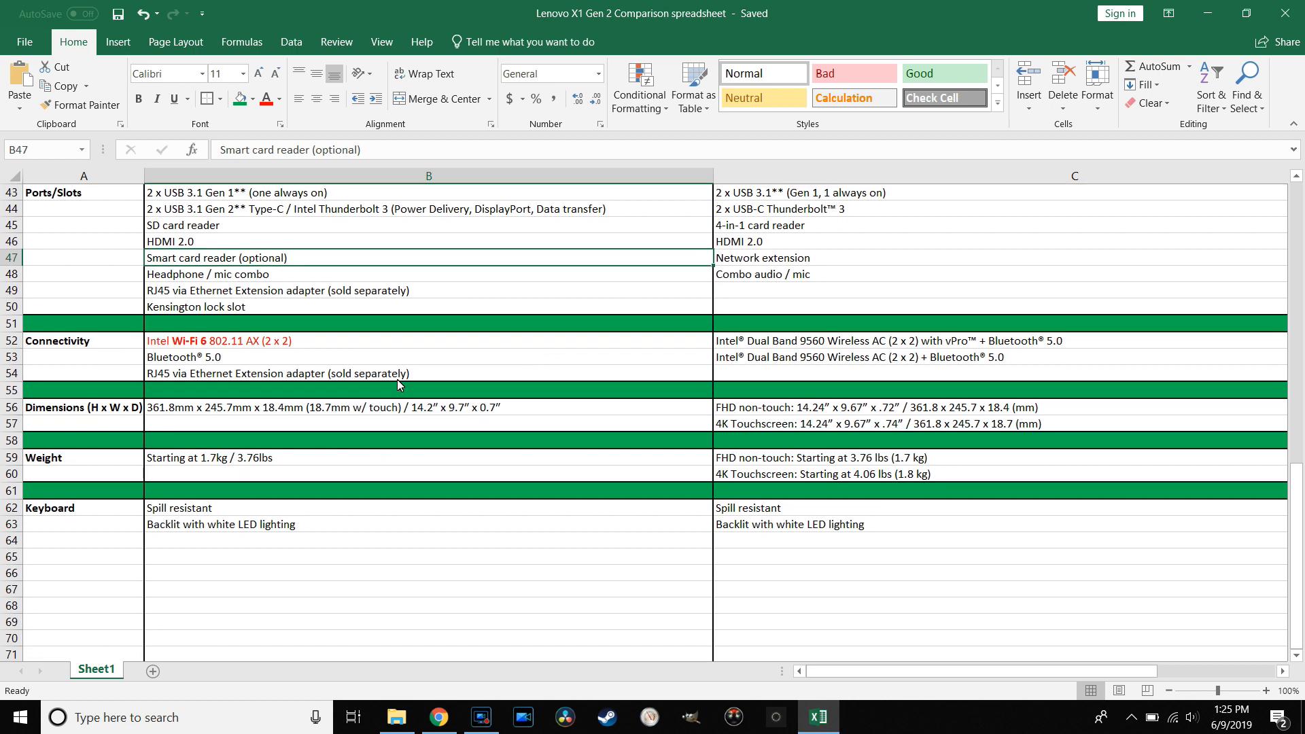
mouse_move(326, 375)
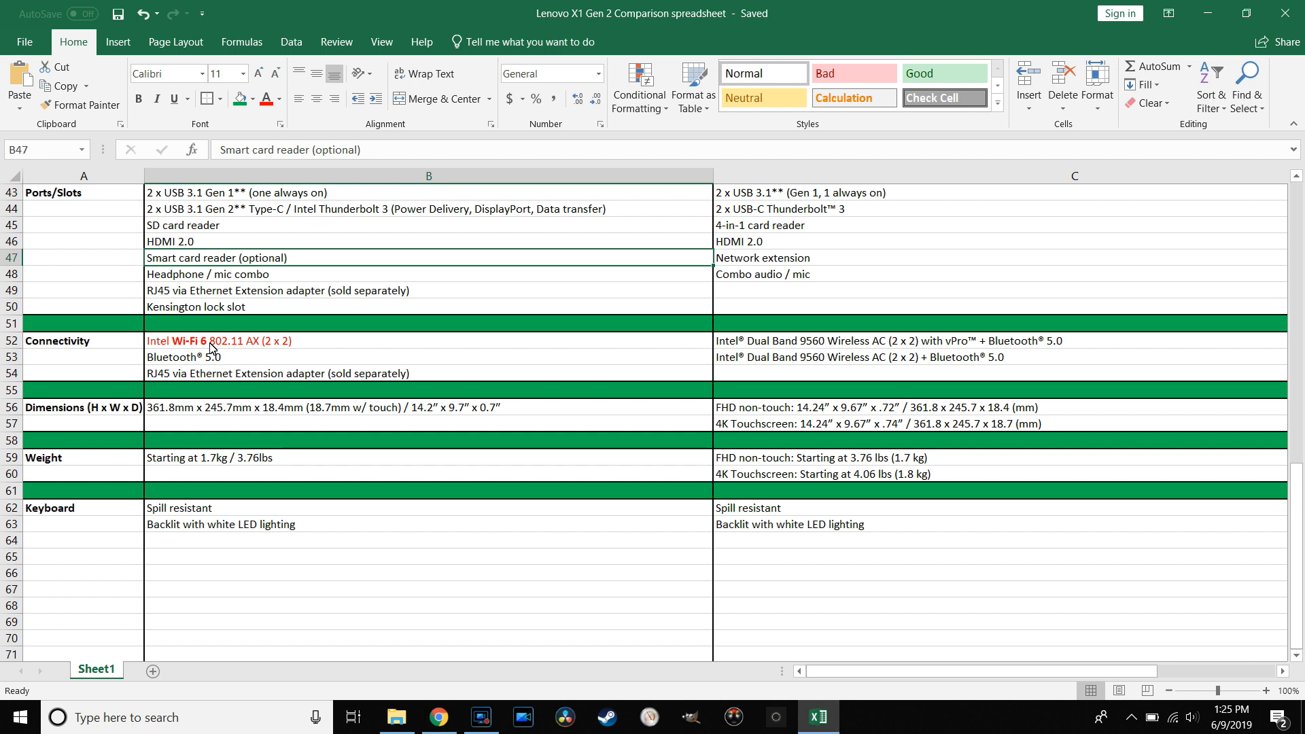
mouse_move(449, 388)
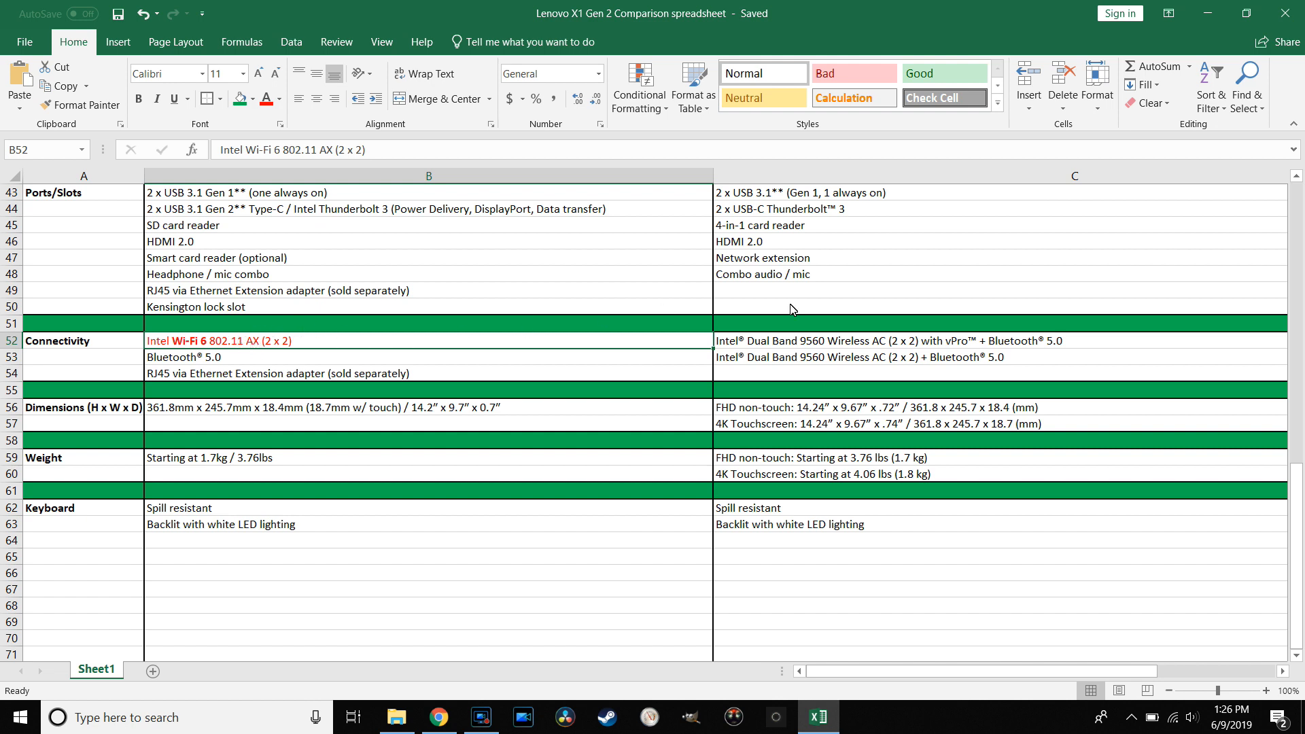
mouse_move(536, 459)
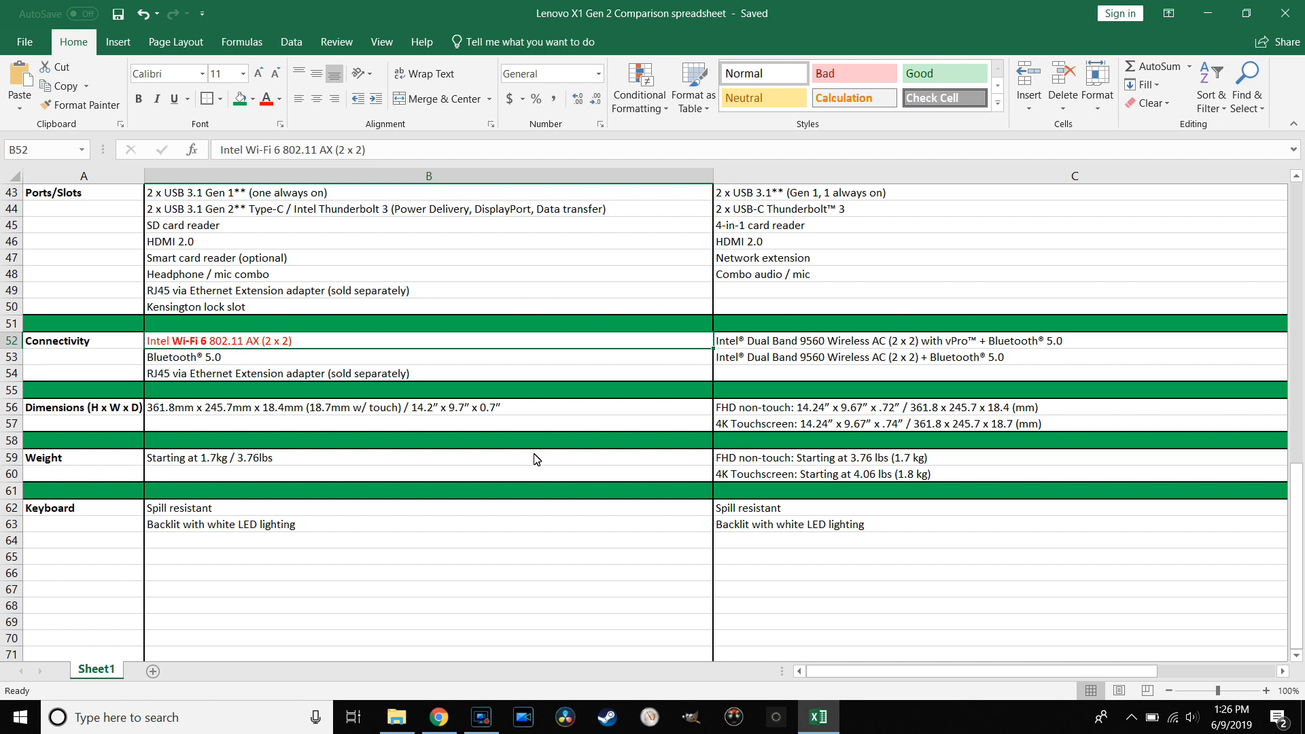
mouse_move(281, 359)
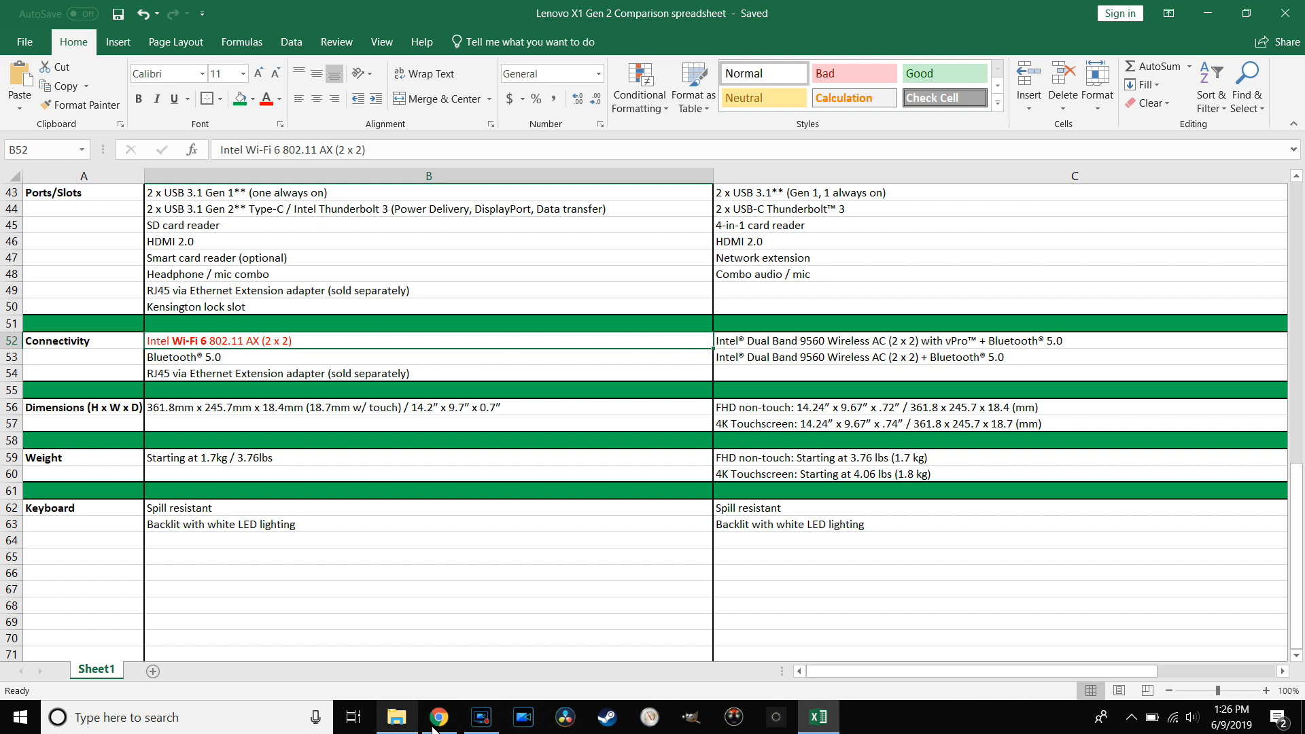
Read AnandTech's Intel Wi-Fi 6 AX200 article in Chrome, then return to the Wi-Fi row of the sheet
click(438, 717)
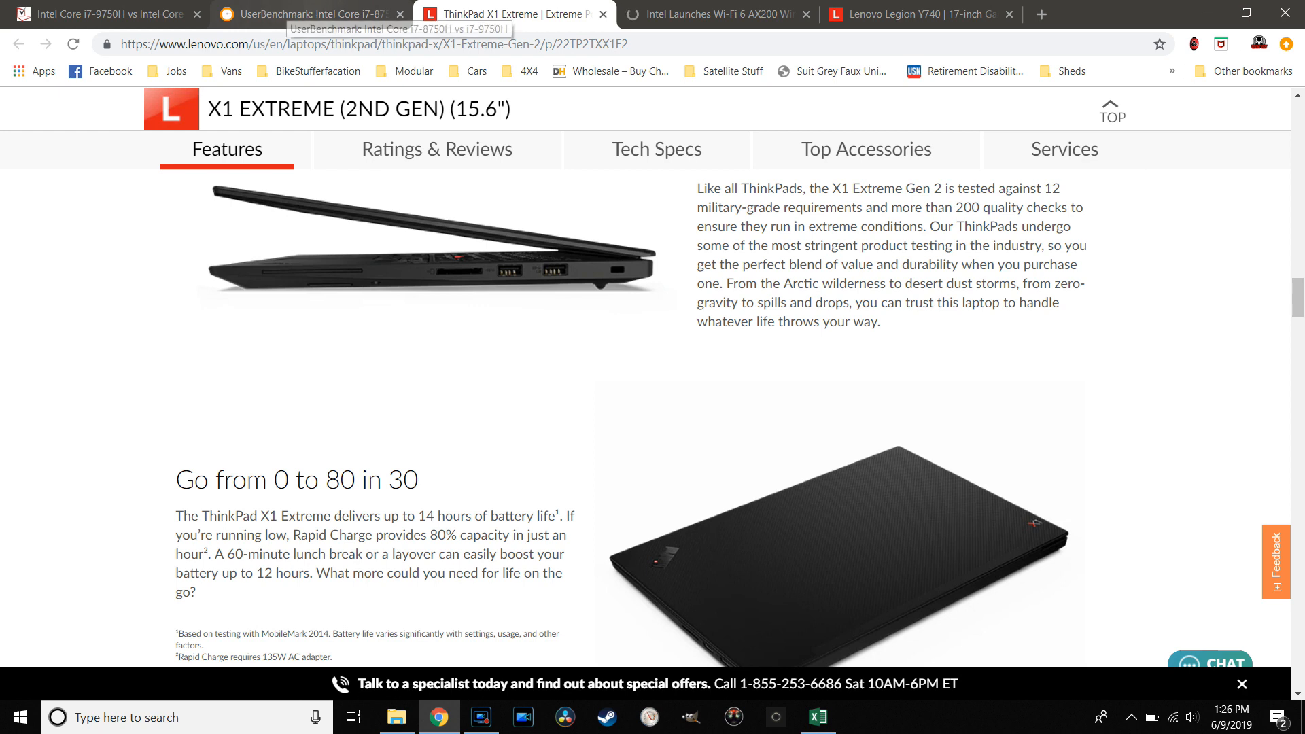
click(729, 14)
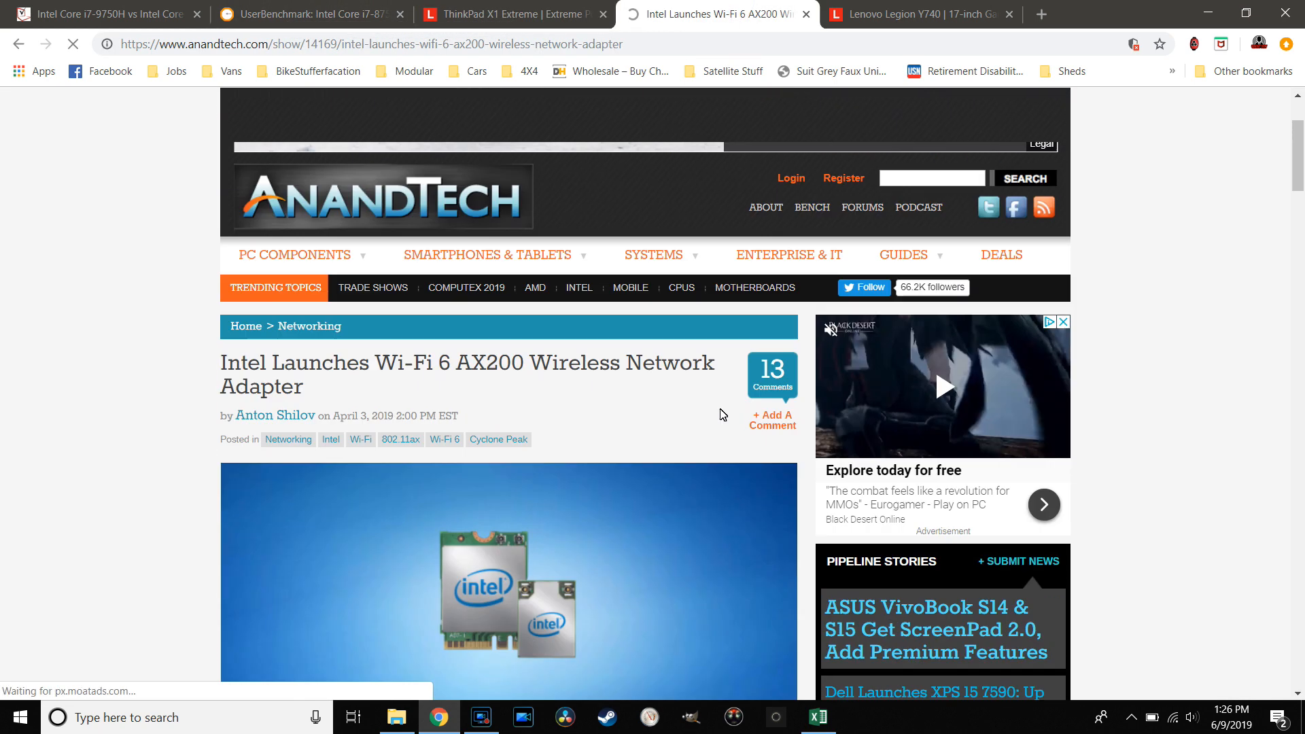
scroll(down, 3)
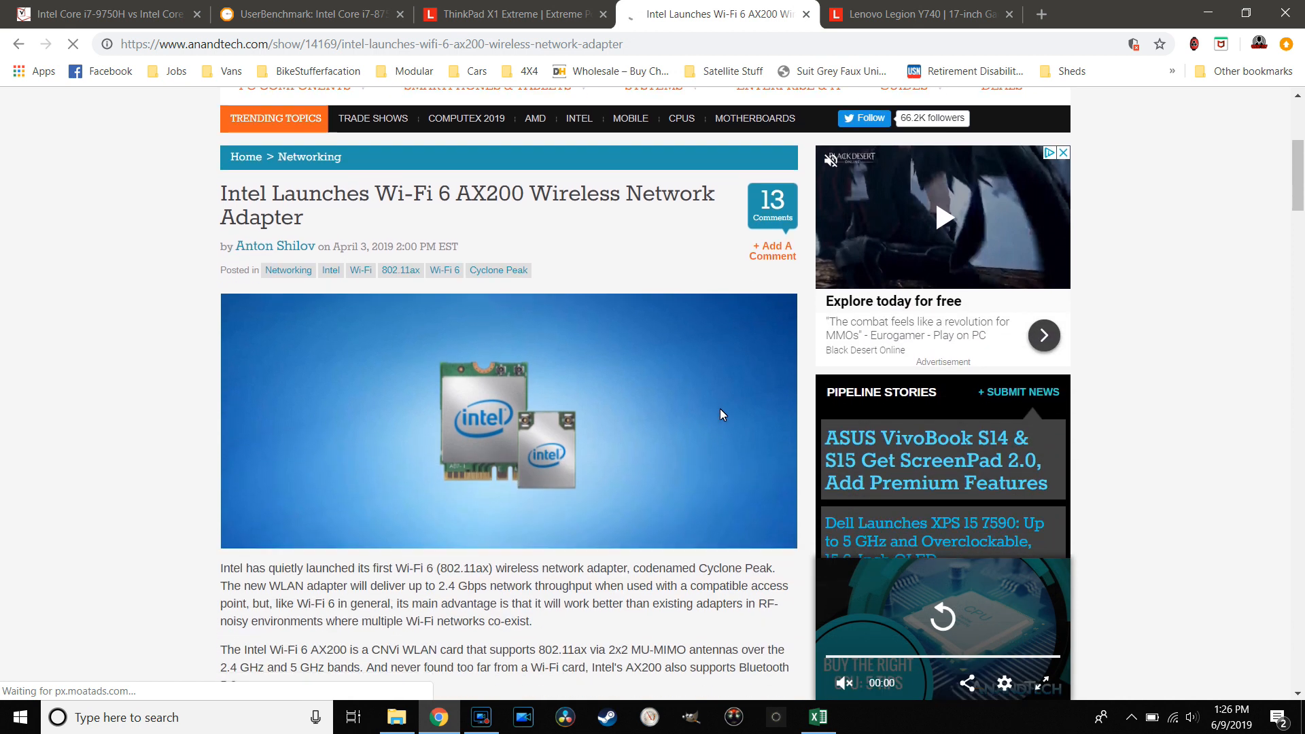
scroll(down, 3)
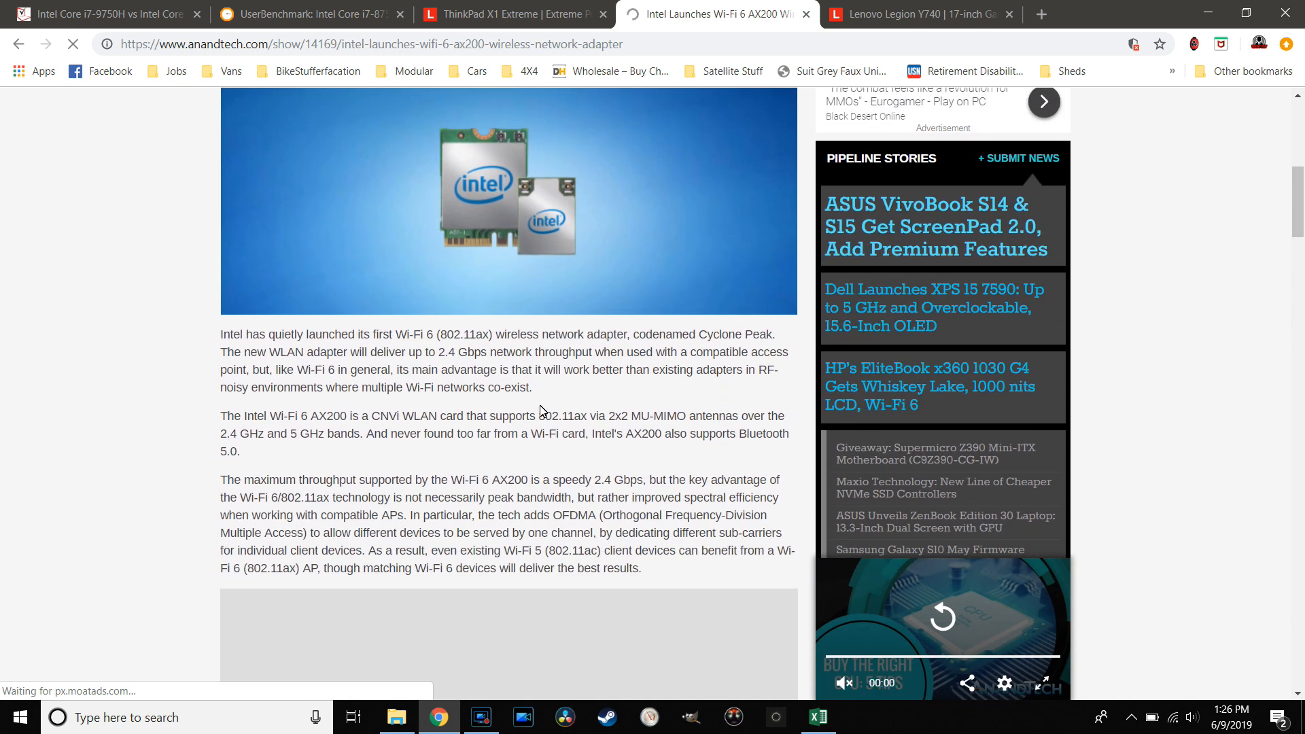
mouse_move(565, 407)
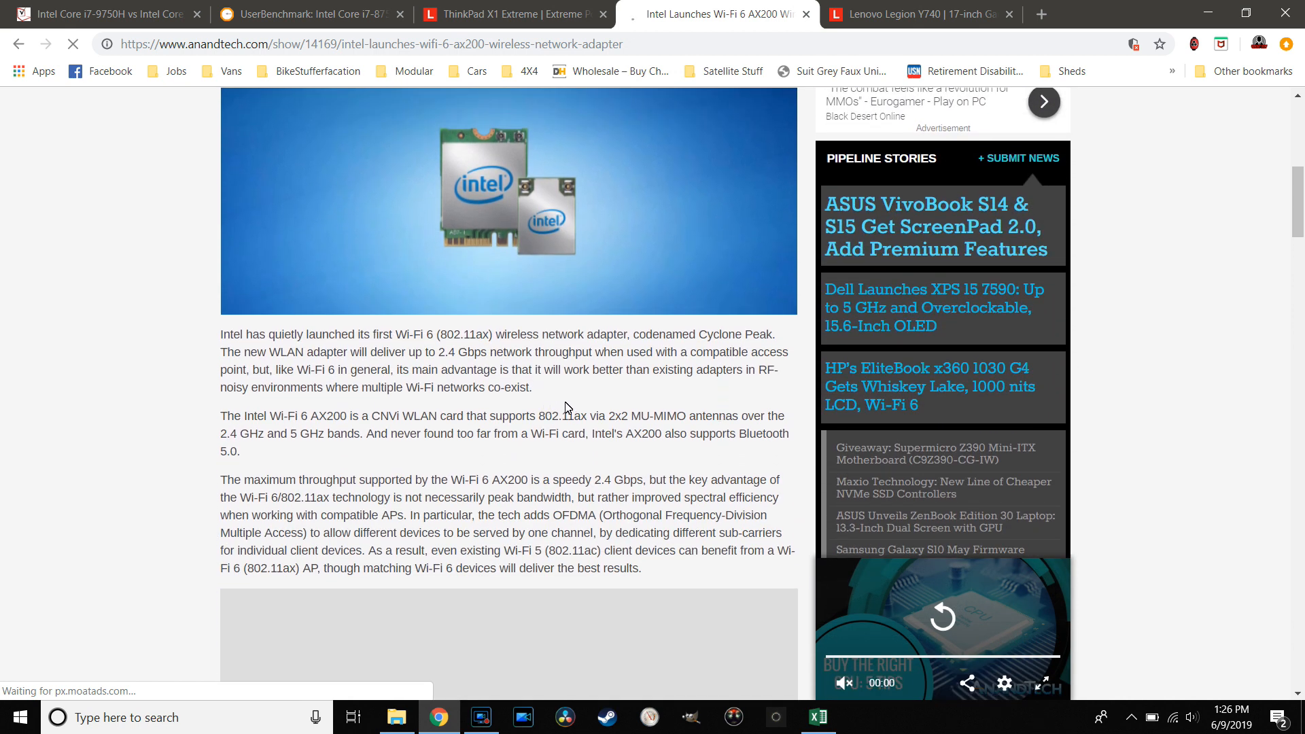
scroll(down, 3)
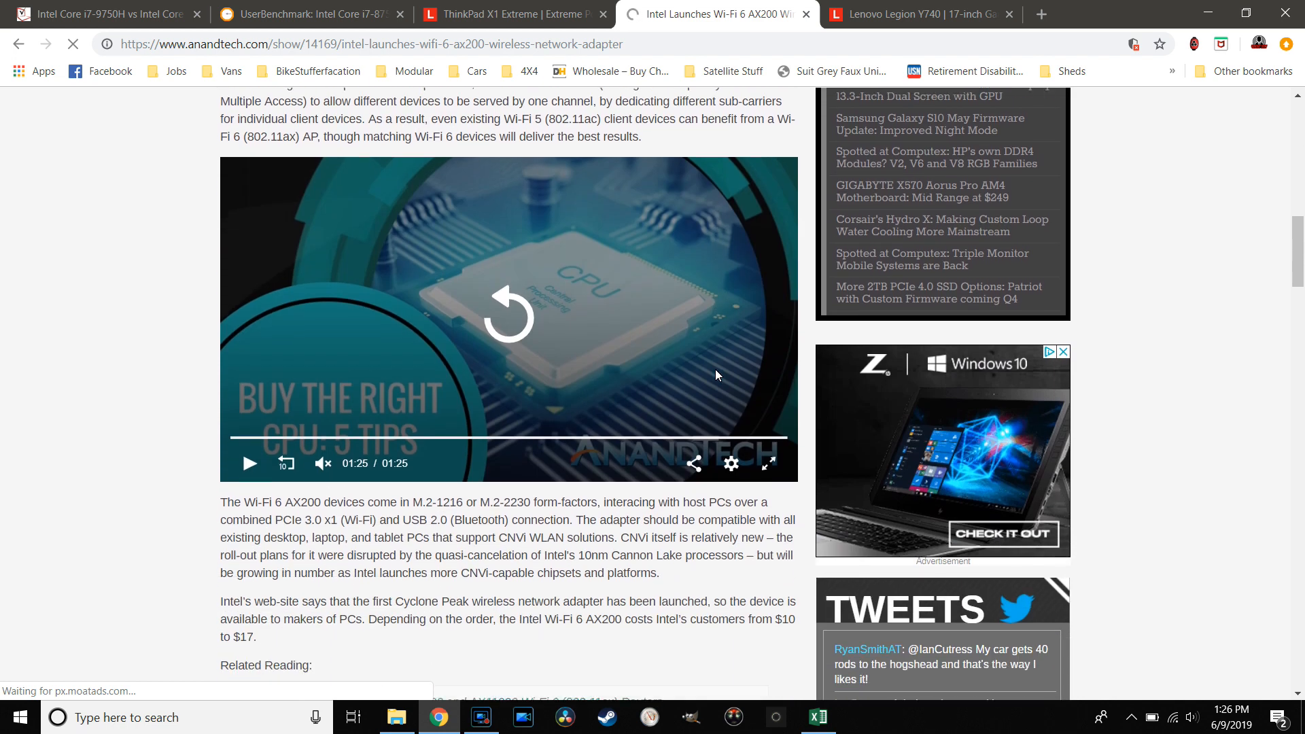
scroll(down, 3)
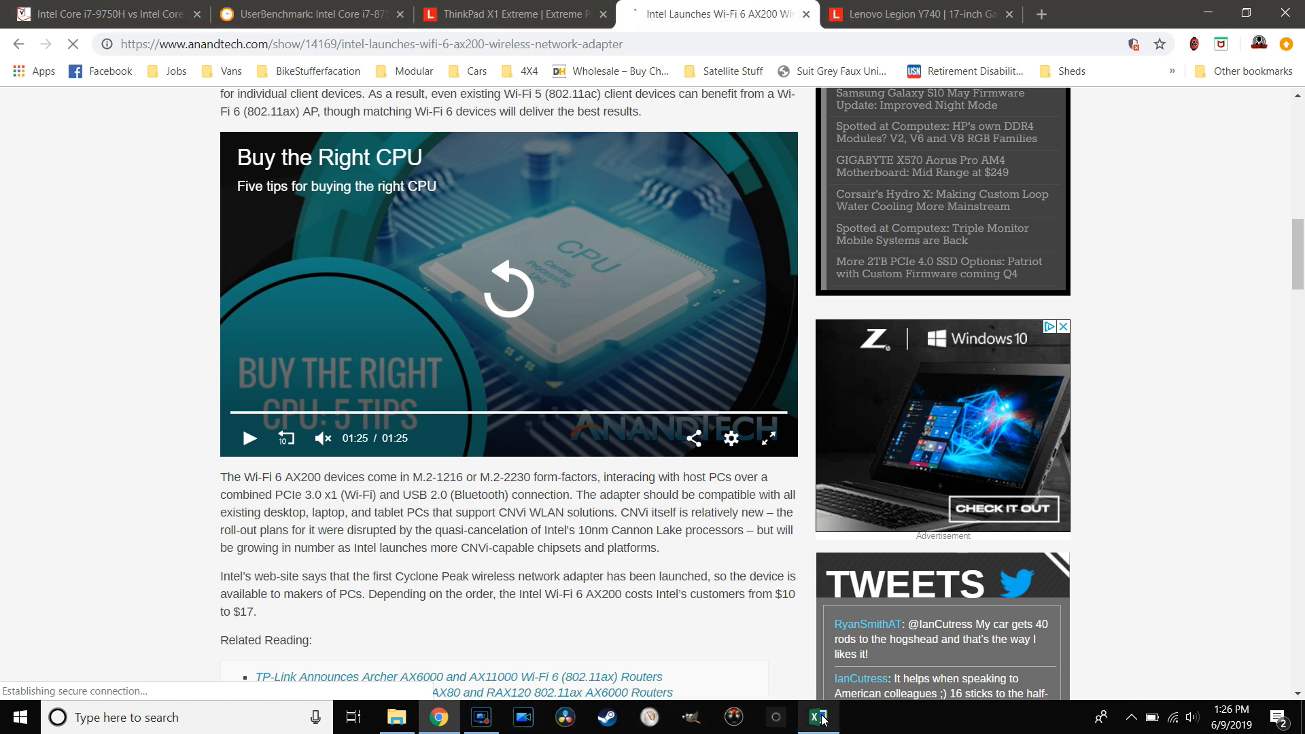
click(818, 718)
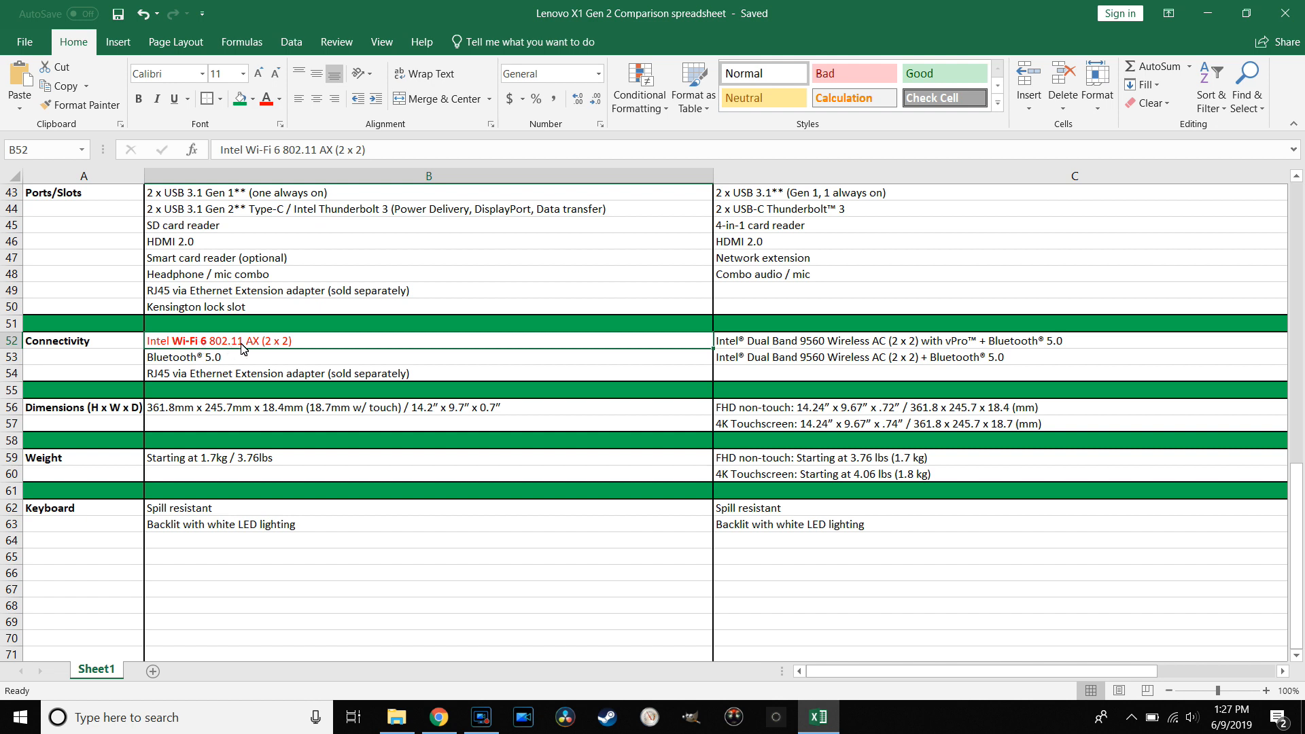
mouse_move(835, 364)
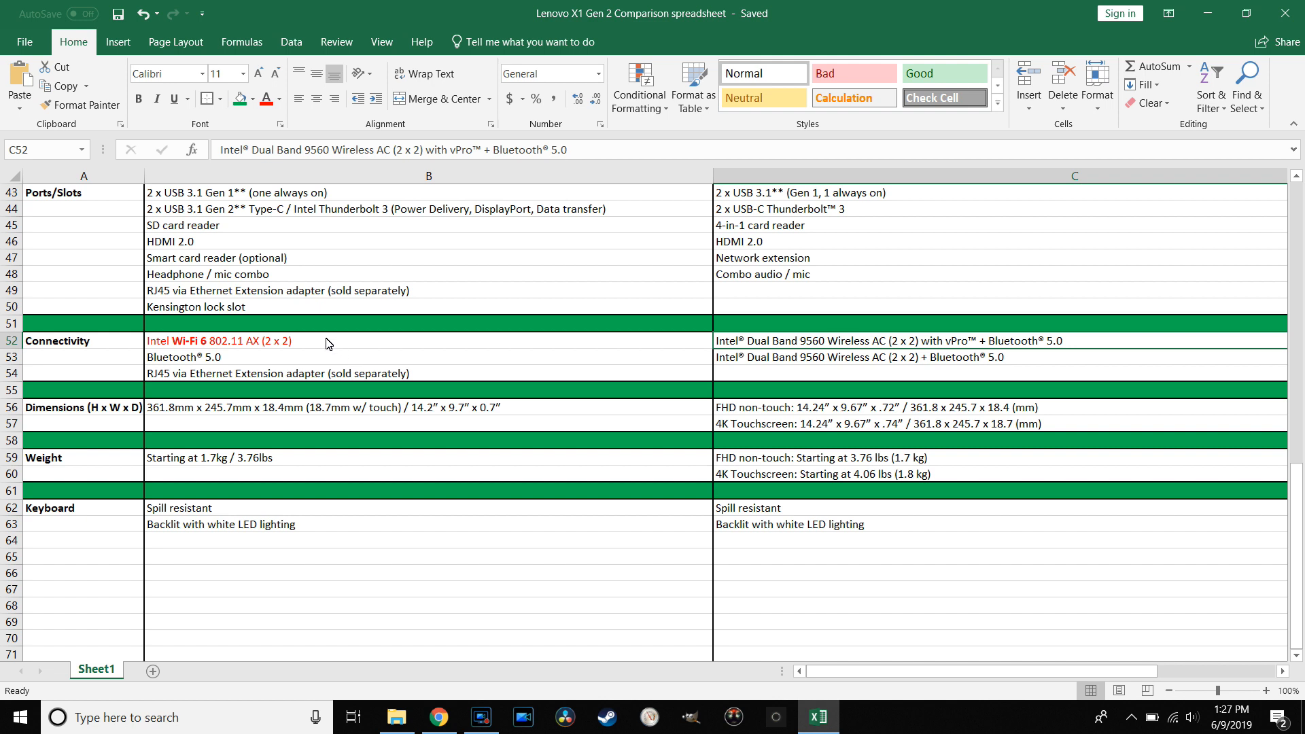
click(321, 341)
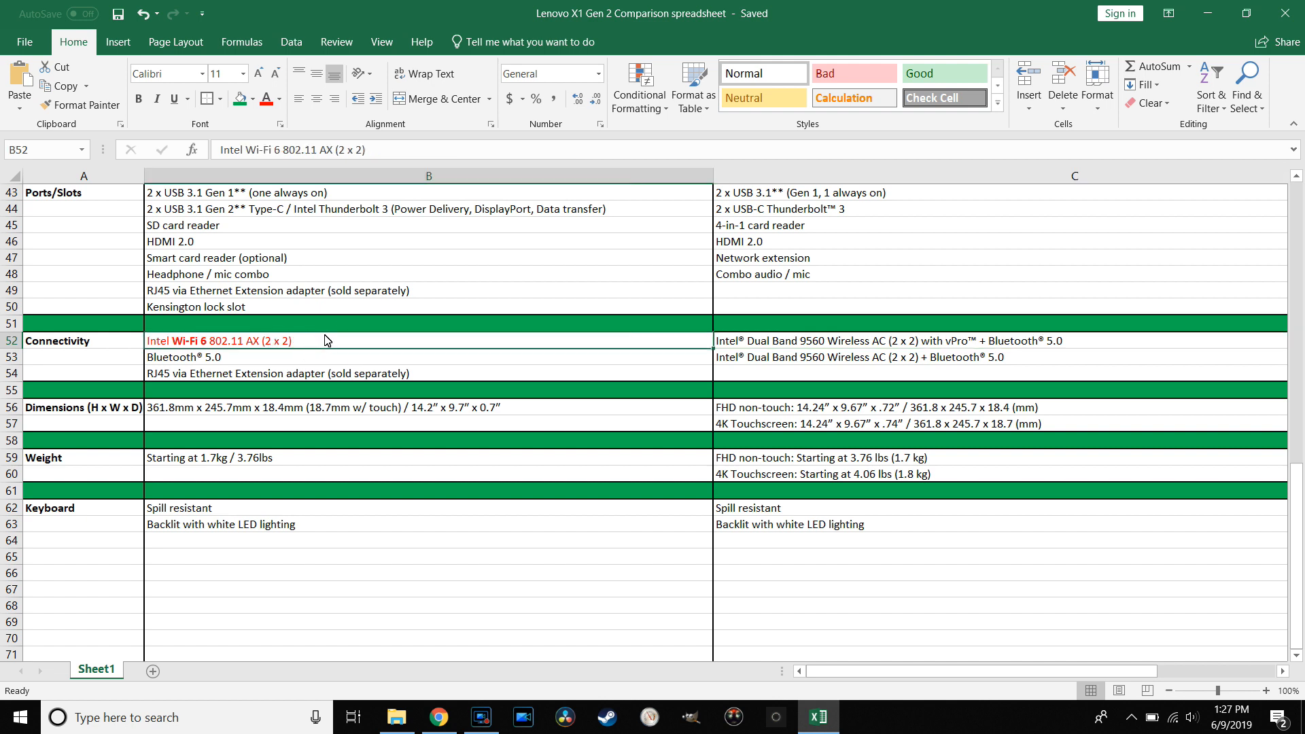
mouse_move(570, 366)
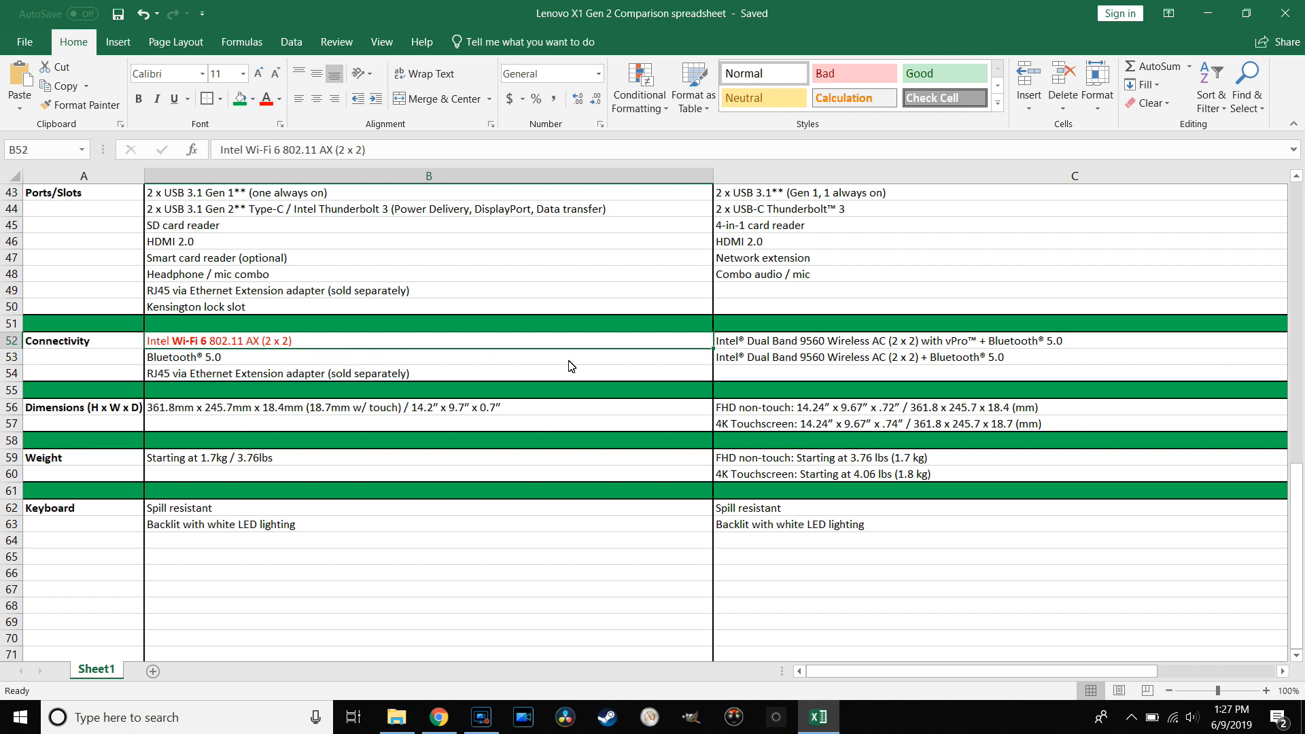
mouse_move(778, 347)
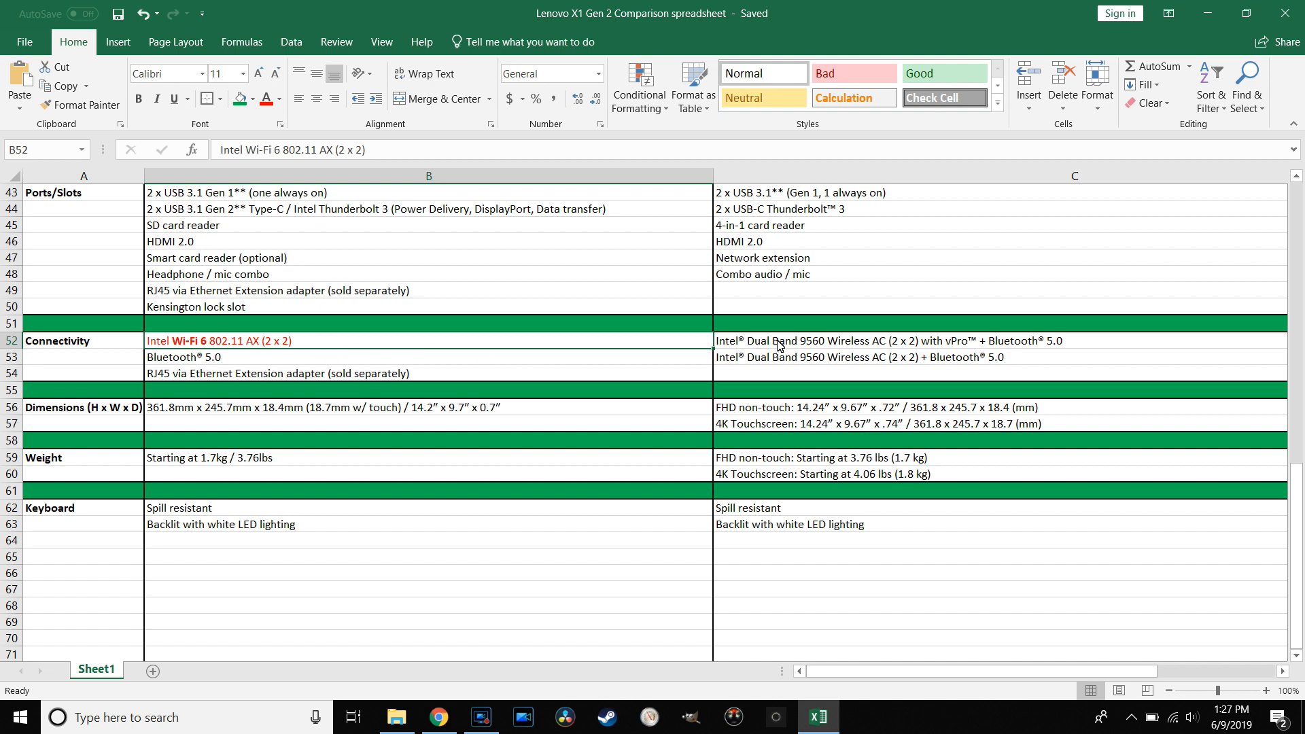
mouse_move(771, 351)
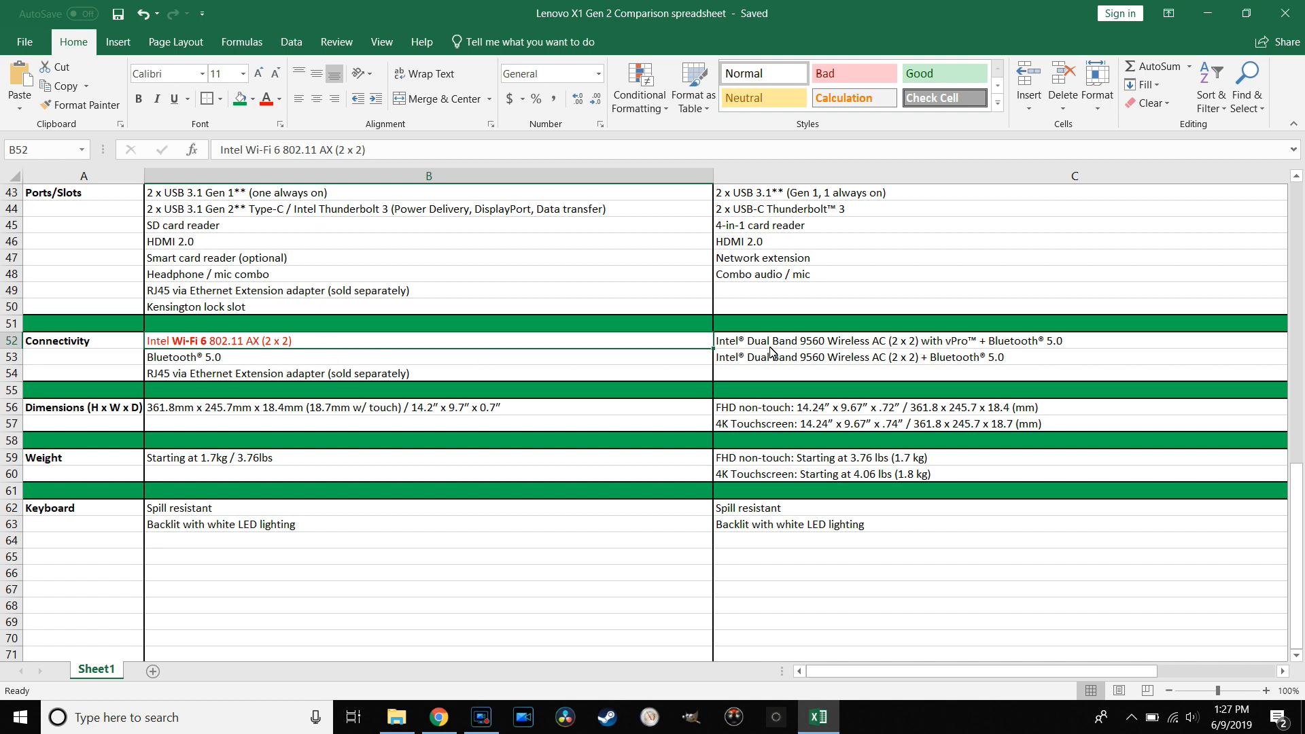
mouse_move(749, 353)
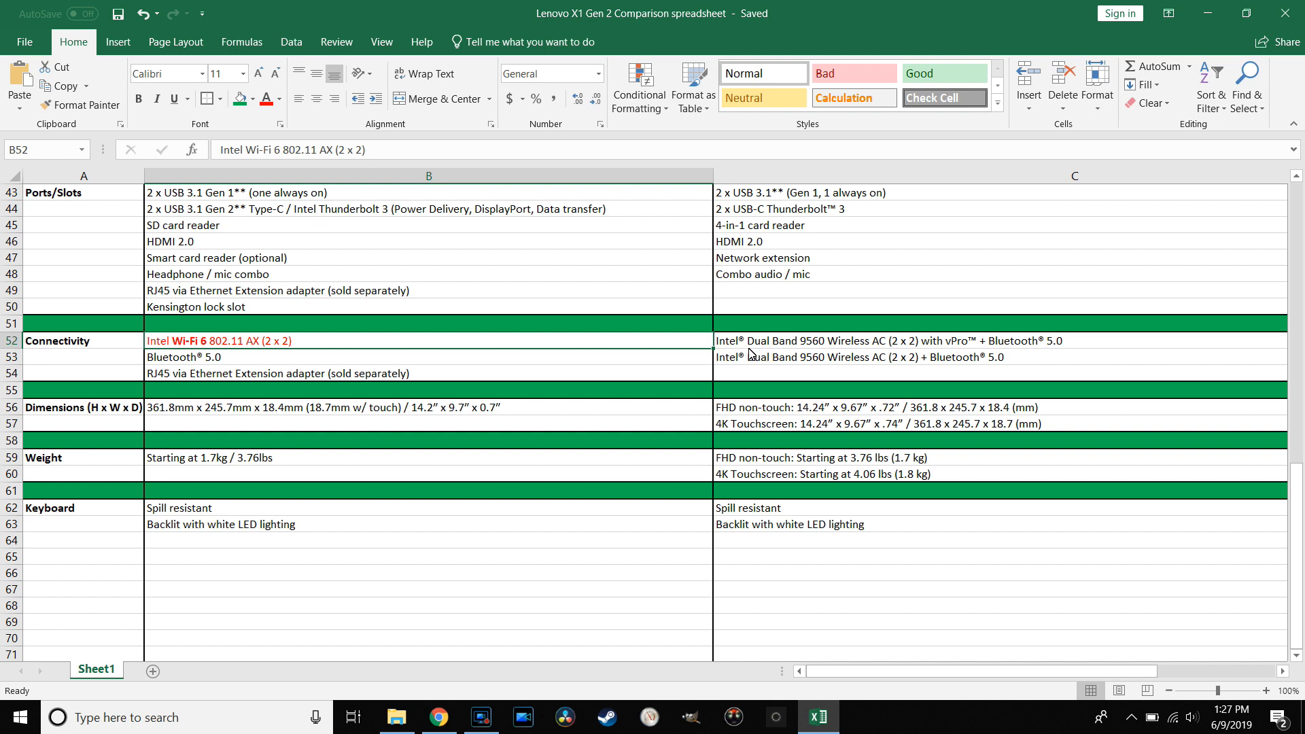
mouse_move(511, 382)
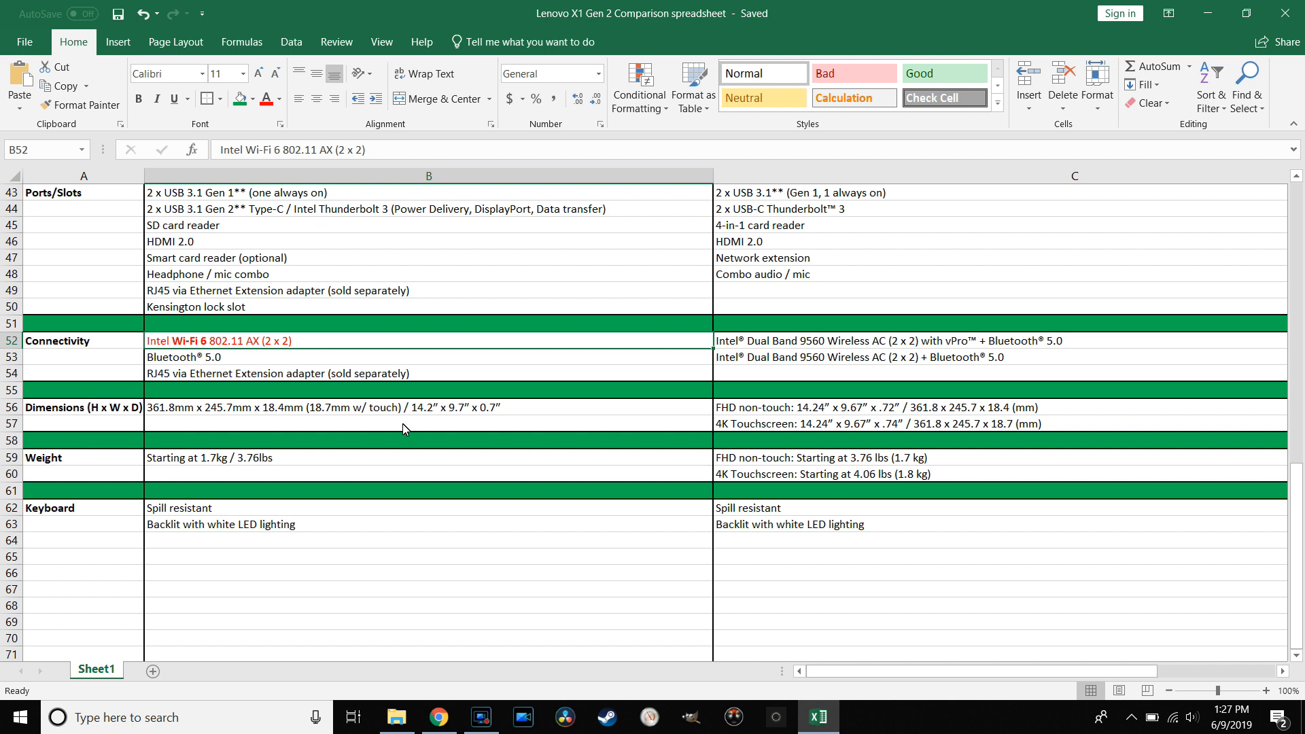
mouse_move(383, 395)
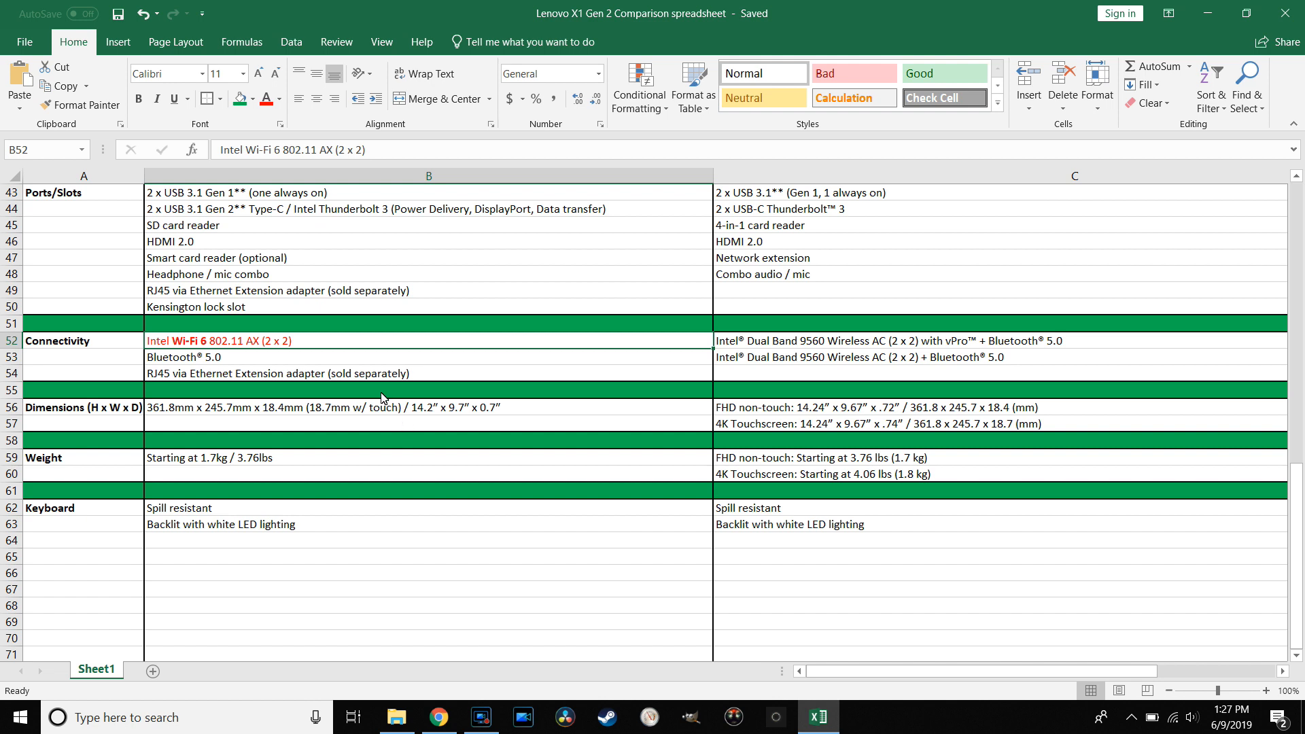
mouse_move(446, 376)
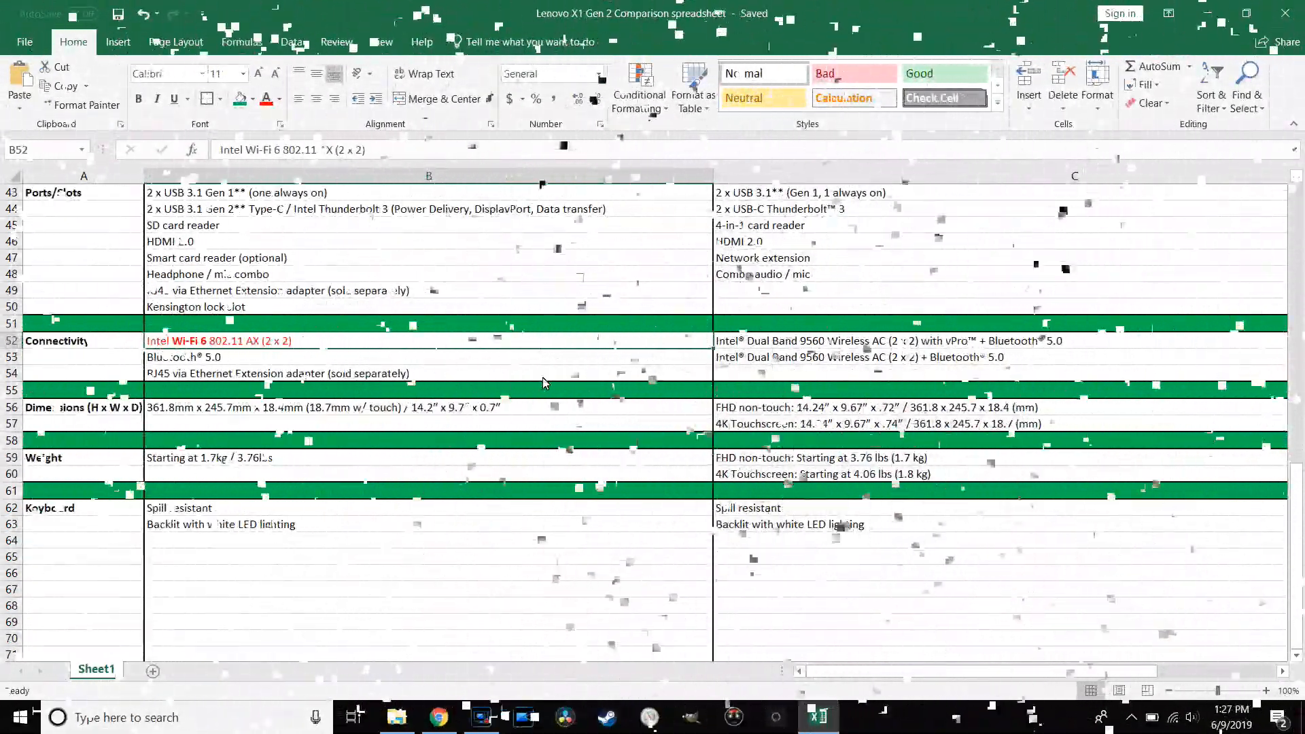
scroll(down, 3)
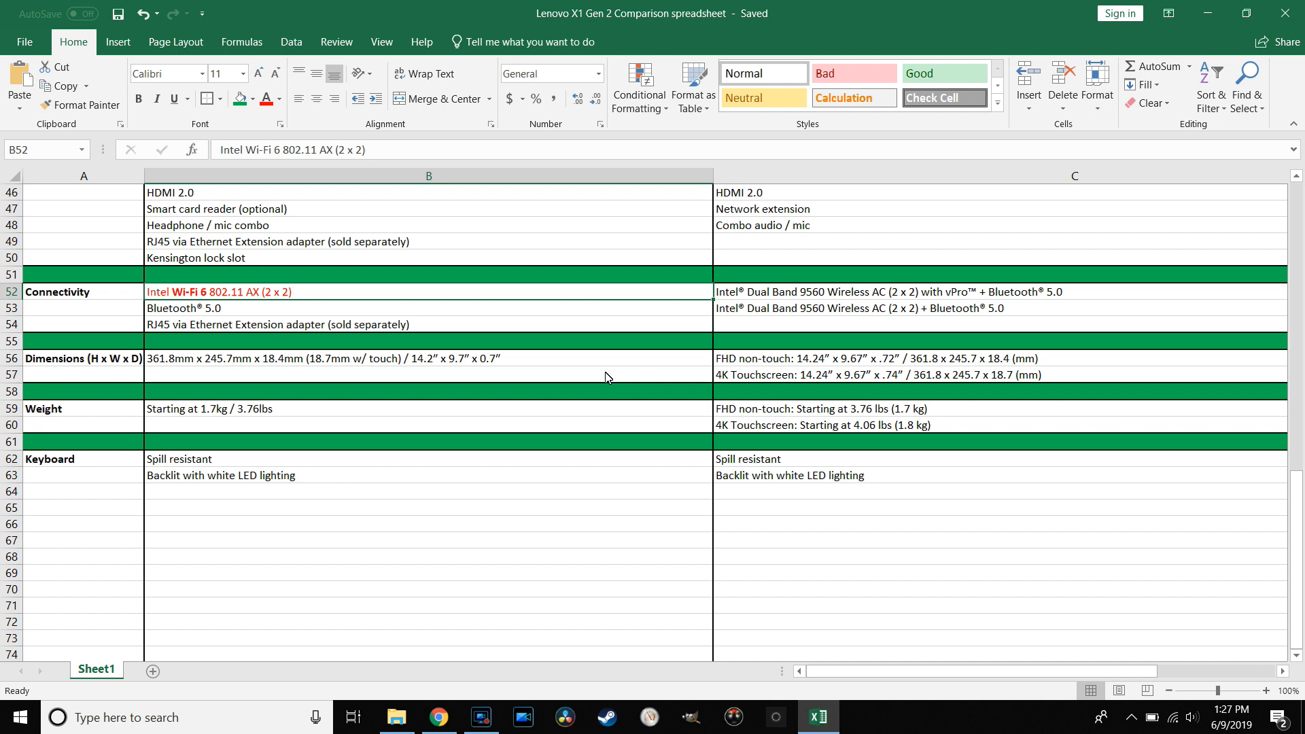
mouse_move(715, 356)
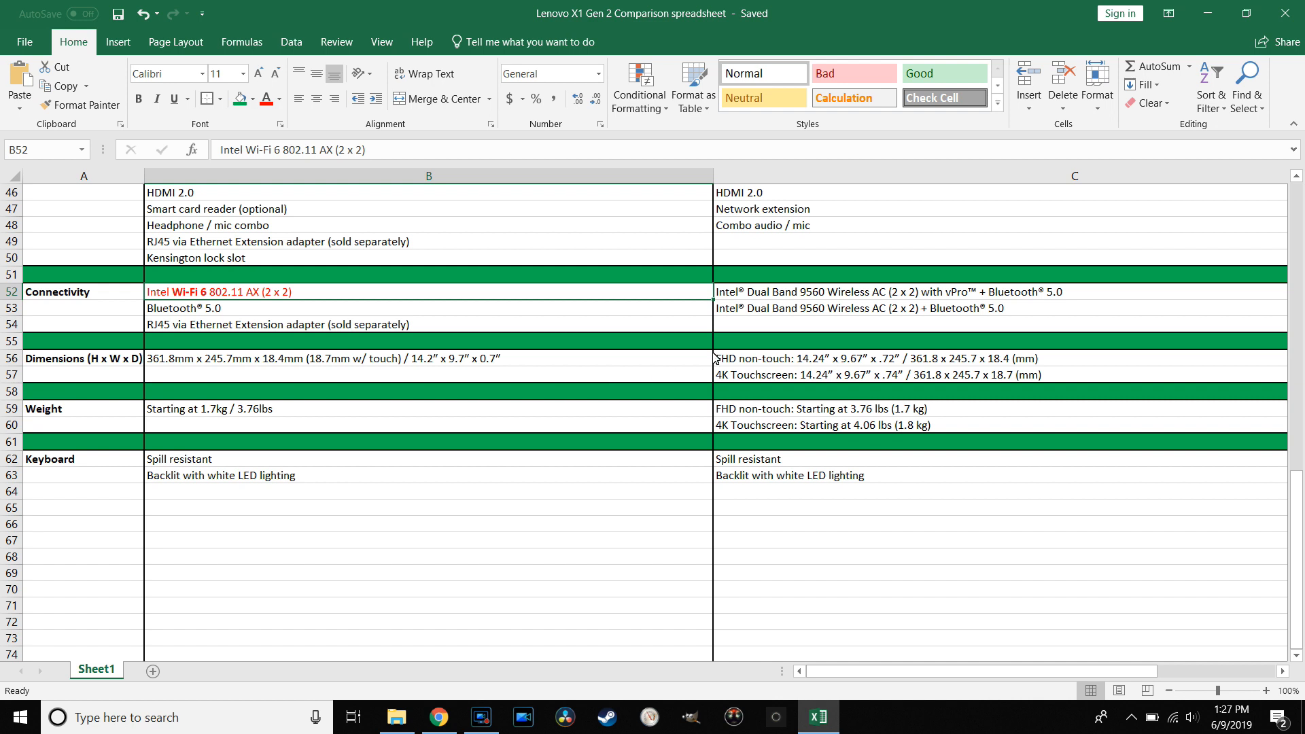
mouse_move(552, 356)
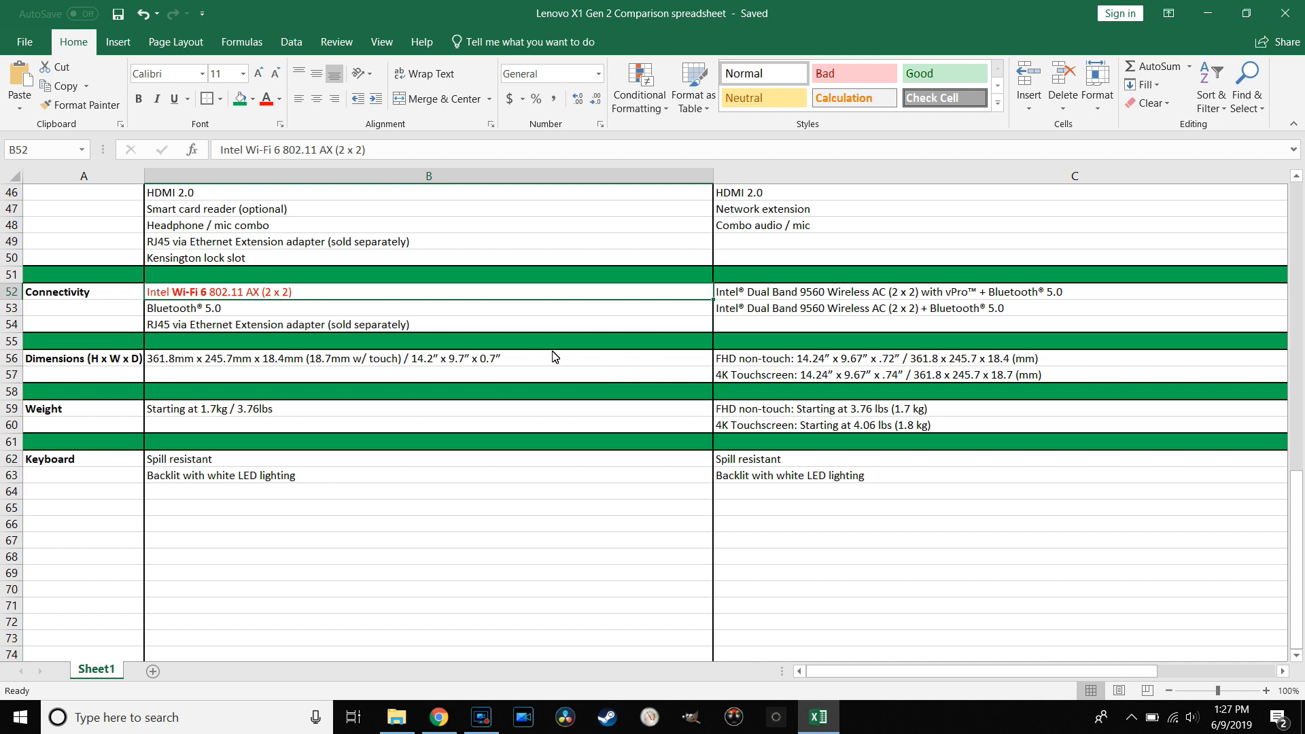
mouse_move(831, 360)
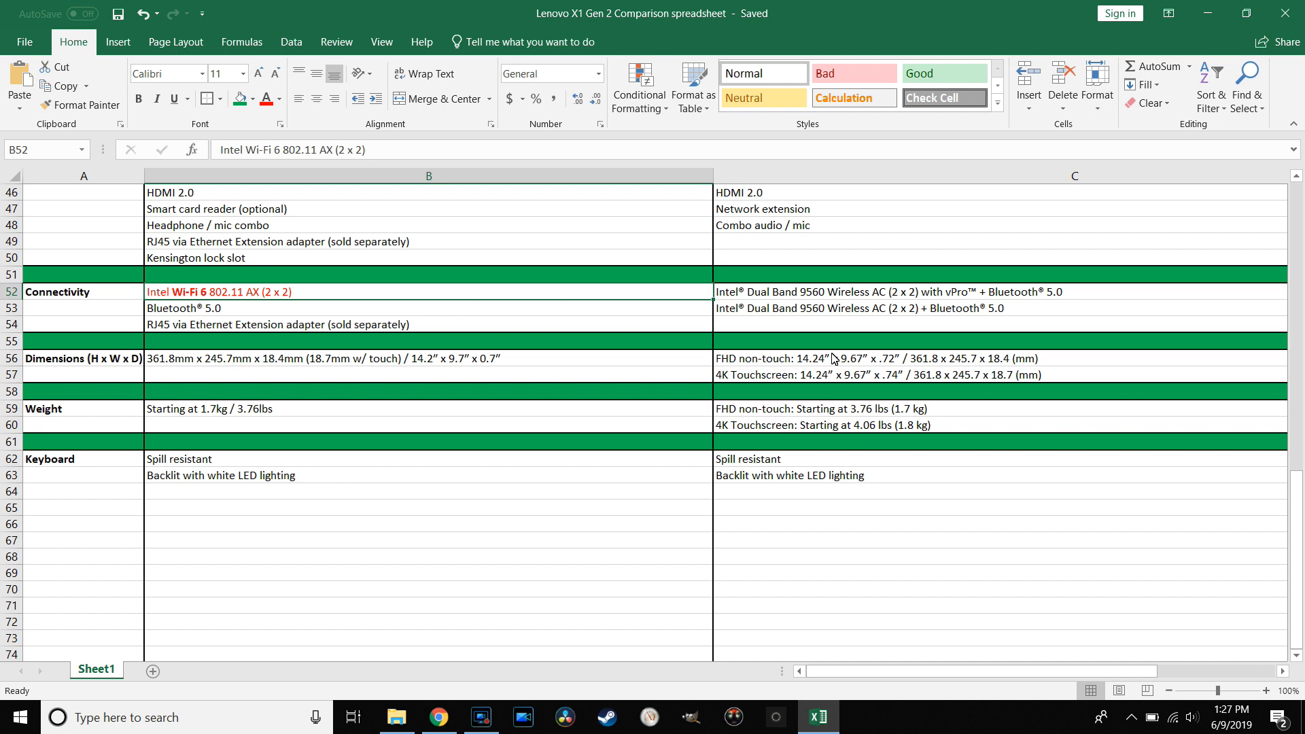
mouse_move(761, 367)
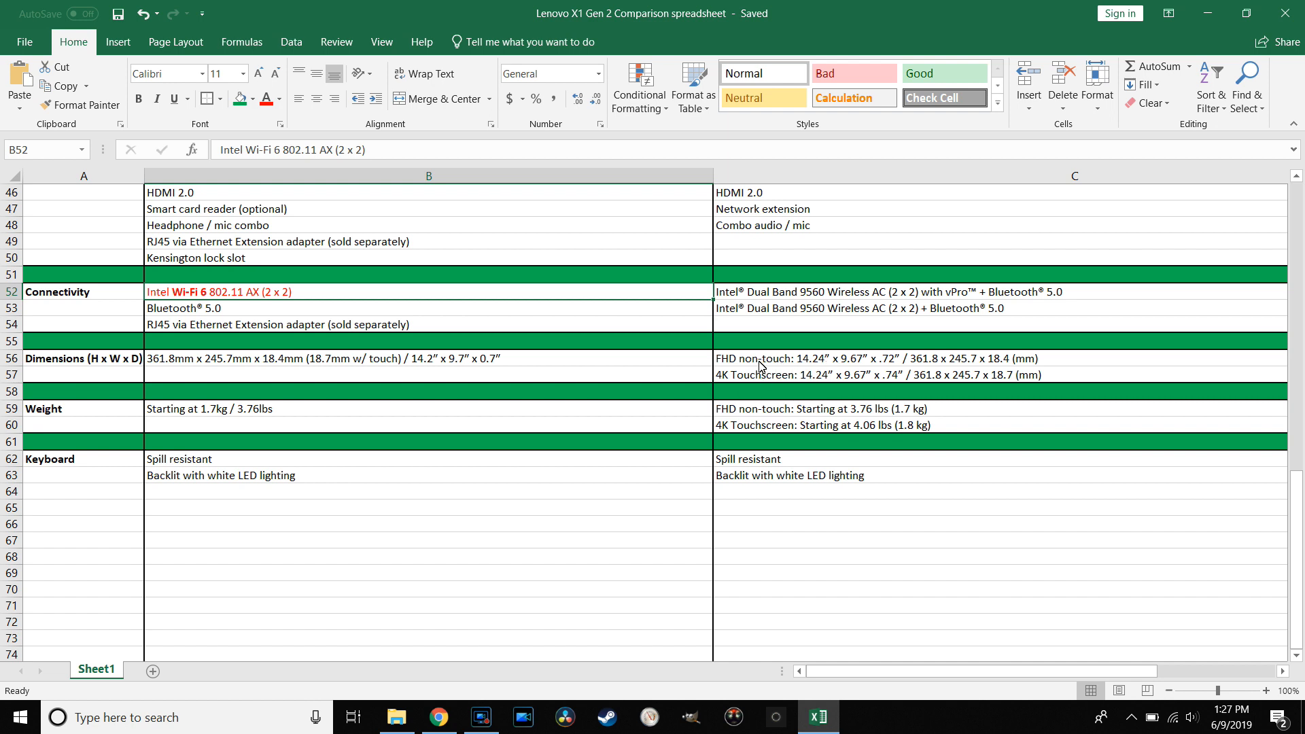
mouse_move(923, 376)
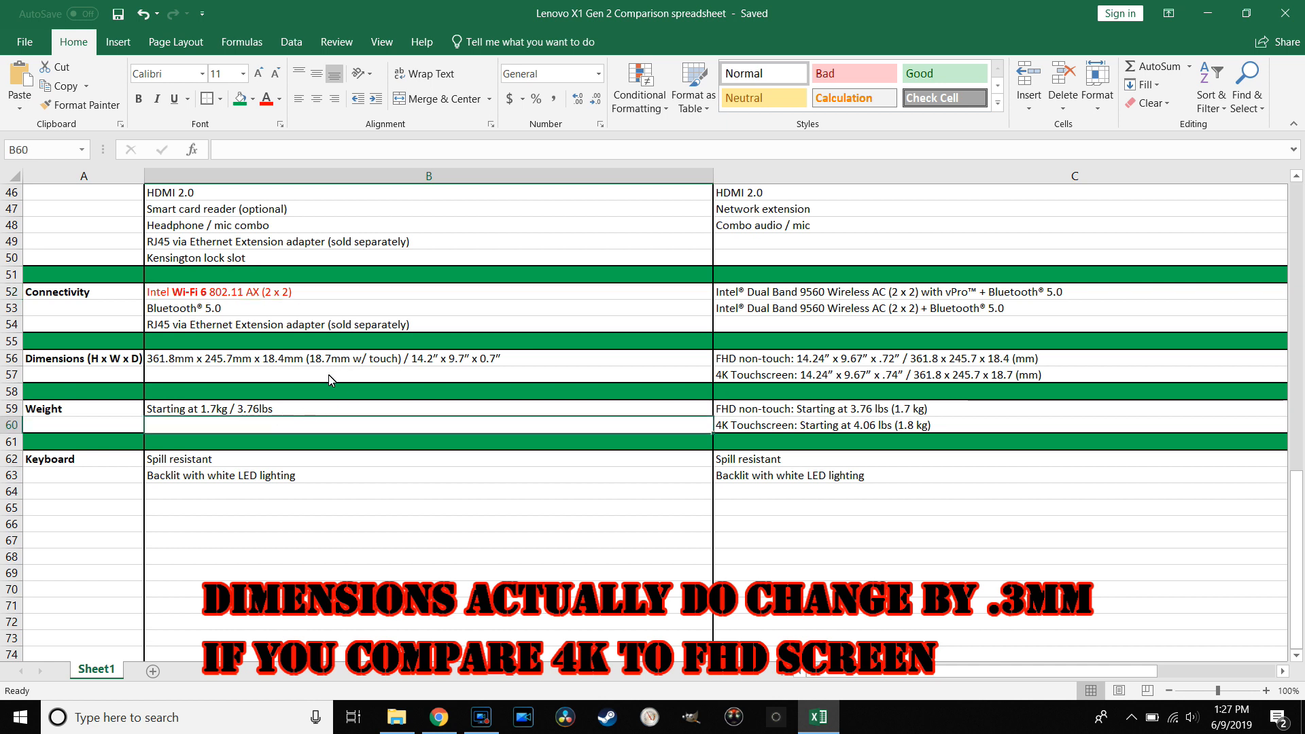
mouse_move(633, 410)
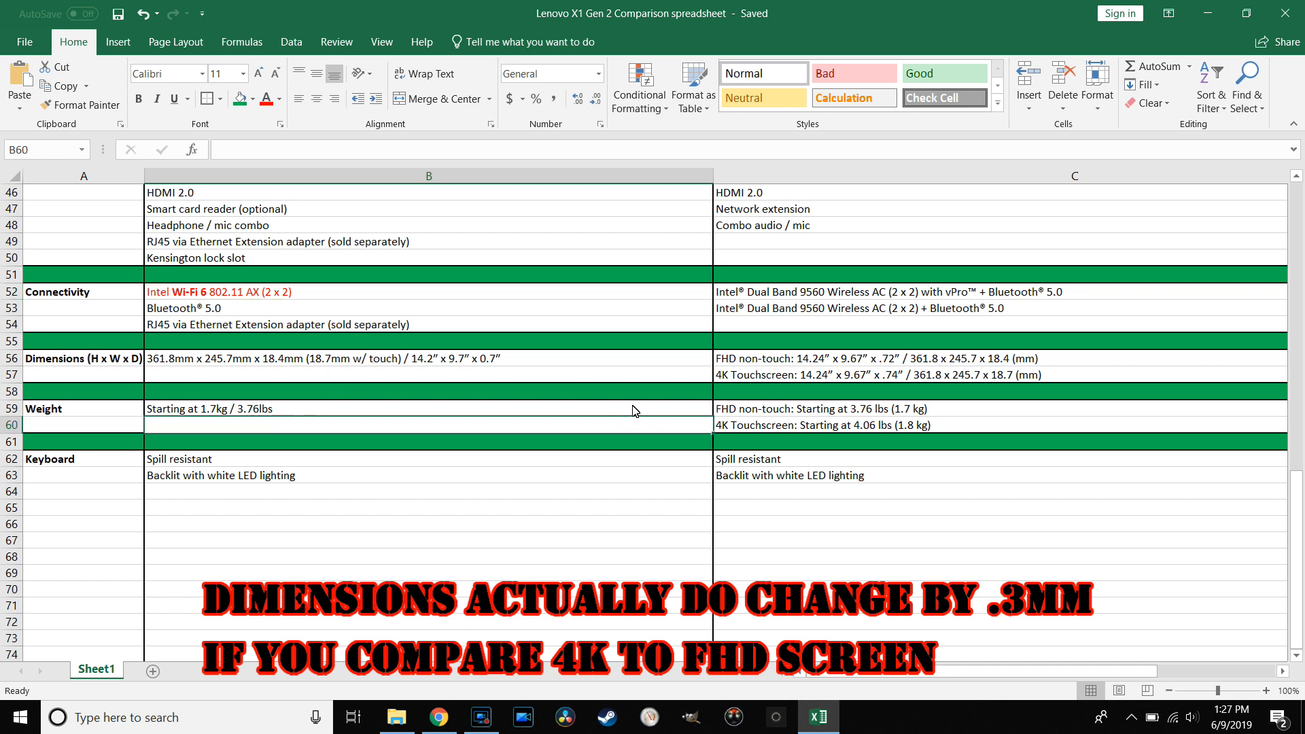
click(915, 425)
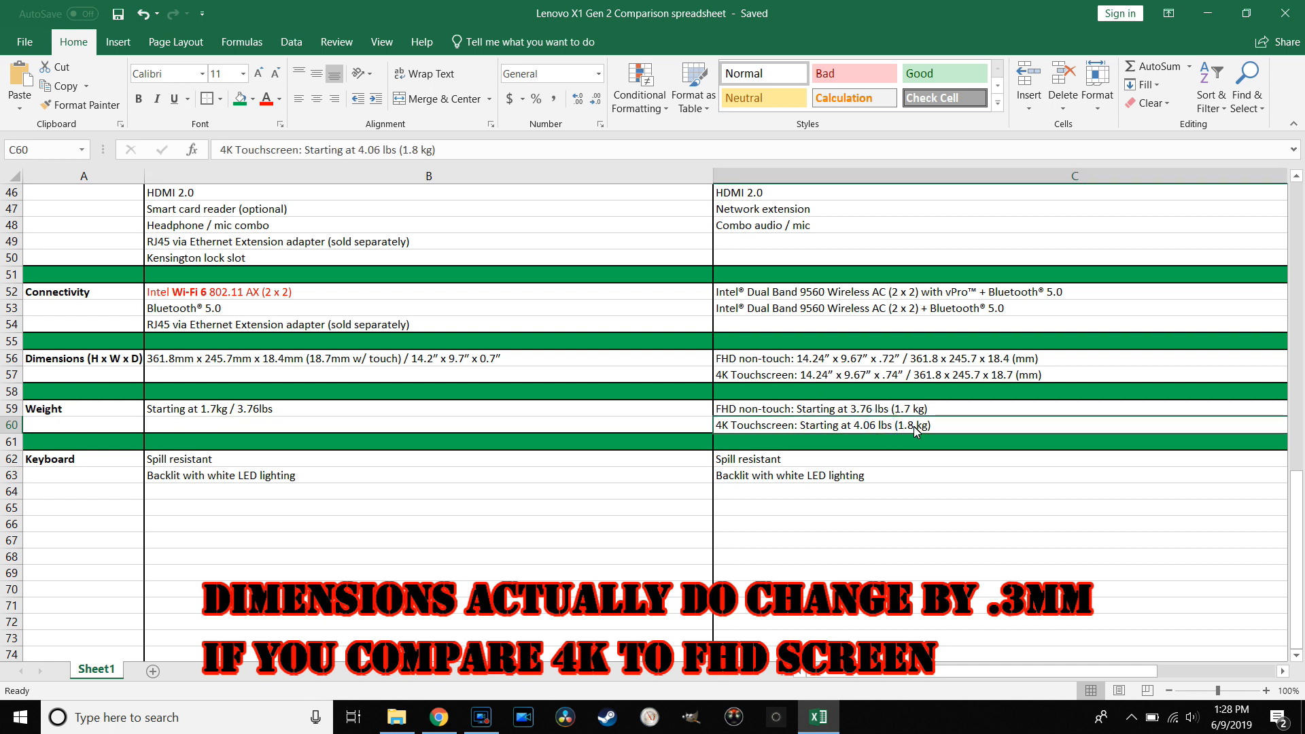
mouse_move(876, 435)
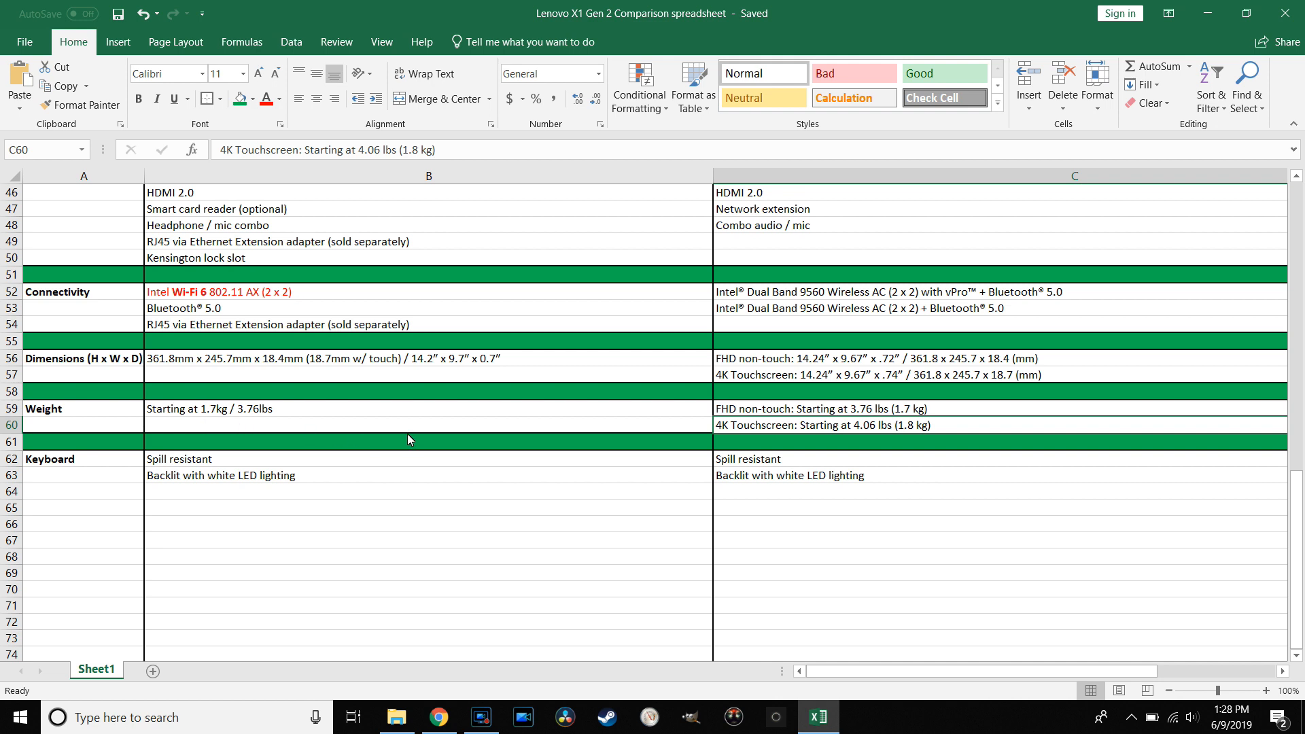
Scroll down through the AnandTech Wi-Fi 6 AX200 article
scroll(down, 3)
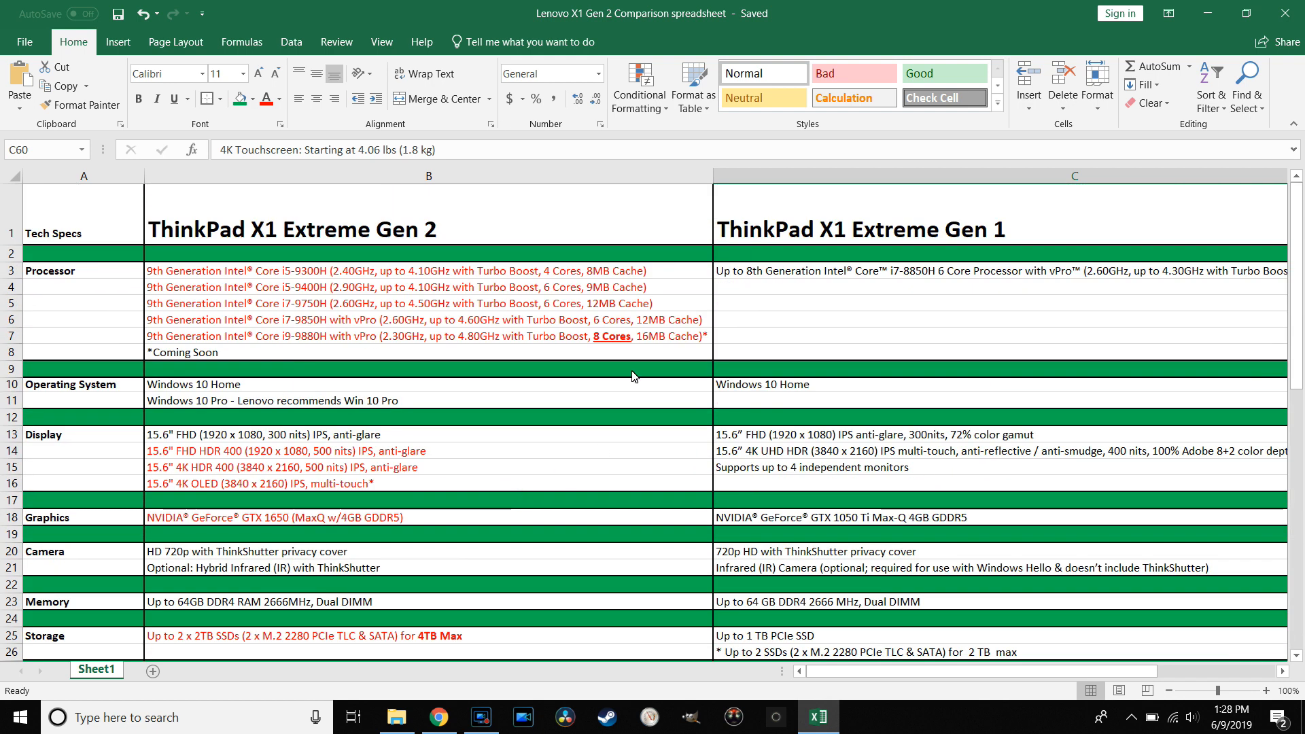
mouse_move(487, 543)
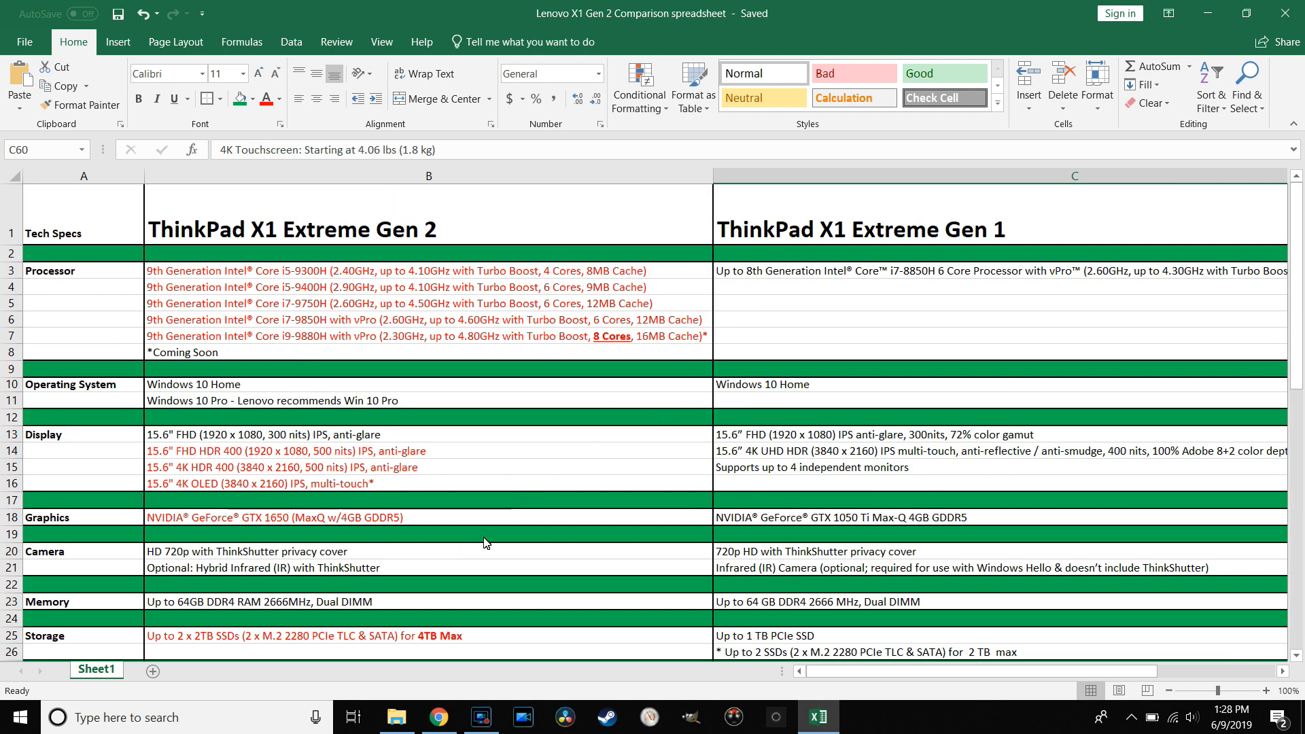
scroll(down, 3)
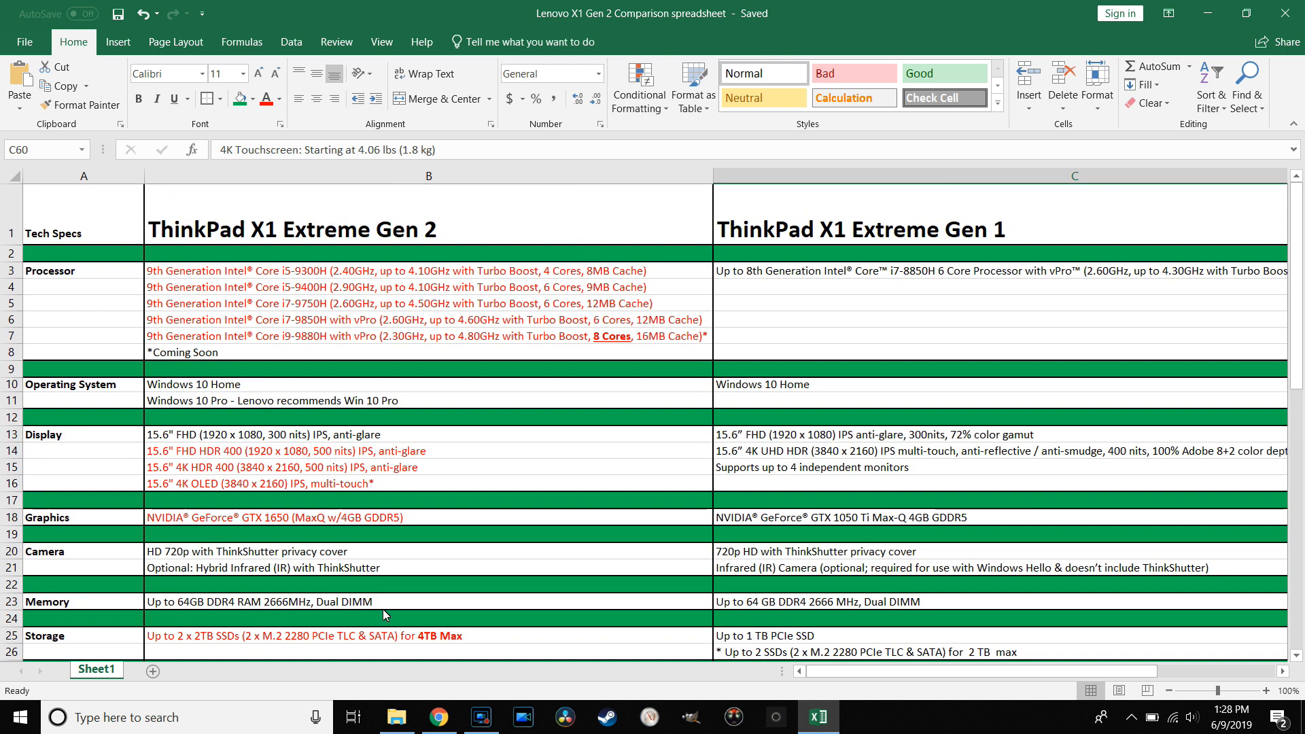
mouse_move(466, 427)
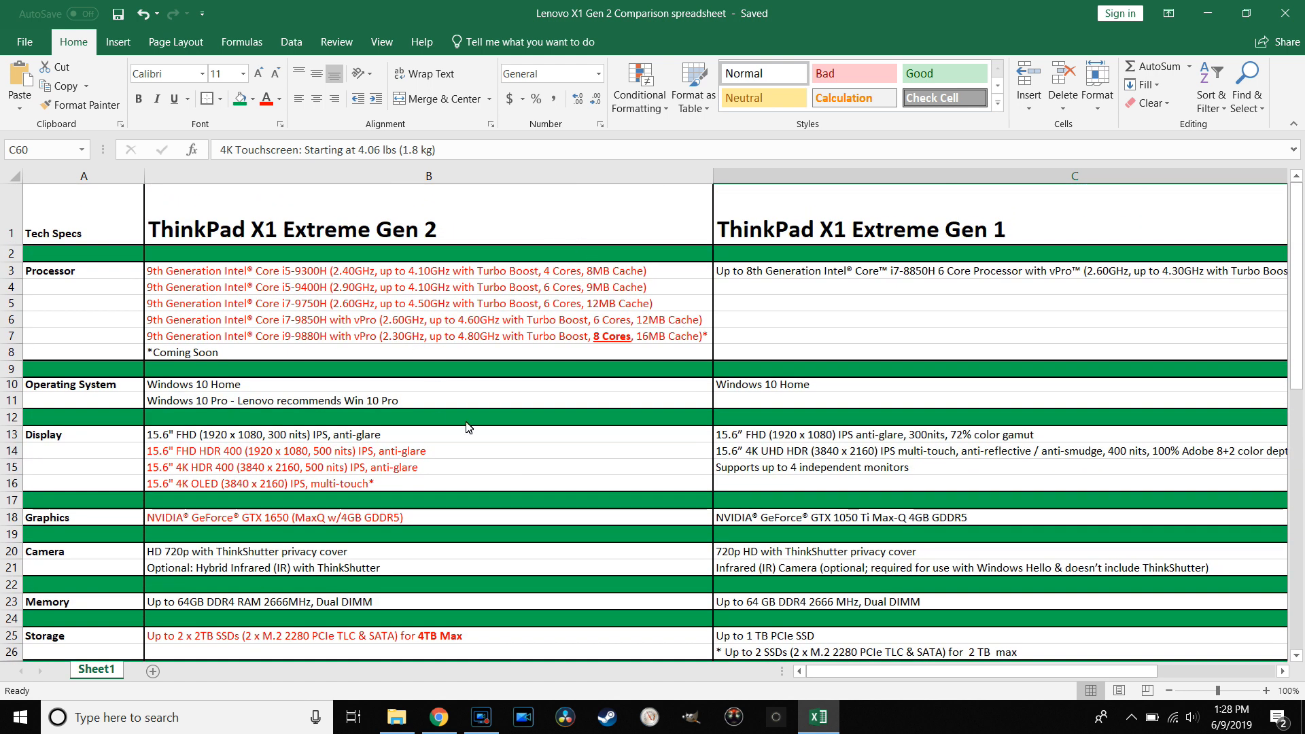
mouse_move(1288, 11)
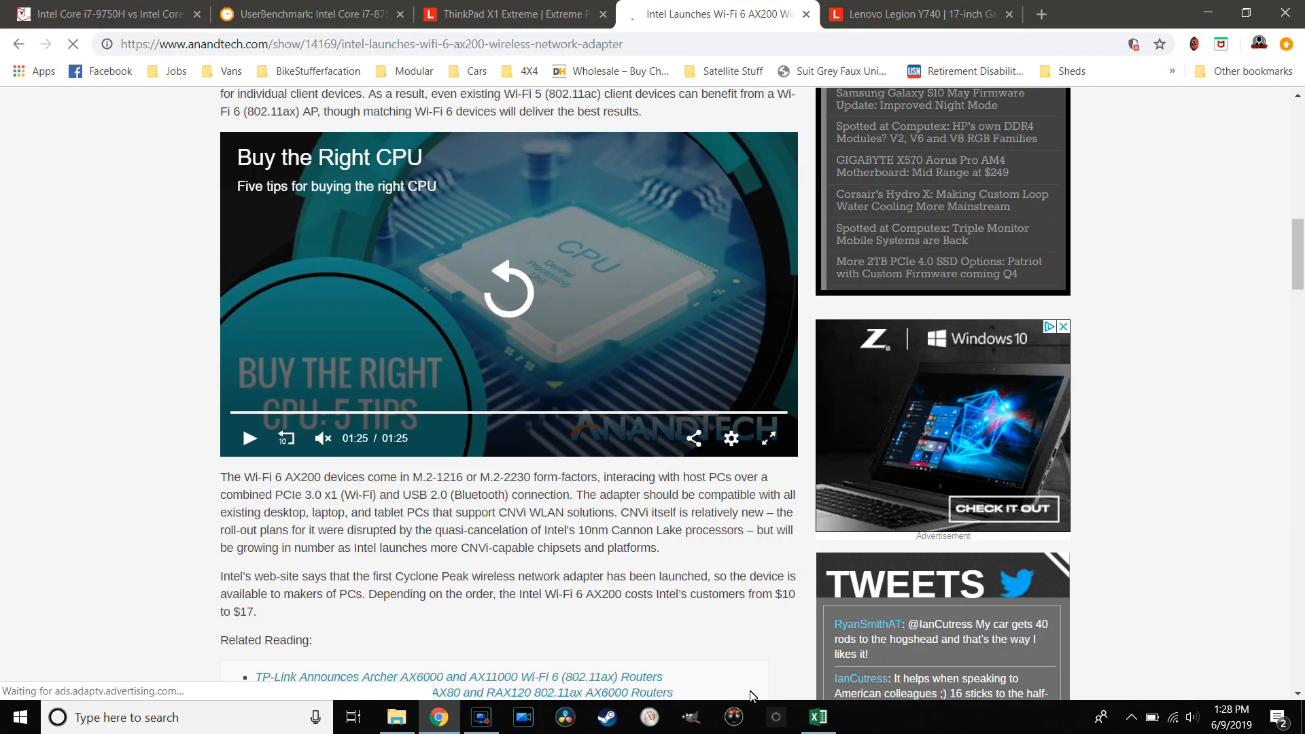
Switch to Lenovo's ThinkPad X1 Extreme (2nd Gen) page and scroll through its top section
click(480, 718)
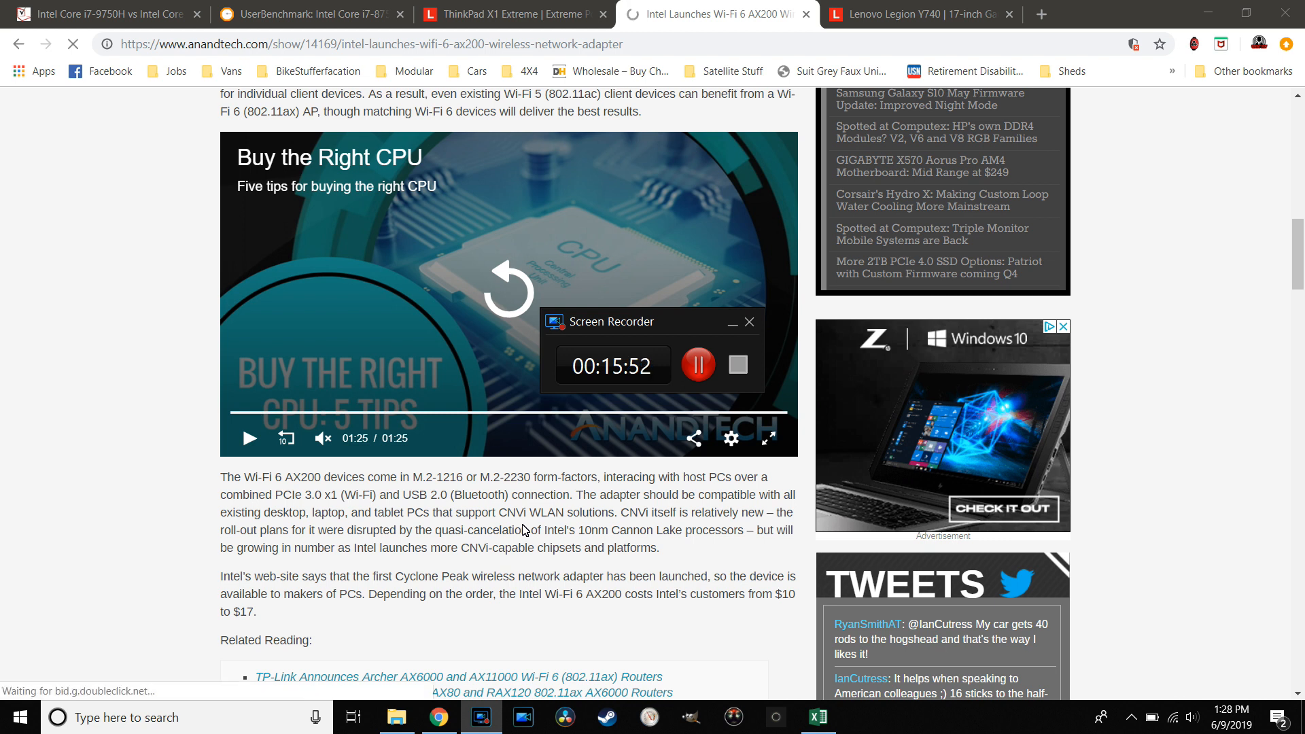
mouse_move(572, 159)
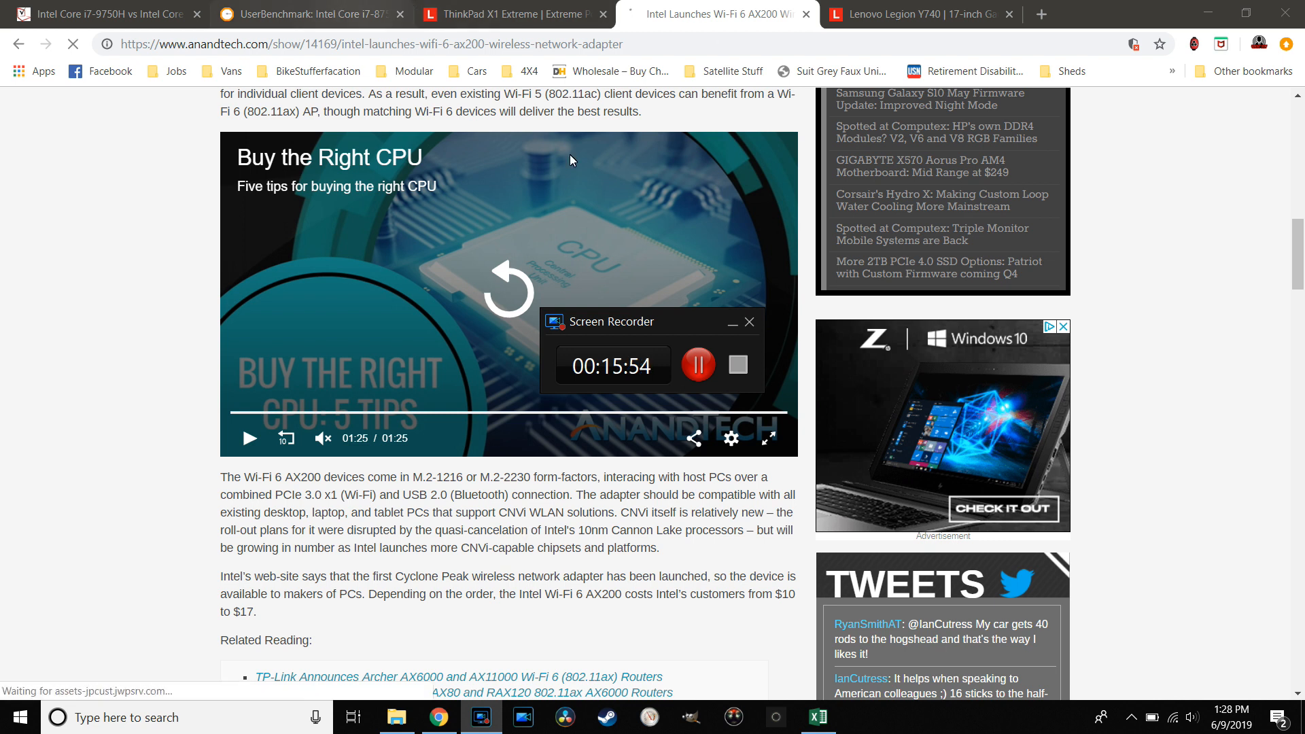
mouse_move(1196, 345)
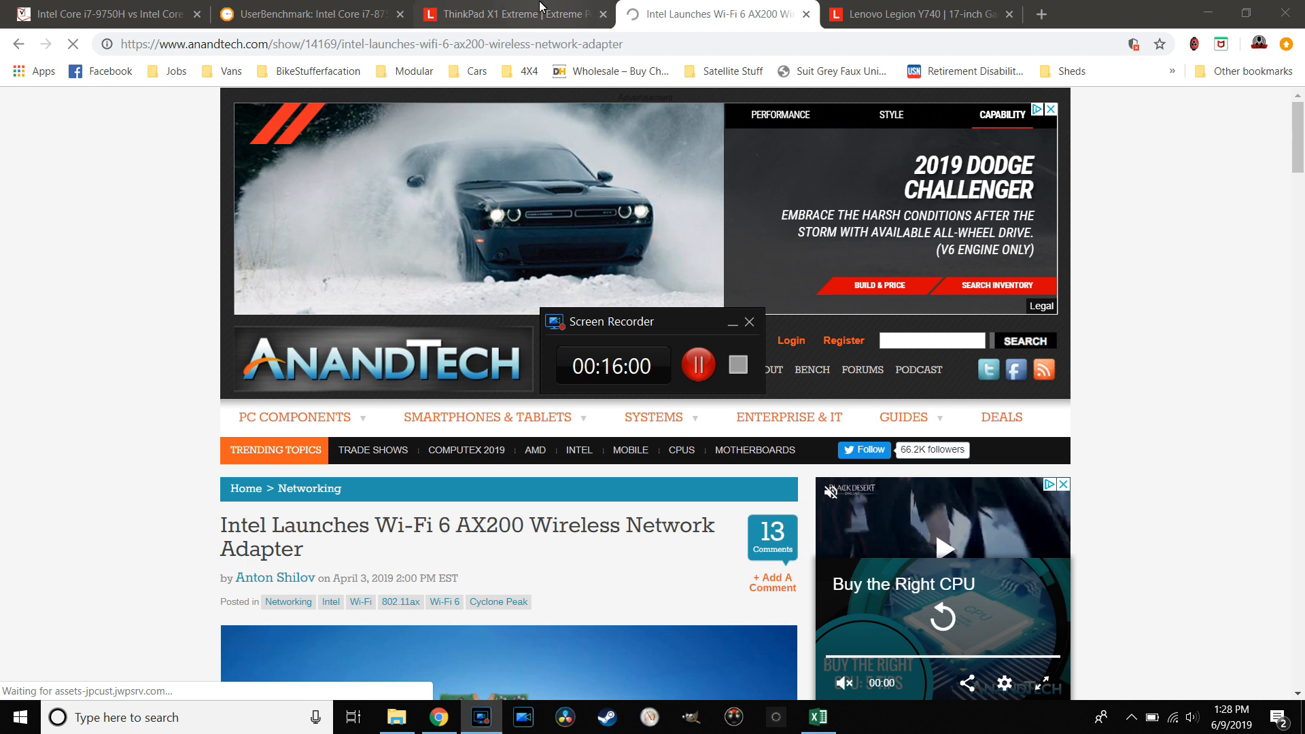
click(520, 14)
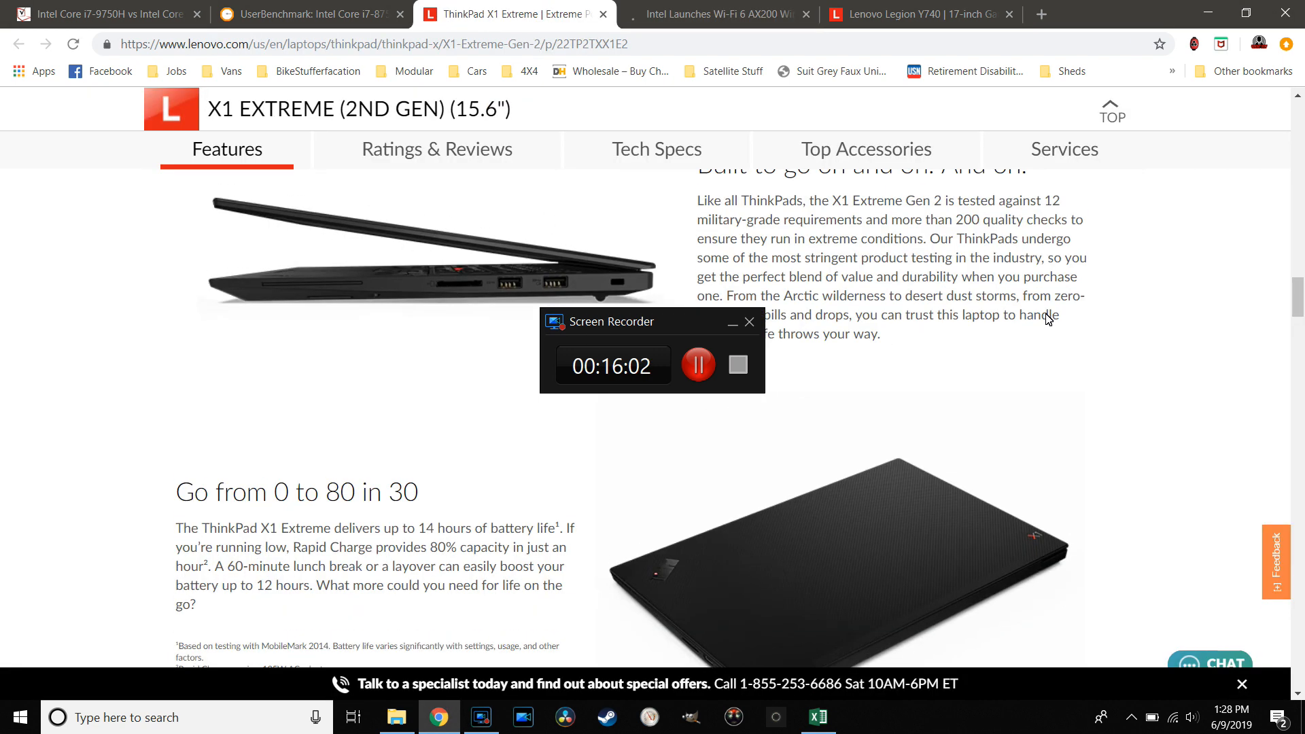
scroll(down, 3)
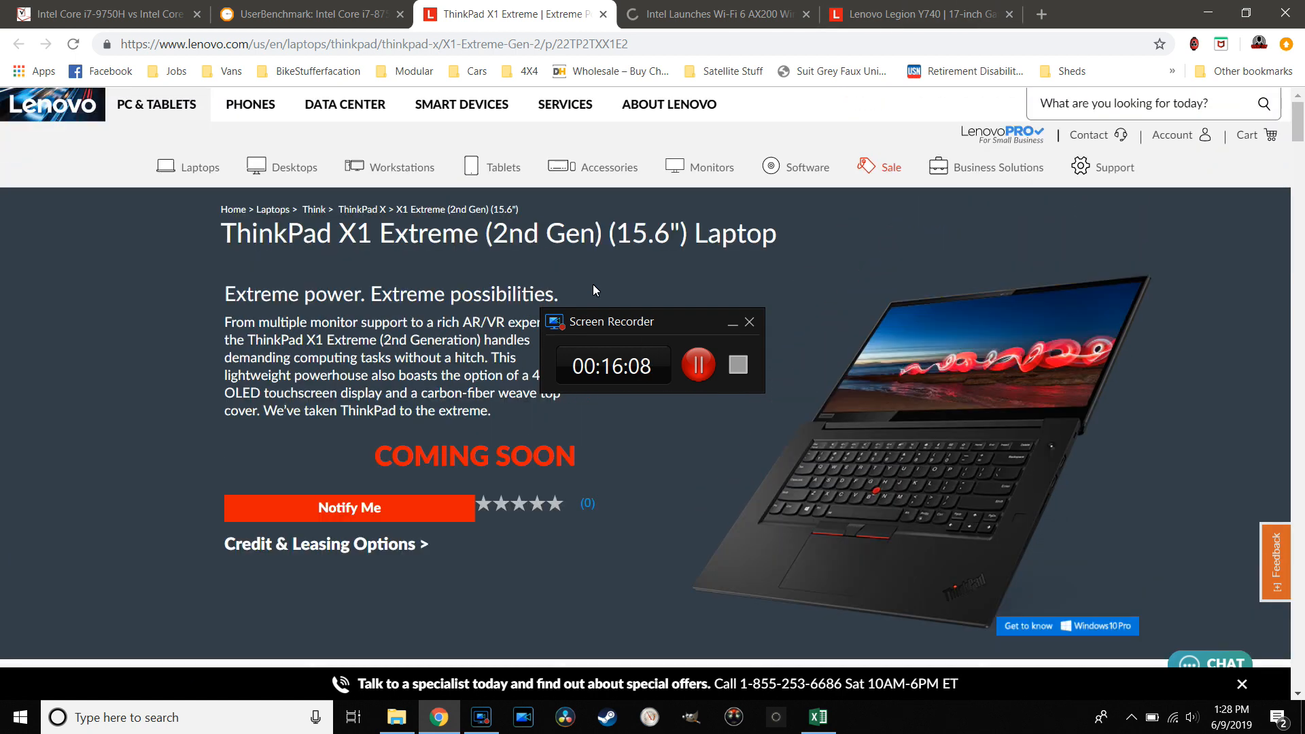
scroll(down, 3)
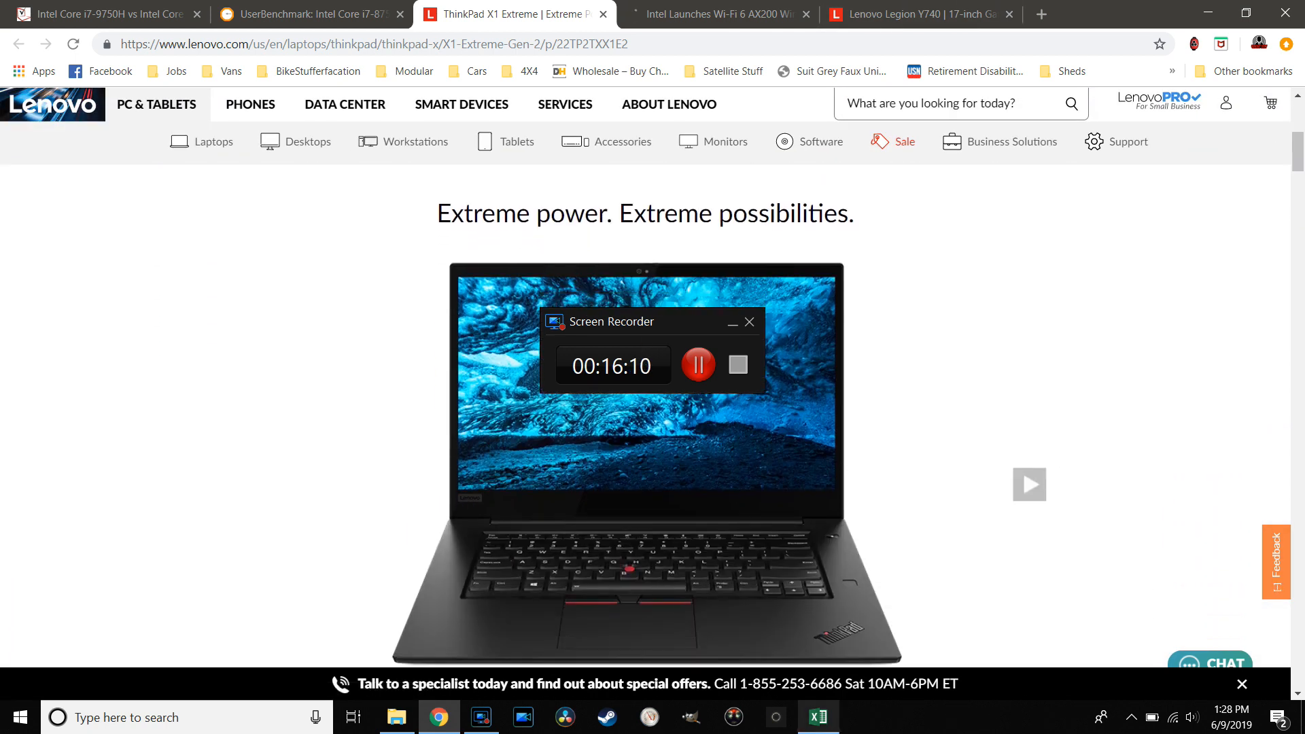
click(817, 717)
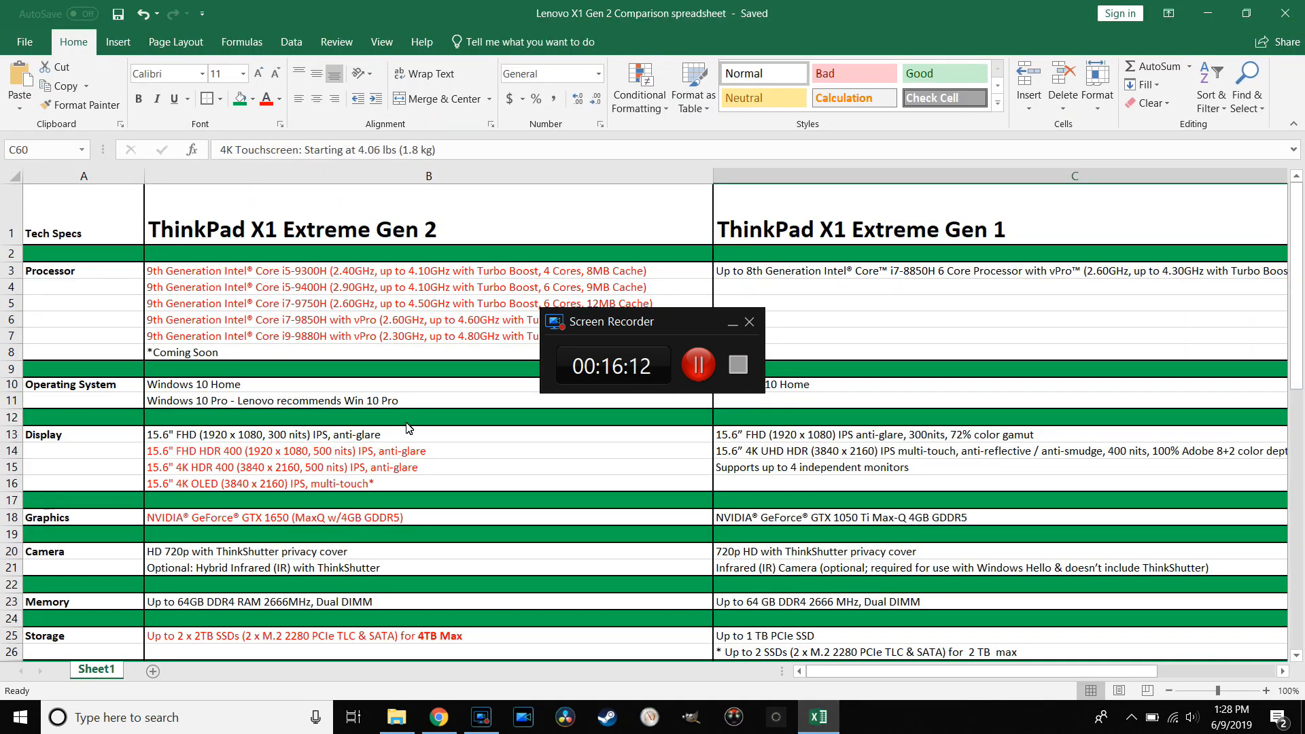
mouse_move(416, 268)
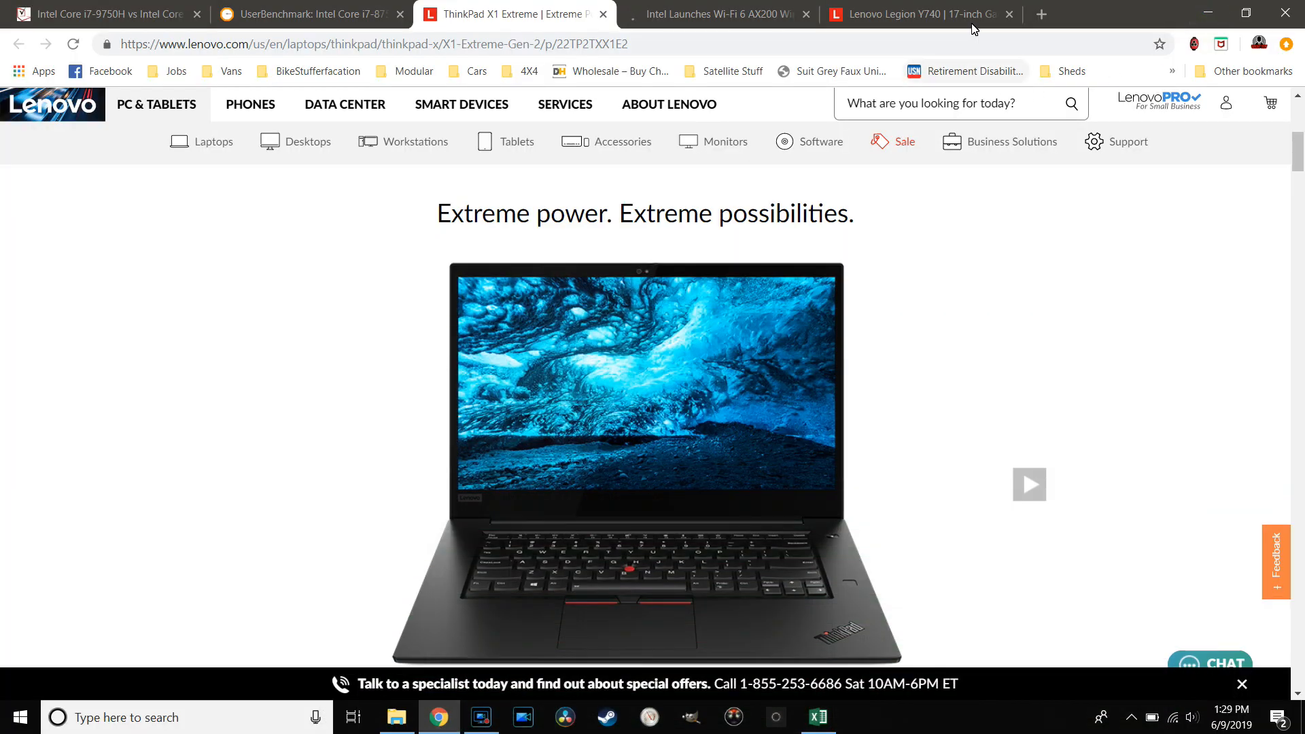
Show the Legion Y740 (17") Tech Specs listing processor, OS, graphics and display options
click(921, 13)
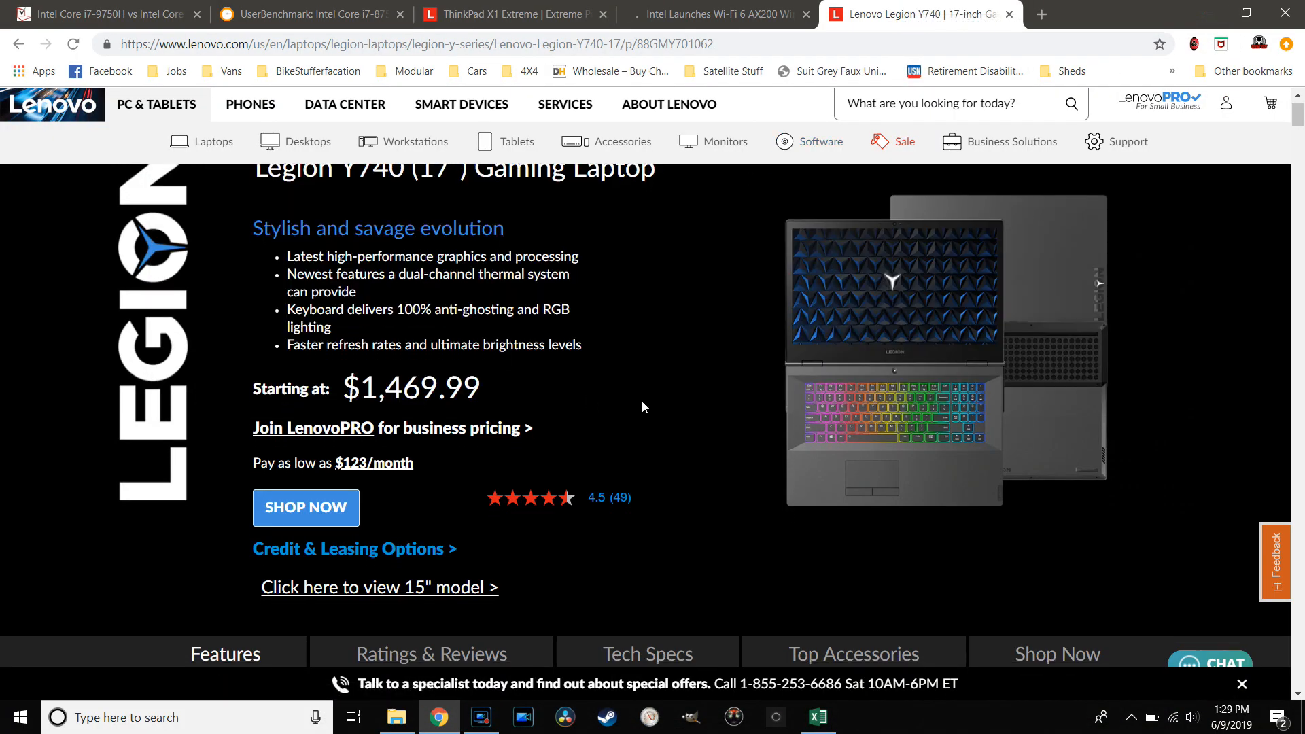
click(658, 376)
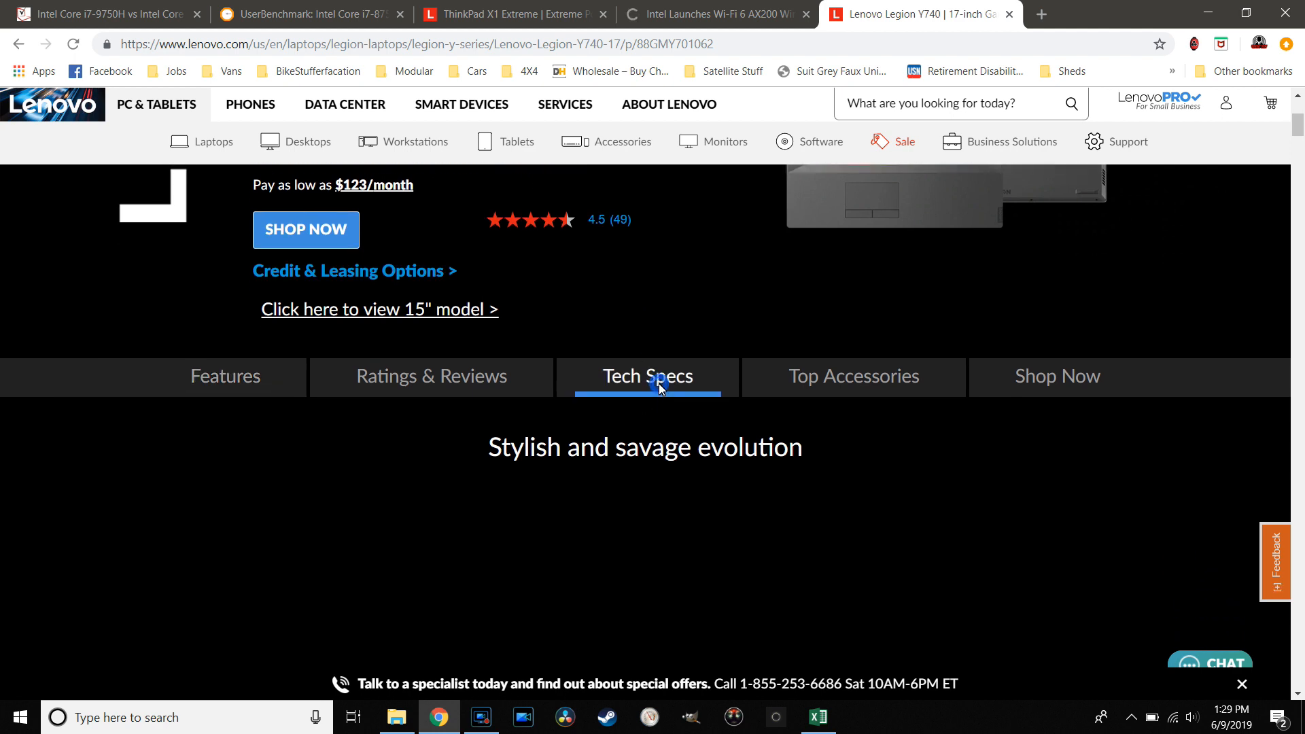
click(647, 376)
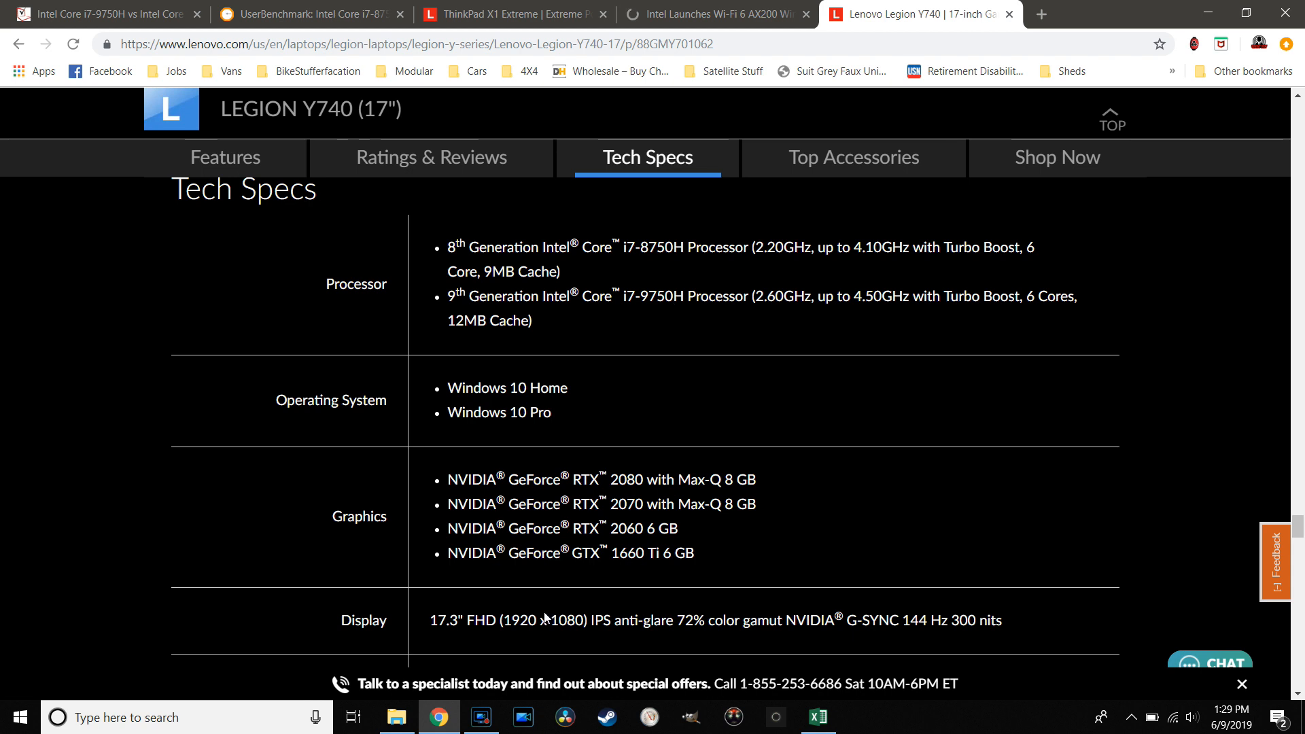
click(819, 717)
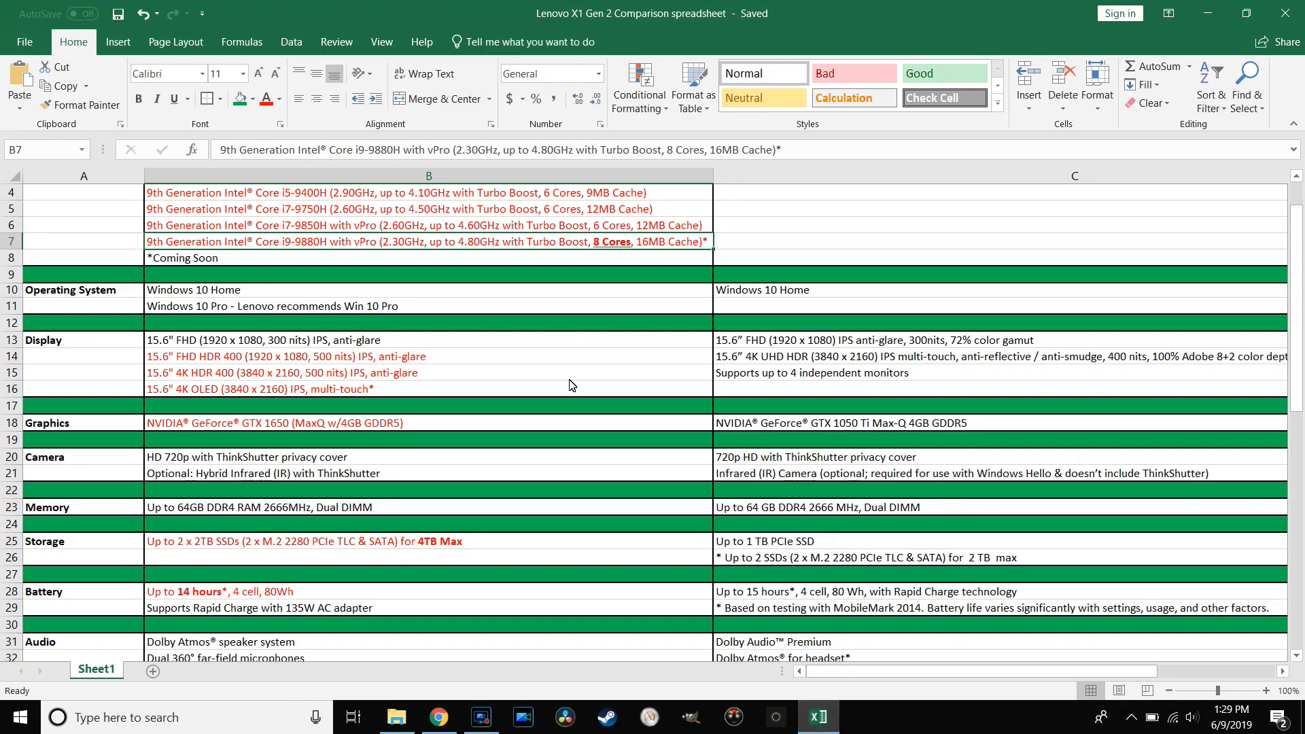
mouse_move(344, 219)
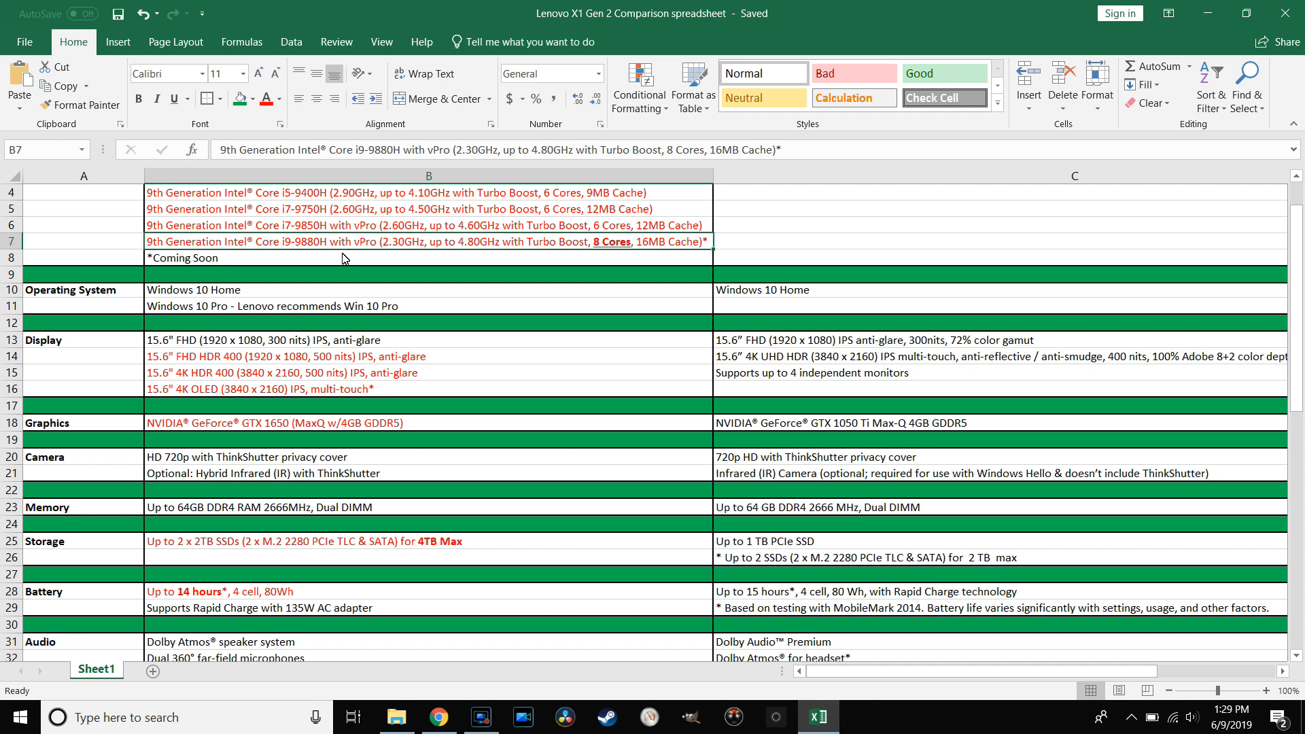
mouse_move(522, 269)
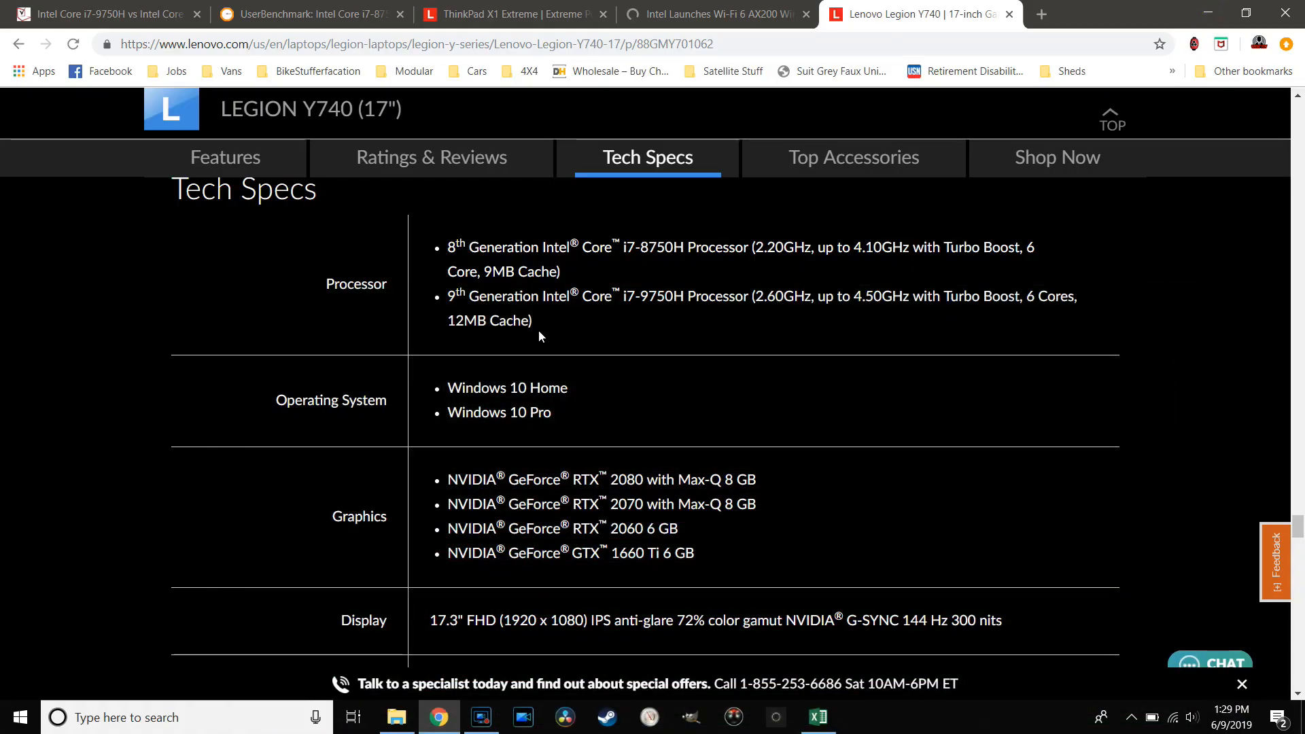
mouse_move(768, 405)
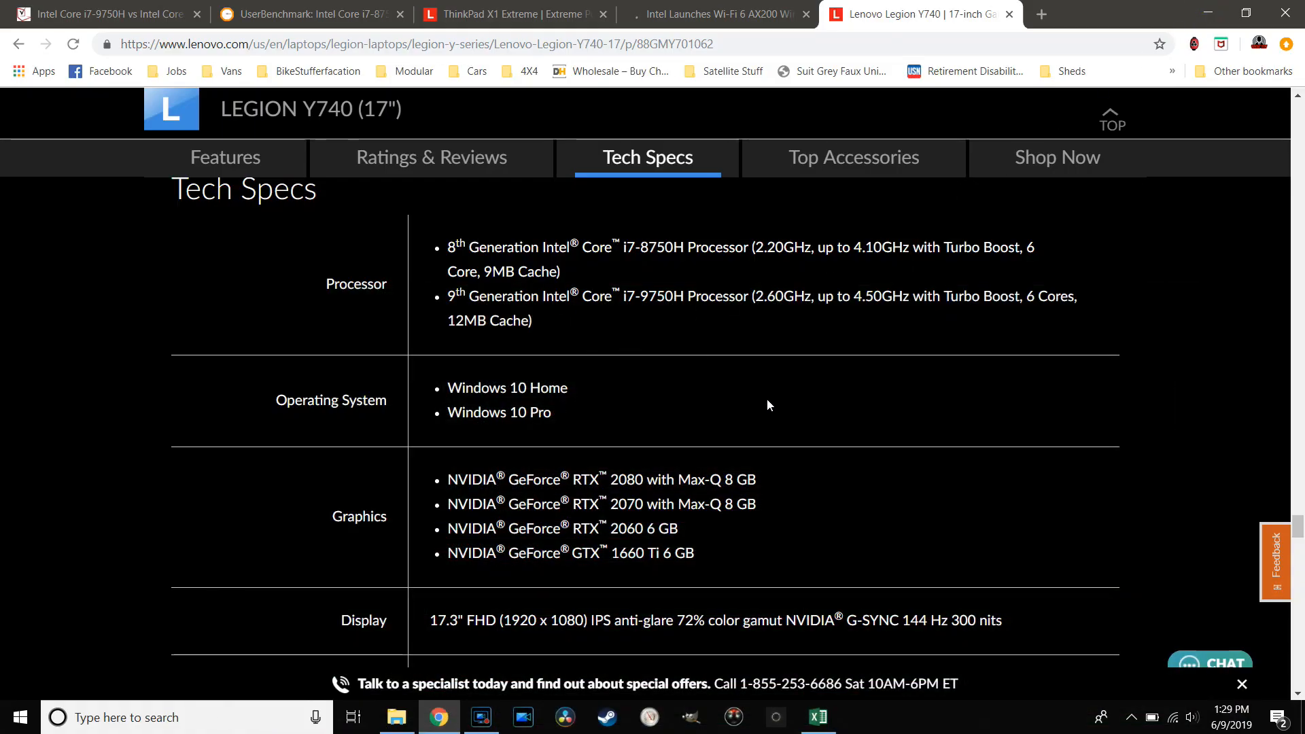
click(224, 158)
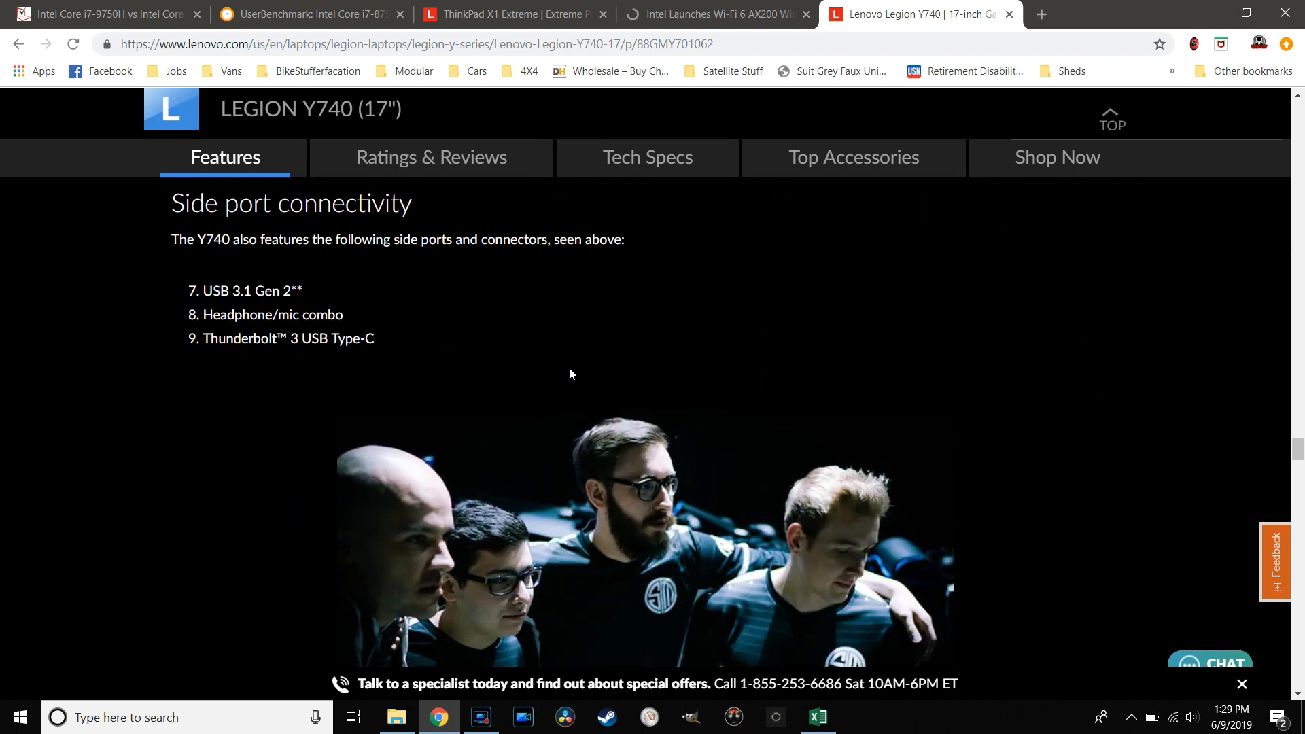
scroll(down, 3)
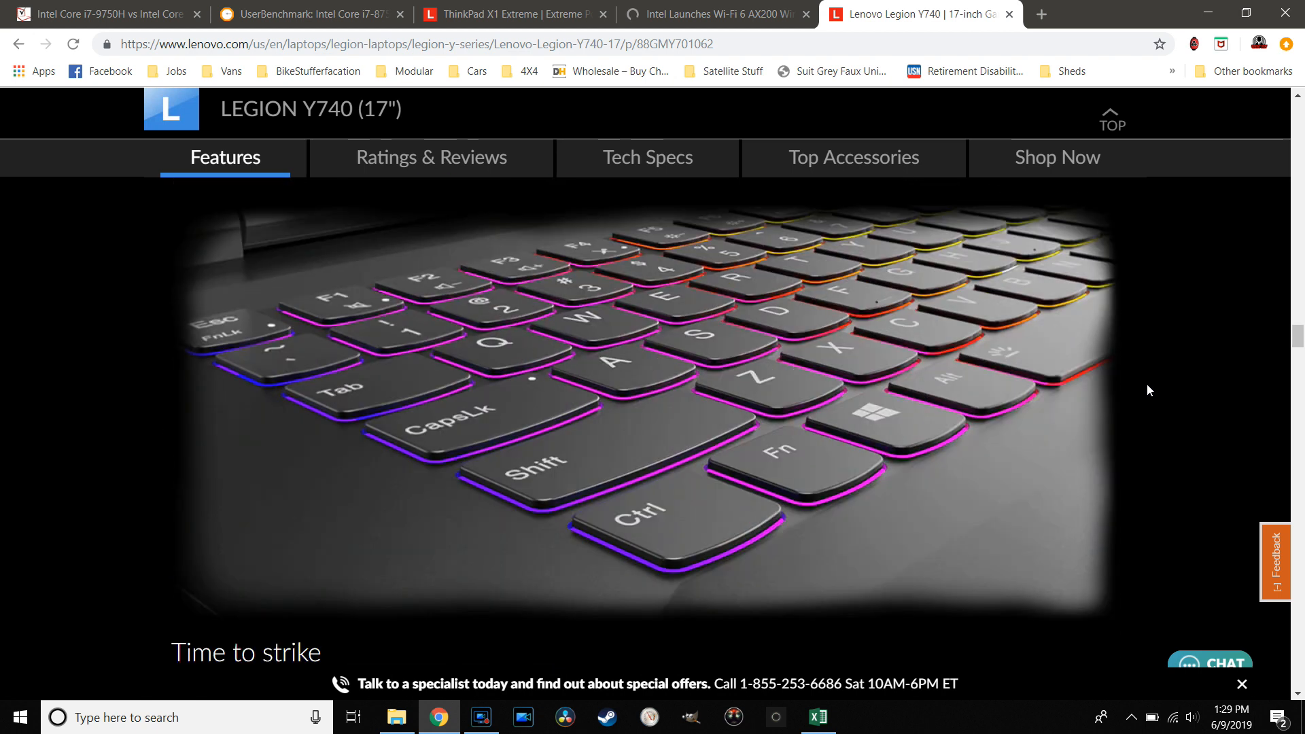
scroll(down, 3)
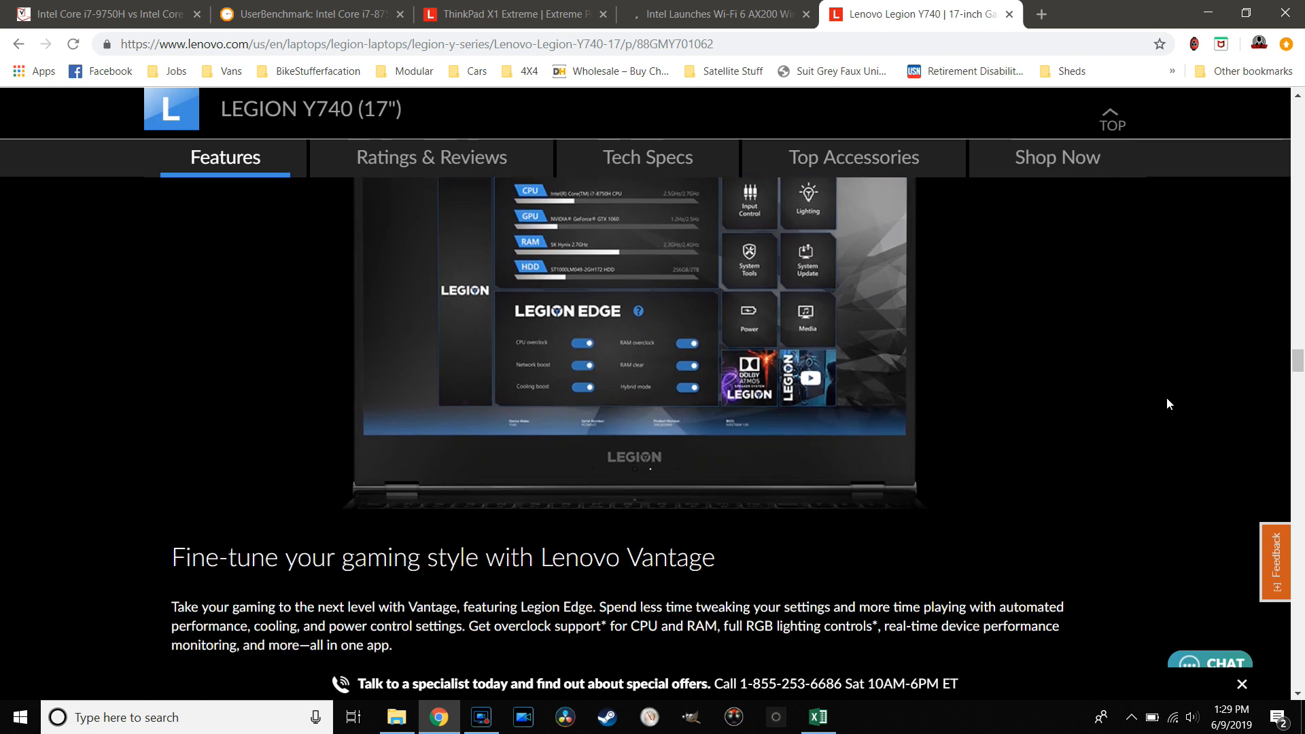
scroll(down, 3)
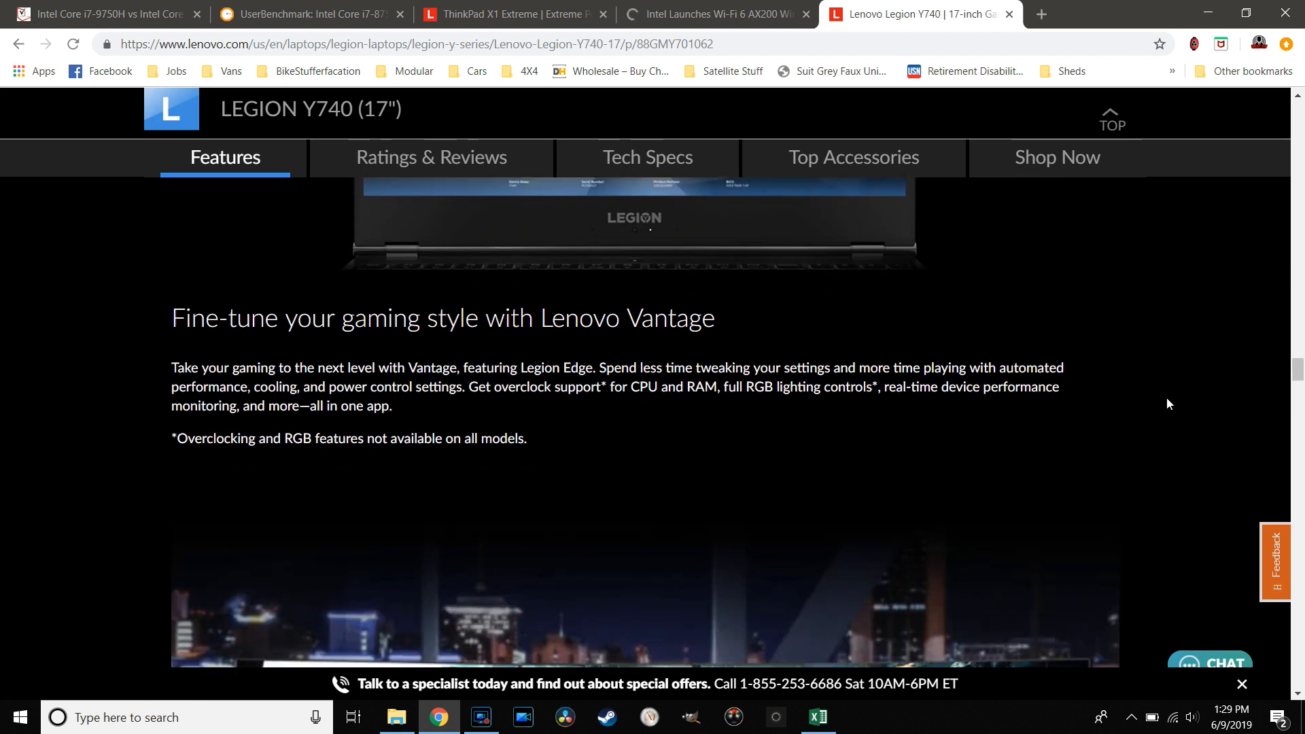
scroll(down, 3)
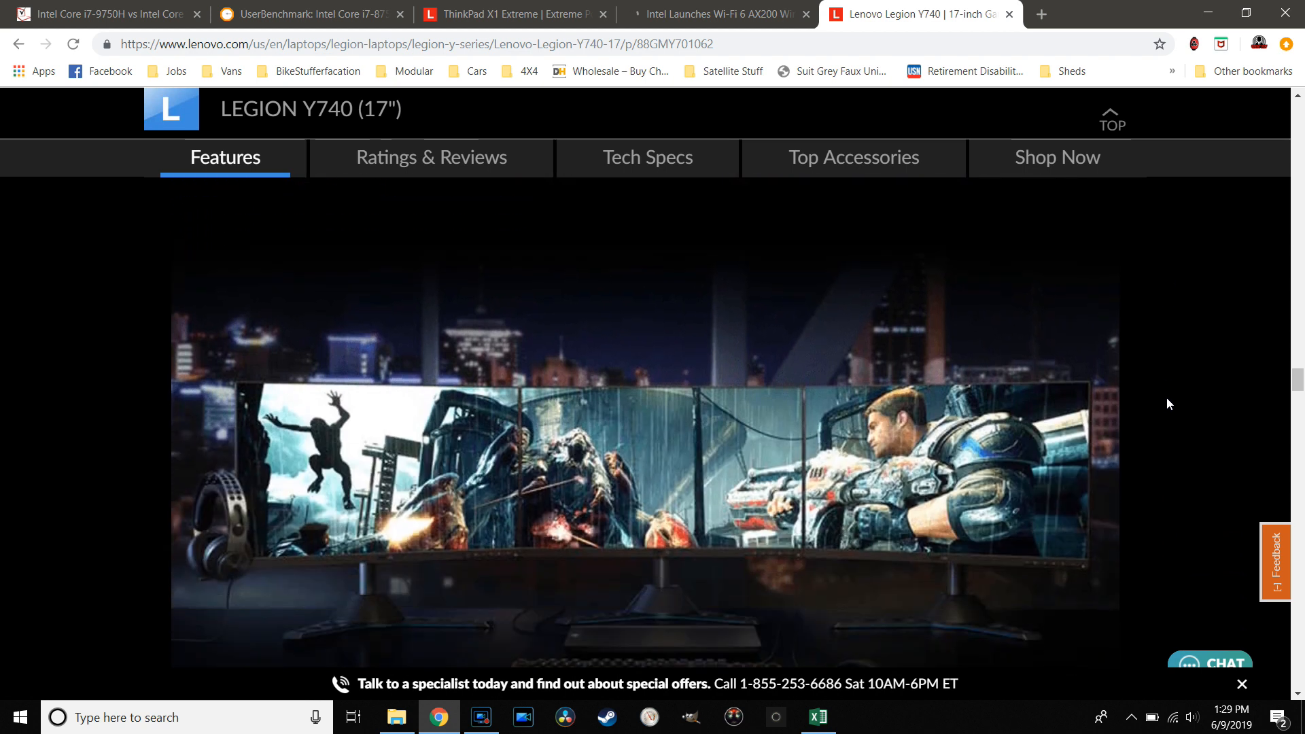
scroll(down, 3)
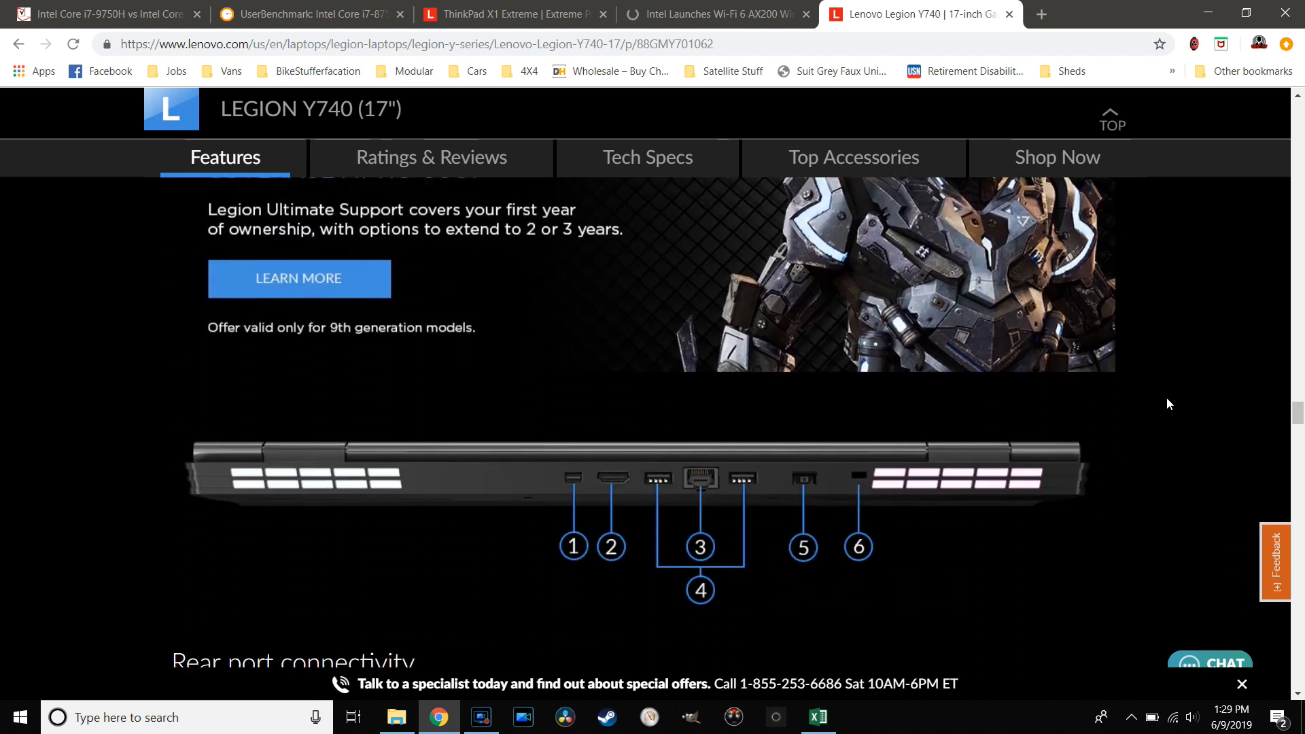
scroll(down, 3)
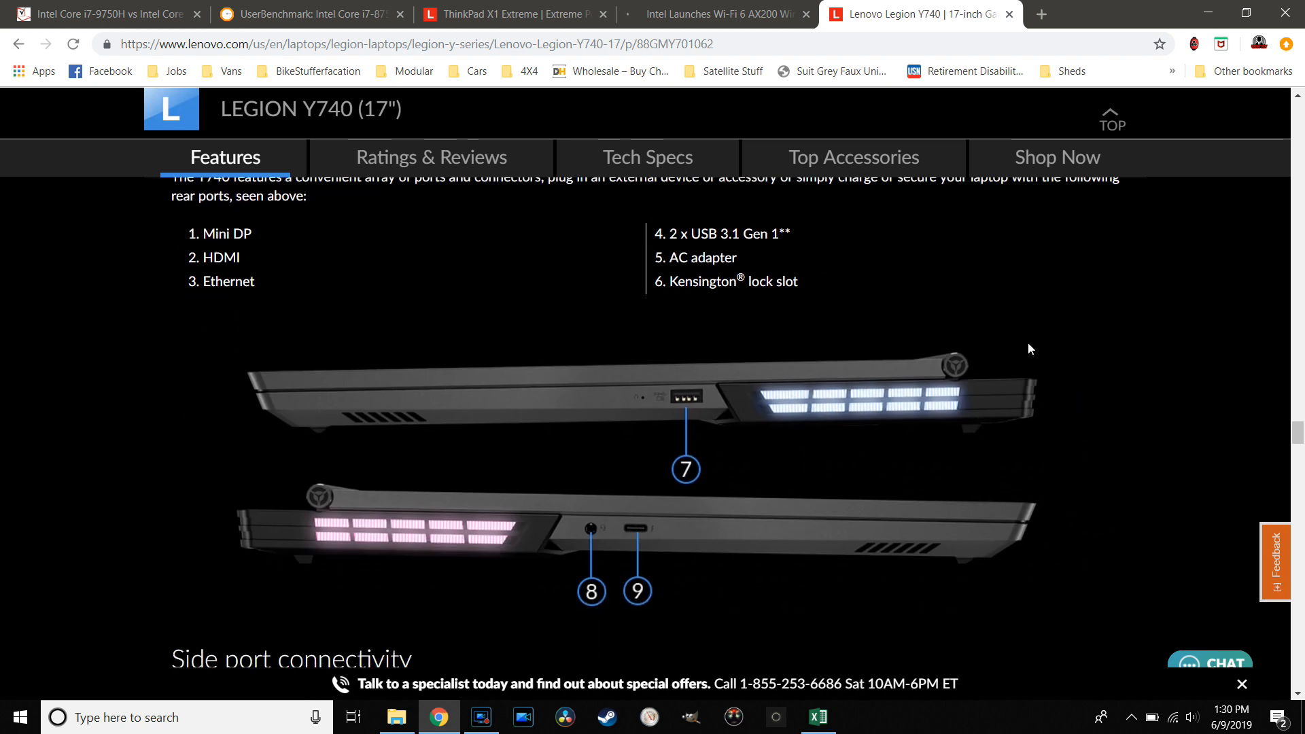
click(431, 158)
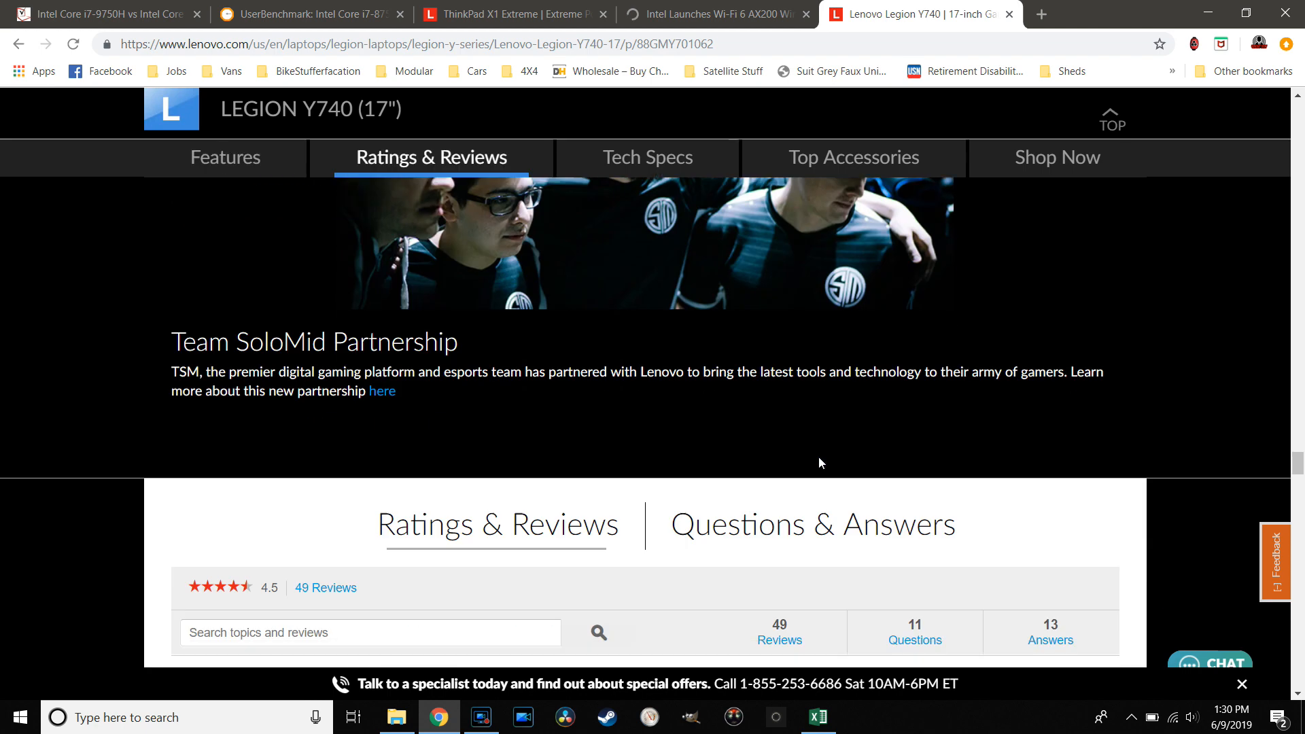
click(226, 156)
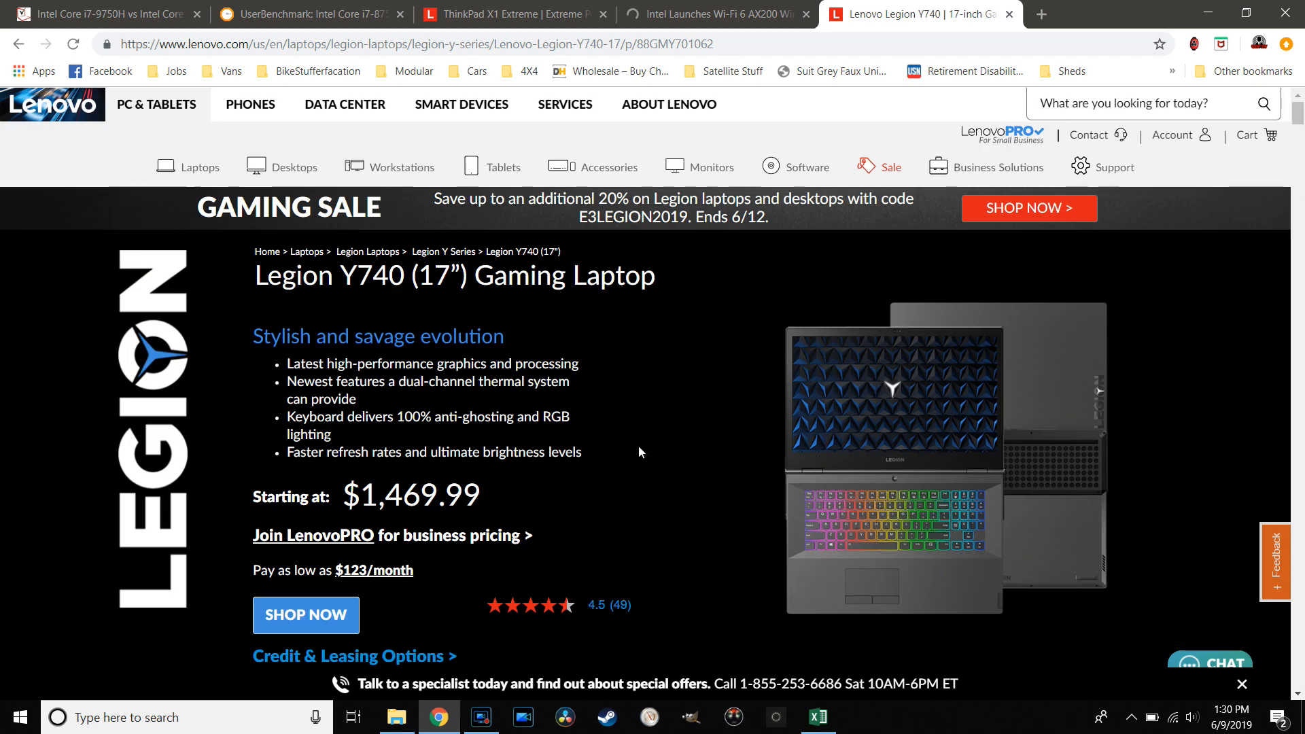
mouse_move(701, 419)
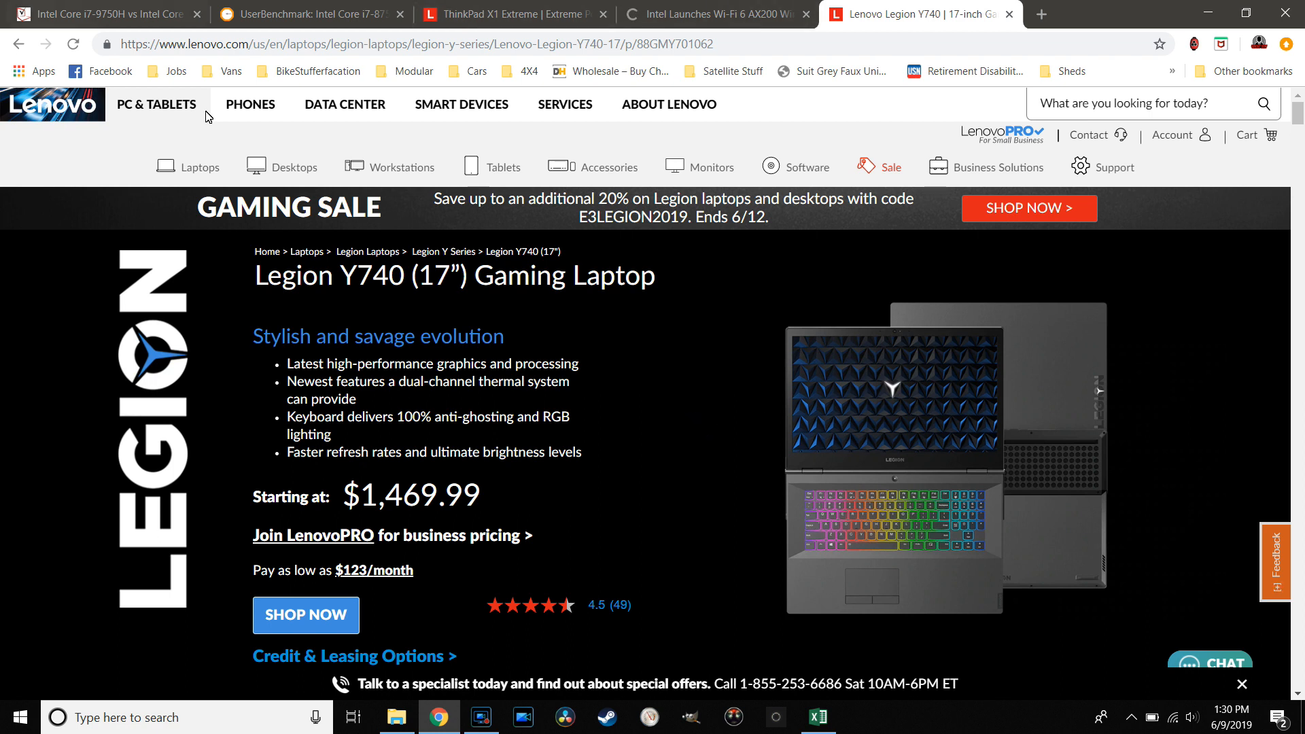
Bring the X1 Gen 2 comparison sheet back and scroll to the Battery, Audio and Security rows
click(818, 717)
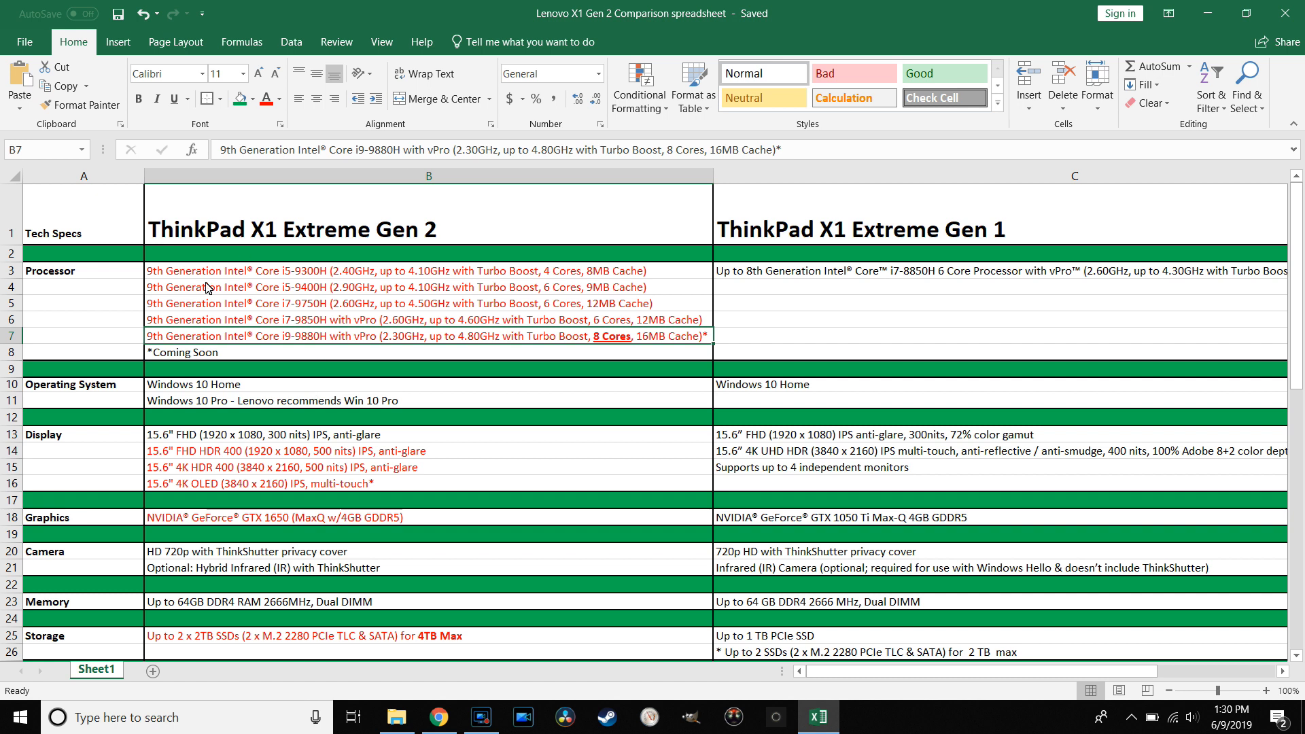
scroll(down, 3)
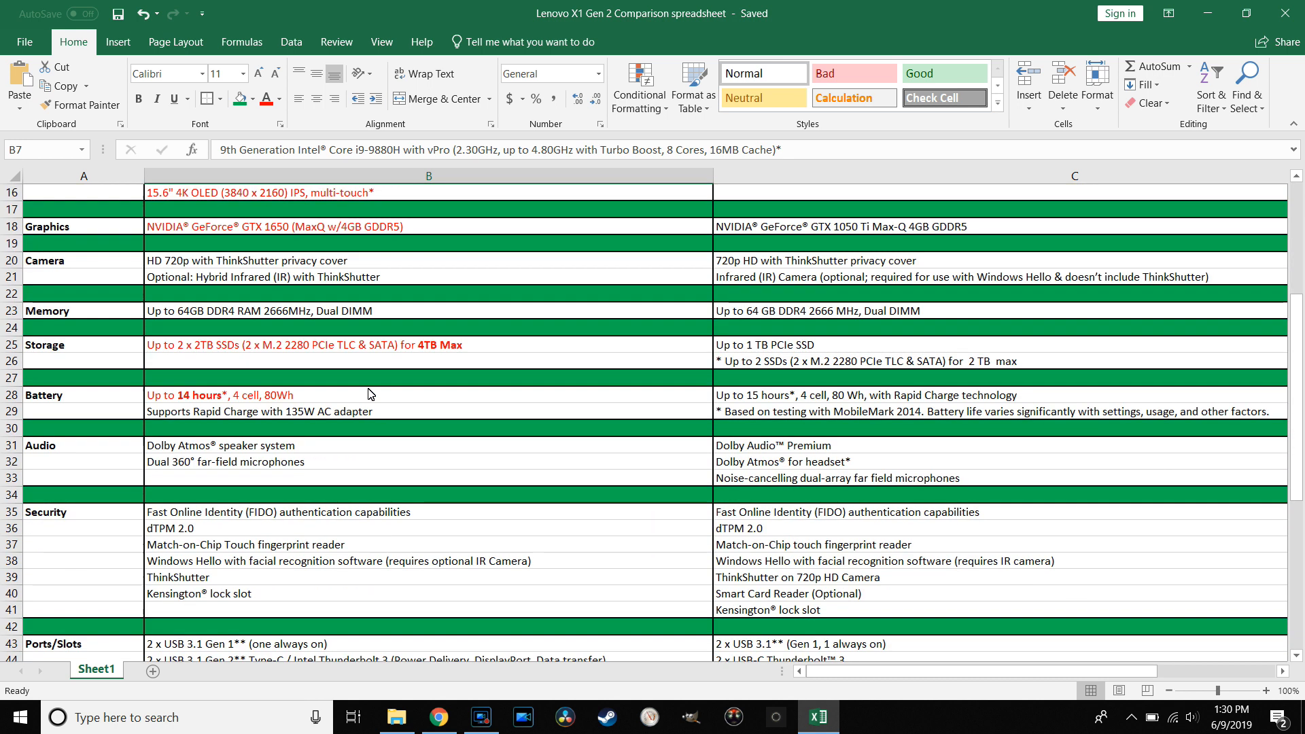
mouse_move(758, 502)
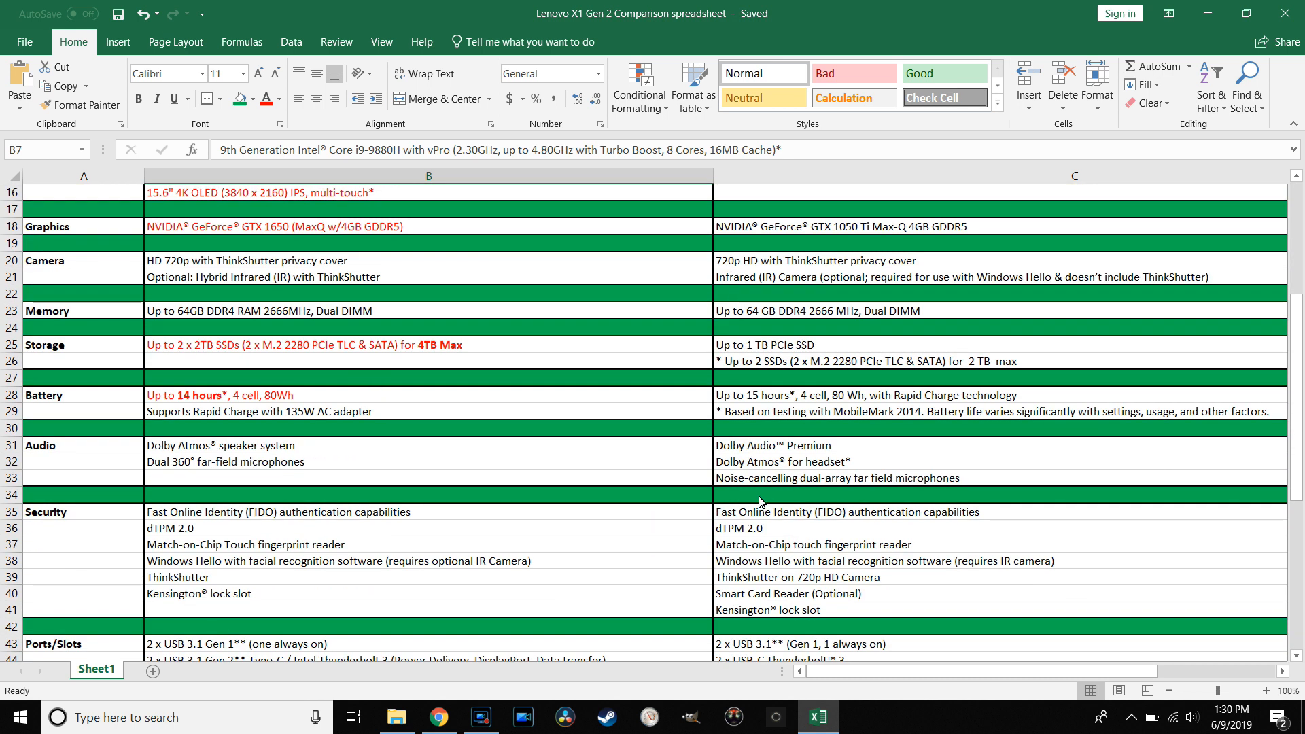